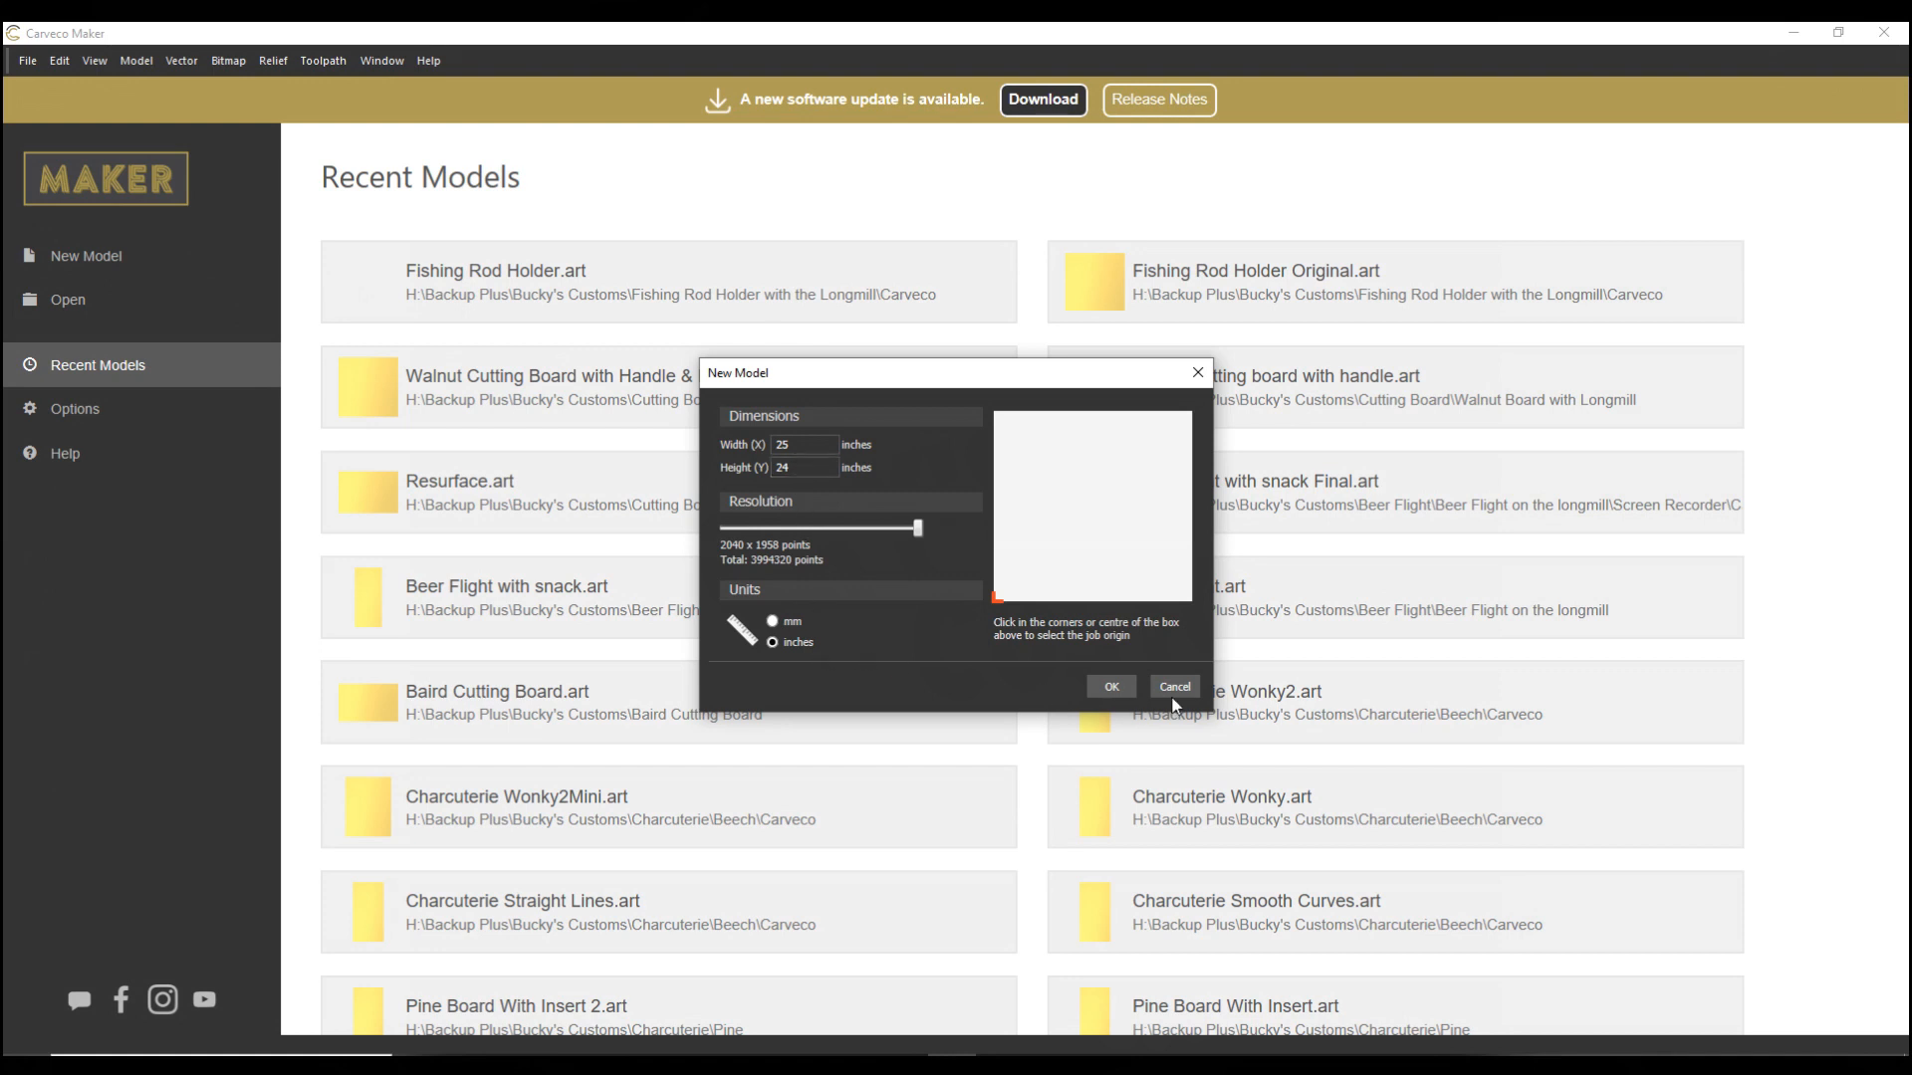
pyautogui.moveTo(1010, 629)
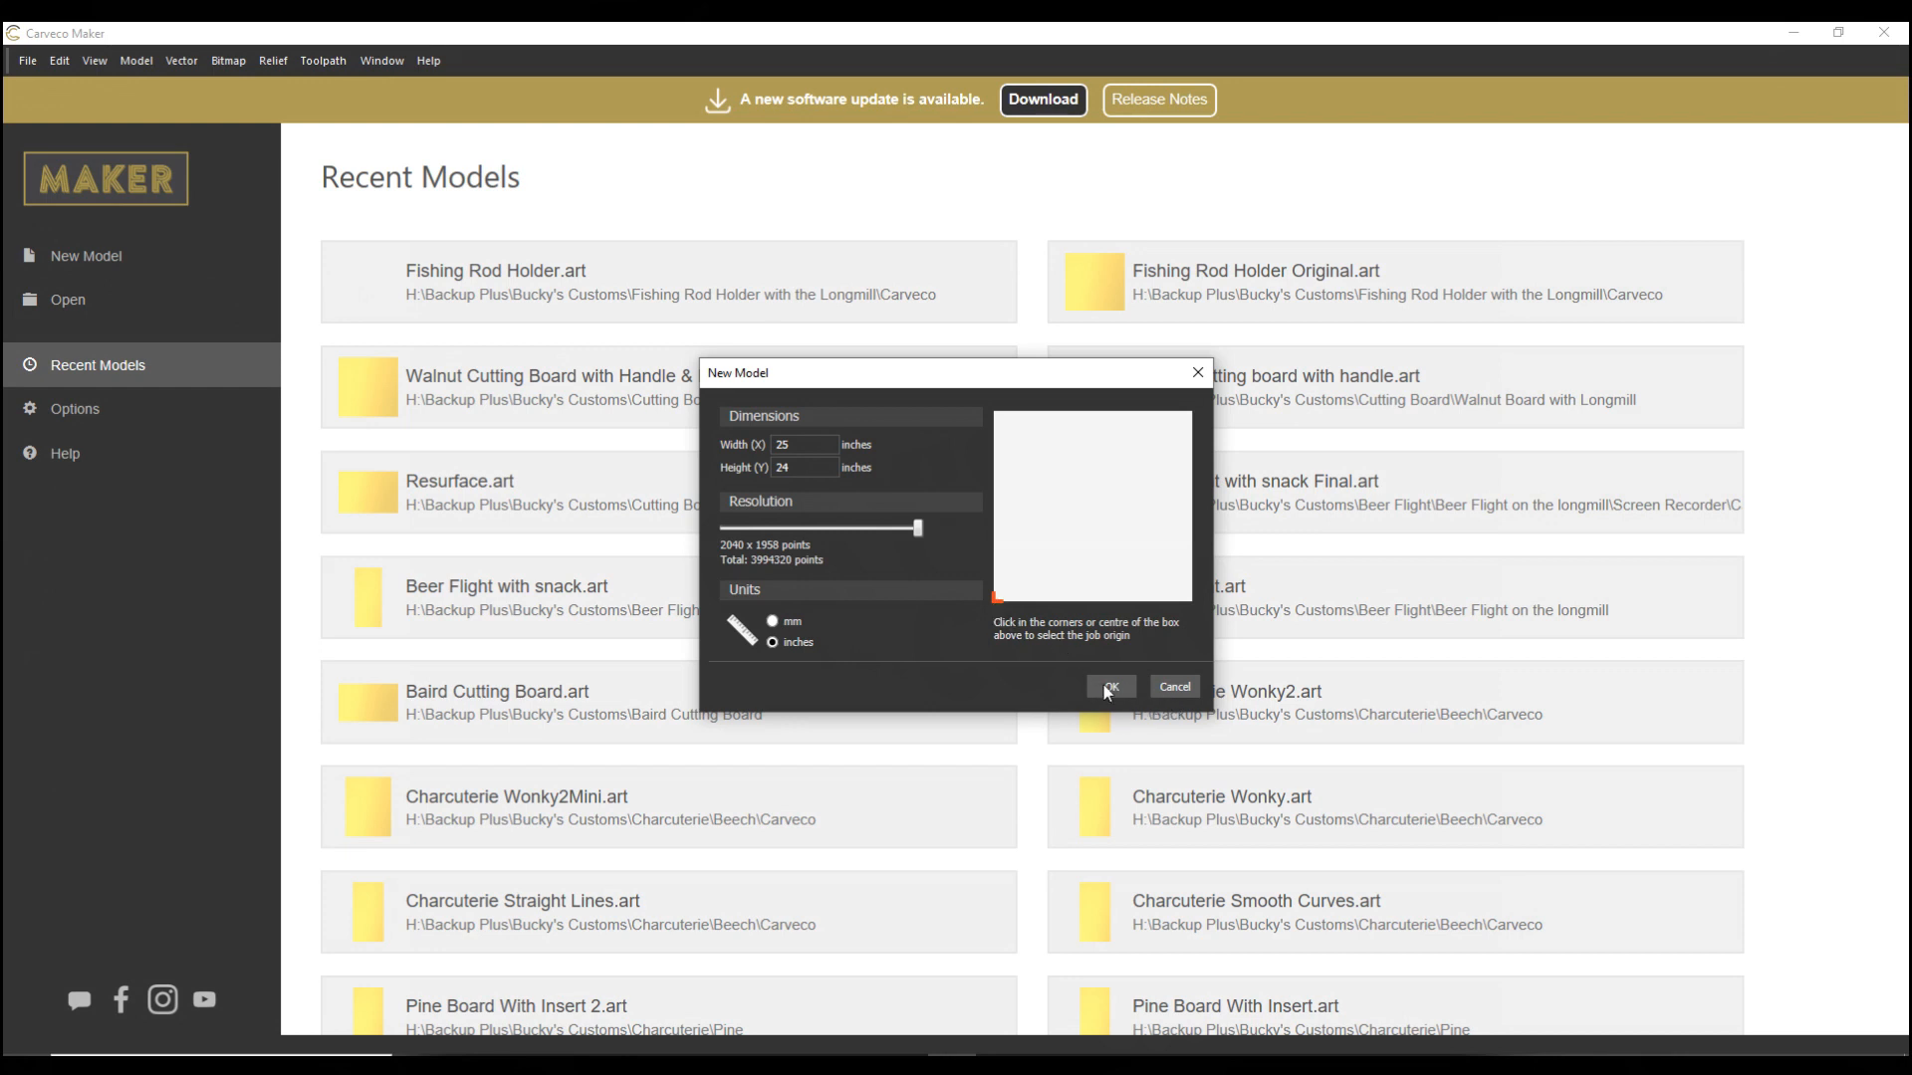
# Step: Confirm a new 25 × 24 inch model in inches
pyautogui.click(1105, 687)
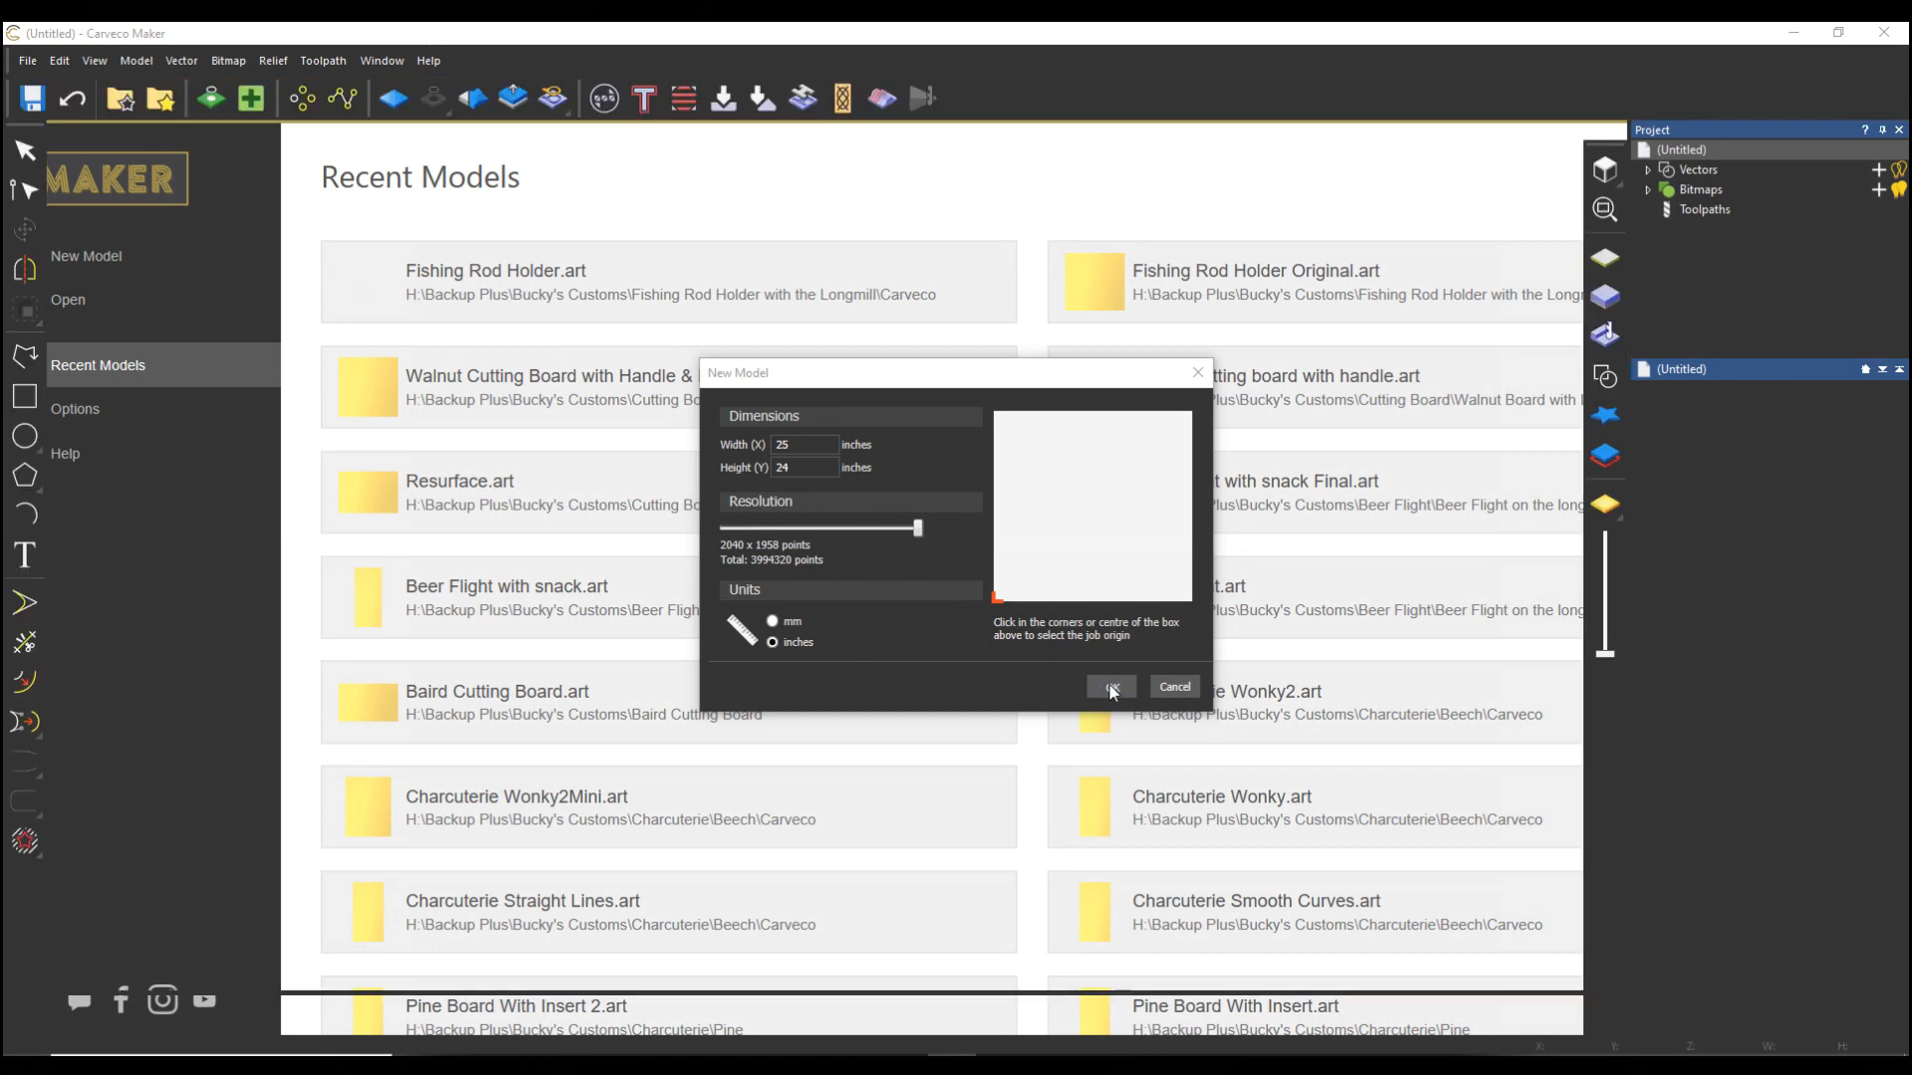
pyautogui.click(1107, 687)
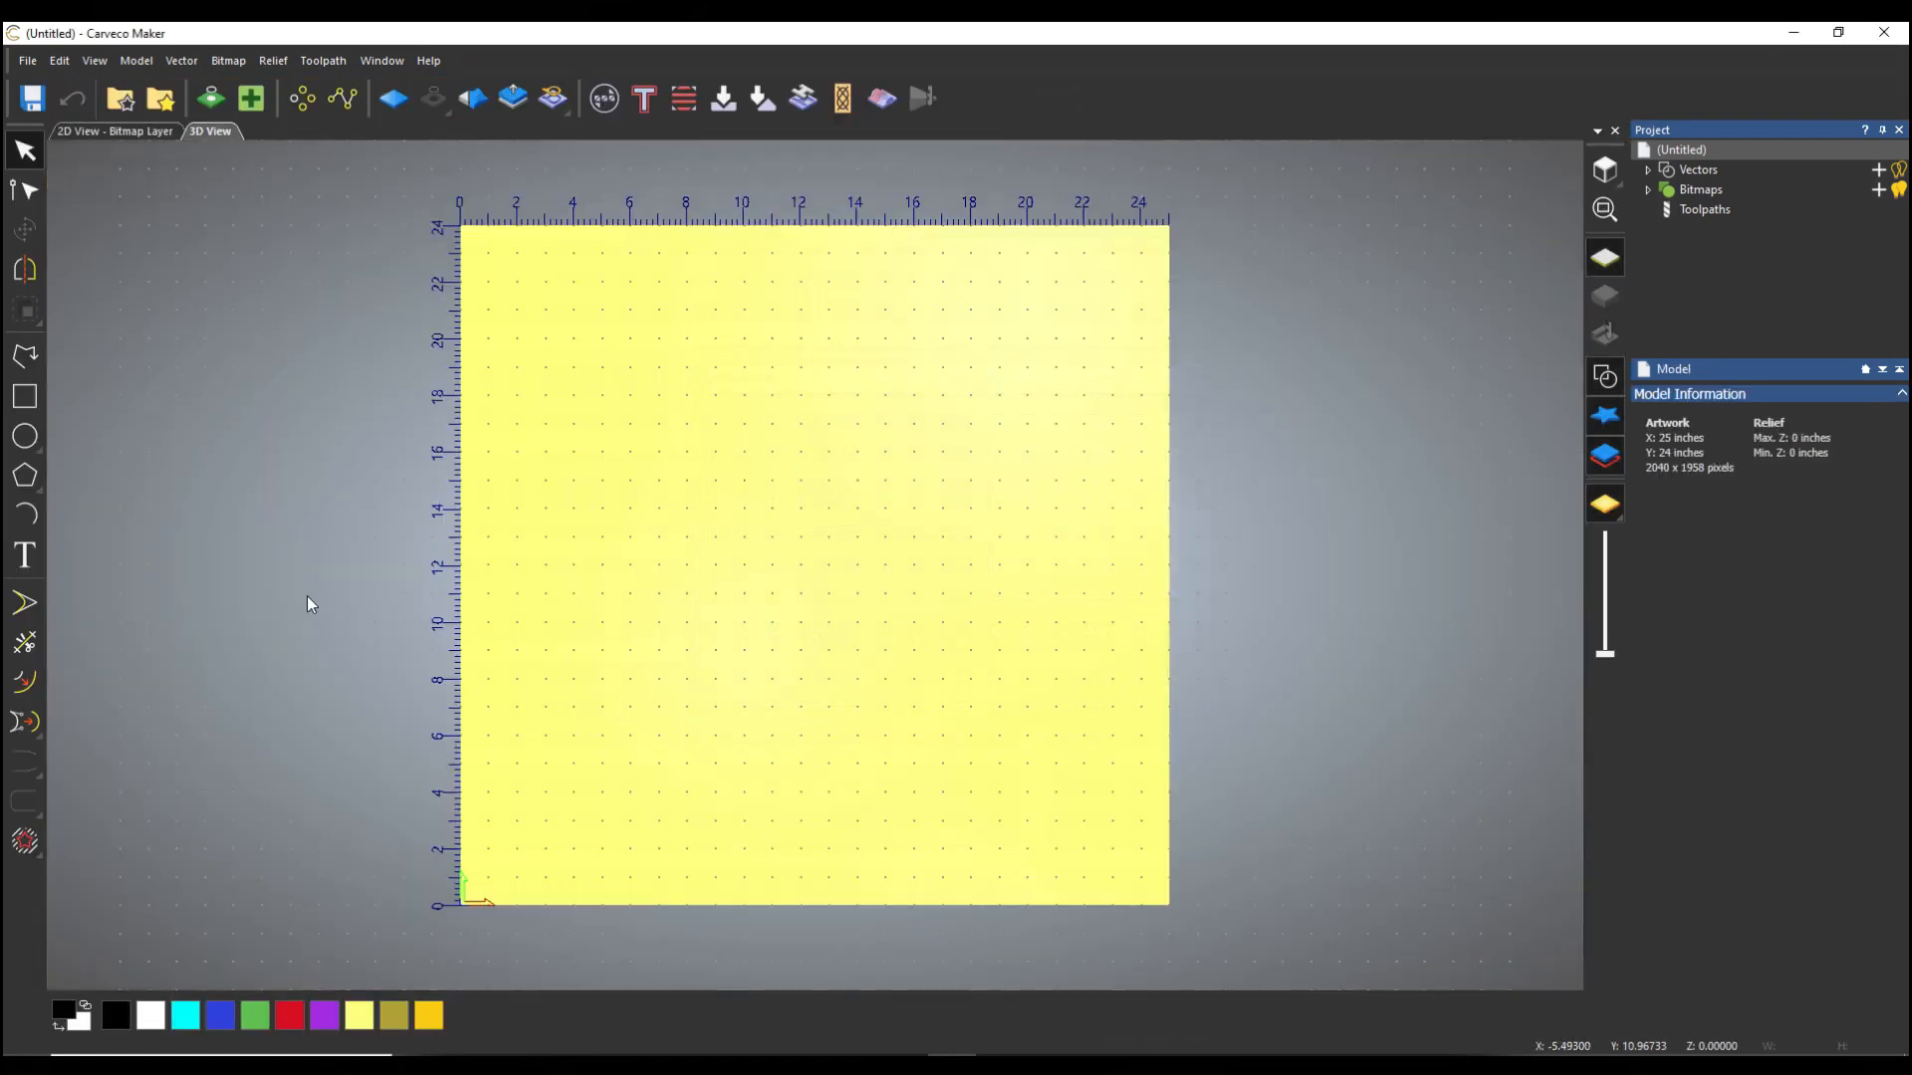
pyautogui.moveTo(339, 532)
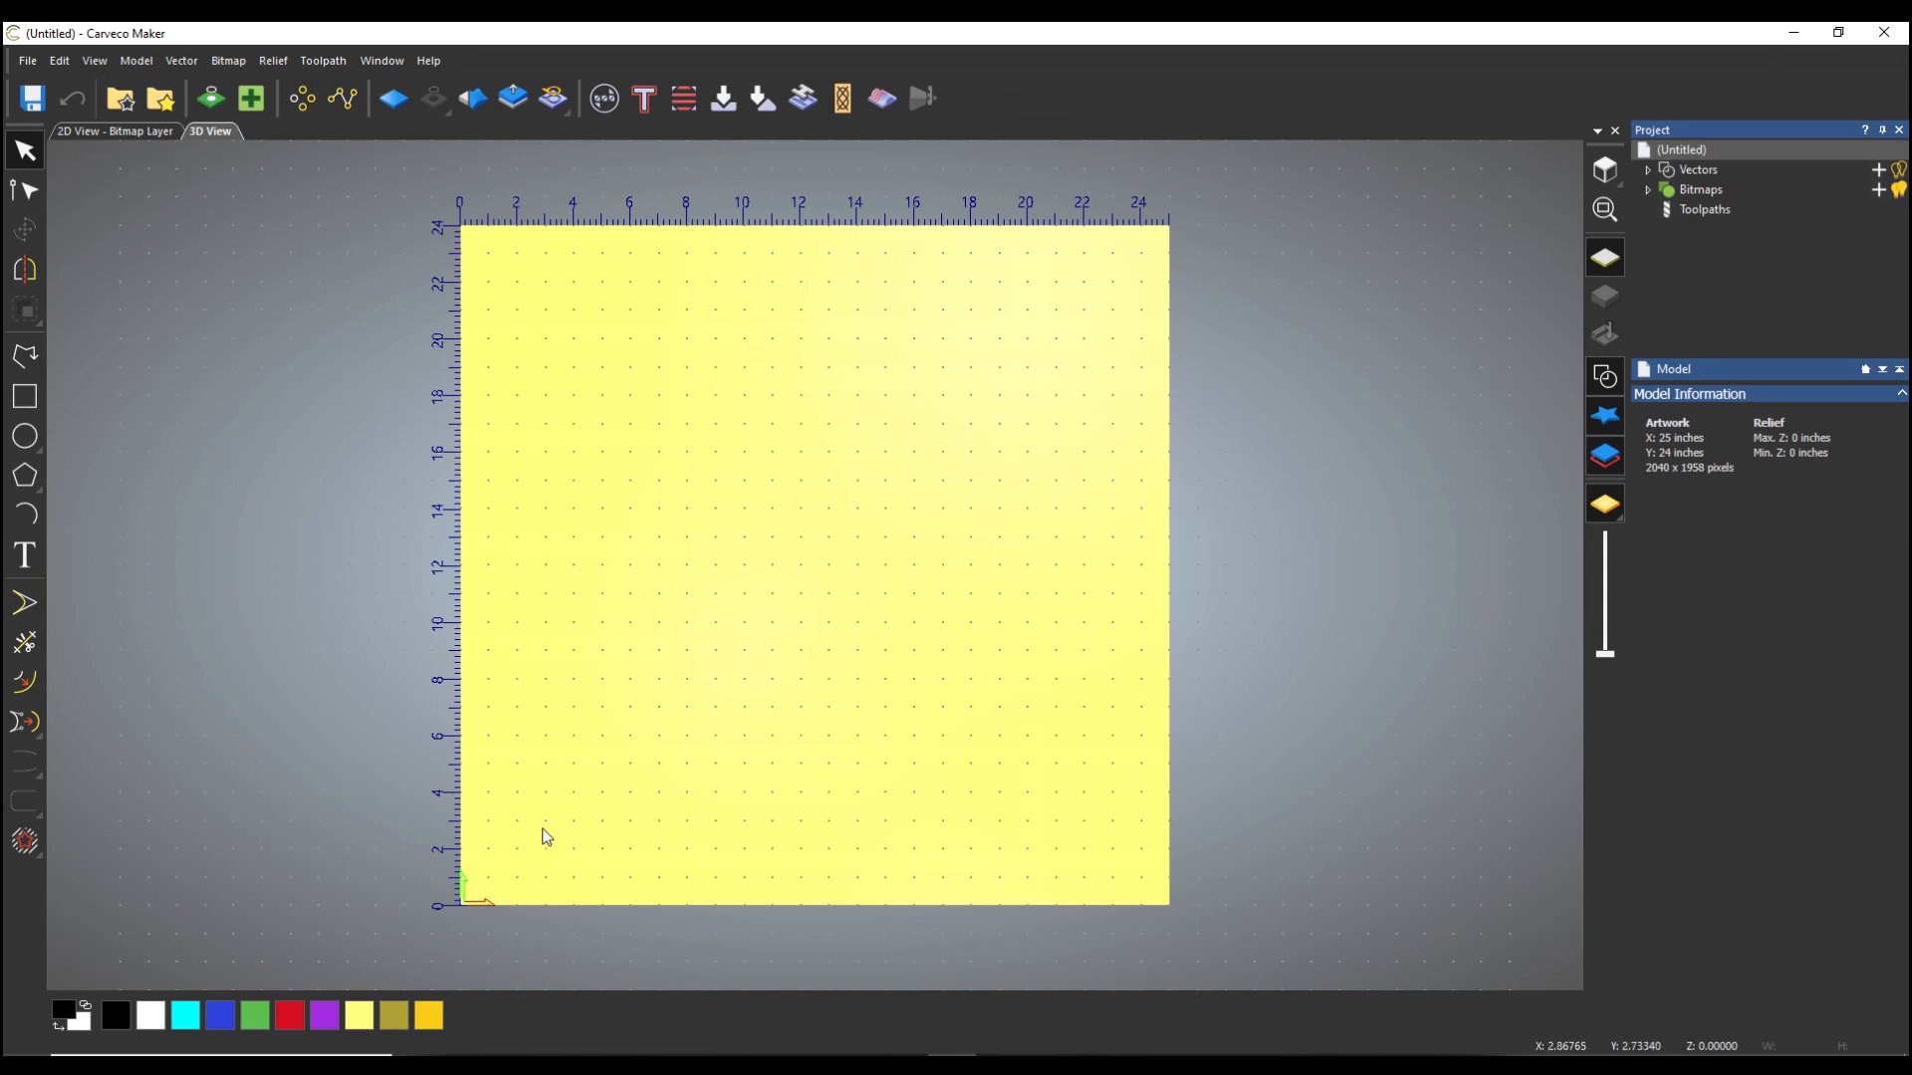
pyautogui.moveTo(667, 799)
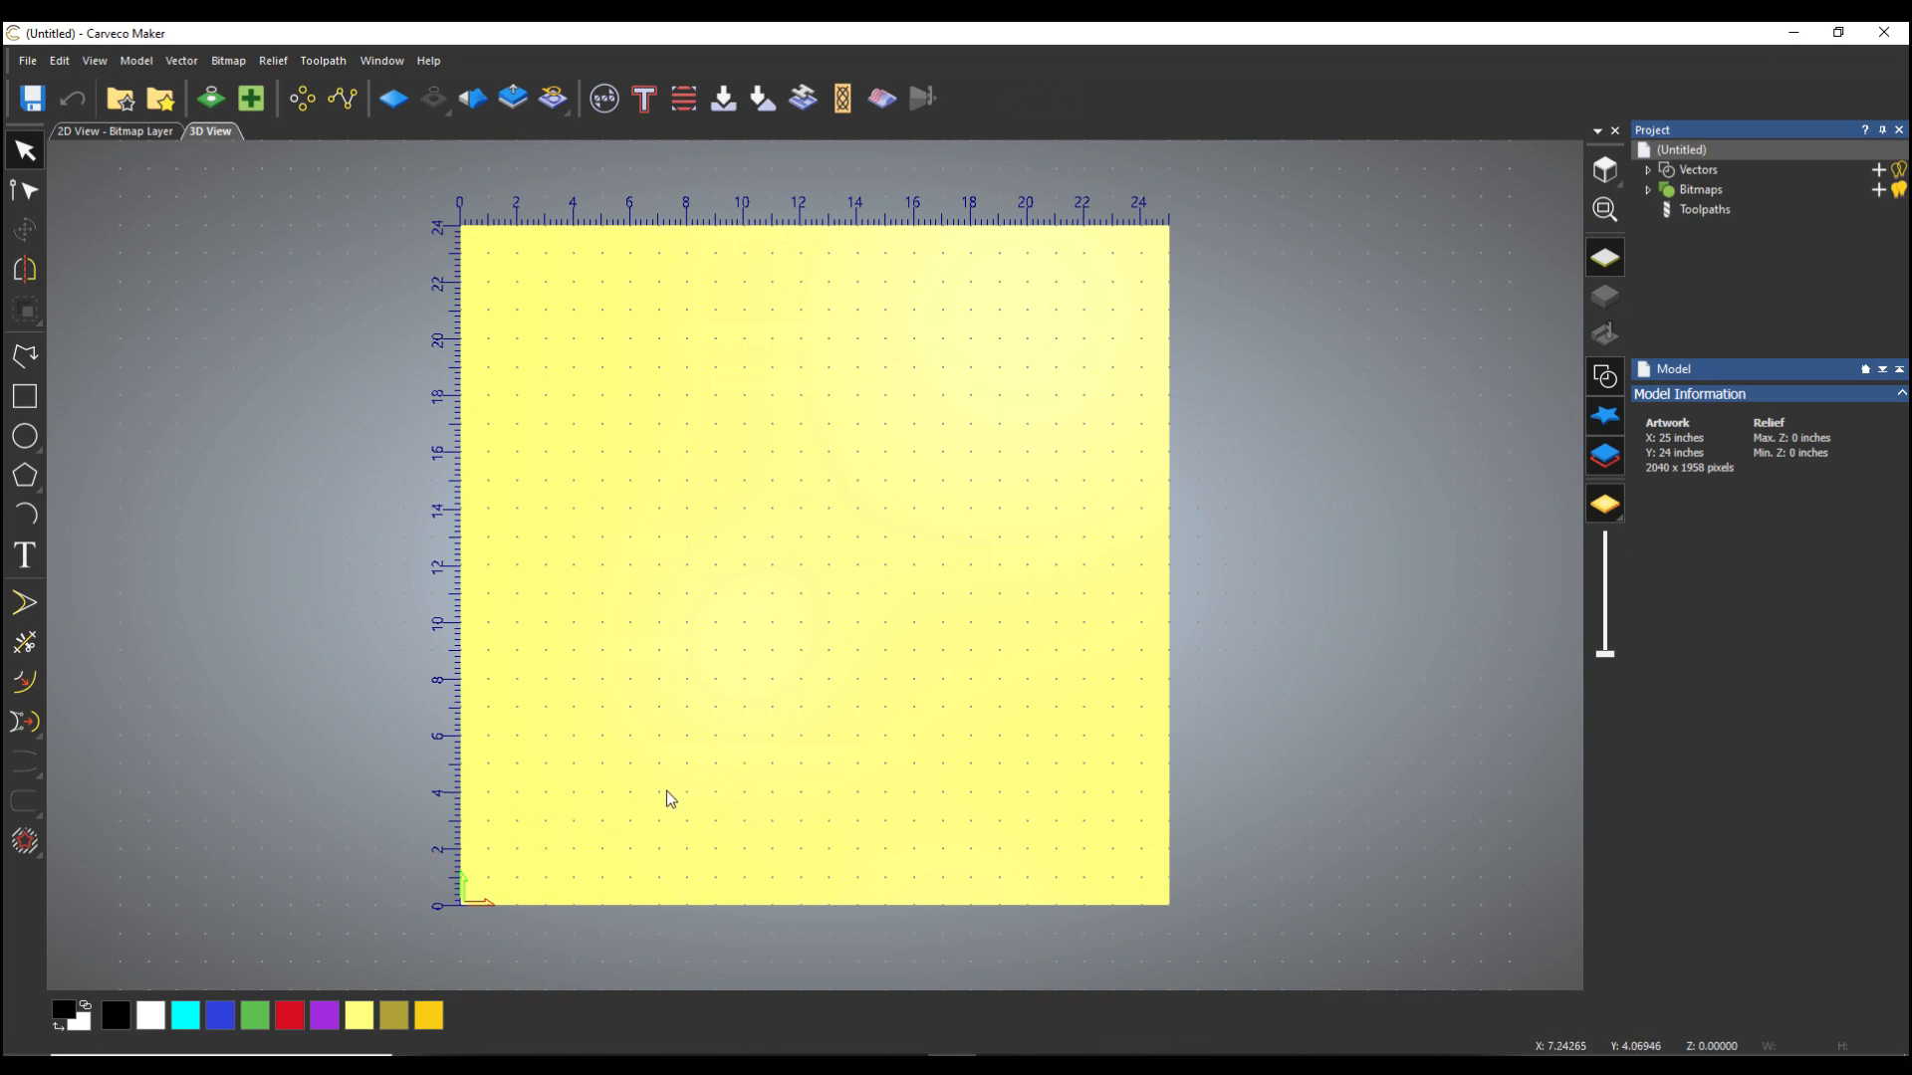
pyautogui.moveTo(551, 765)
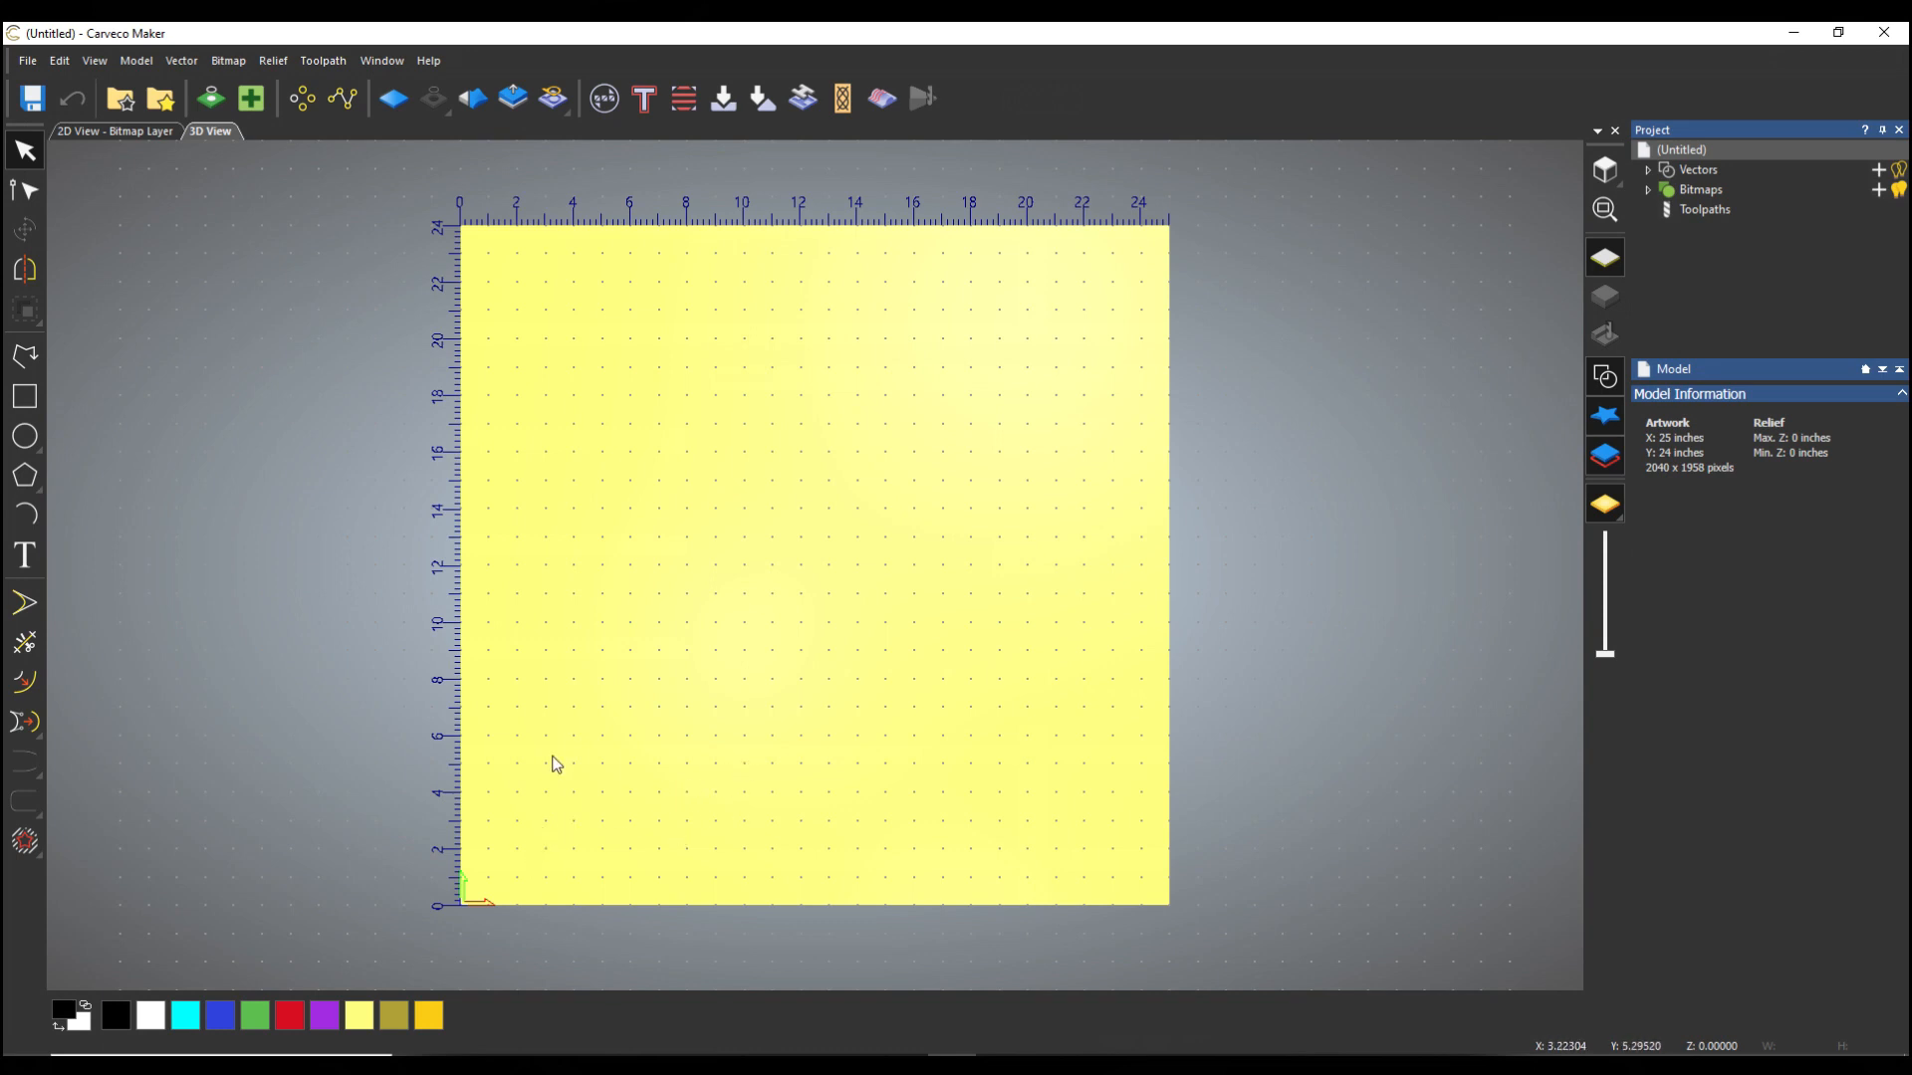
pyautogui.moveTo(94, 476)
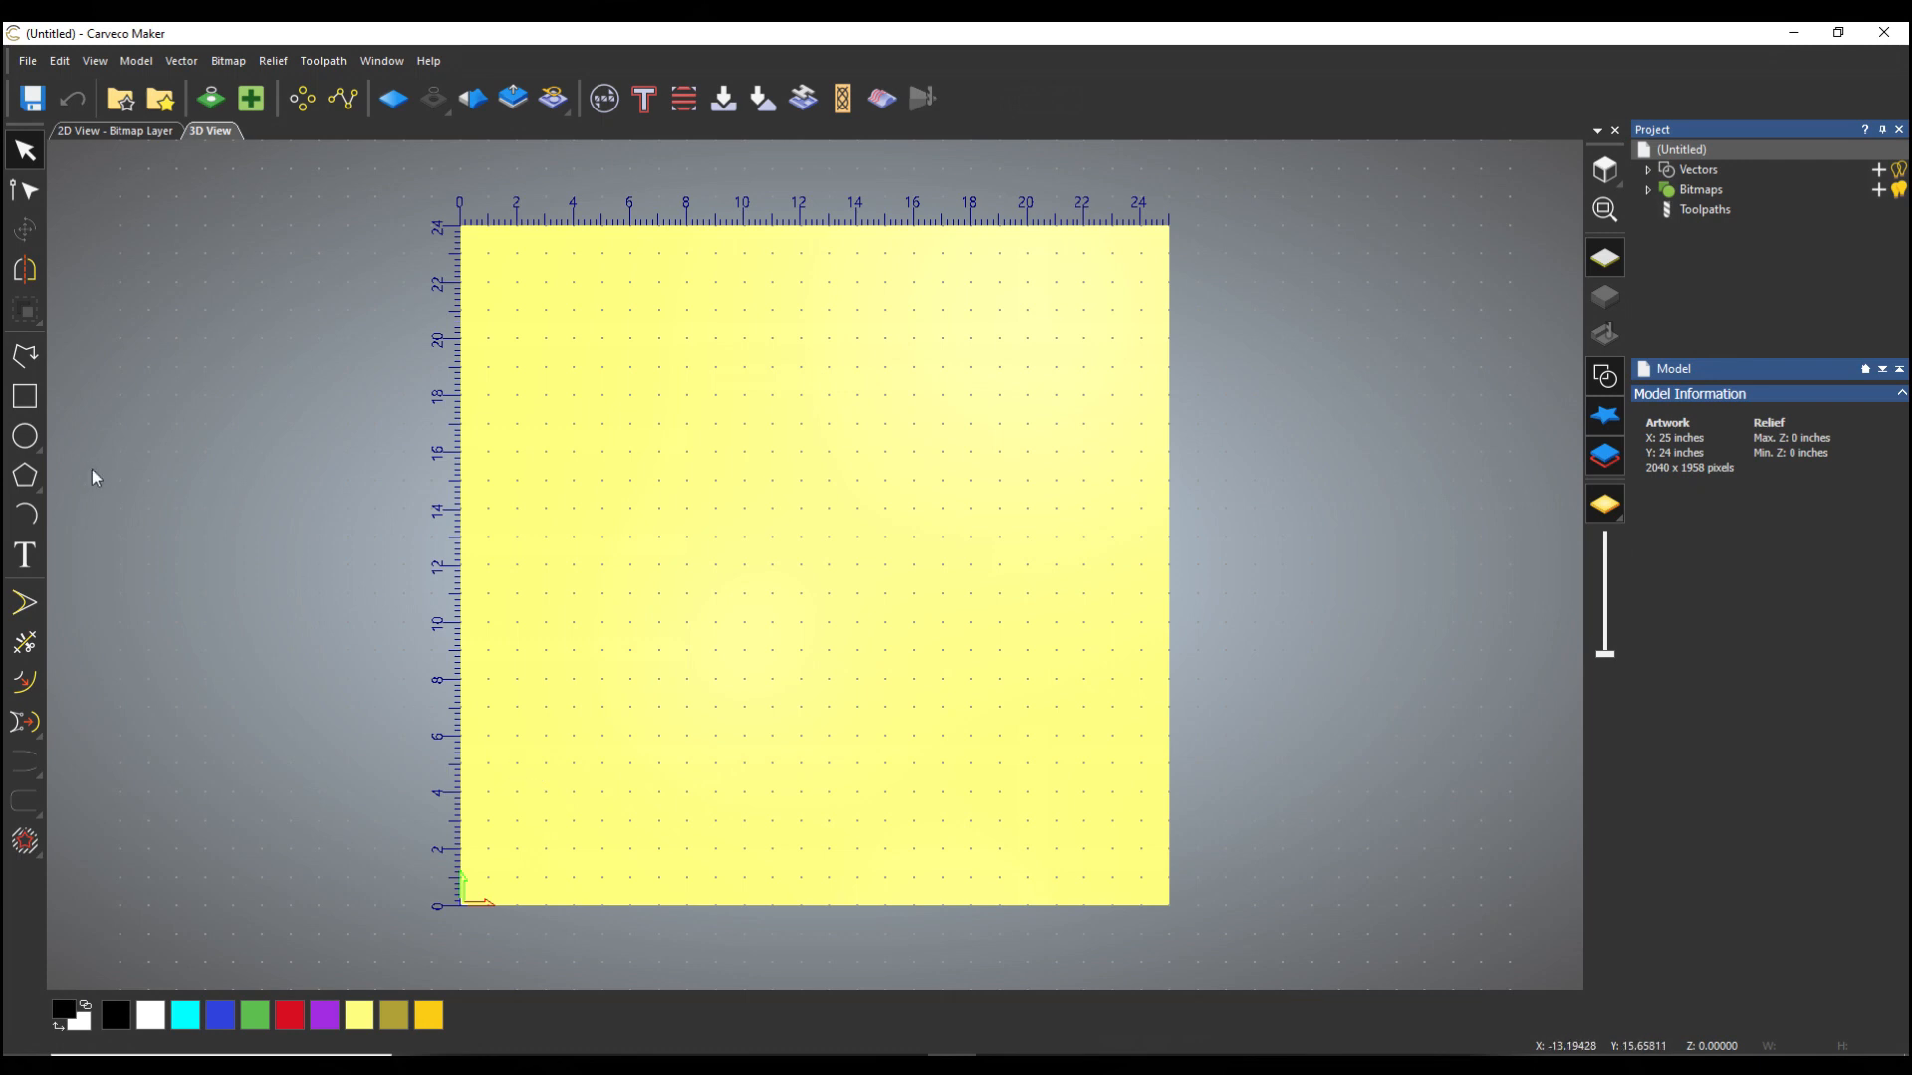
# Step: Create a 25 × 3.5 inch rectangle centred at 12.5, 1.75 along the bottom edge
pyautogui.click(24, 396)
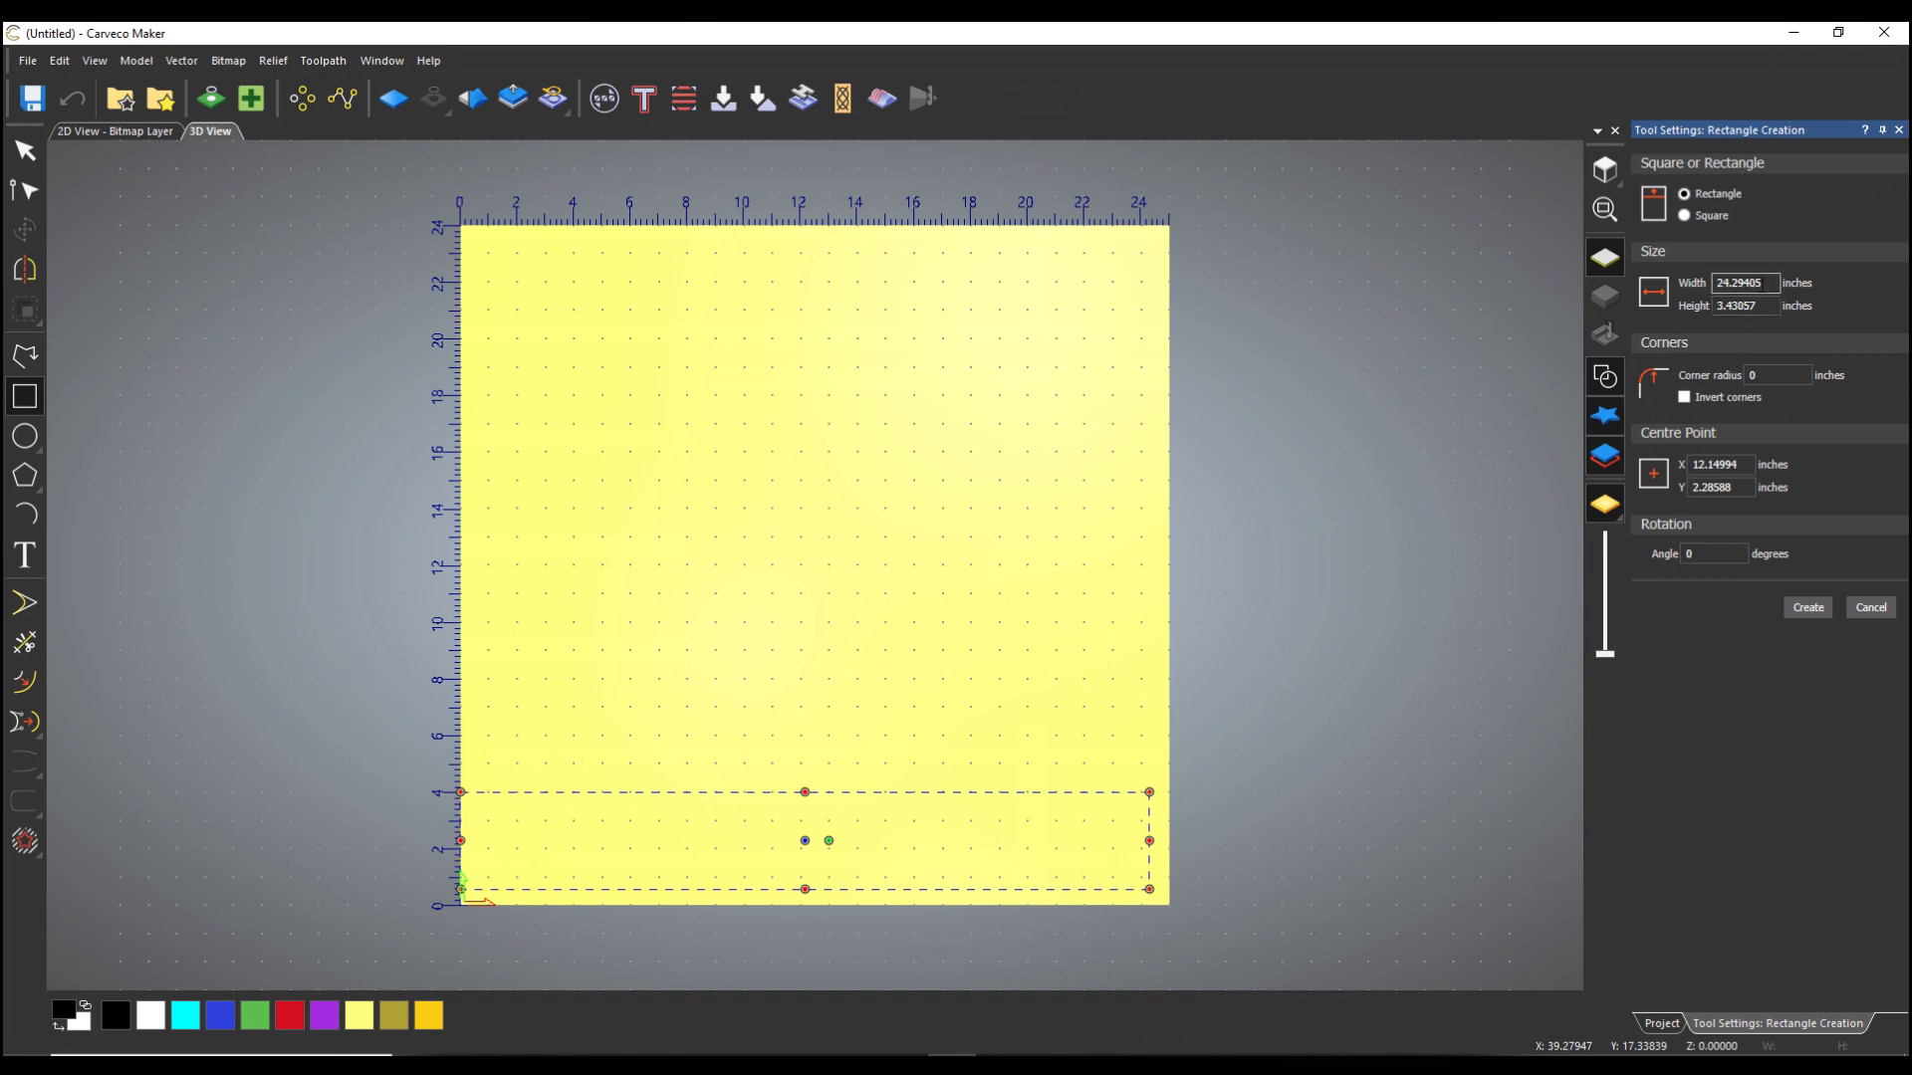
pyautogui.write('25')
pyautogui.click(1744, 305)
pyautogui.write('3.5')
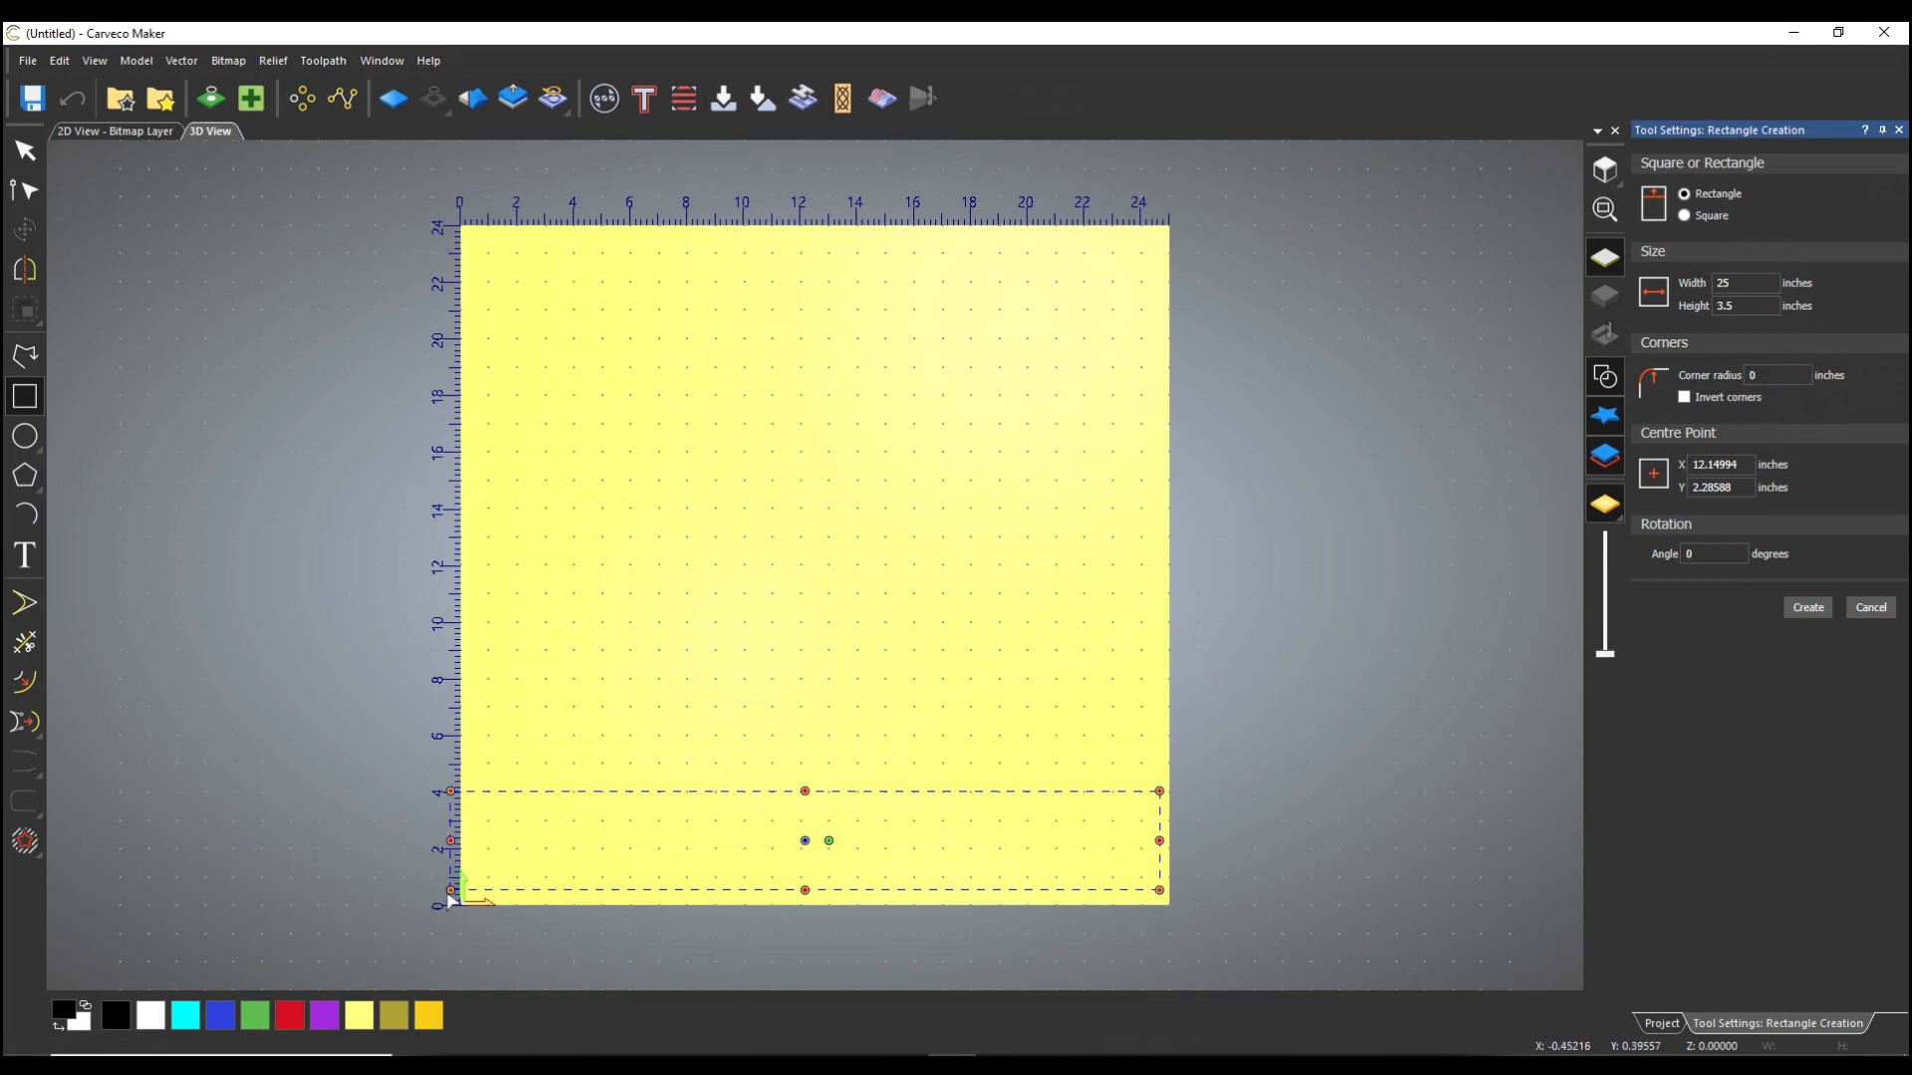
pyautogui.moveTo(1531, 714)
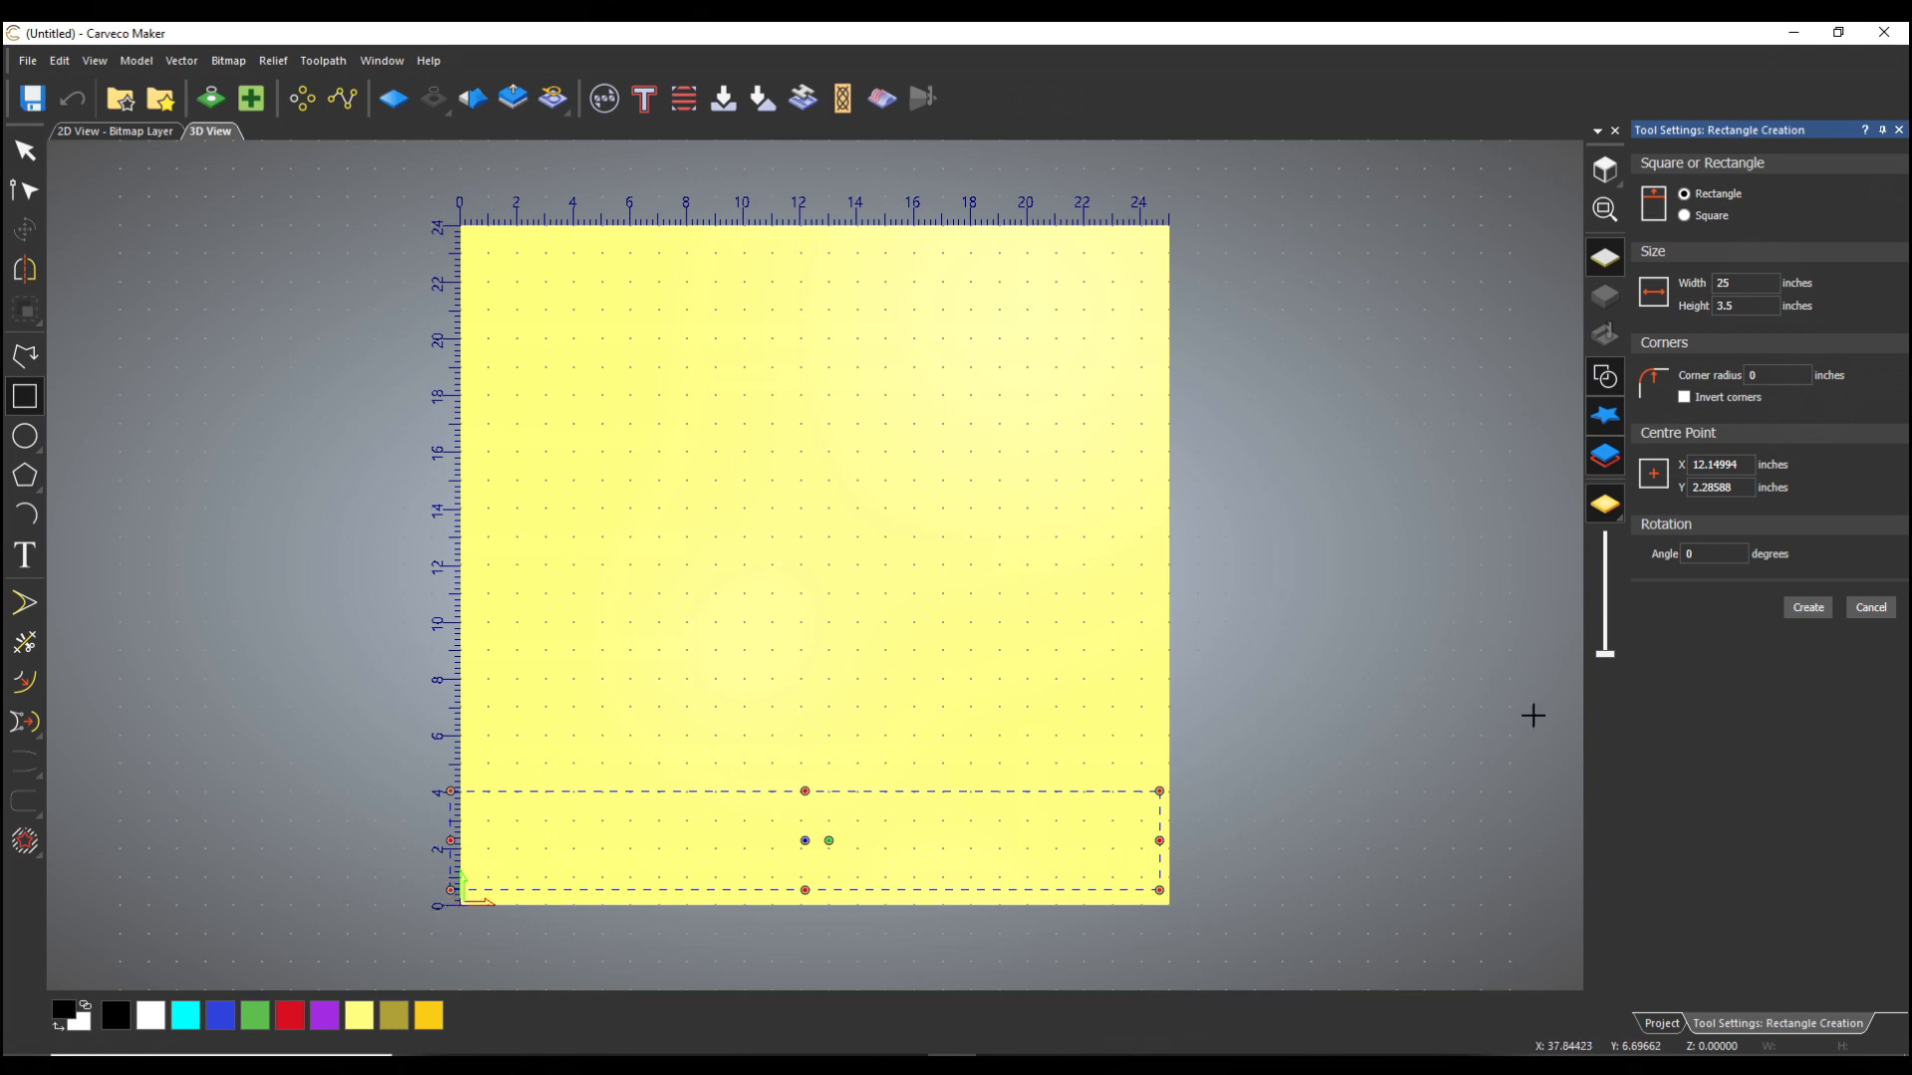
pyautogui.click(1718, 463)
pyautogui.write('12.5')
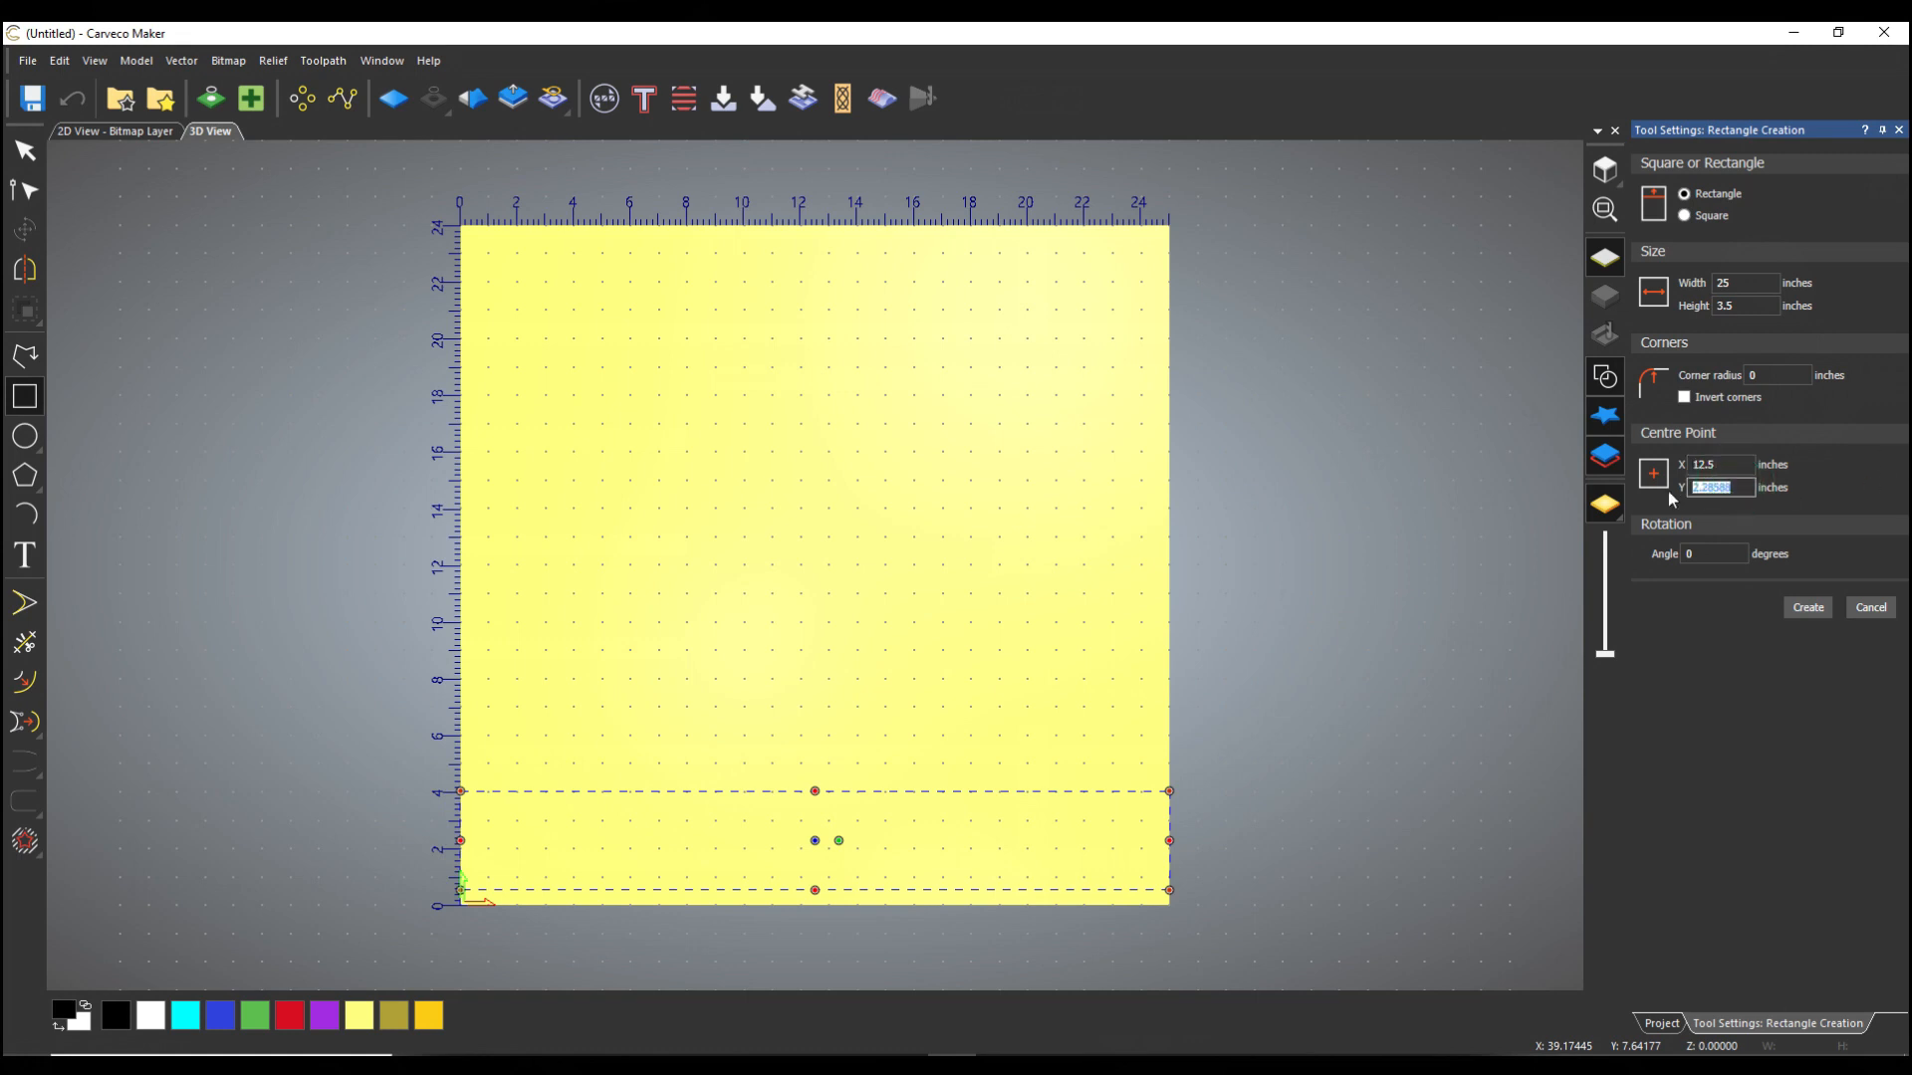
pyautogui.write('1')
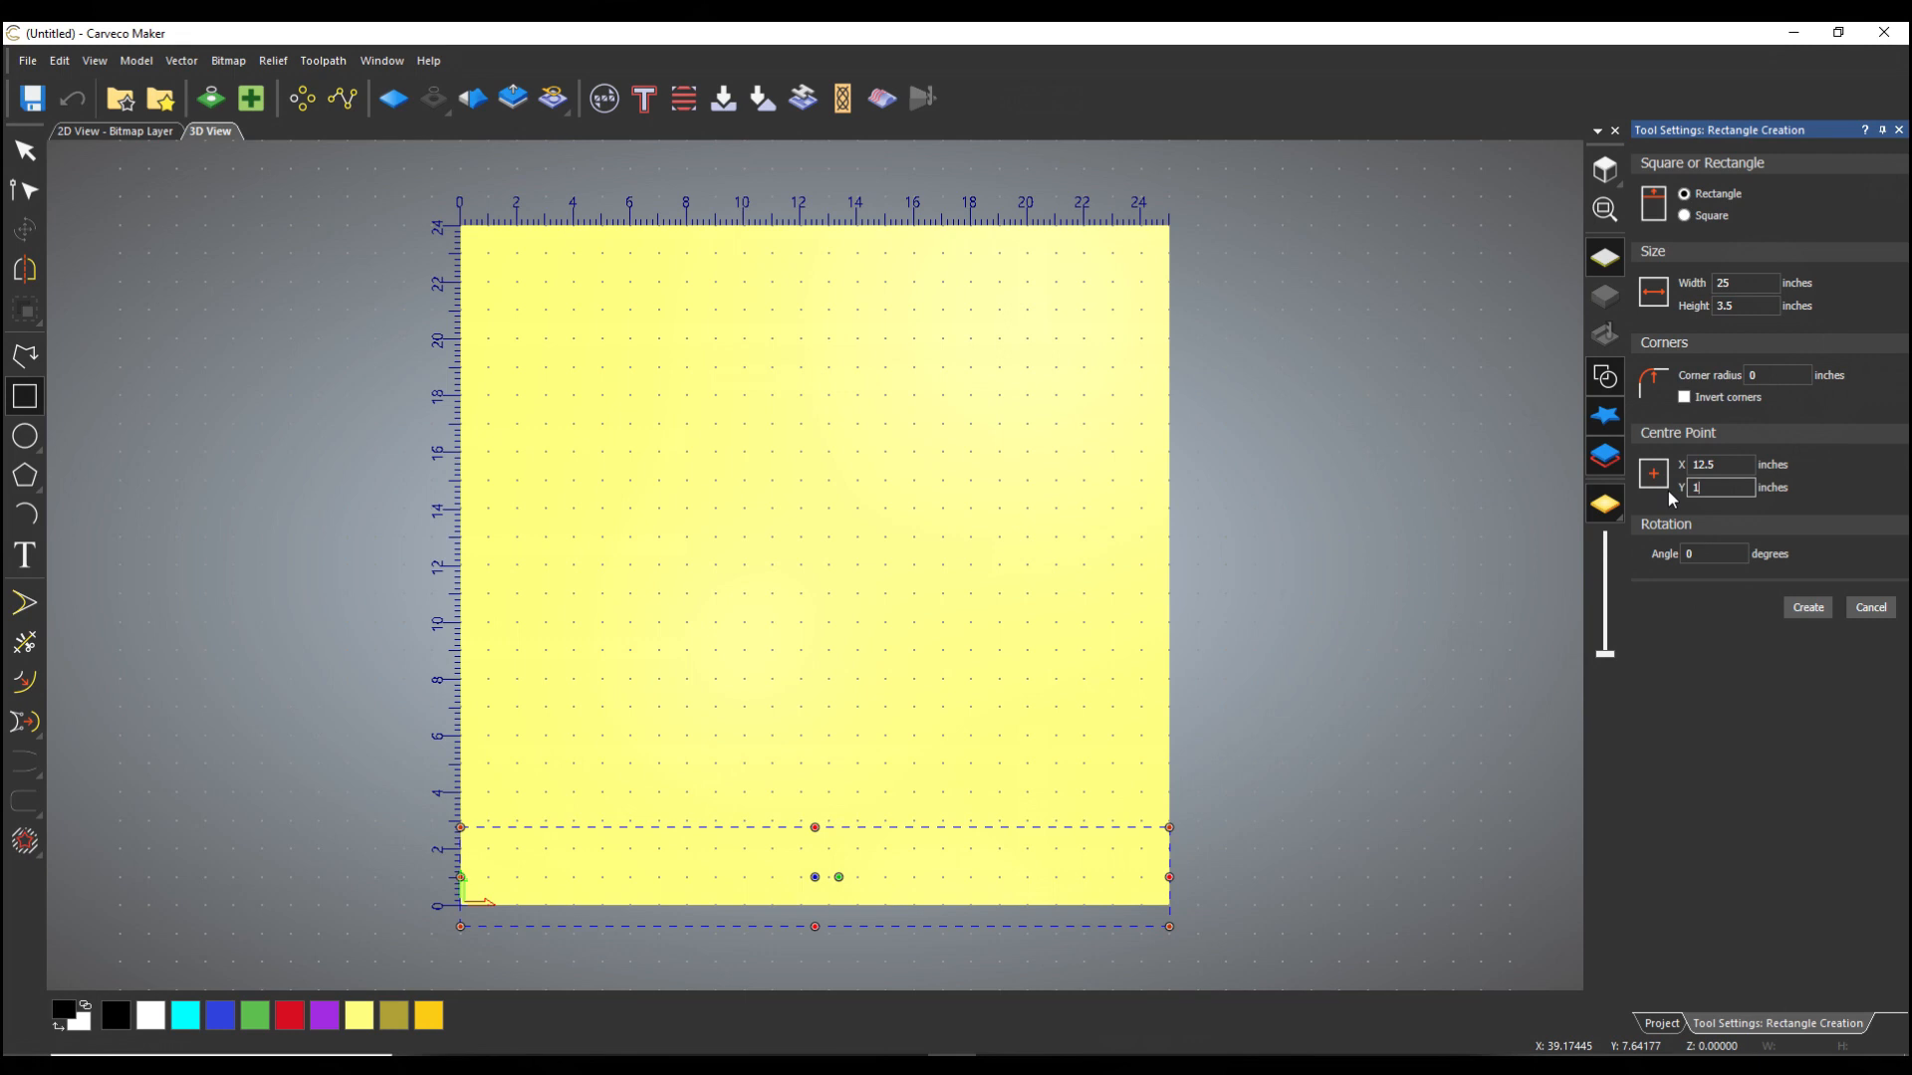
pyautogui.write('1.75')
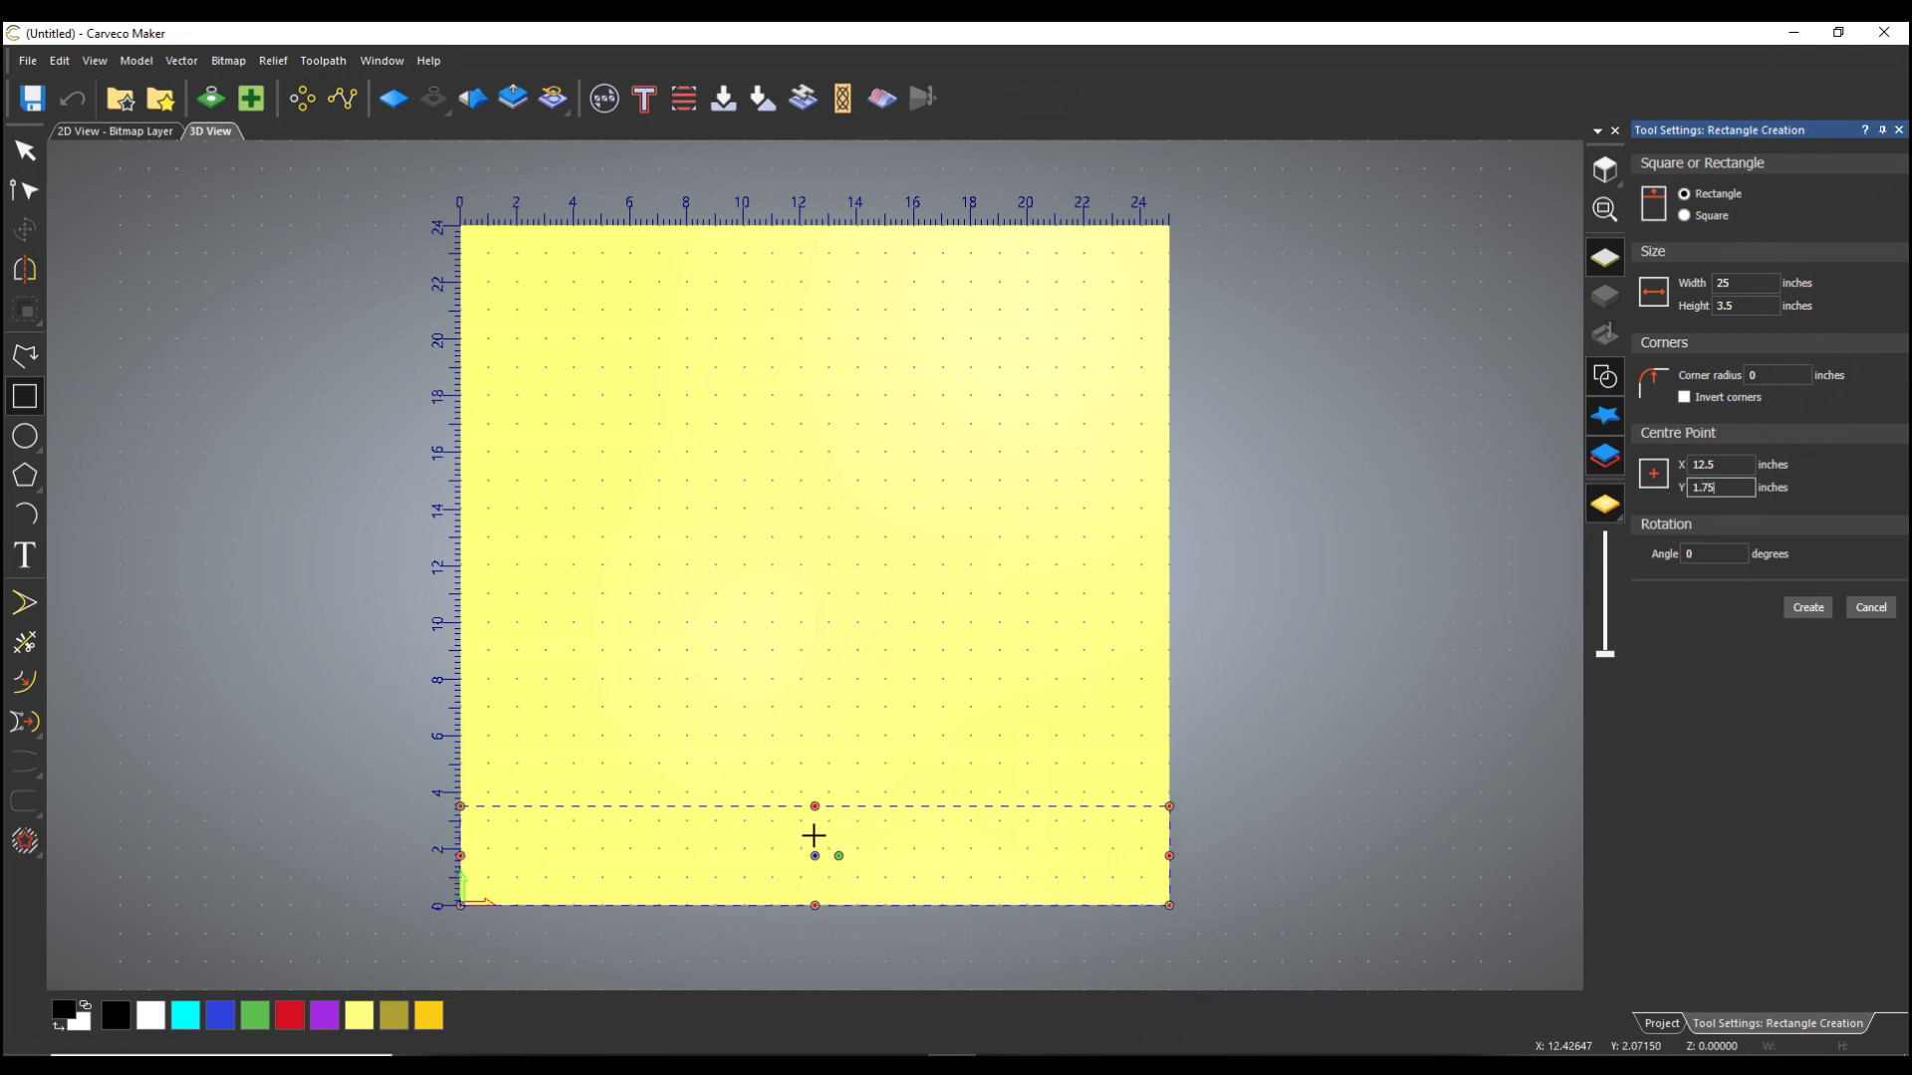
pyautogui.moveTo(1691, 595)
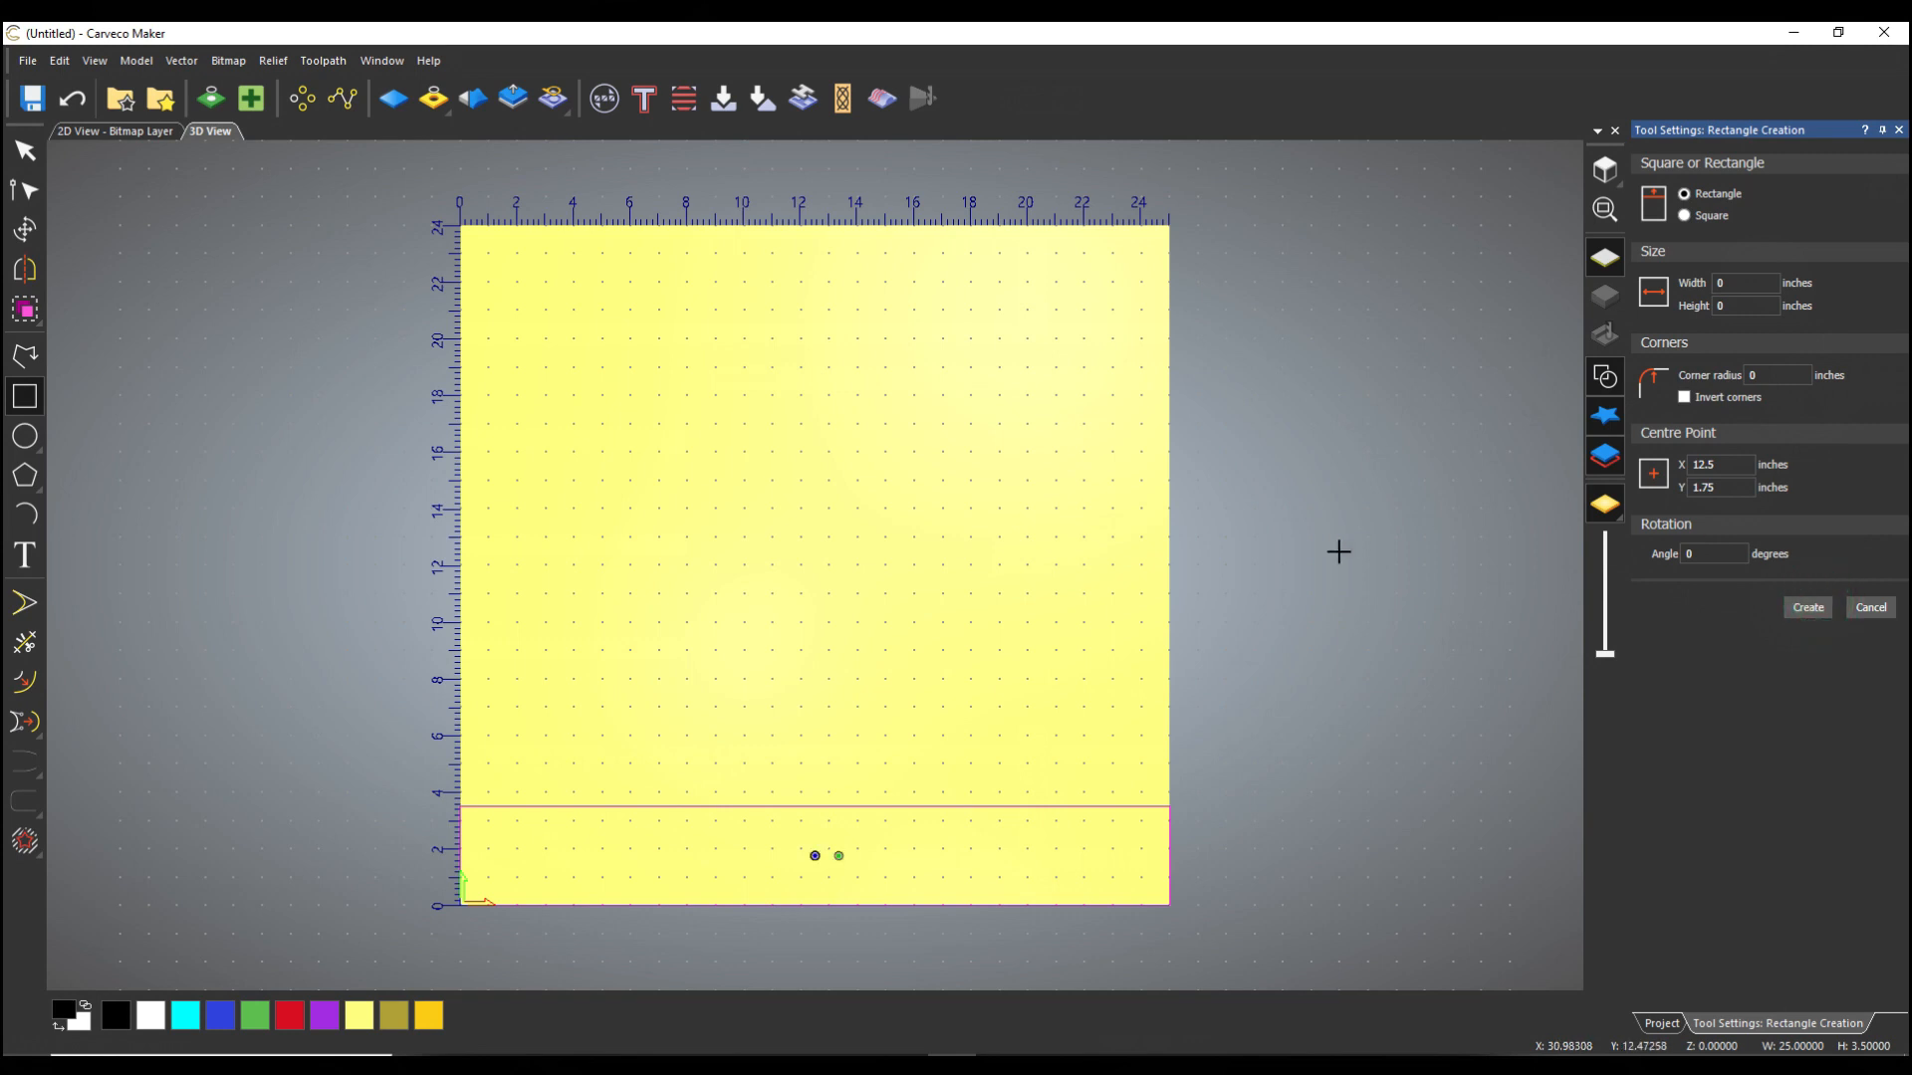
pyautogui.click(22, 152)
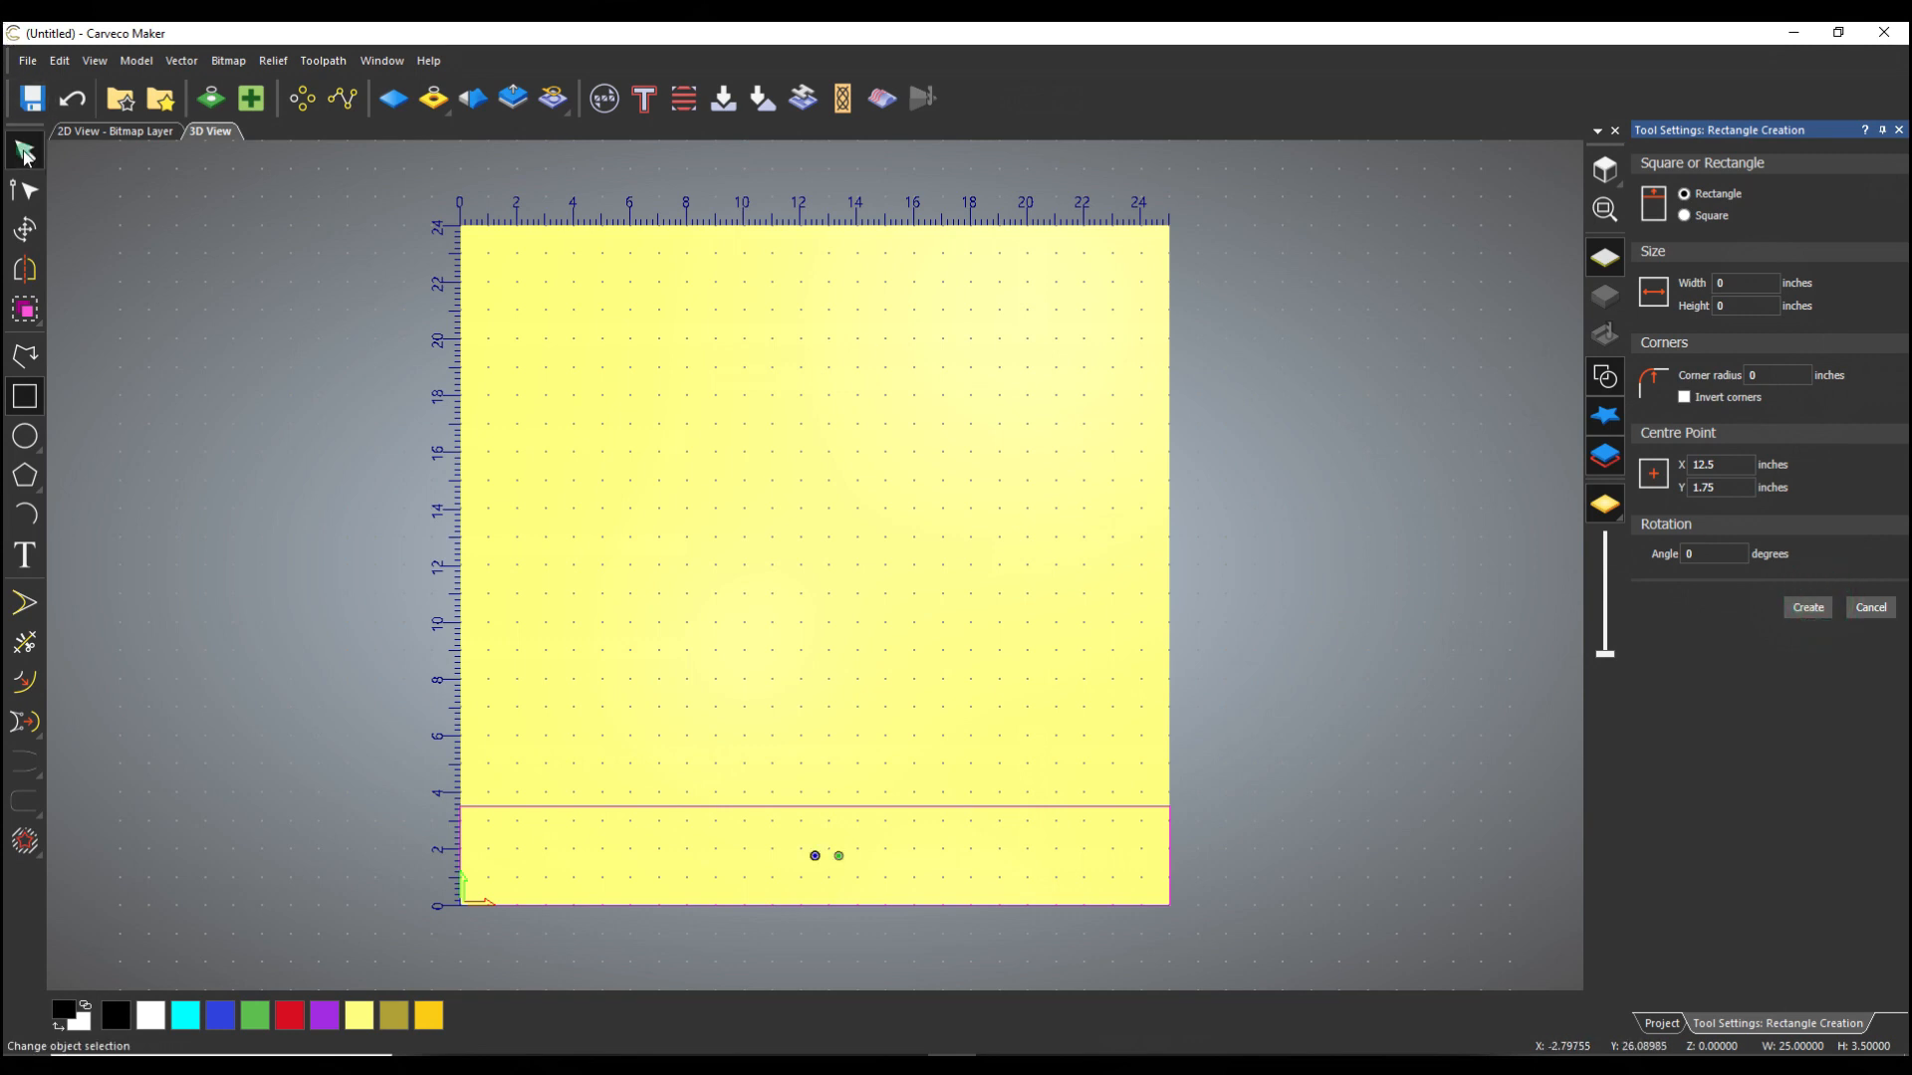
# Step: Create a 2 inch diameter circle centred at 2.5, 1.75 in the strip's left end
pyautogui.click(24, 437)
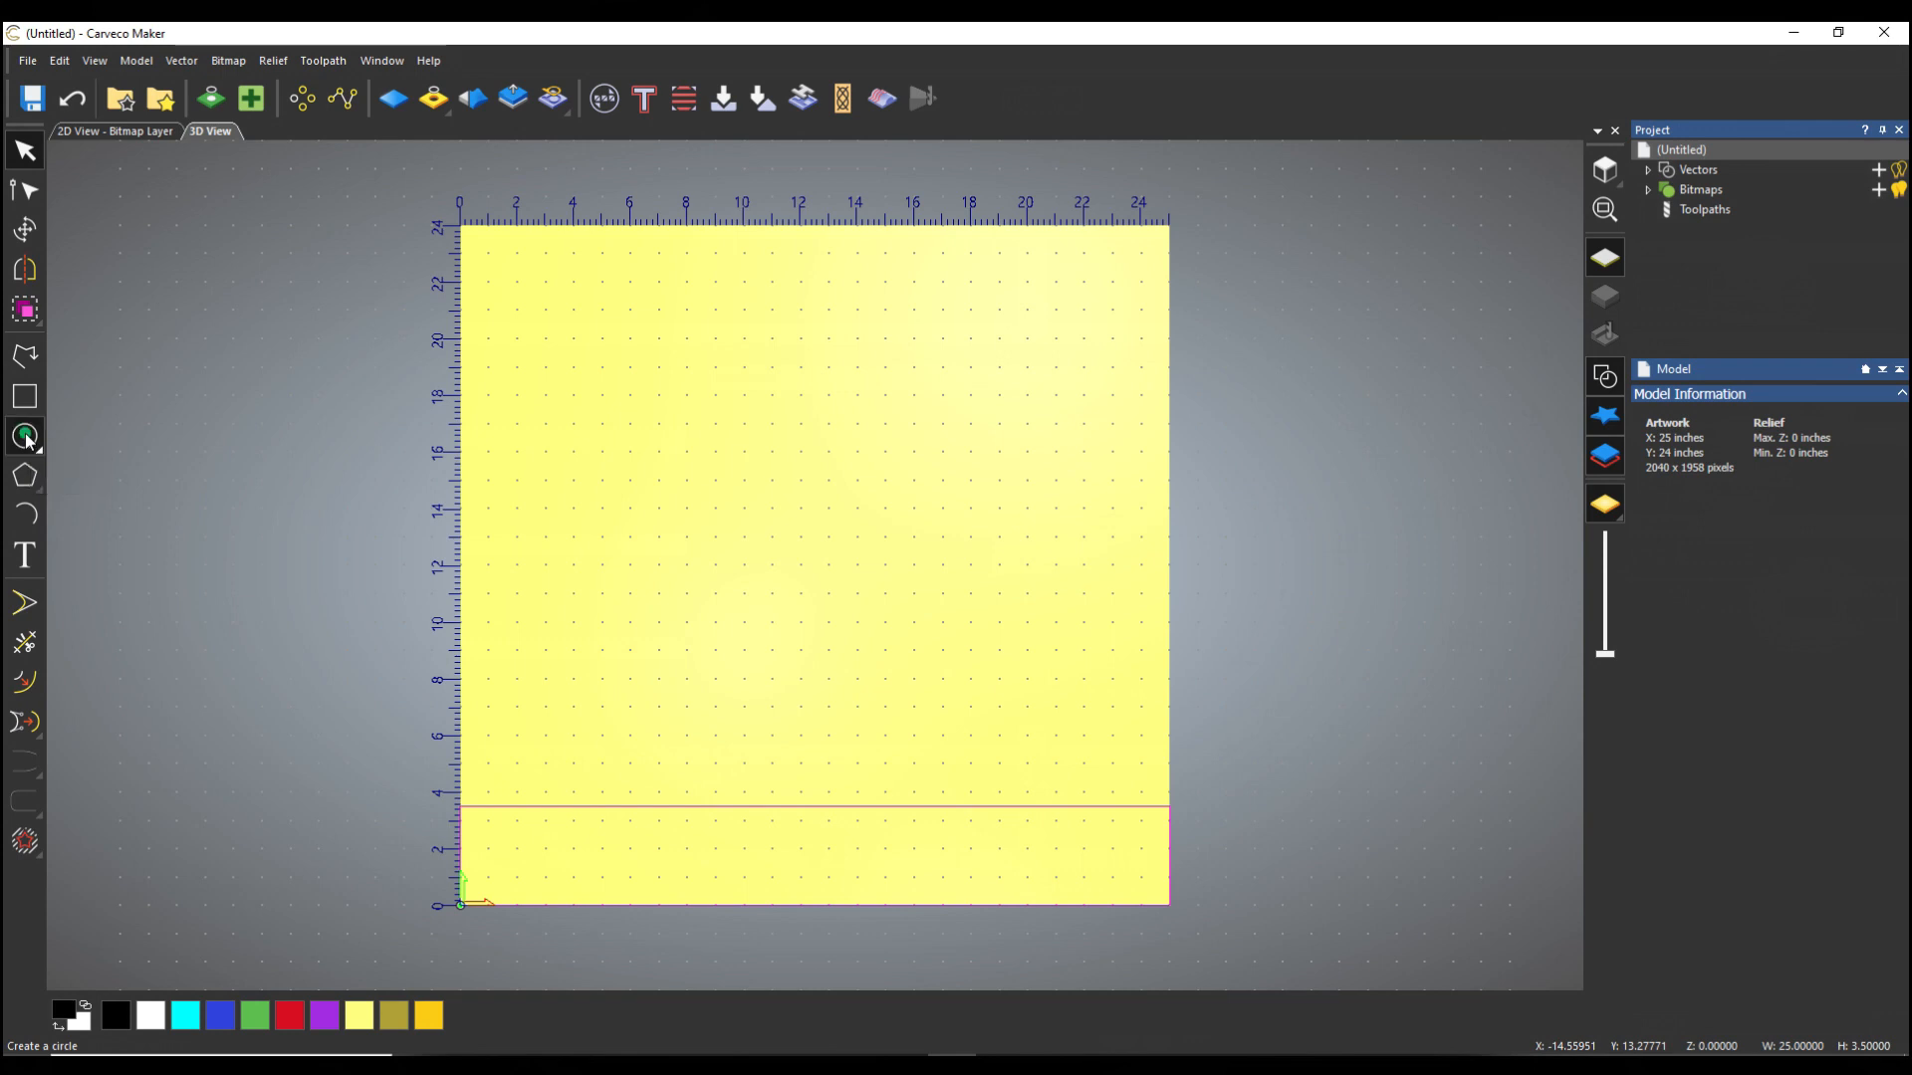
pyautogui.click(24, 436)
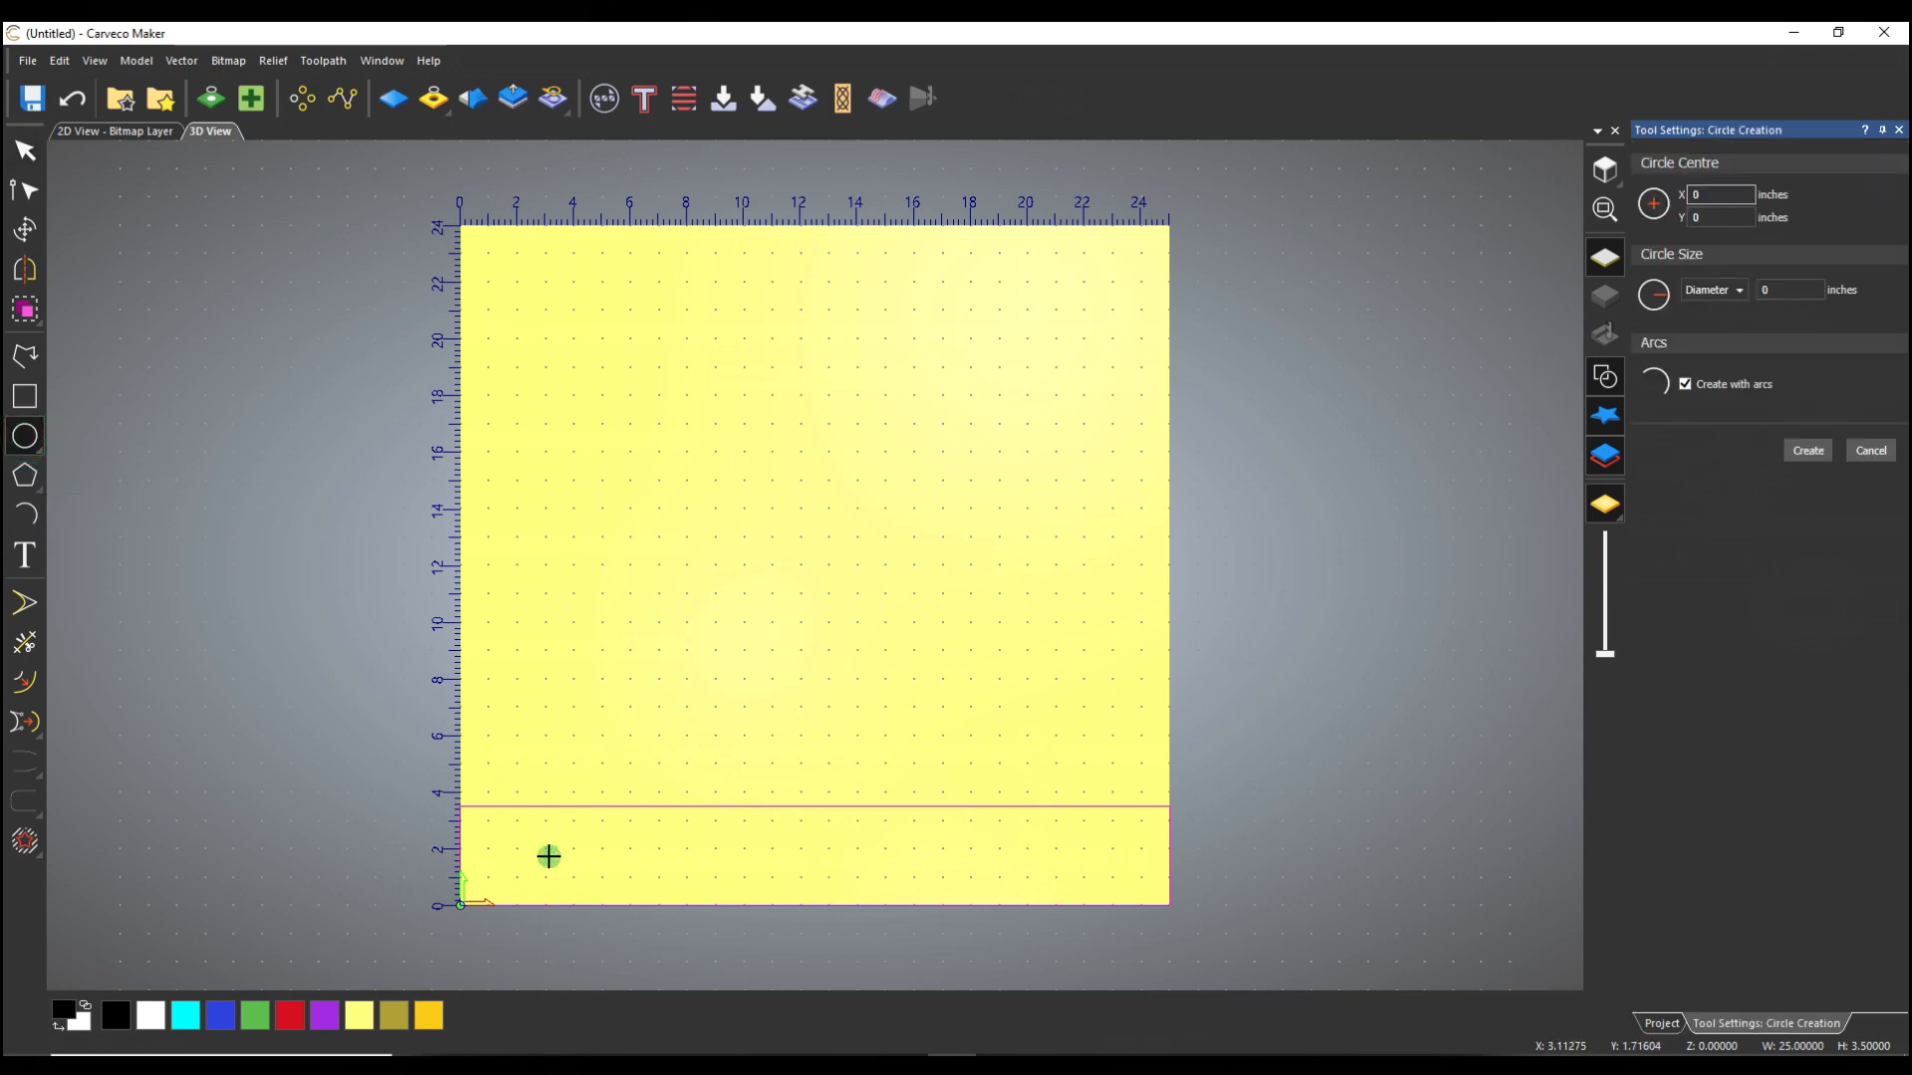
pyautogui.moveTo(550, 856); pyautogui.dragTo(580, 856)
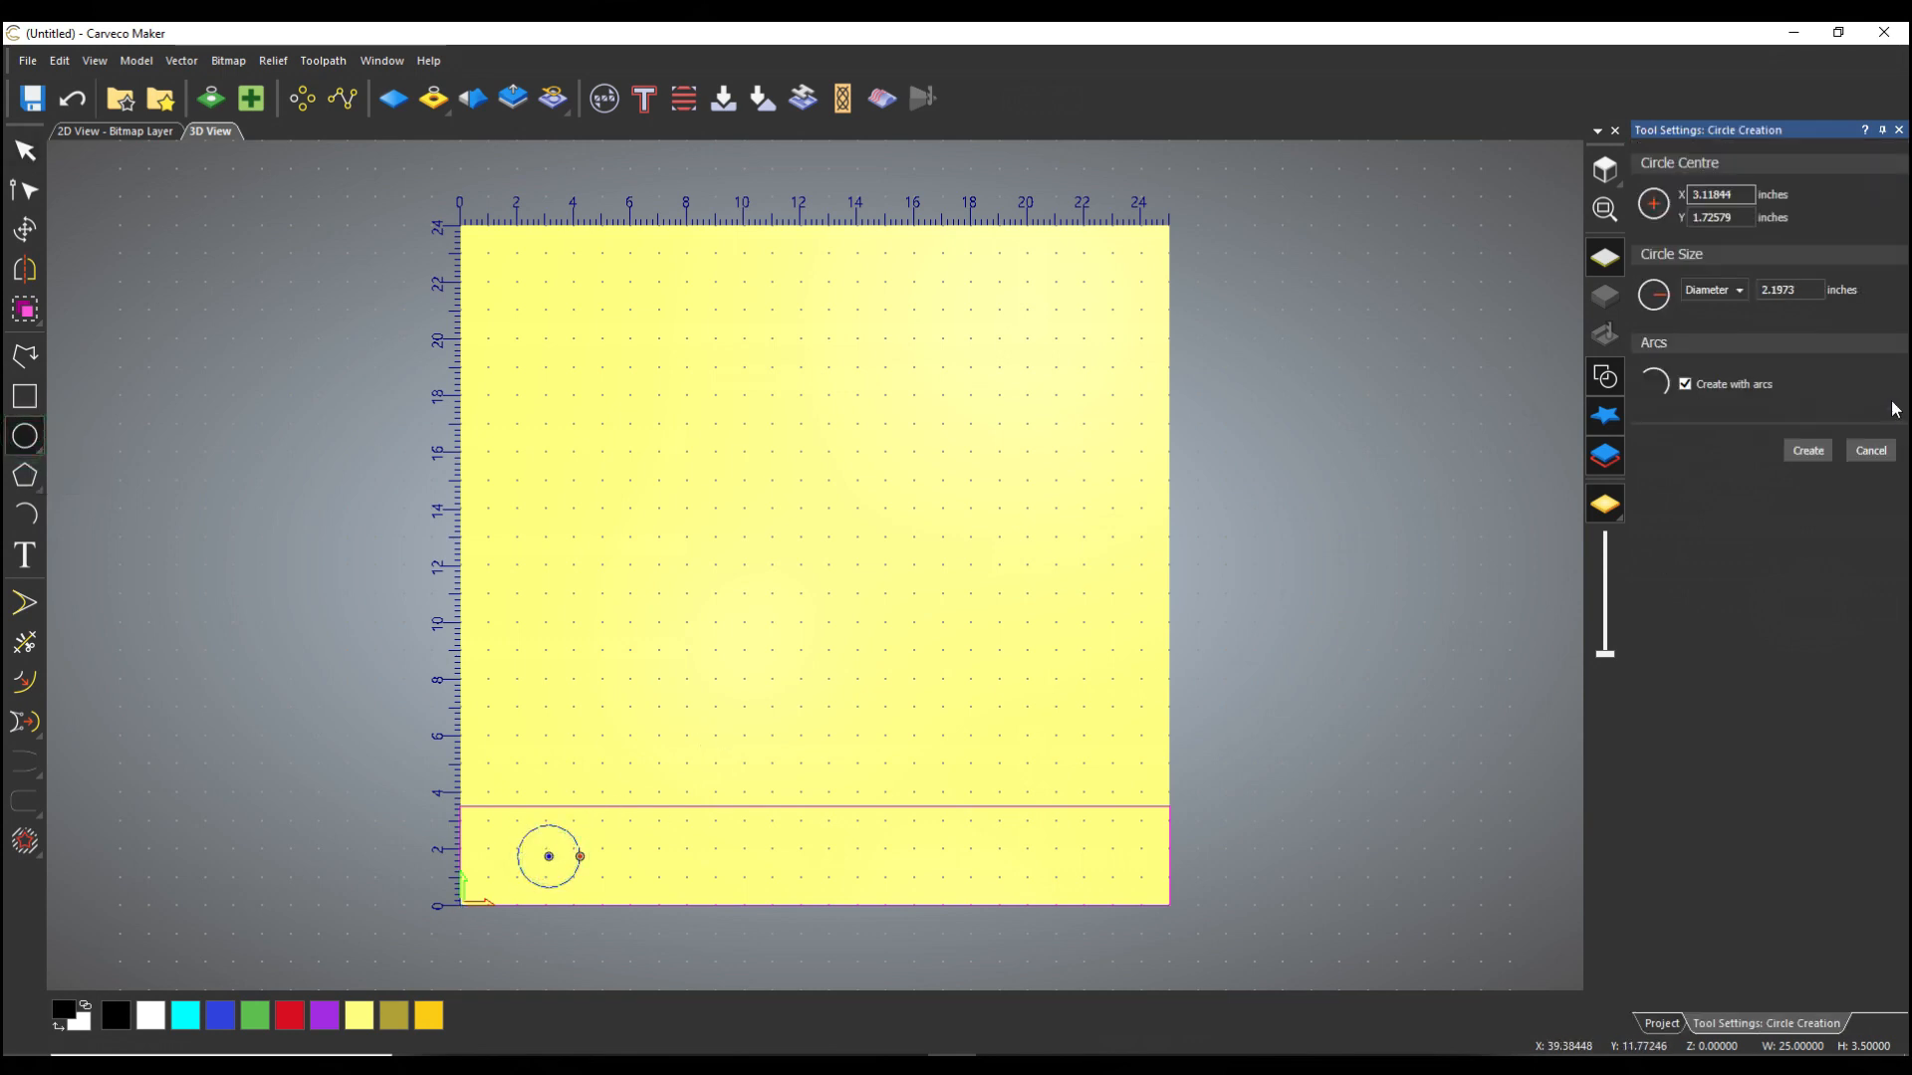
pyautogui.click(1788, 289)
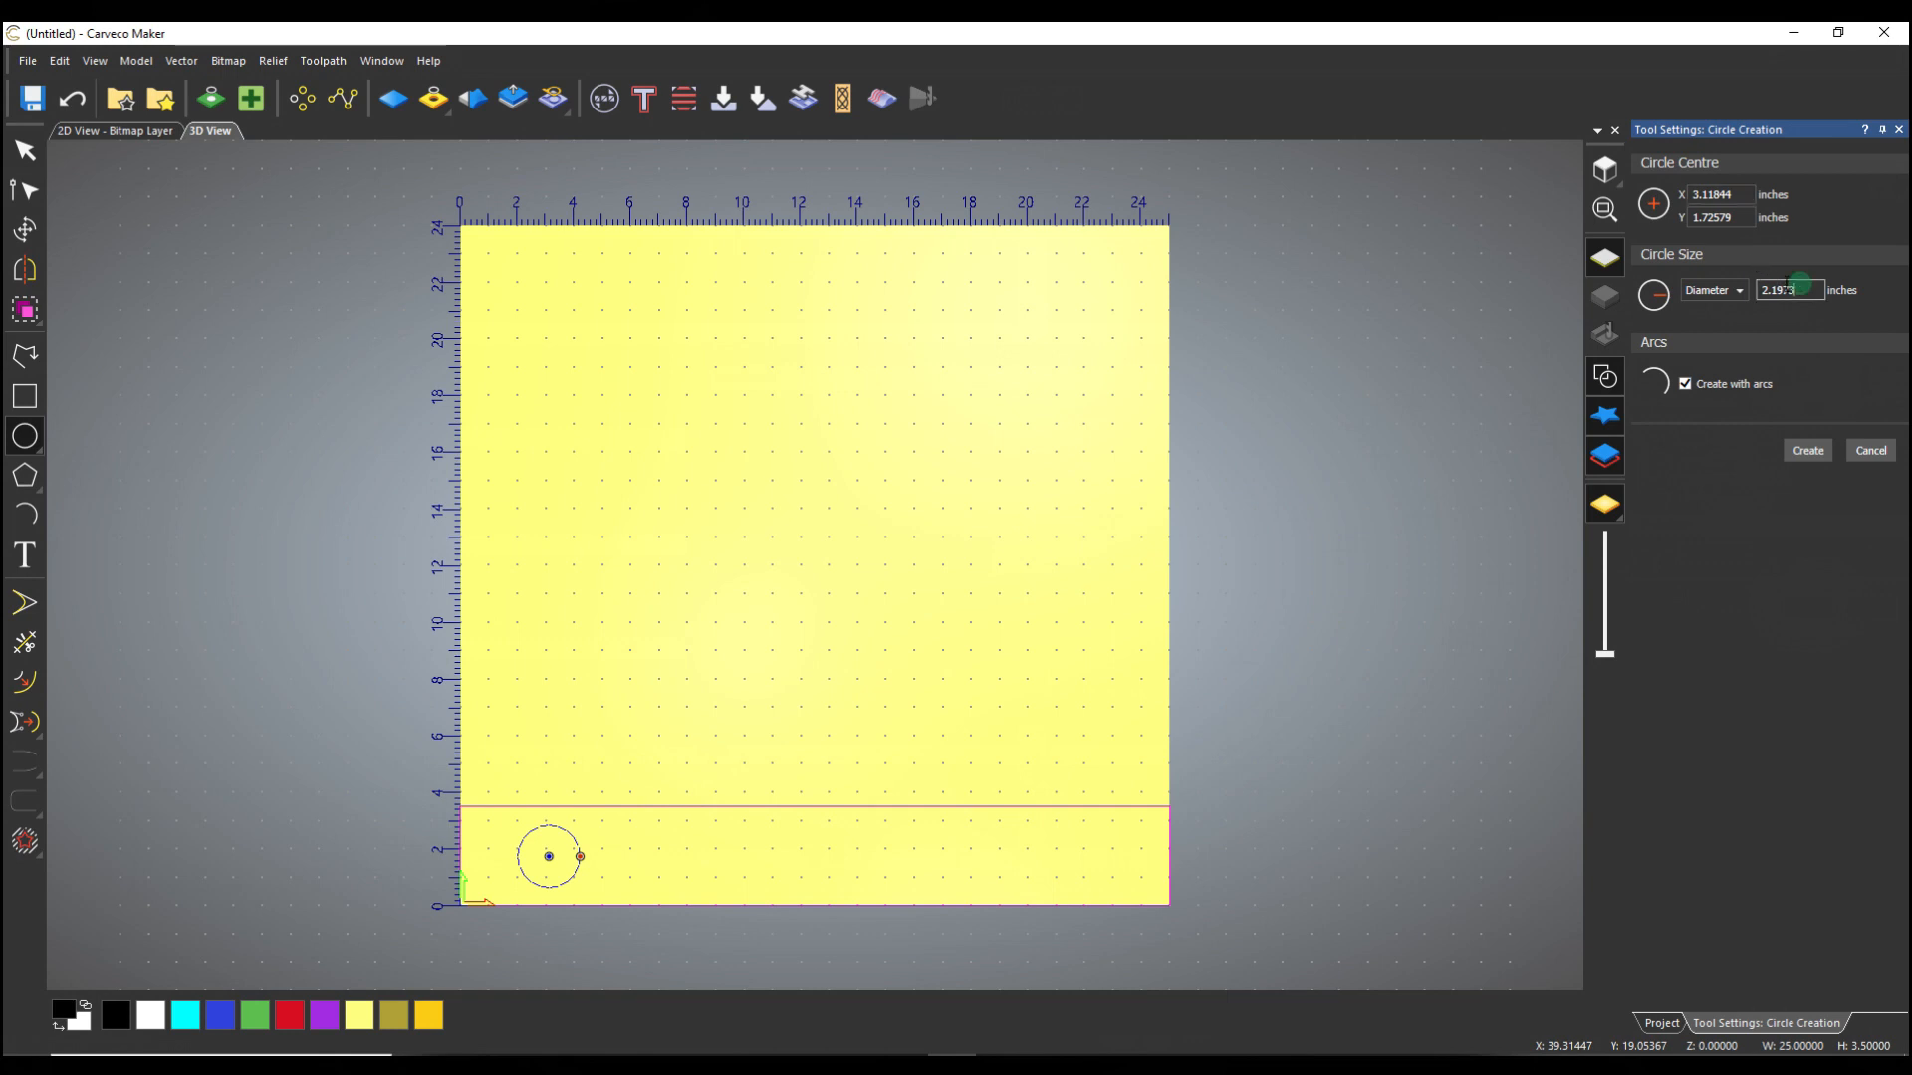
pyautogui.write('2')
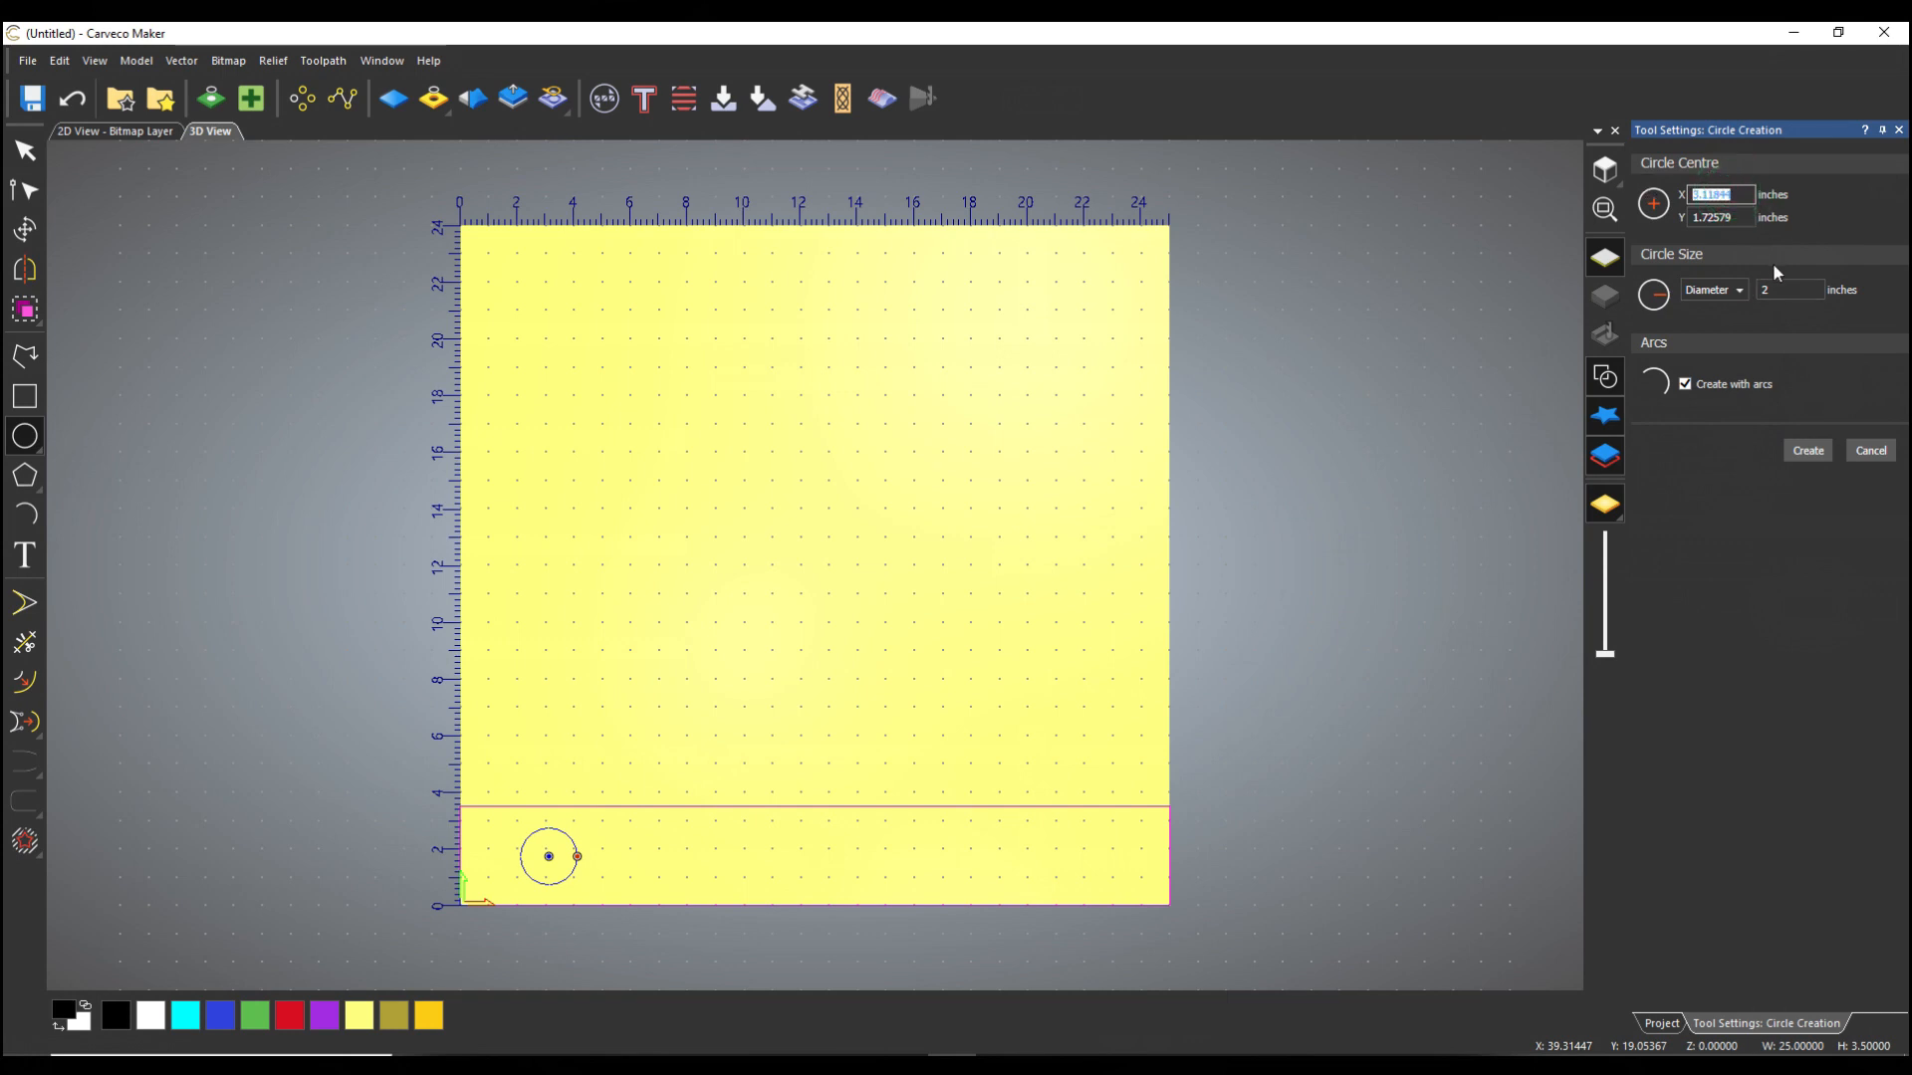
pyautogui.write('2.5')
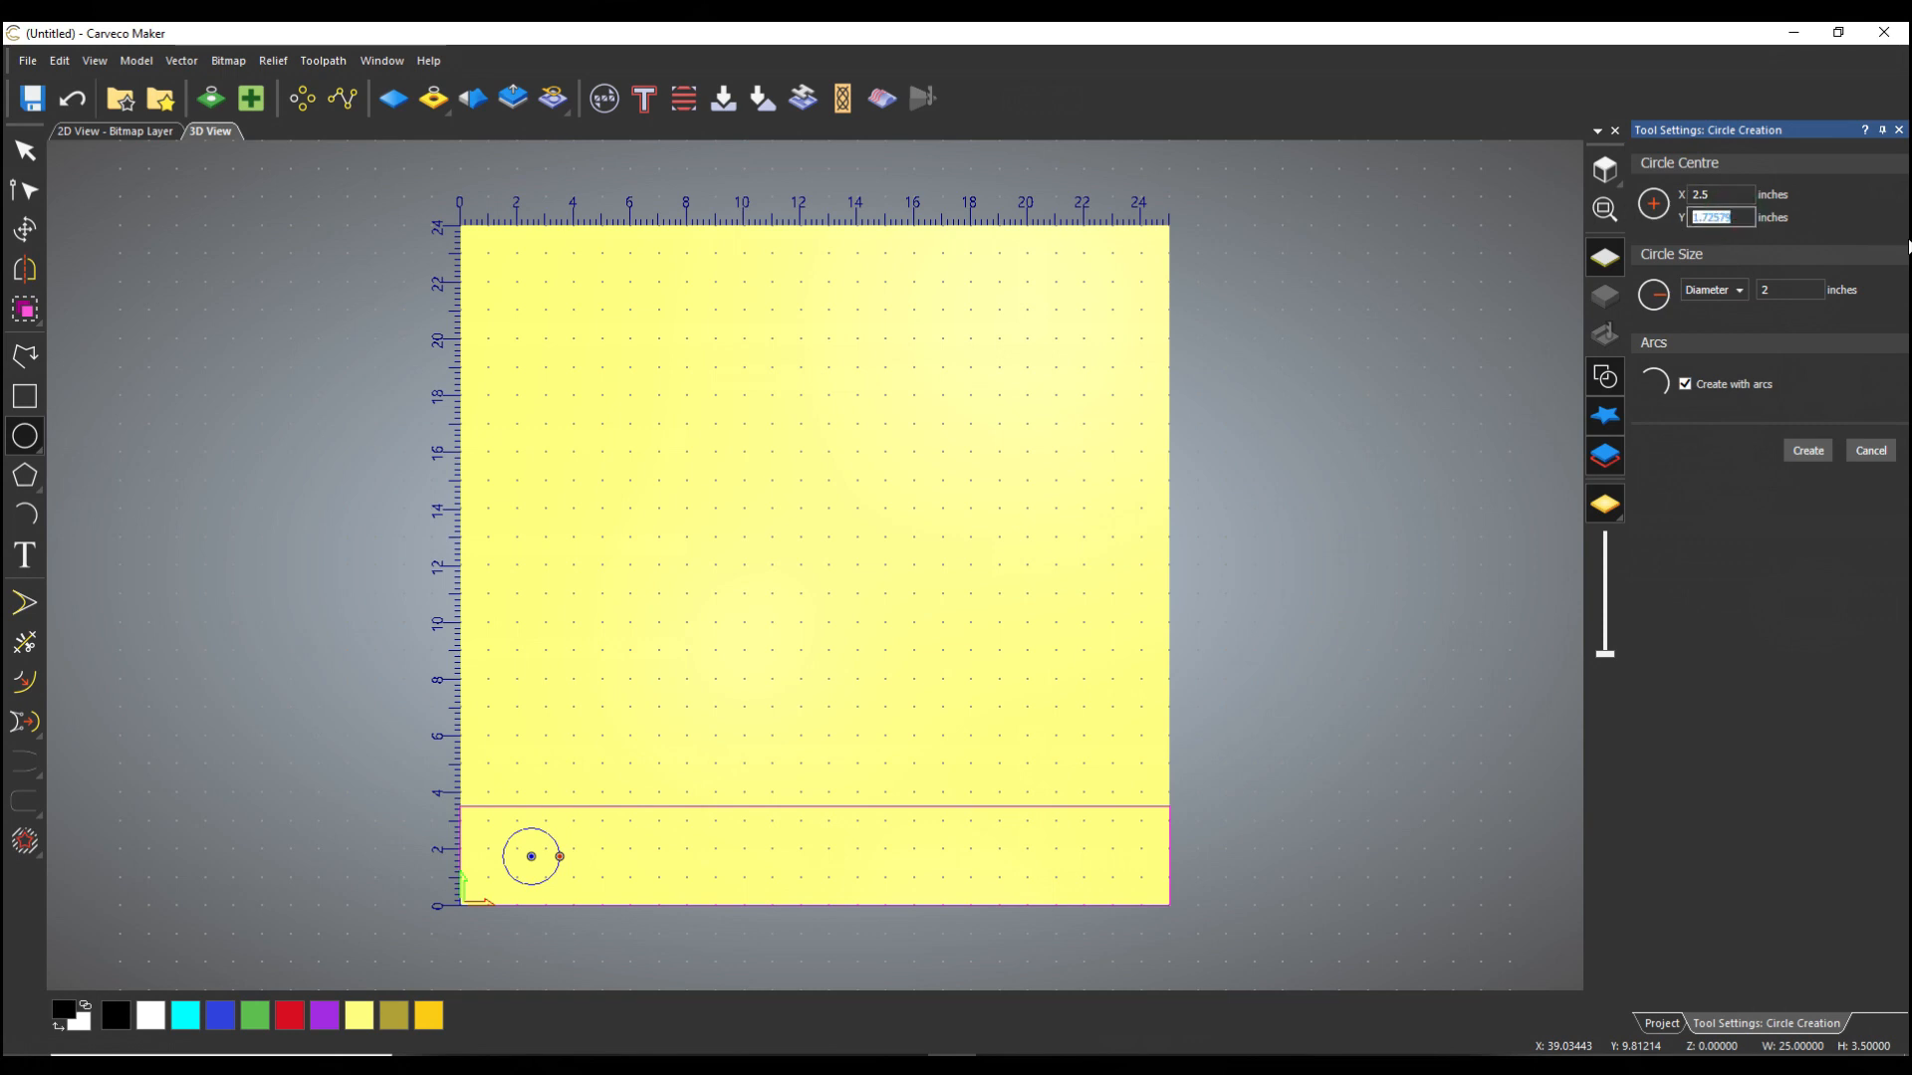
pyautogui.write('1.')
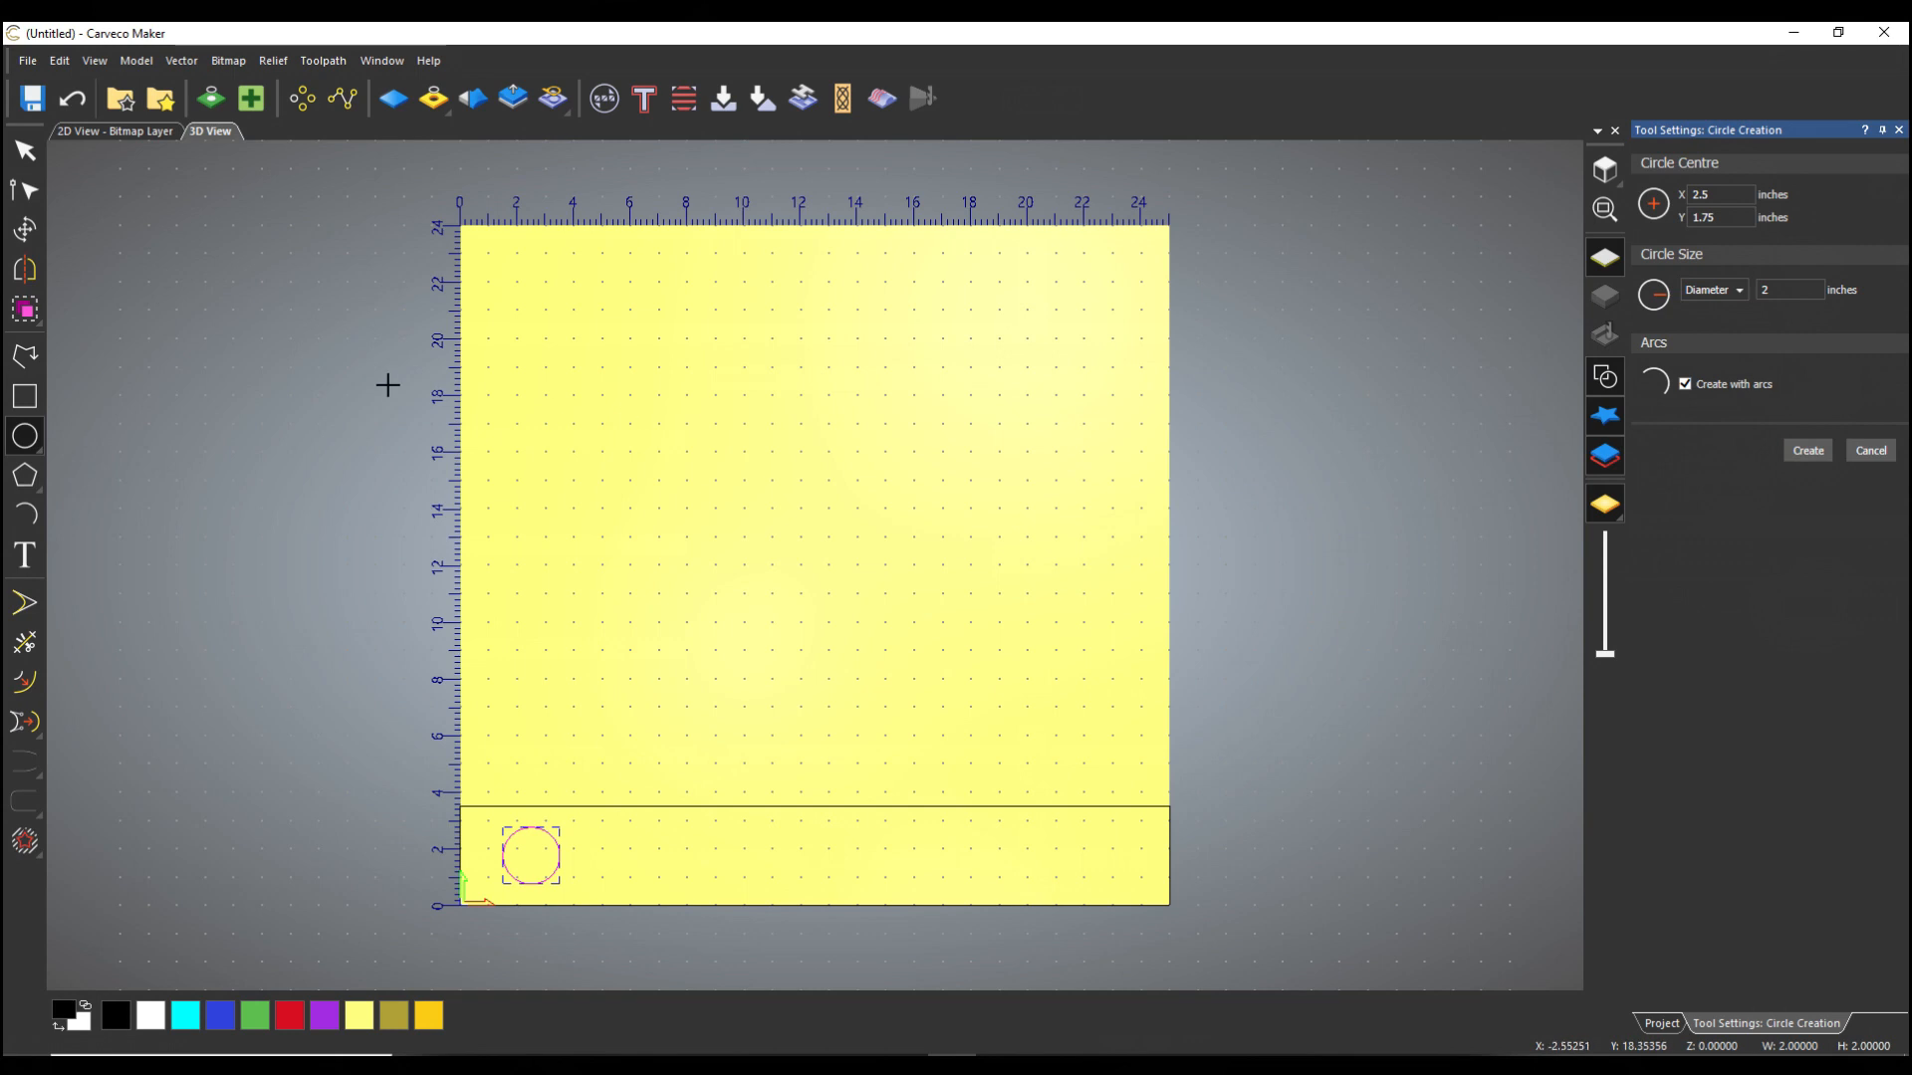
pyautogui.click(1806, 450)
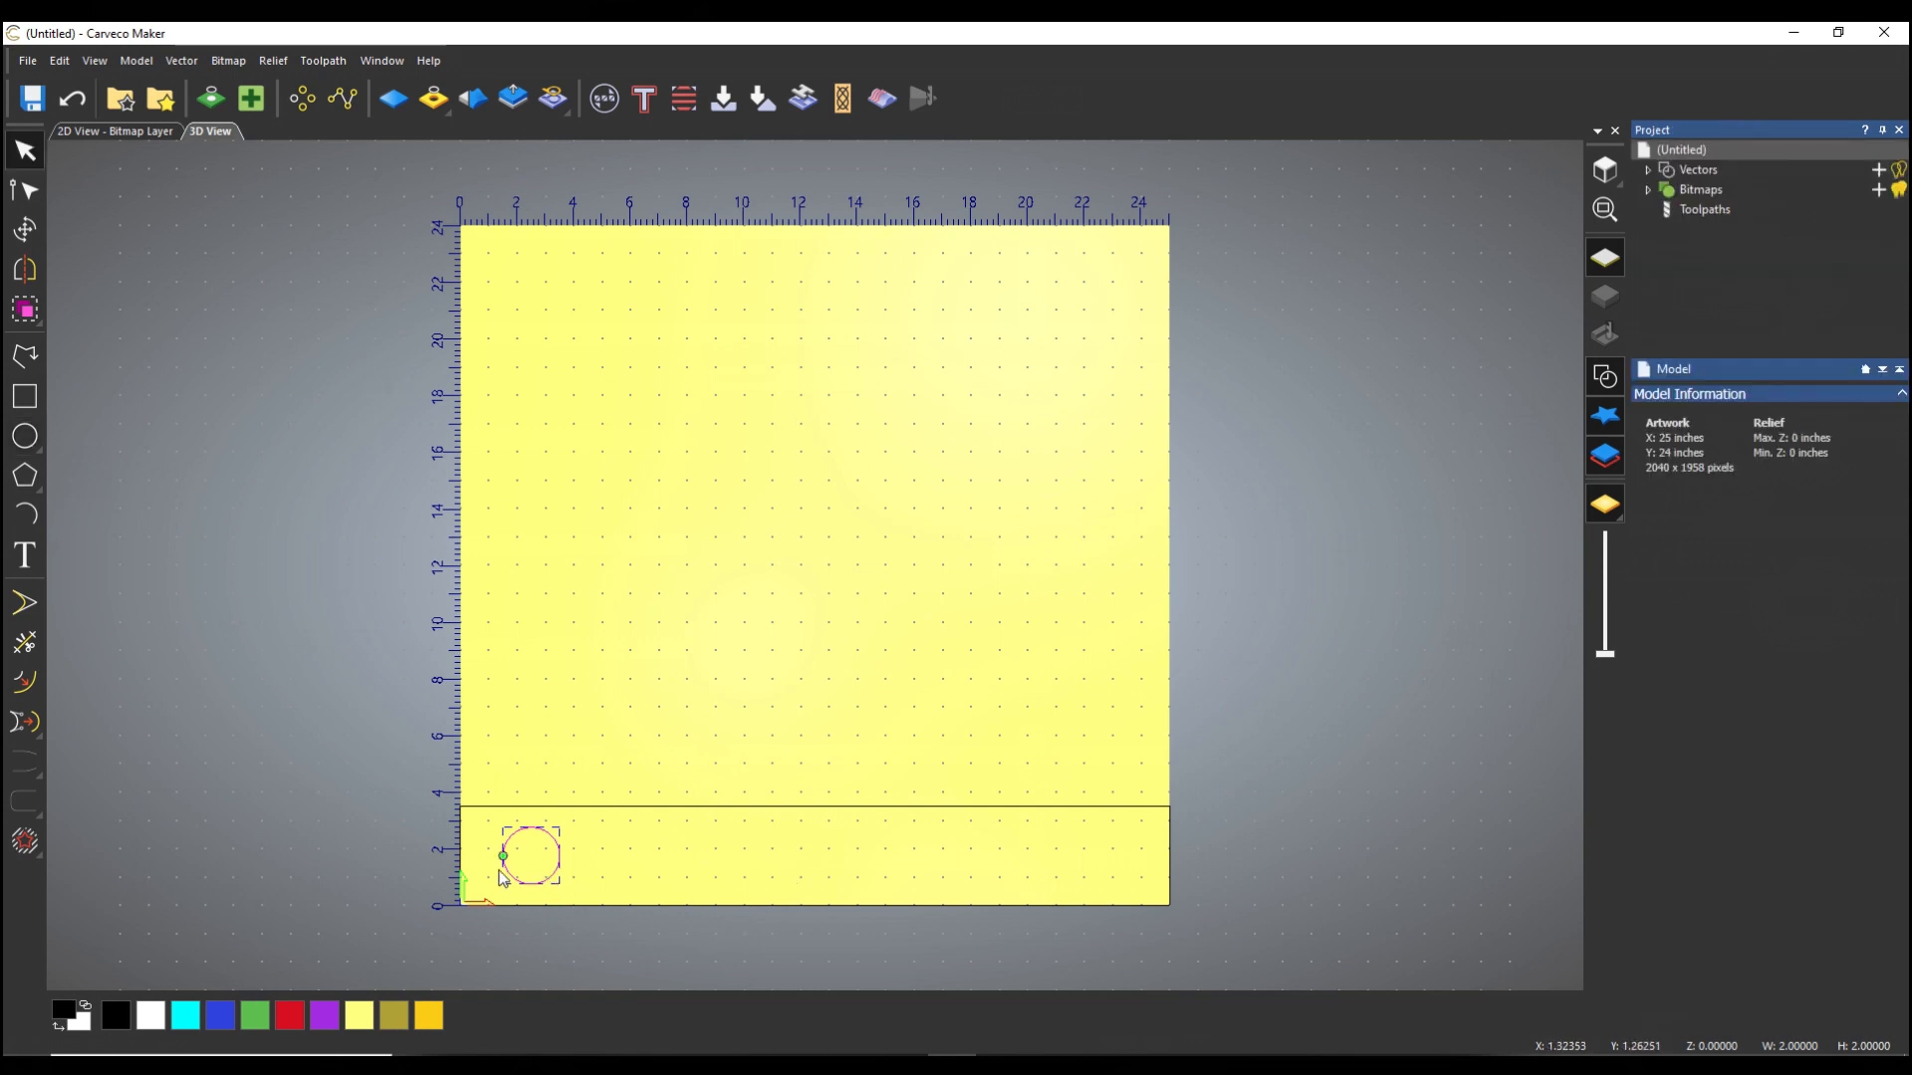
# Step: Create a 1 inch circle centred at 4.5, 1.75, just right of the large circle
pyautogui.click(253, 633)
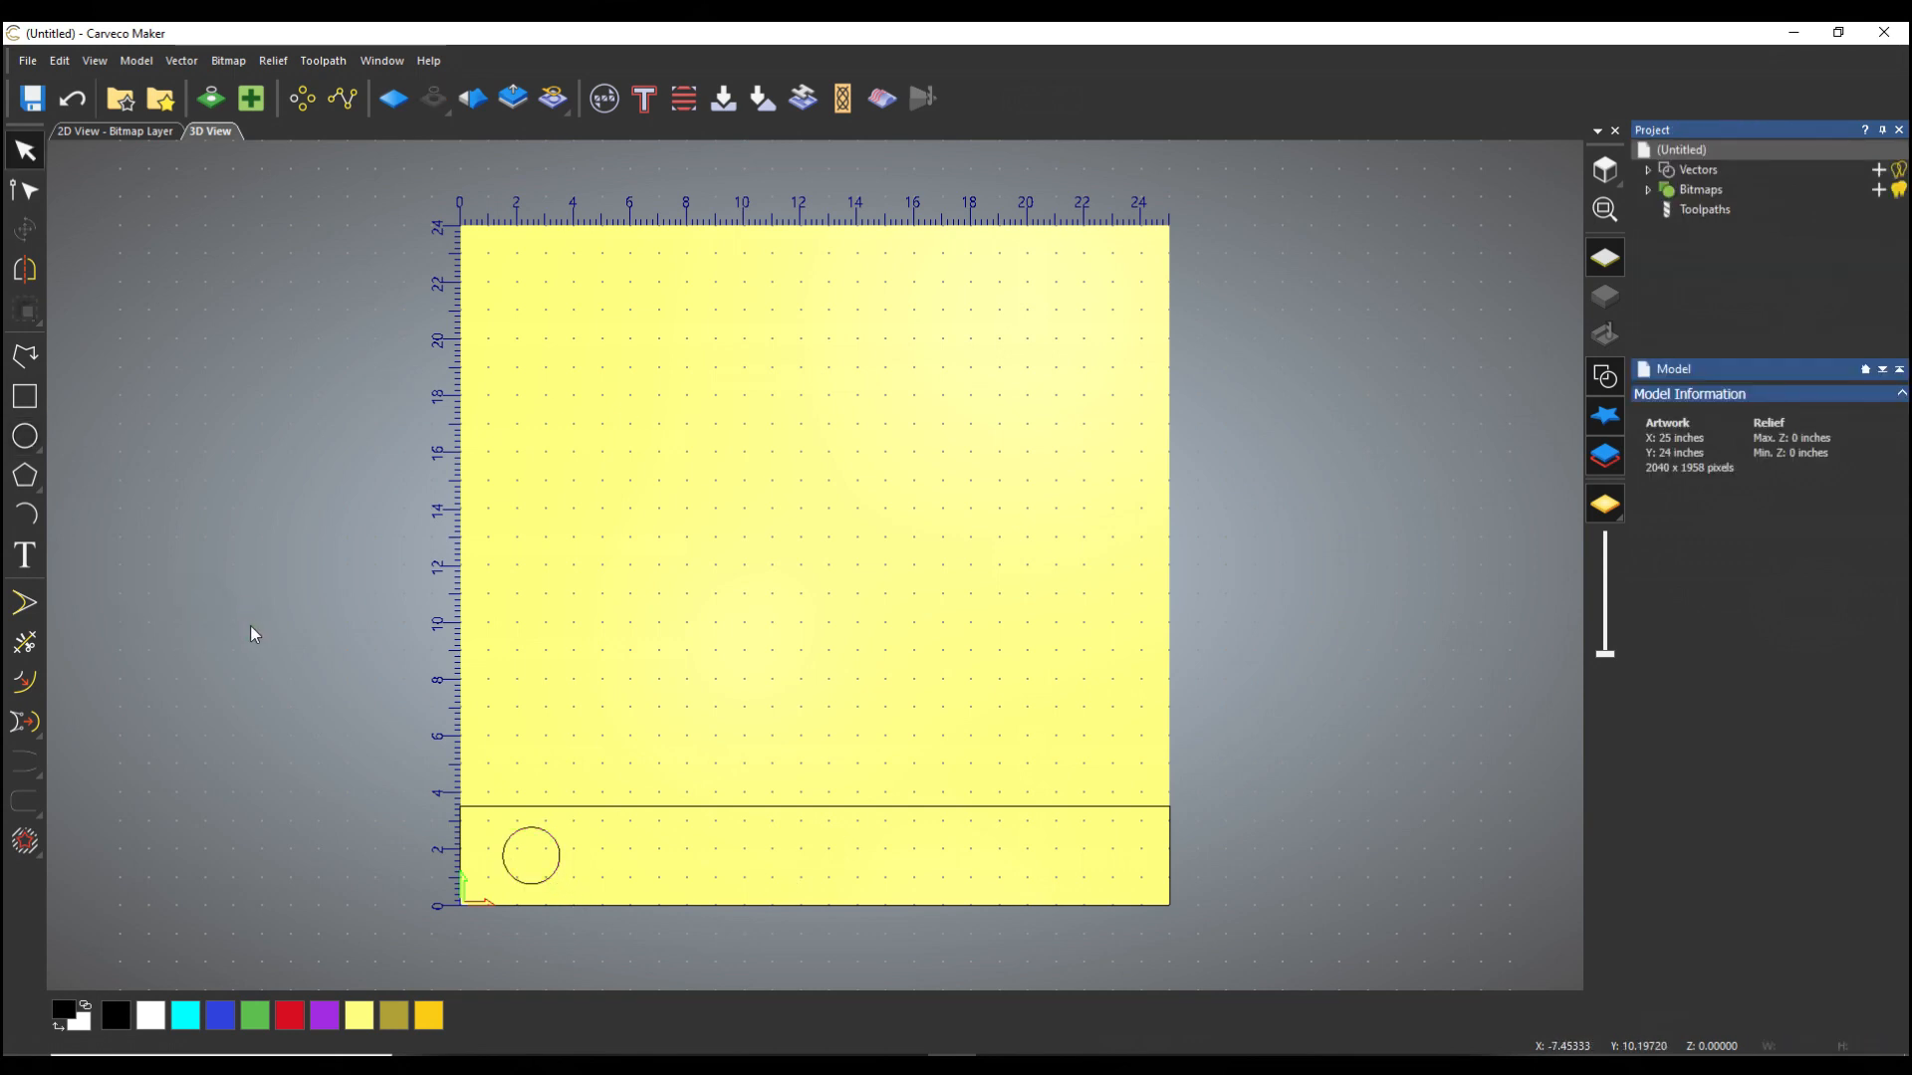
pyautogui.click(24, 436)
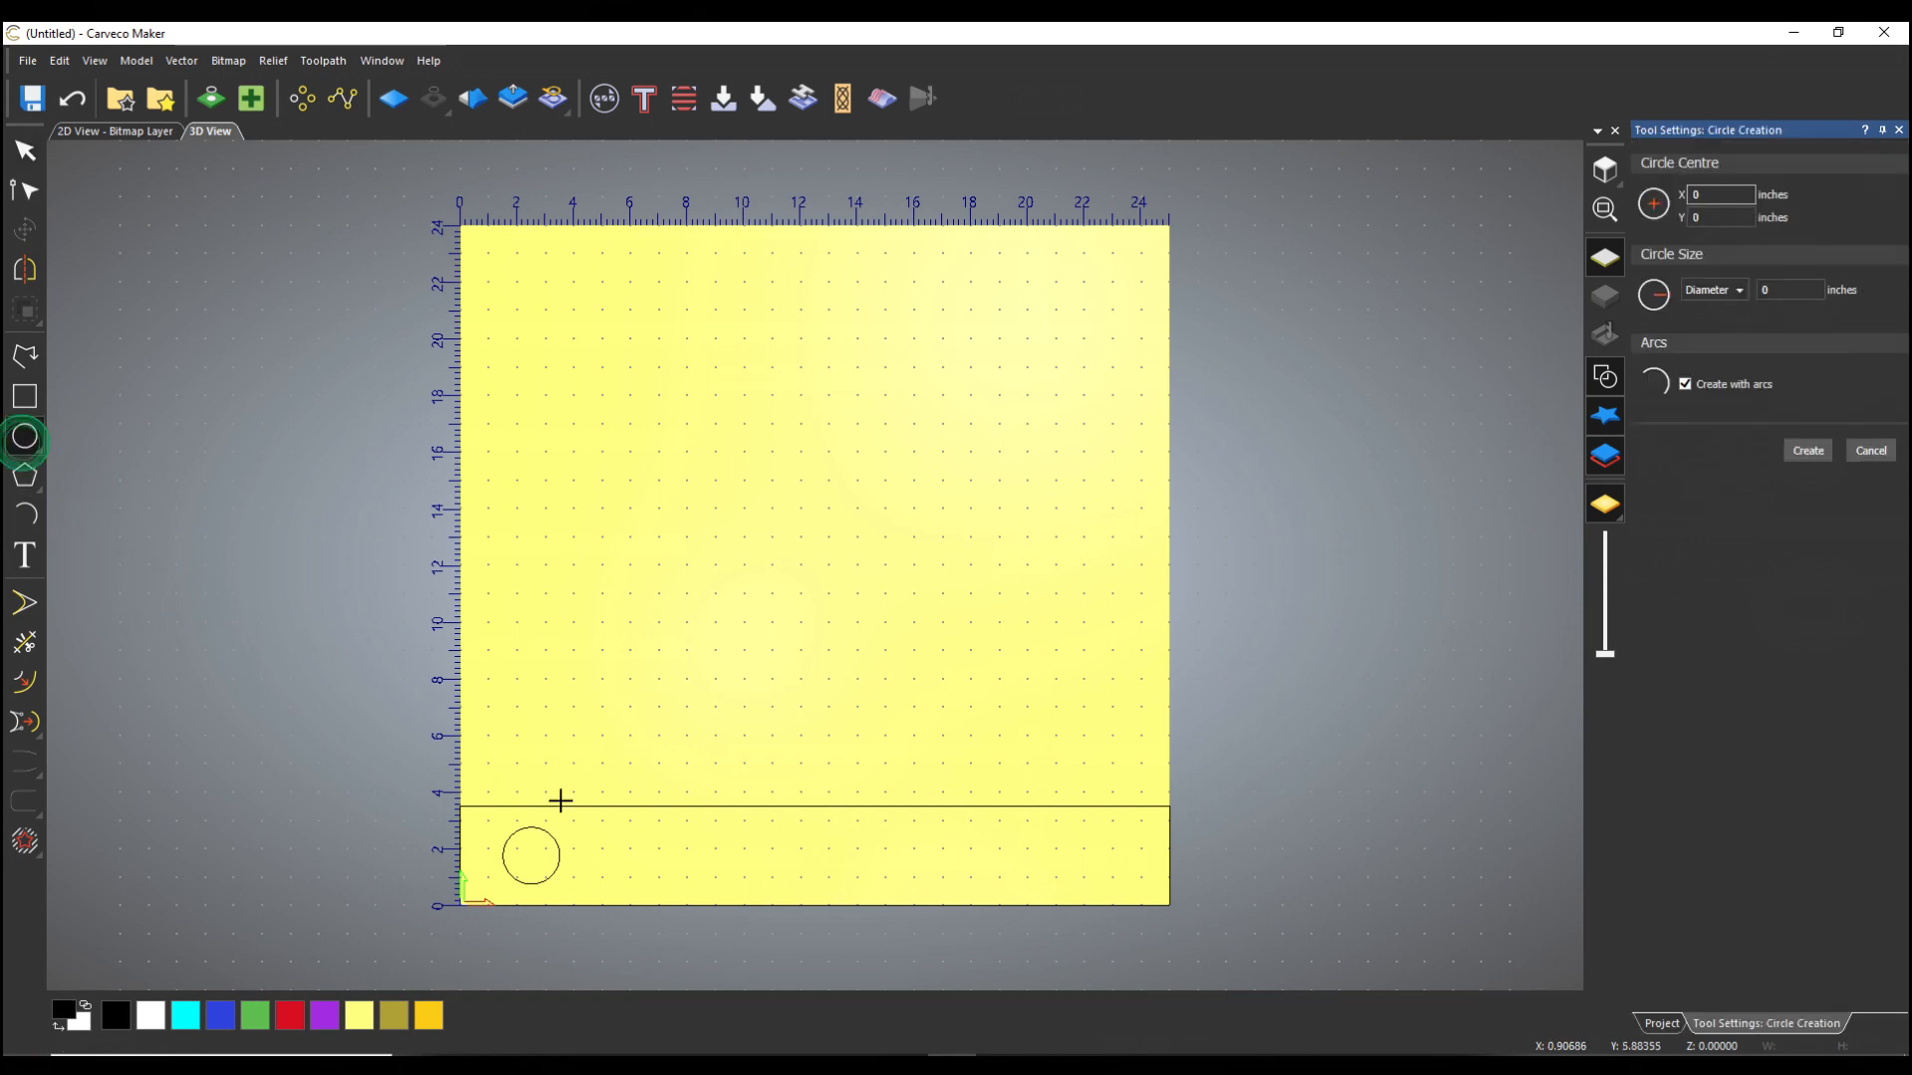
pyautogui.moveTo(631, 862); pyautogui.dragTo(661, 862)
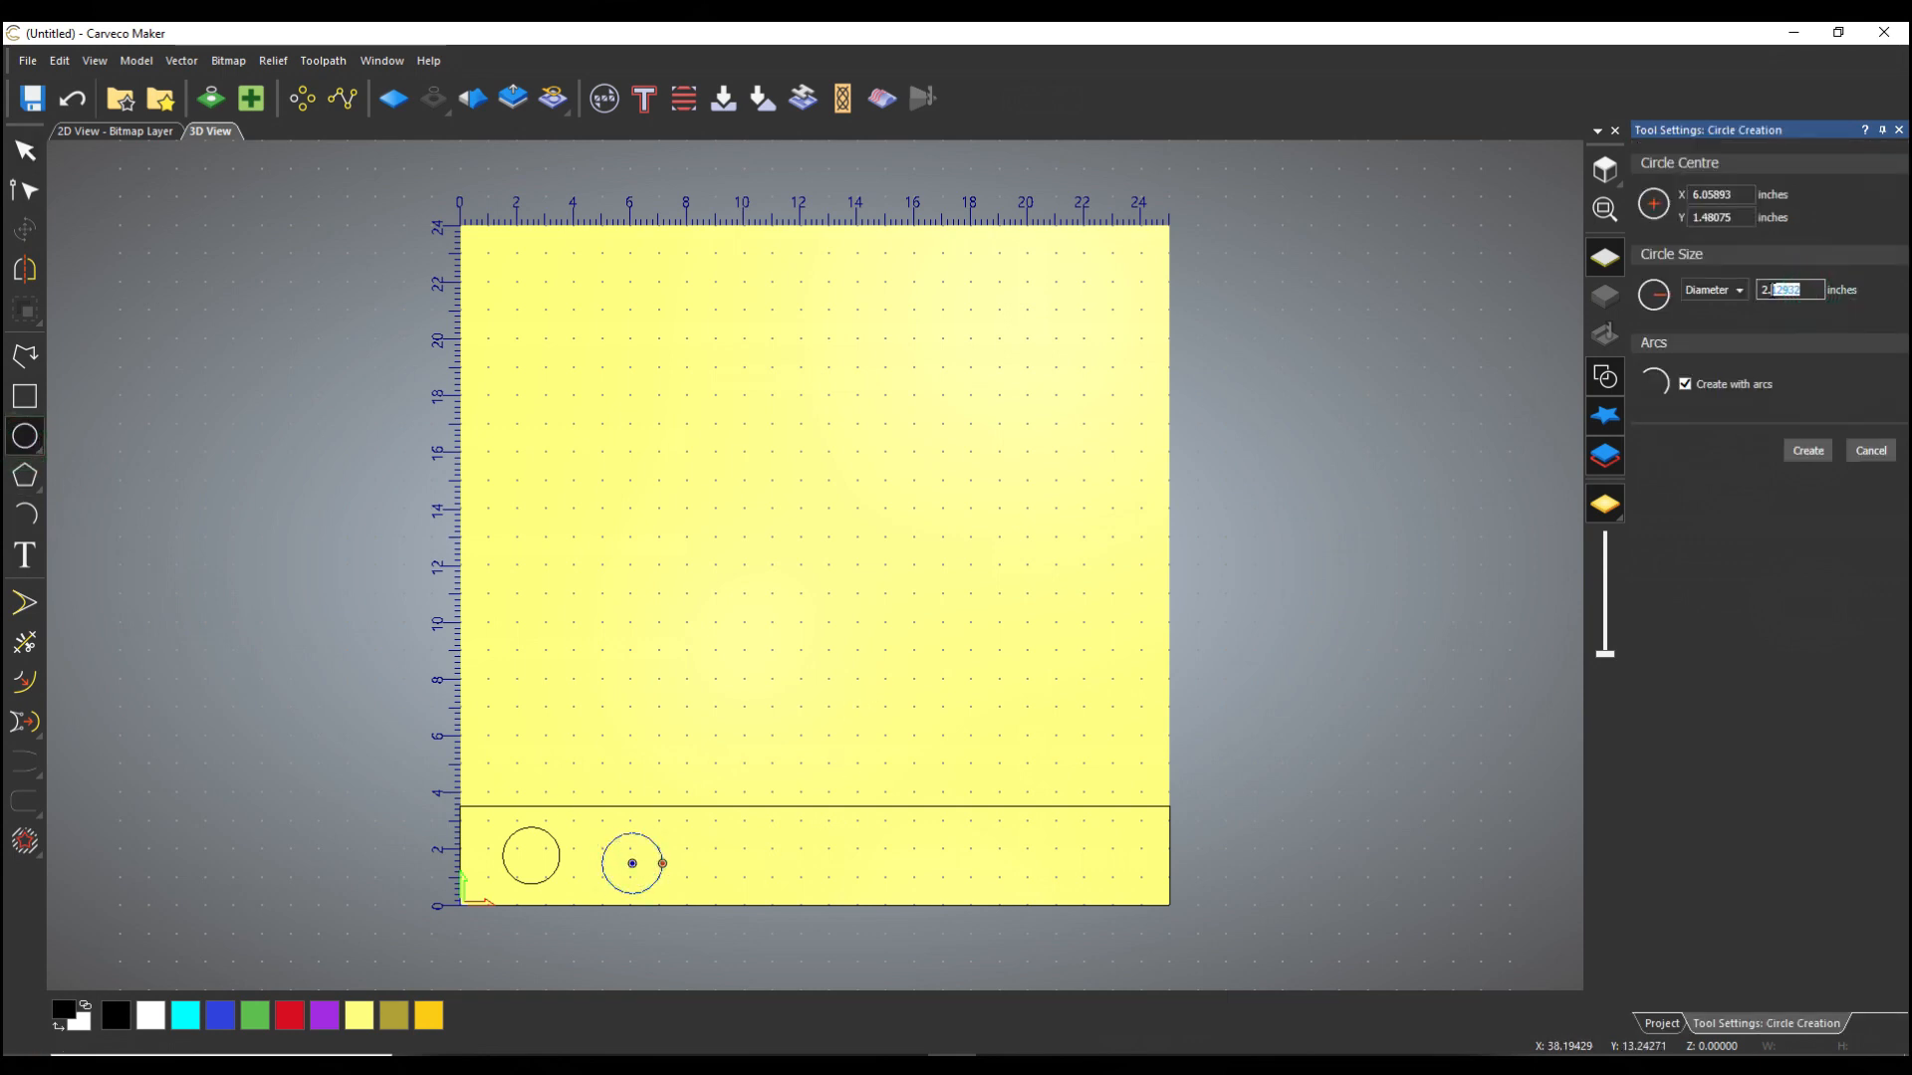
pyautogui.write('1')
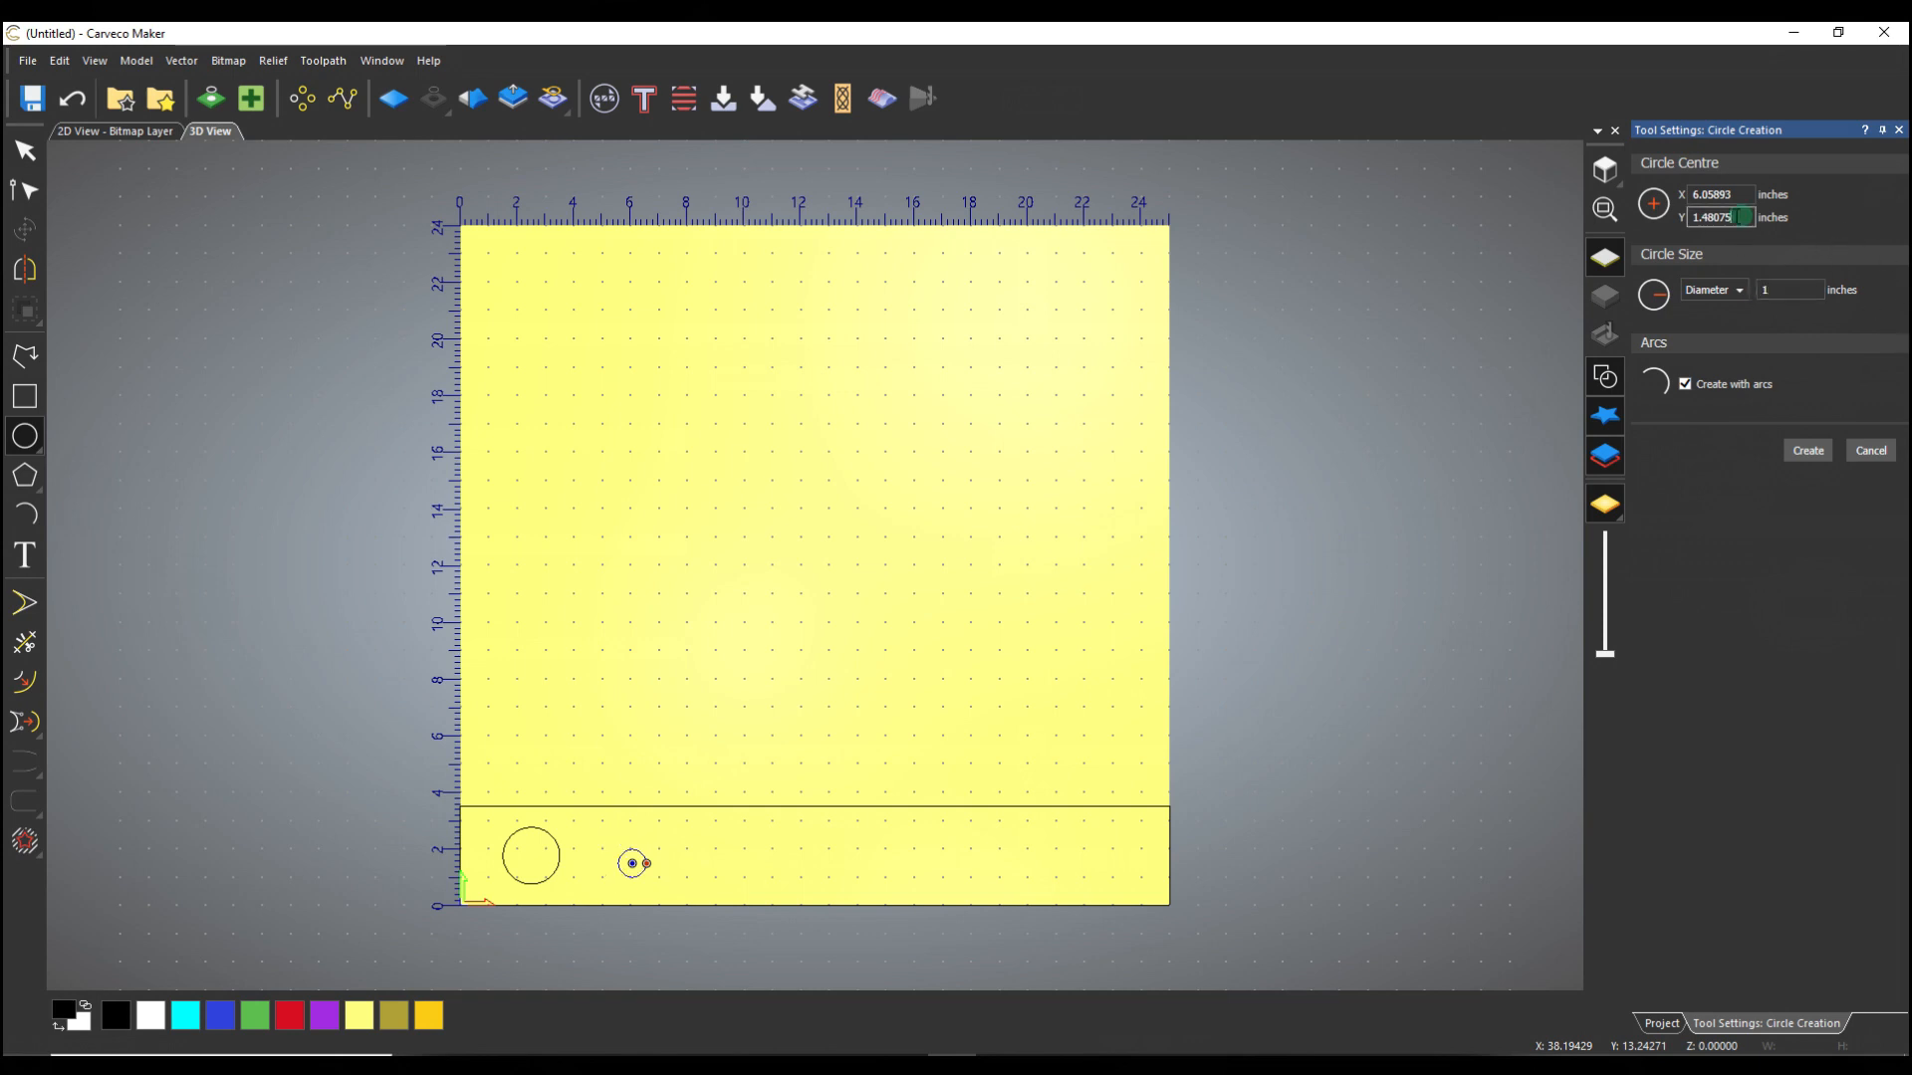
pyautogui.write('1')
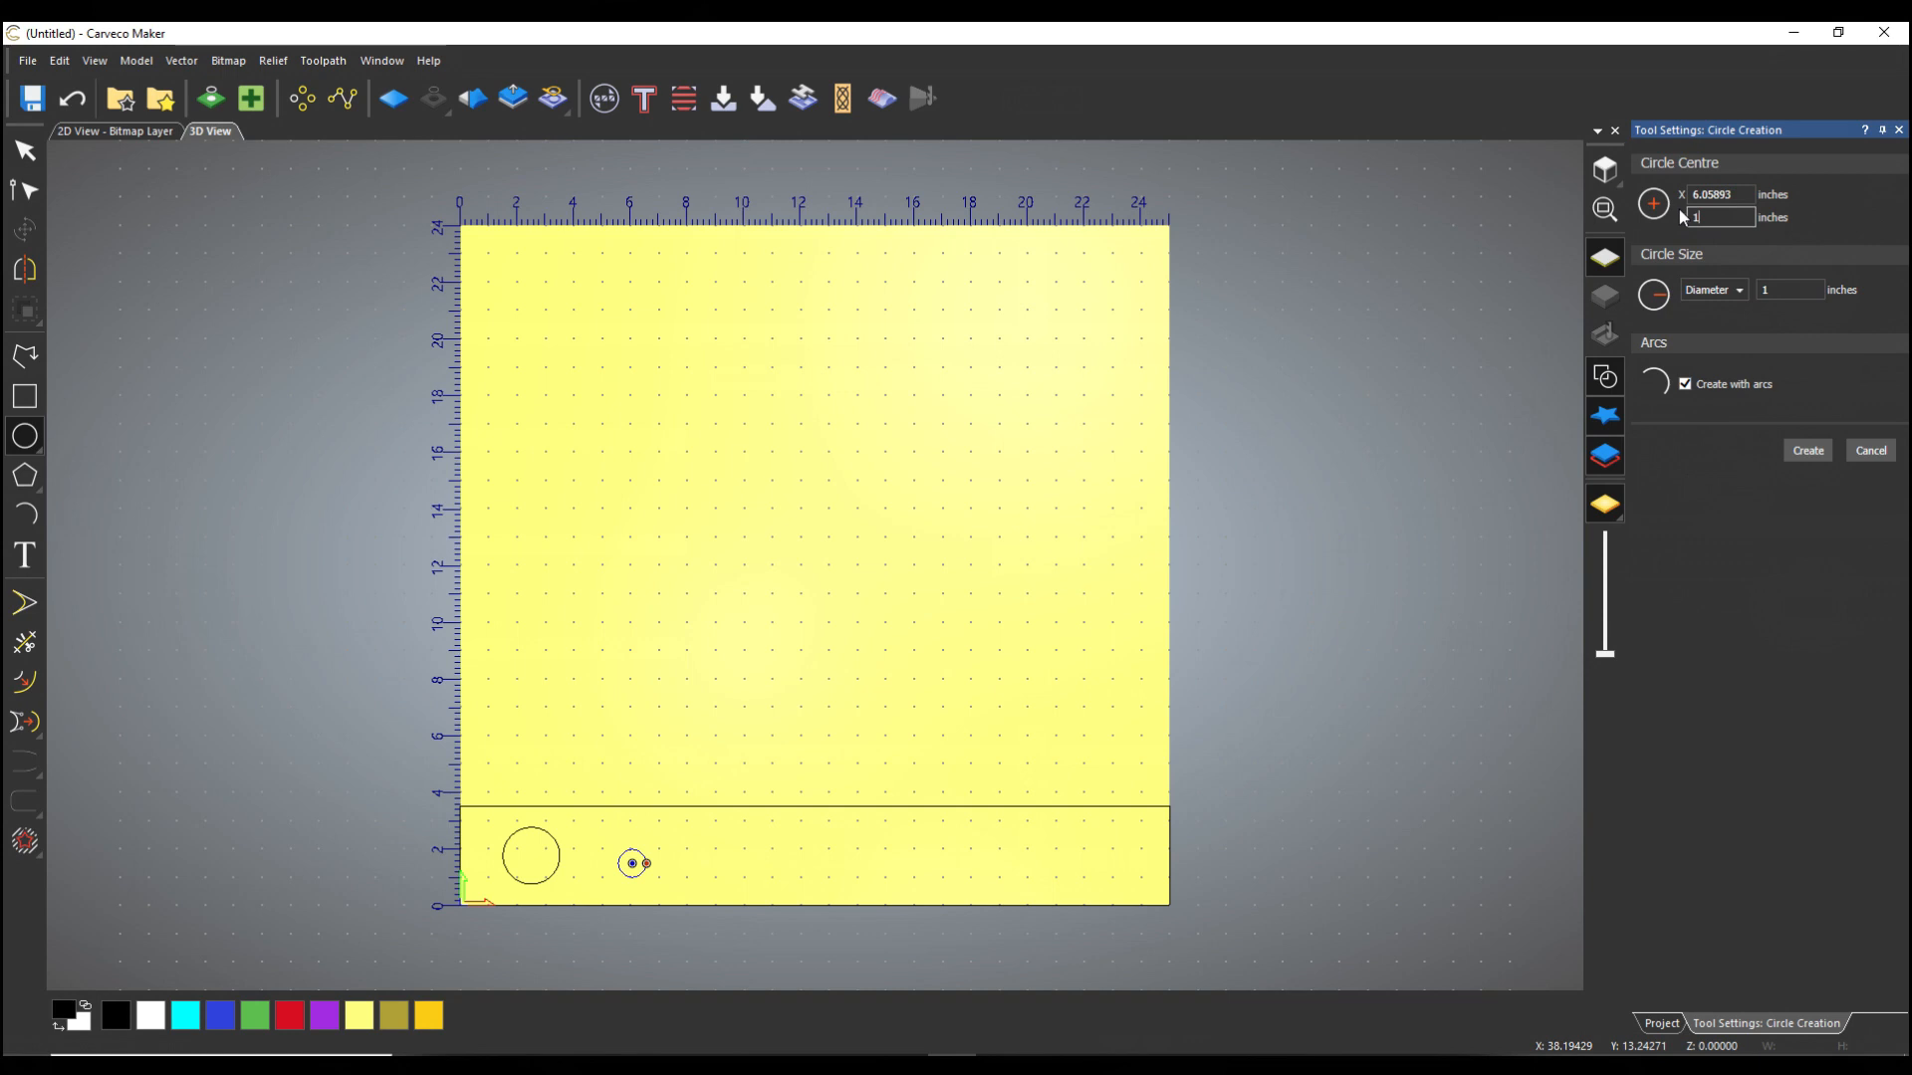
pyautogui.write('1.75')
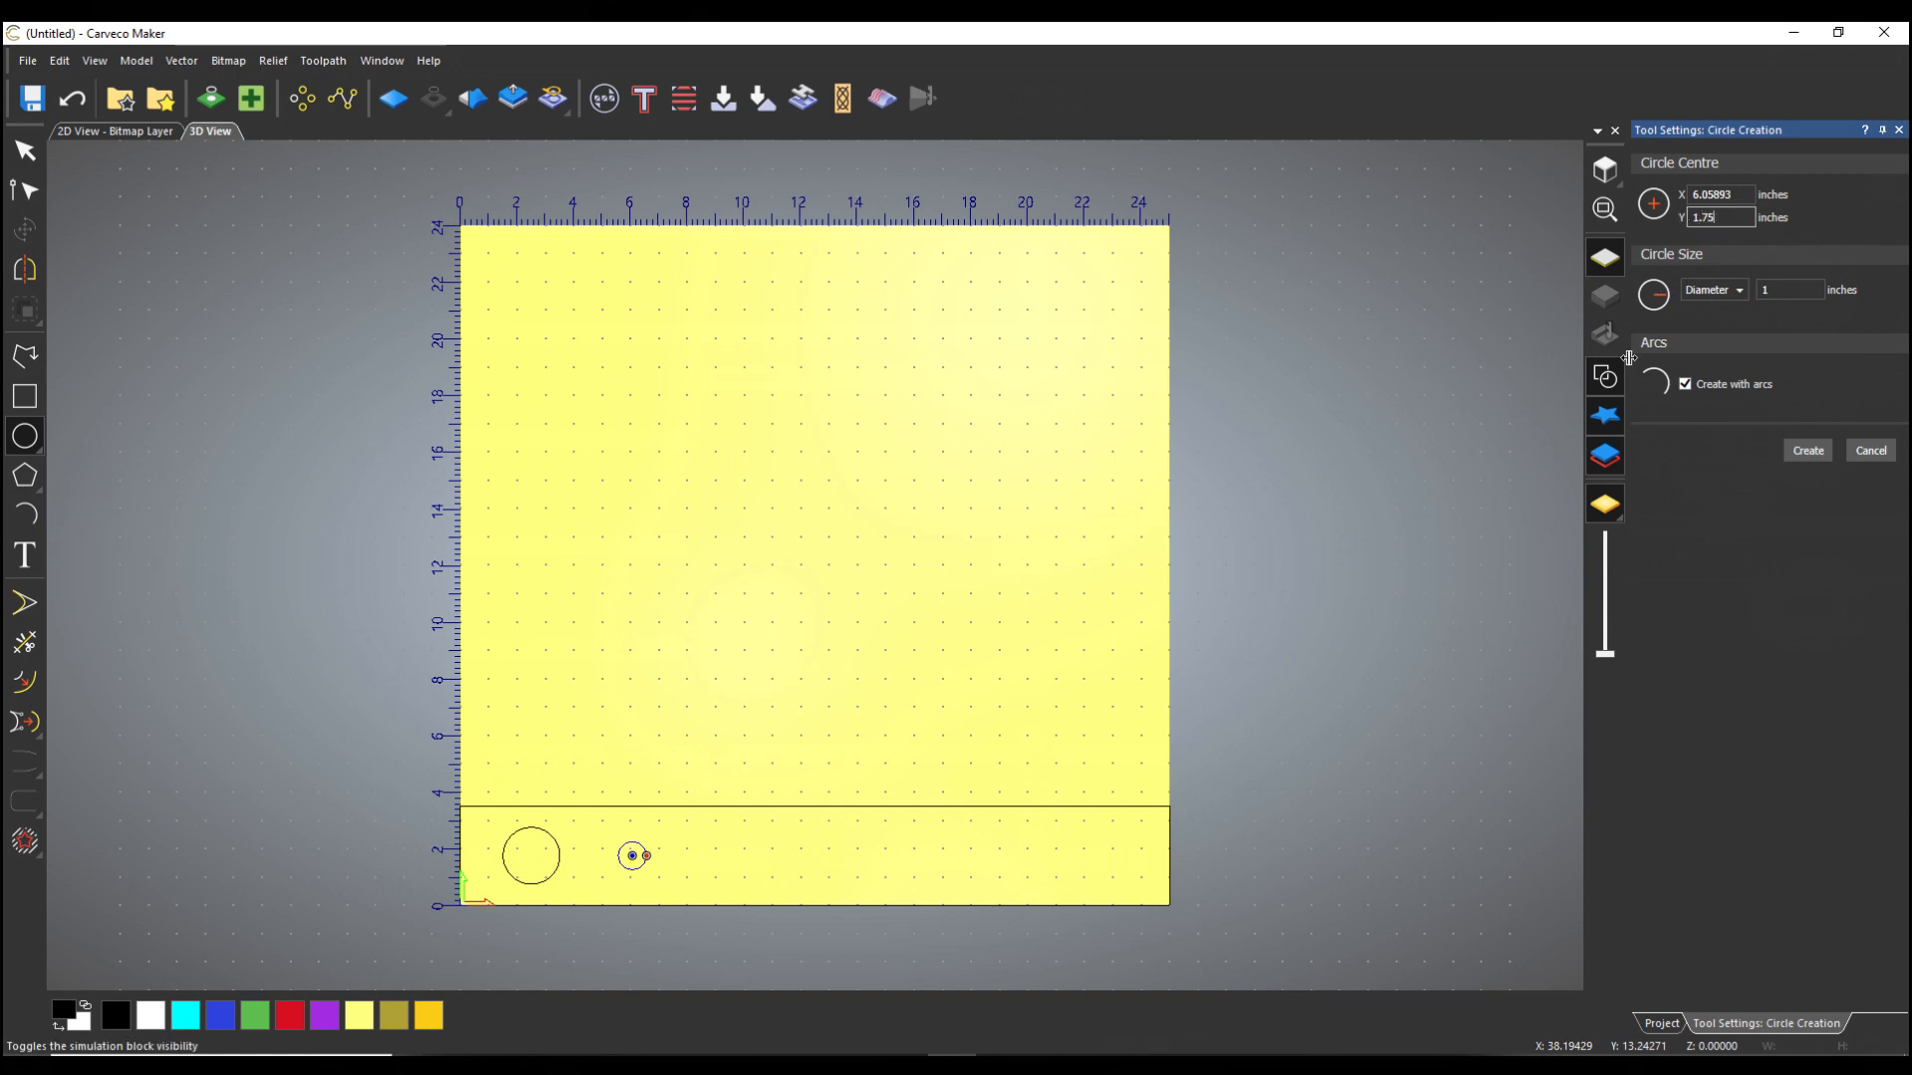
pyautogui.moveTo(530, 854)
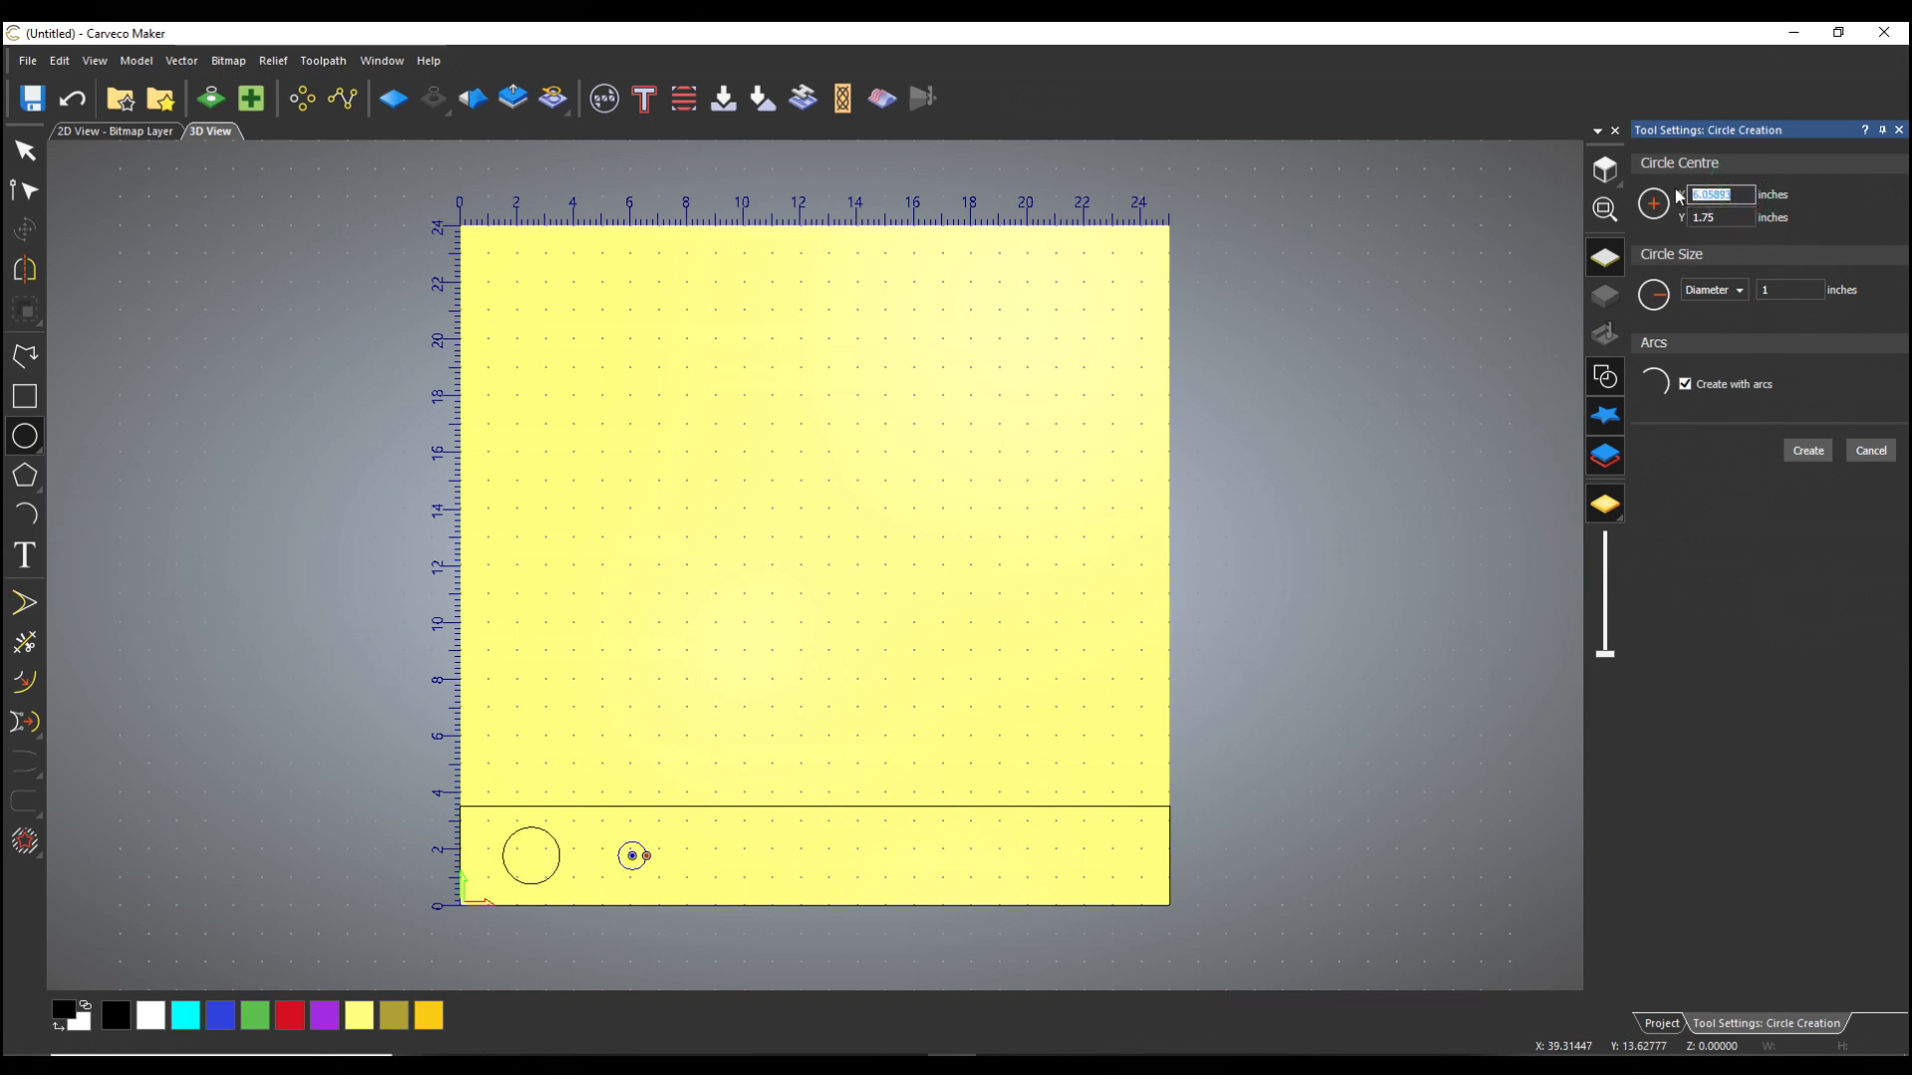
pyautogui.write('4.5')
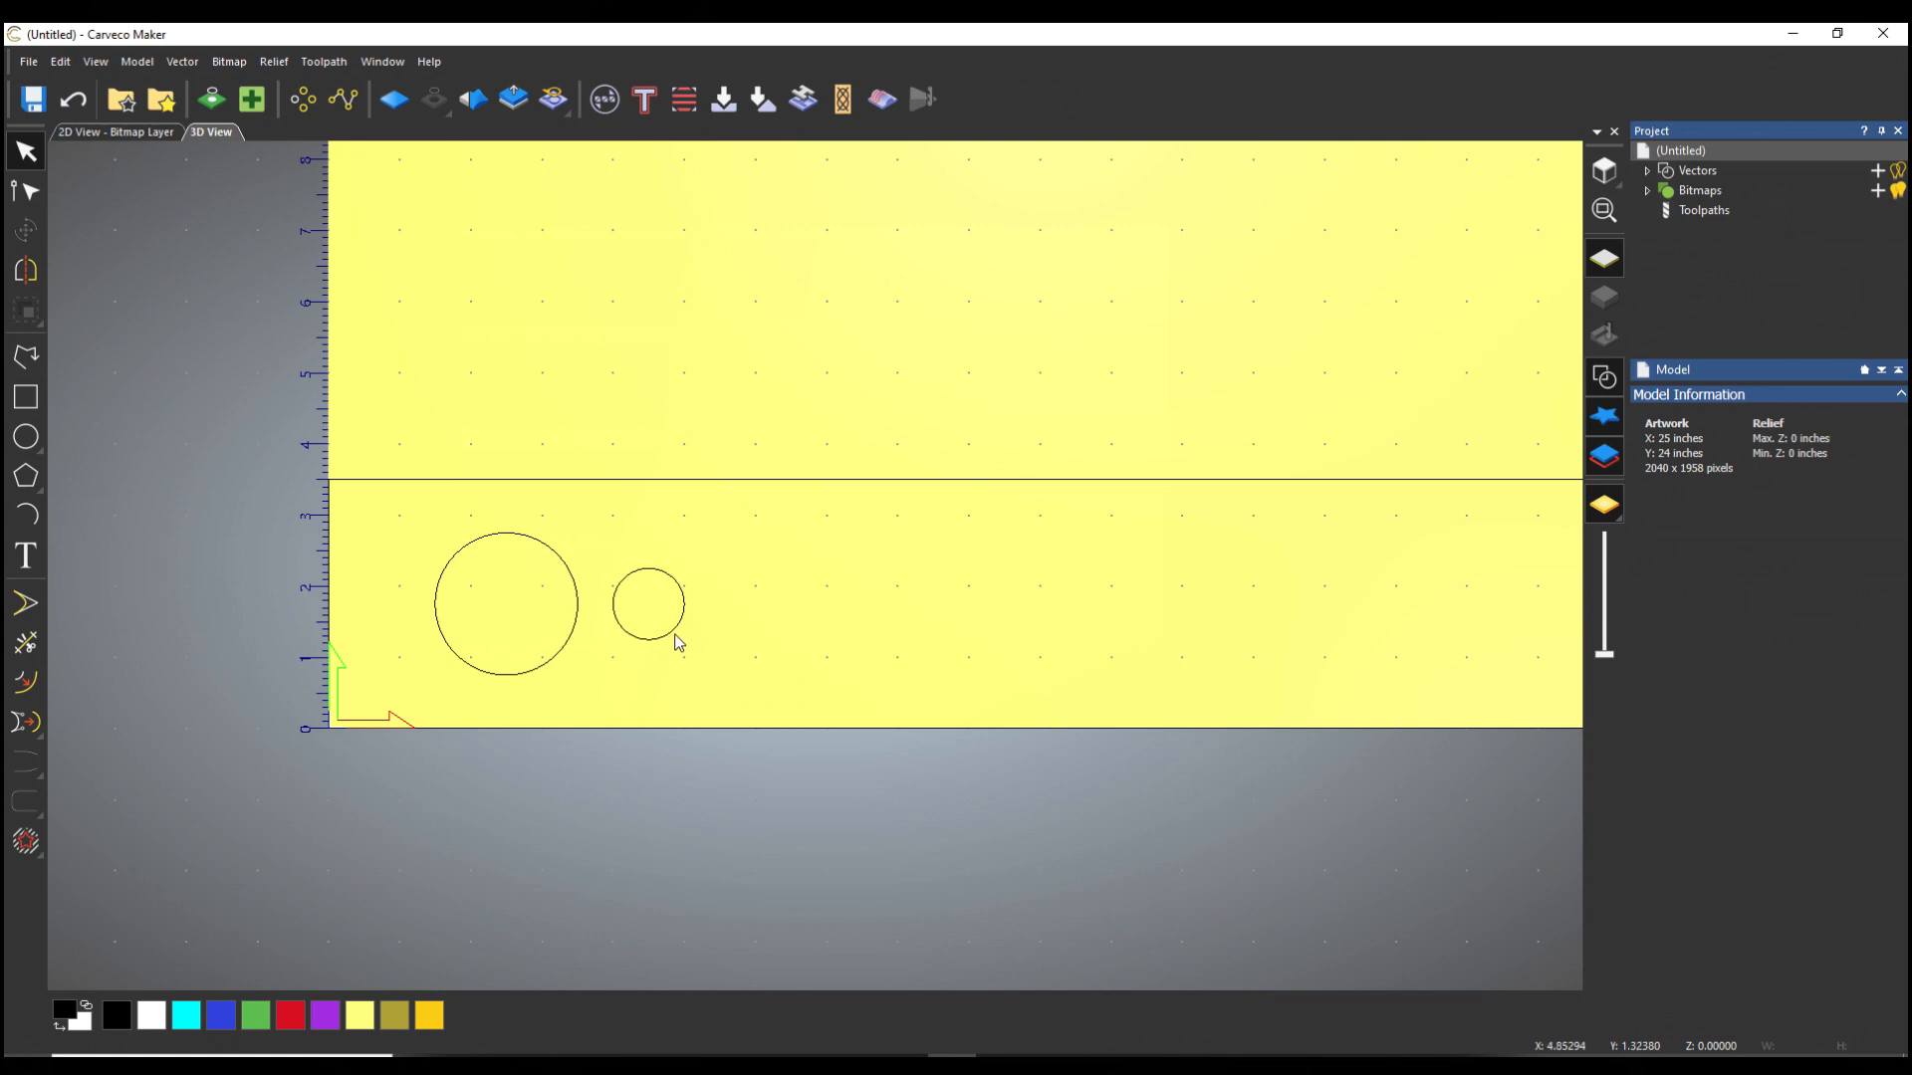
pyautogui.moveTo(721, 496)
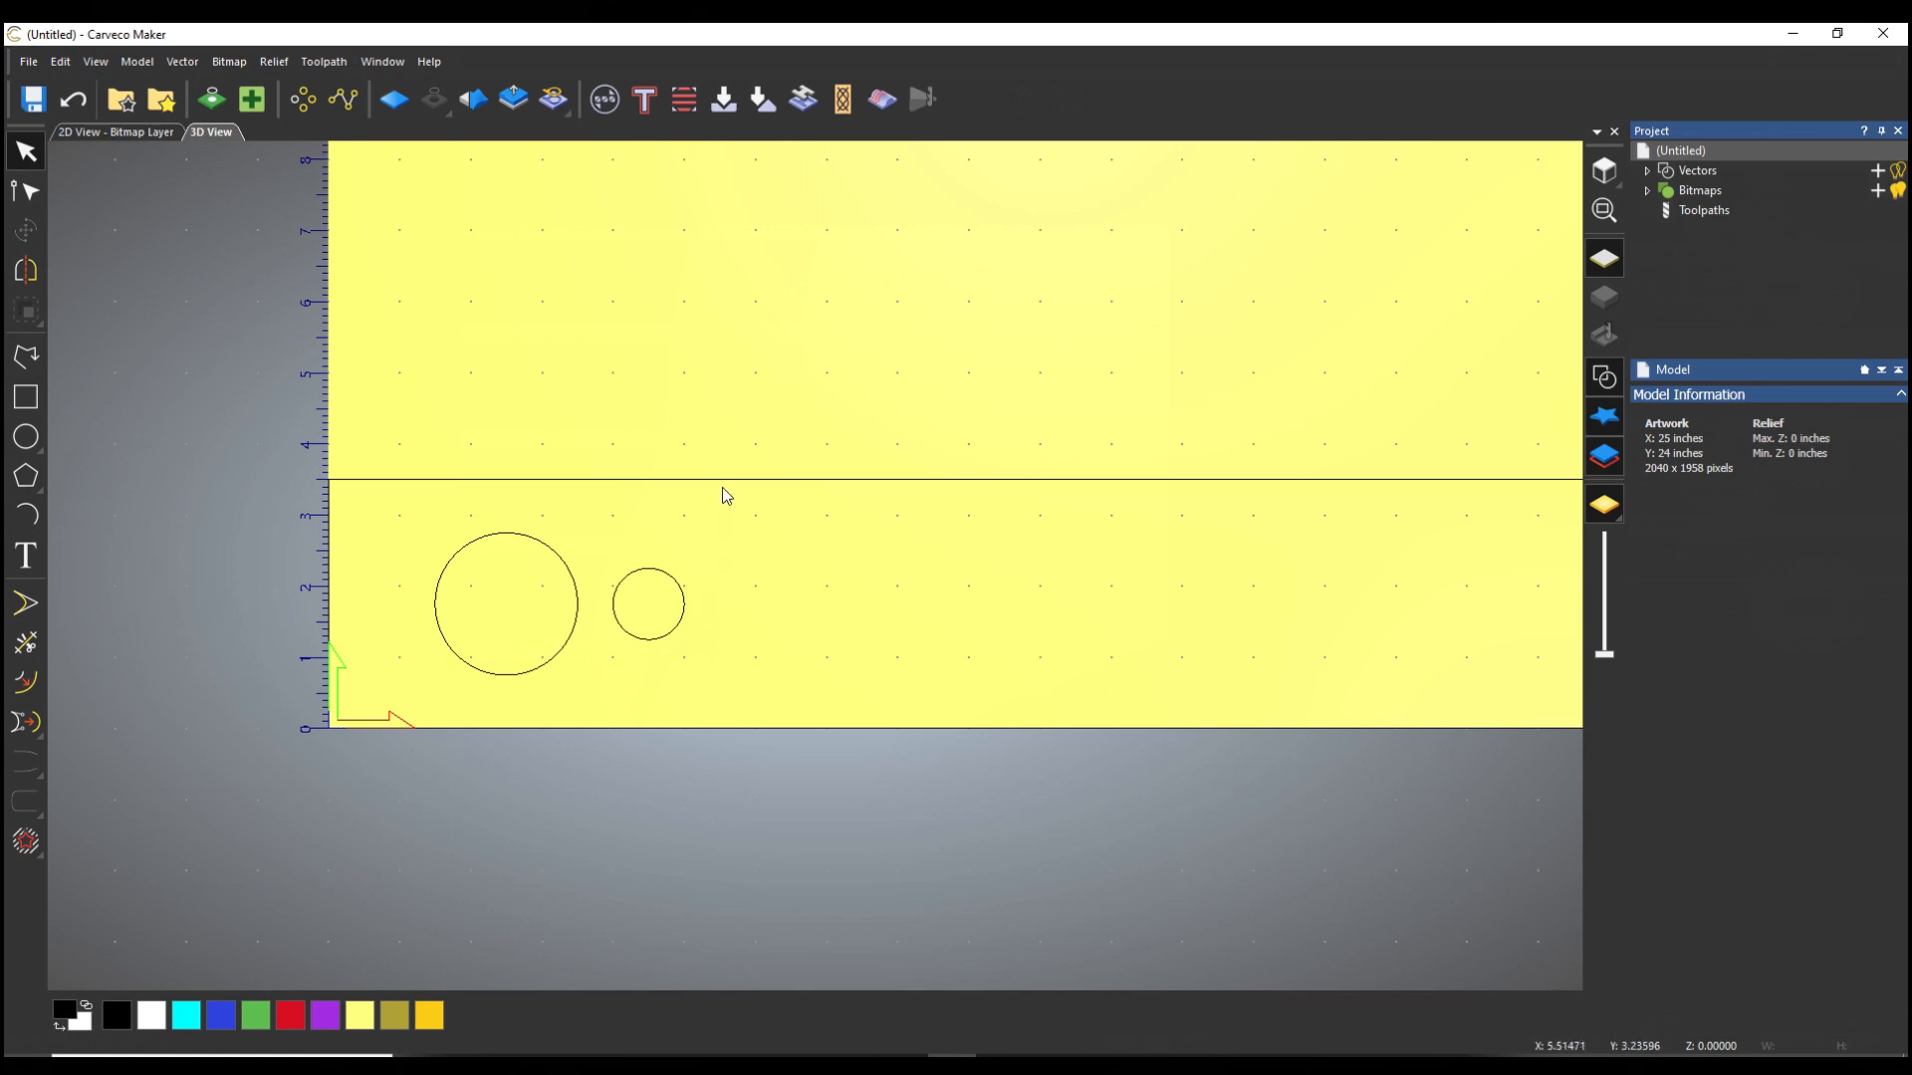
pyautogui.moveTo(683, 602)
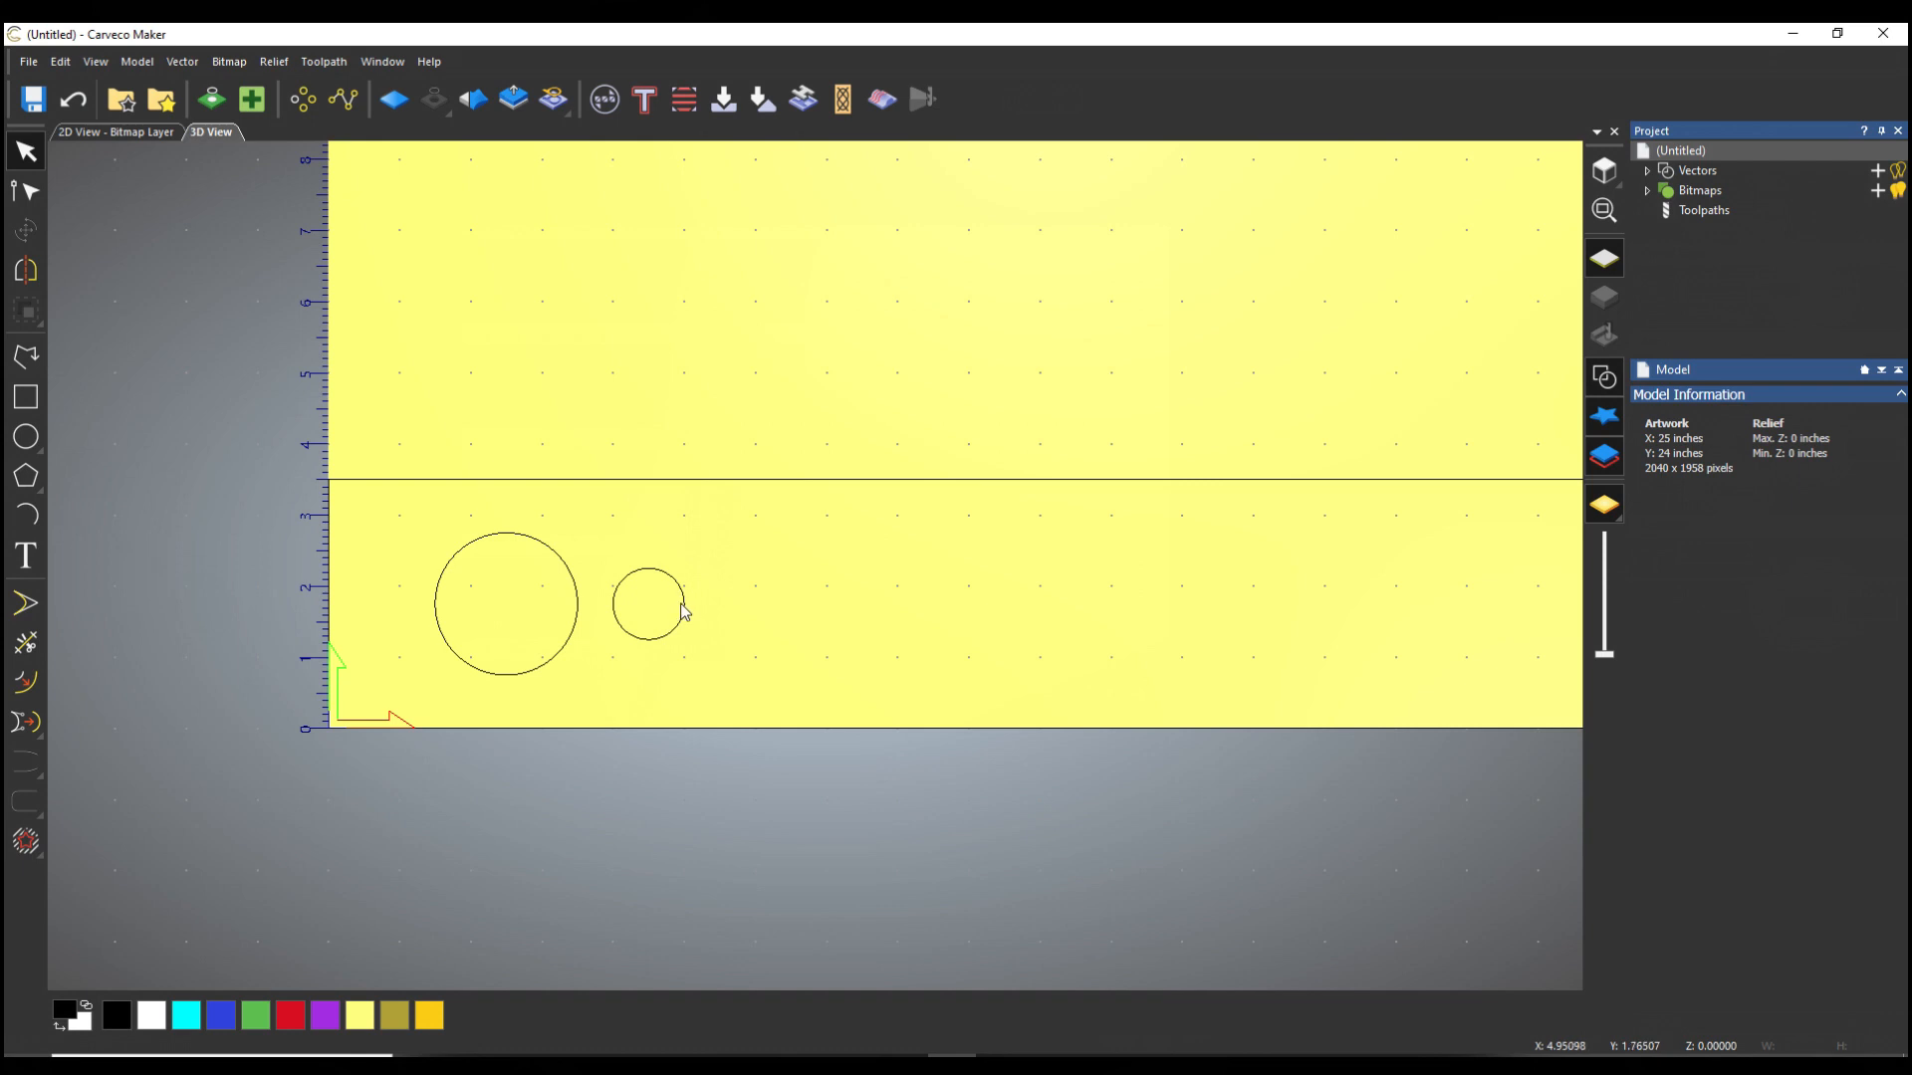
pyautogui.moveTo(68, 466)
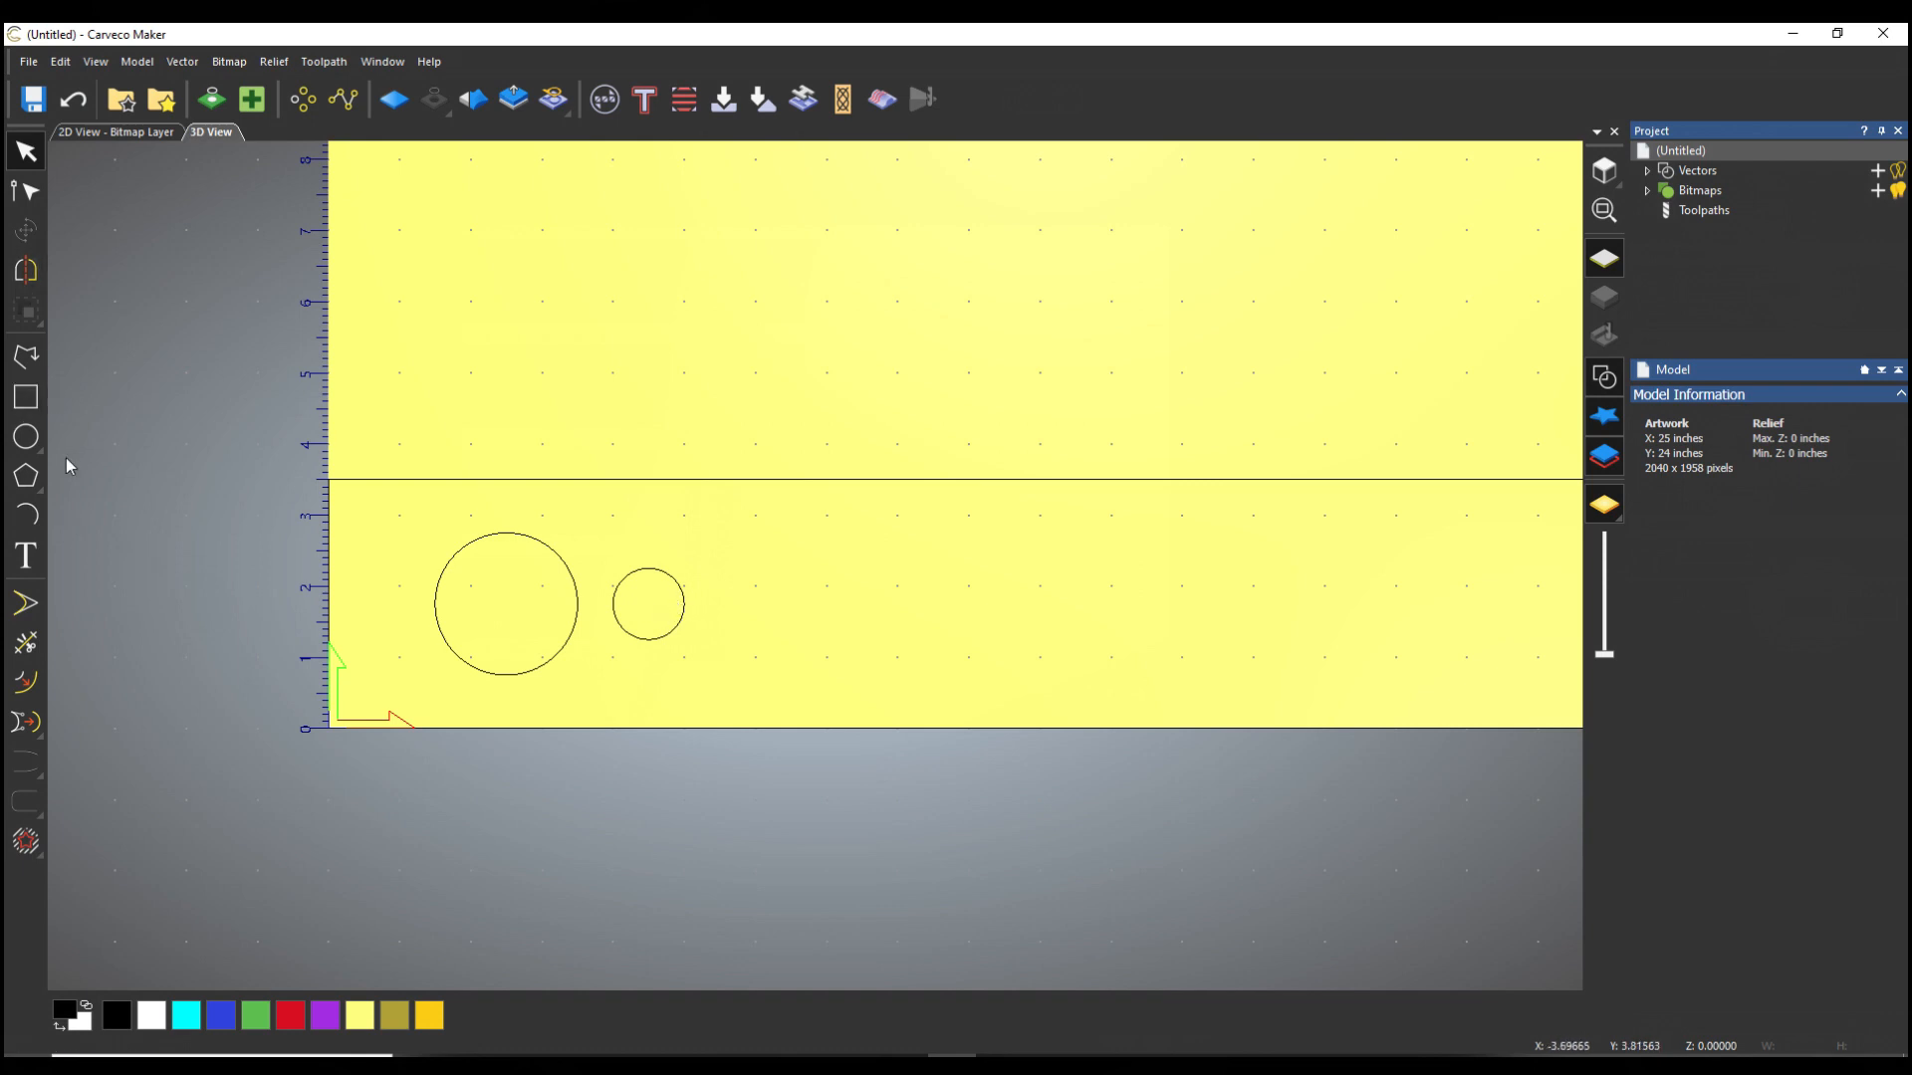
pyautogui.moveTo(24, 398)
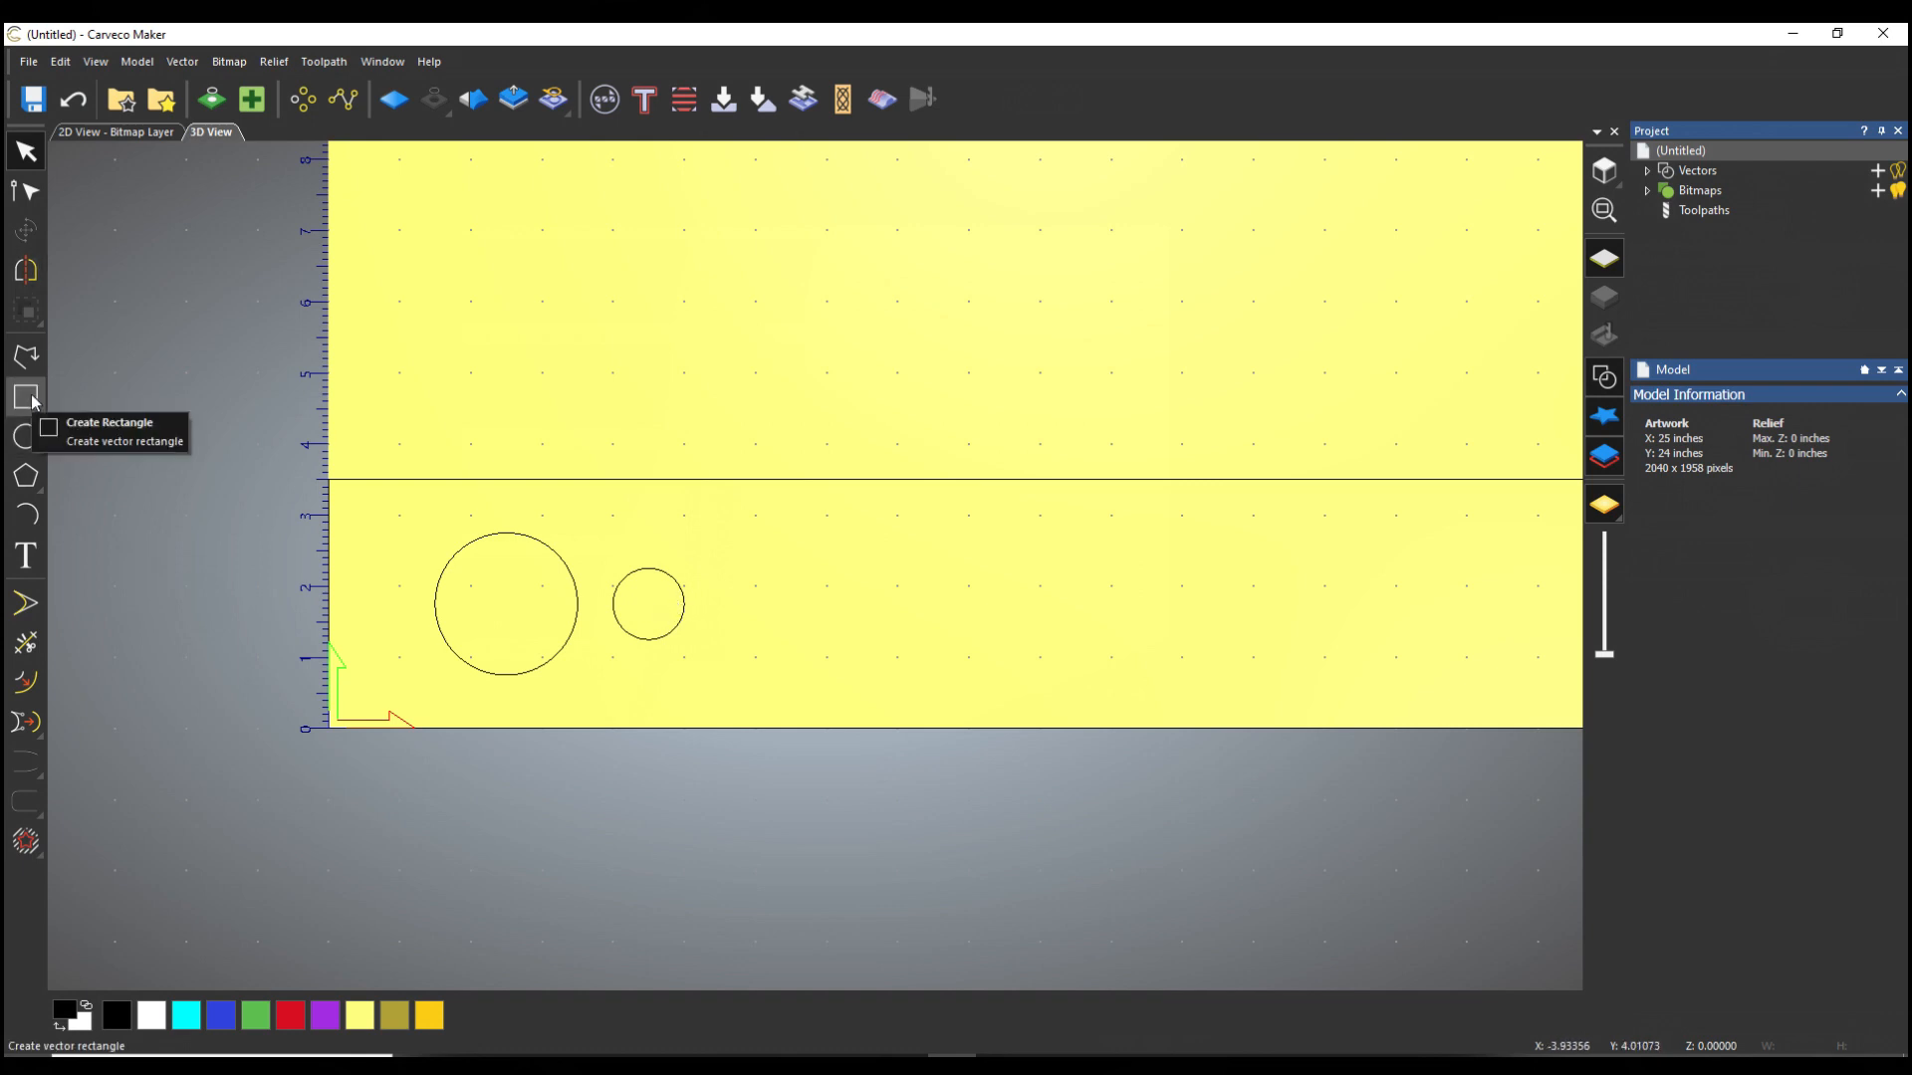
# Step: Create a 1 × 0.625 inch rectangle centred at X 5 over the small circle's lower right
pyautogui.click(26, 396)
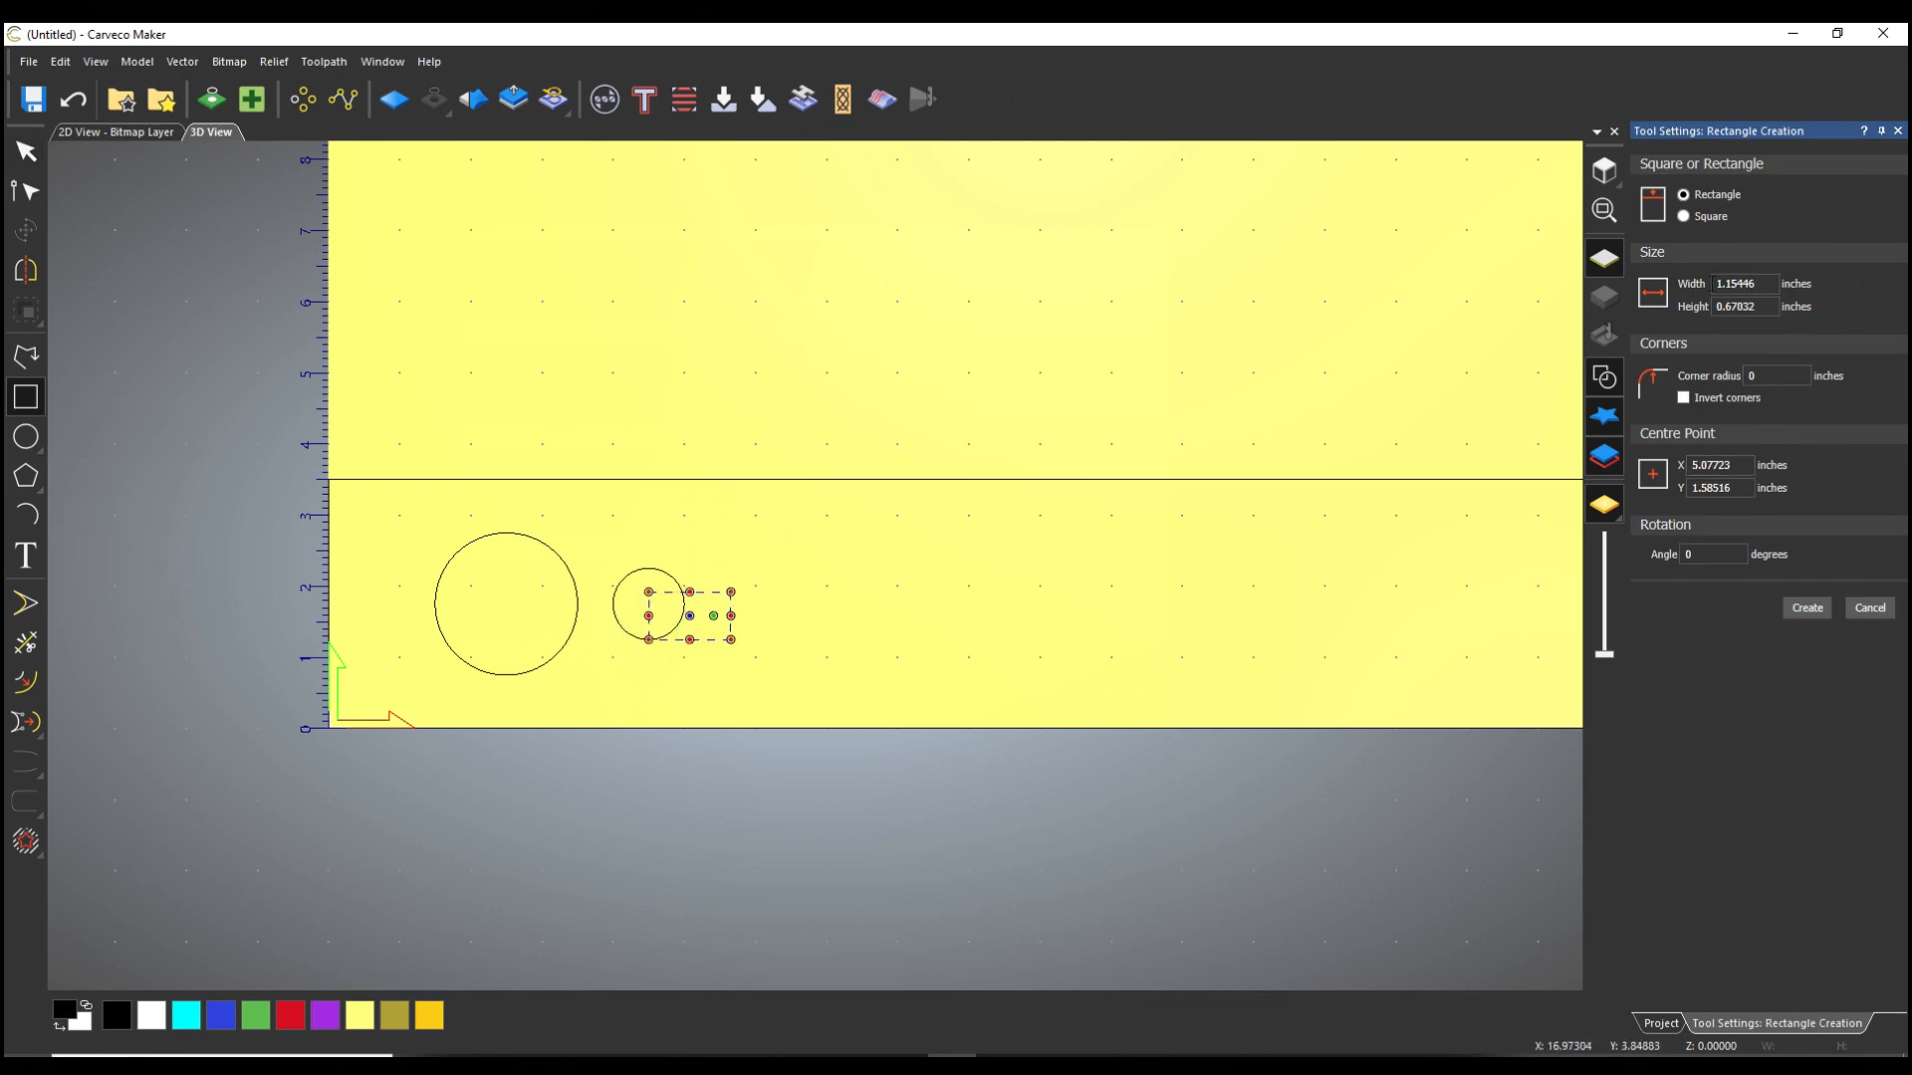
pyautogui.click(1740, 283)
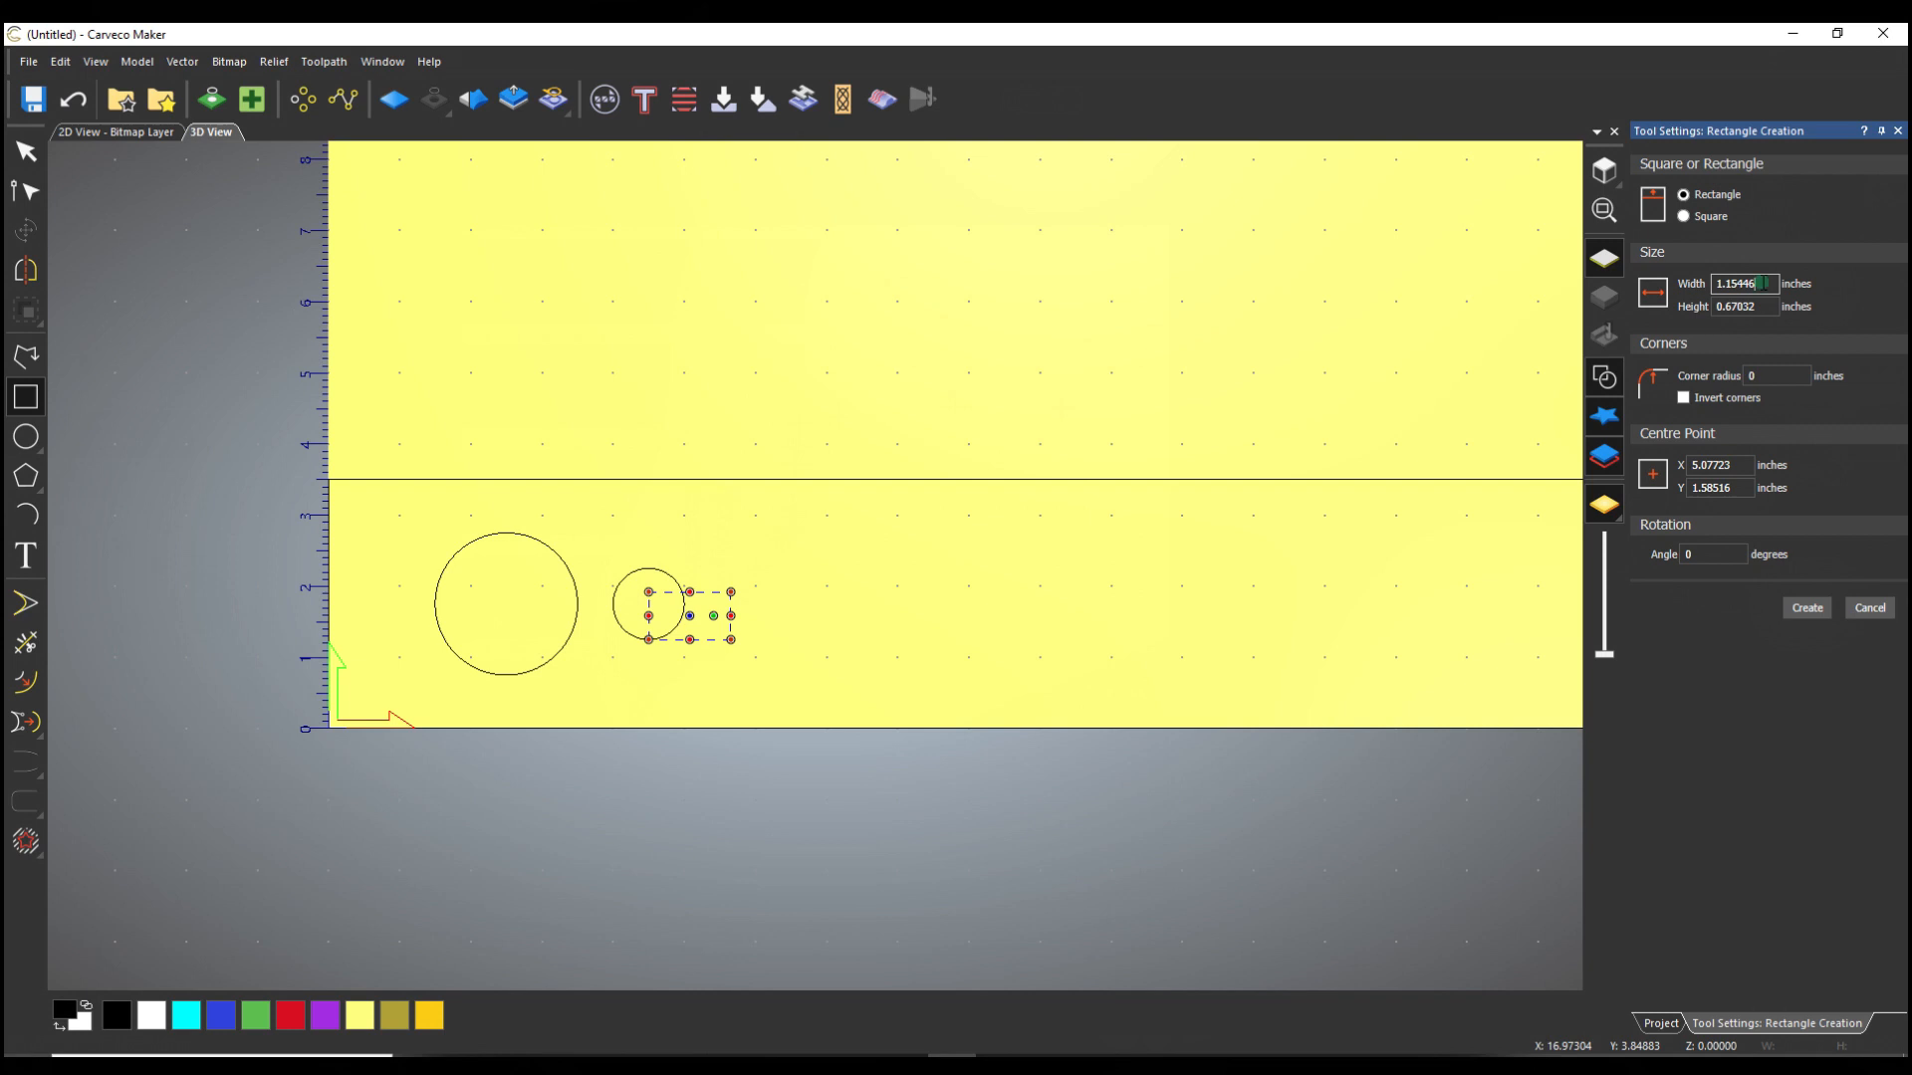
pyautogui.write('1')
pyautogui.click(1747, 305)
pyautogui.write('0.625')
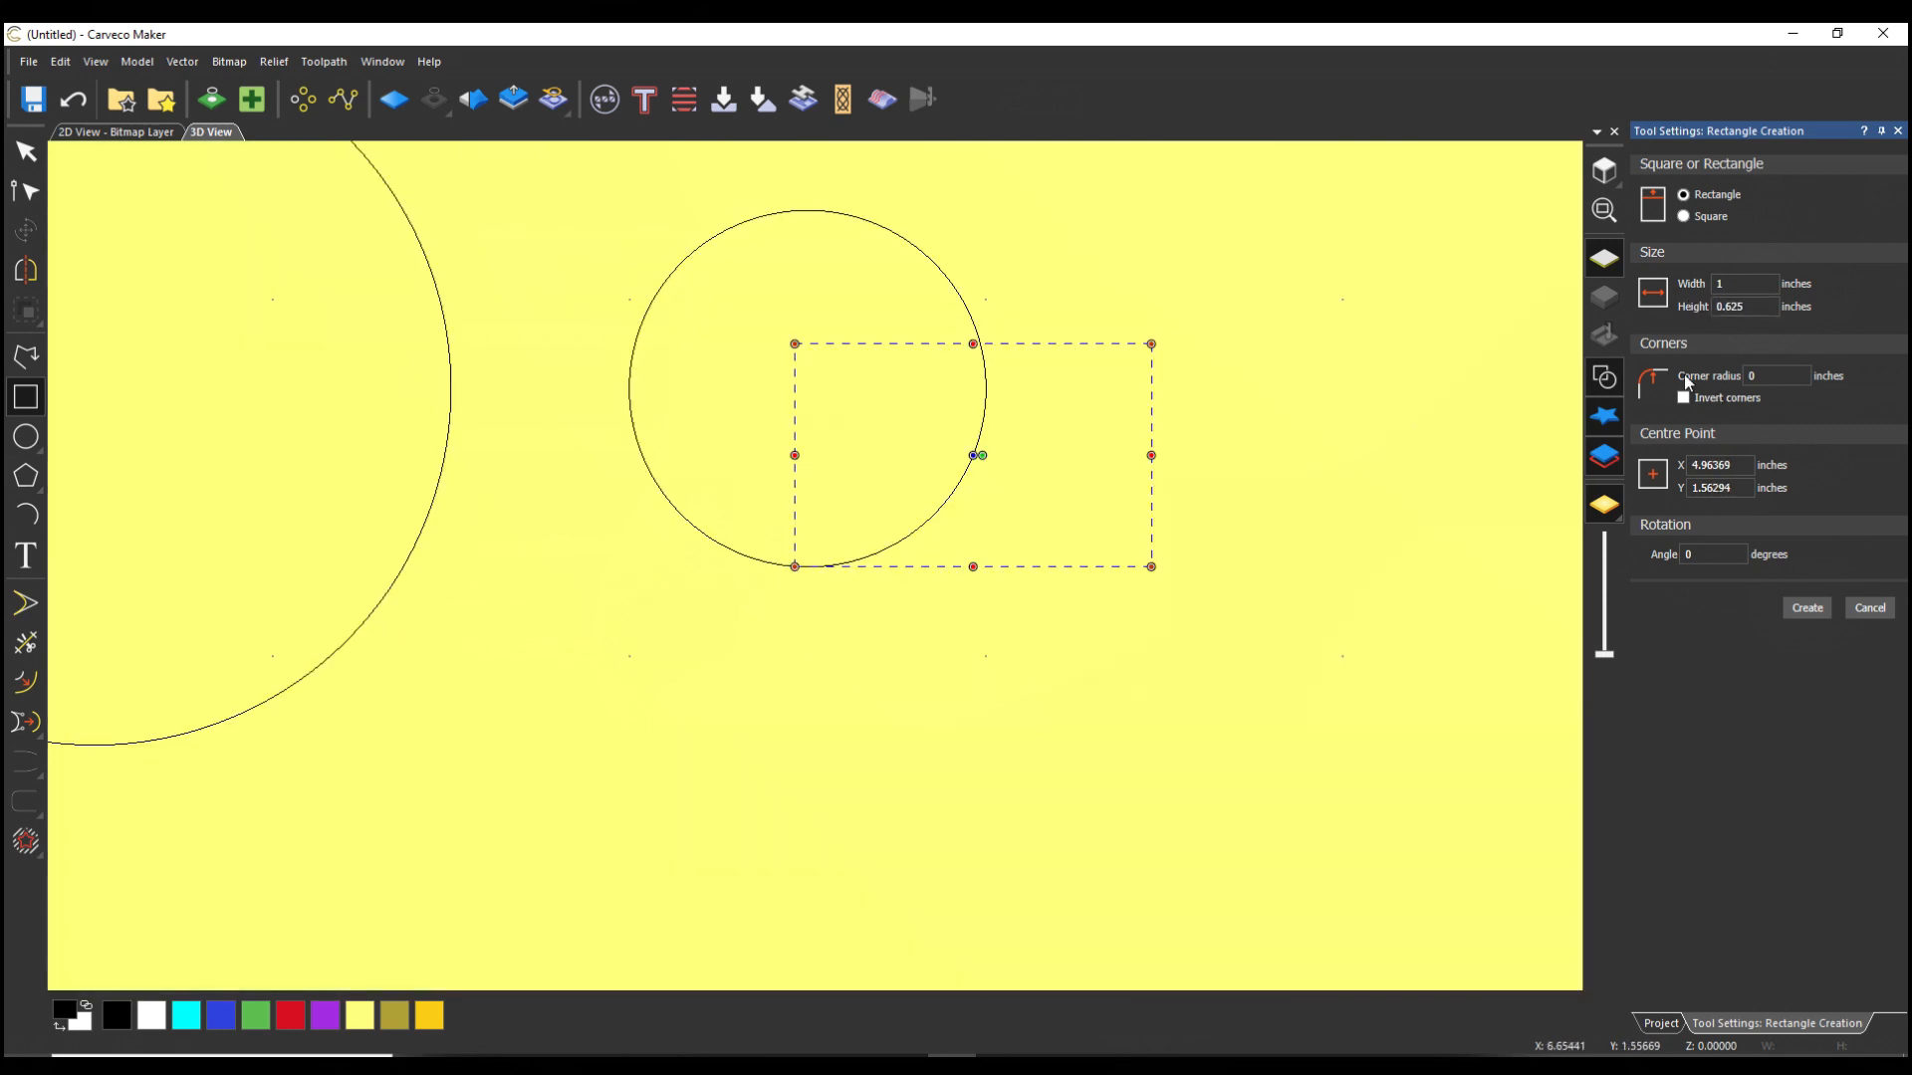
pyautogui.moveTo(1350, 452)
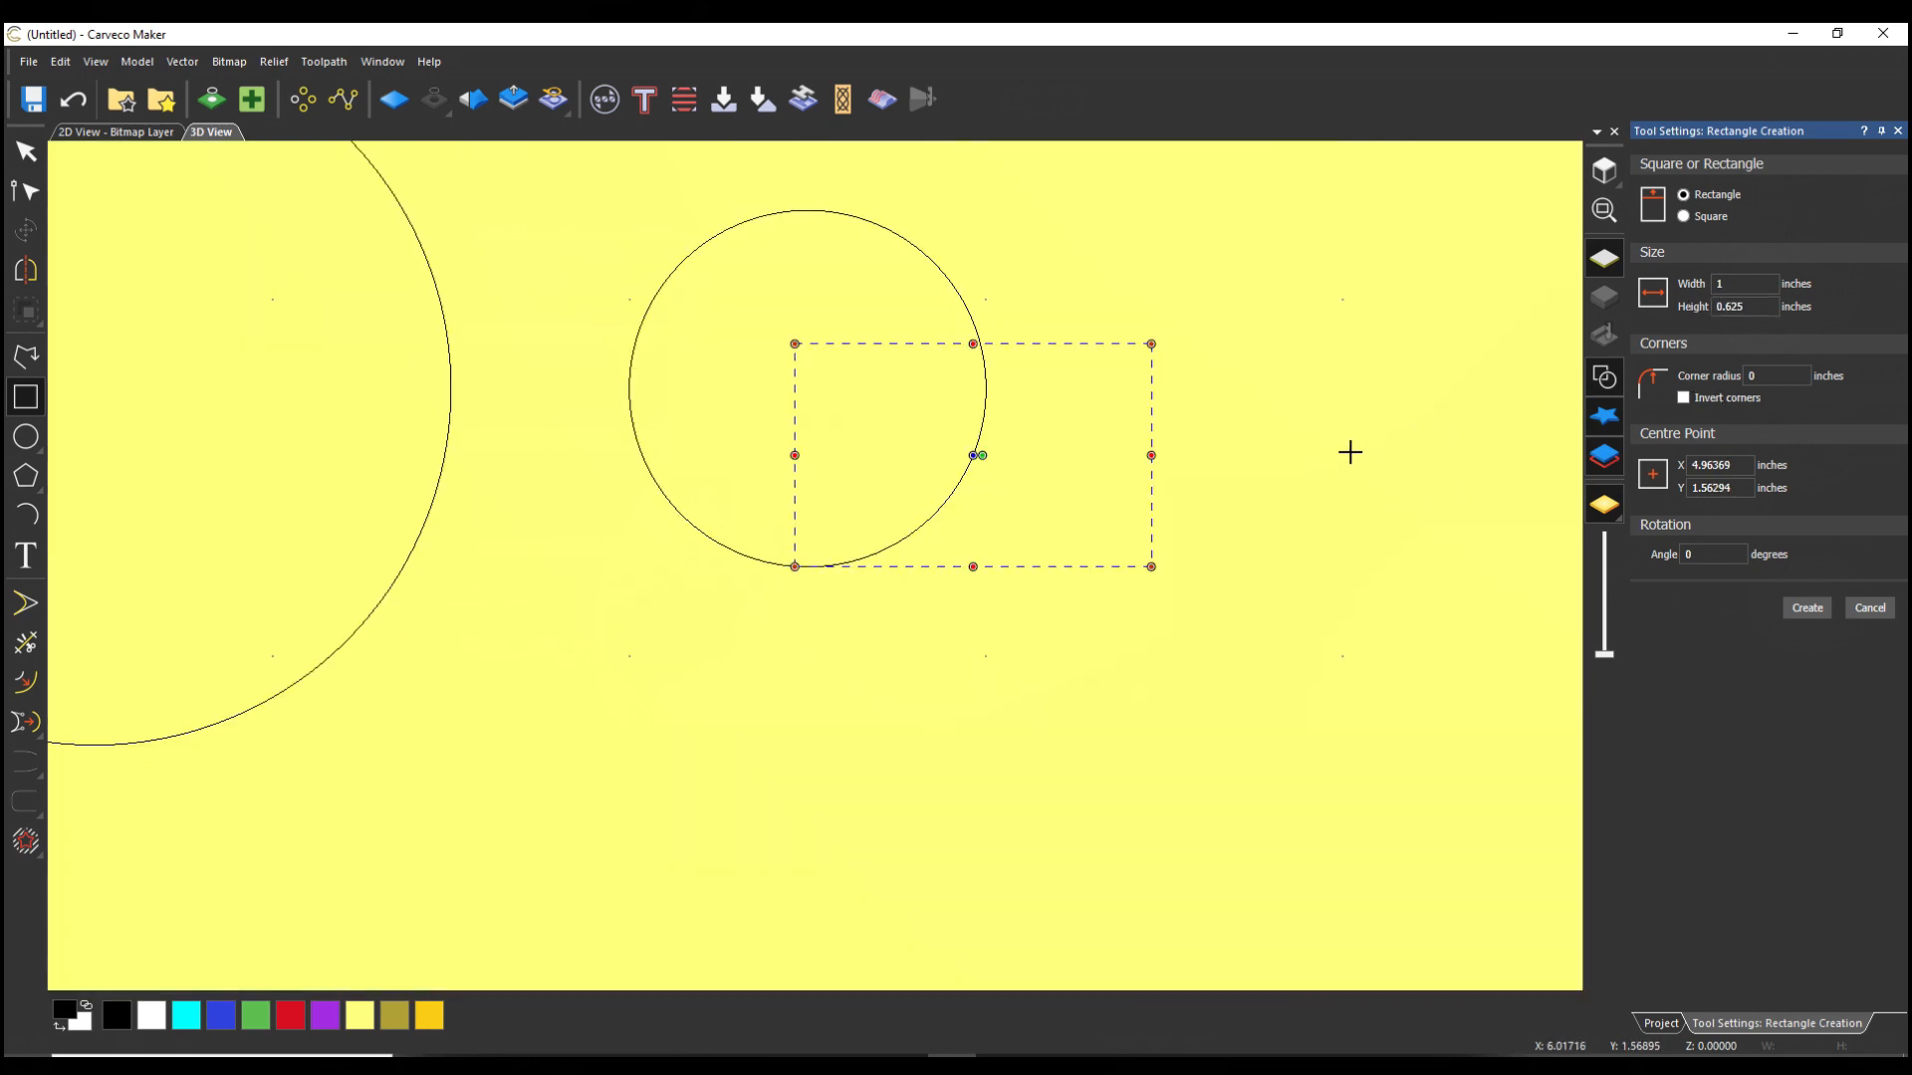
pyautogui.moveTo(983, 531)
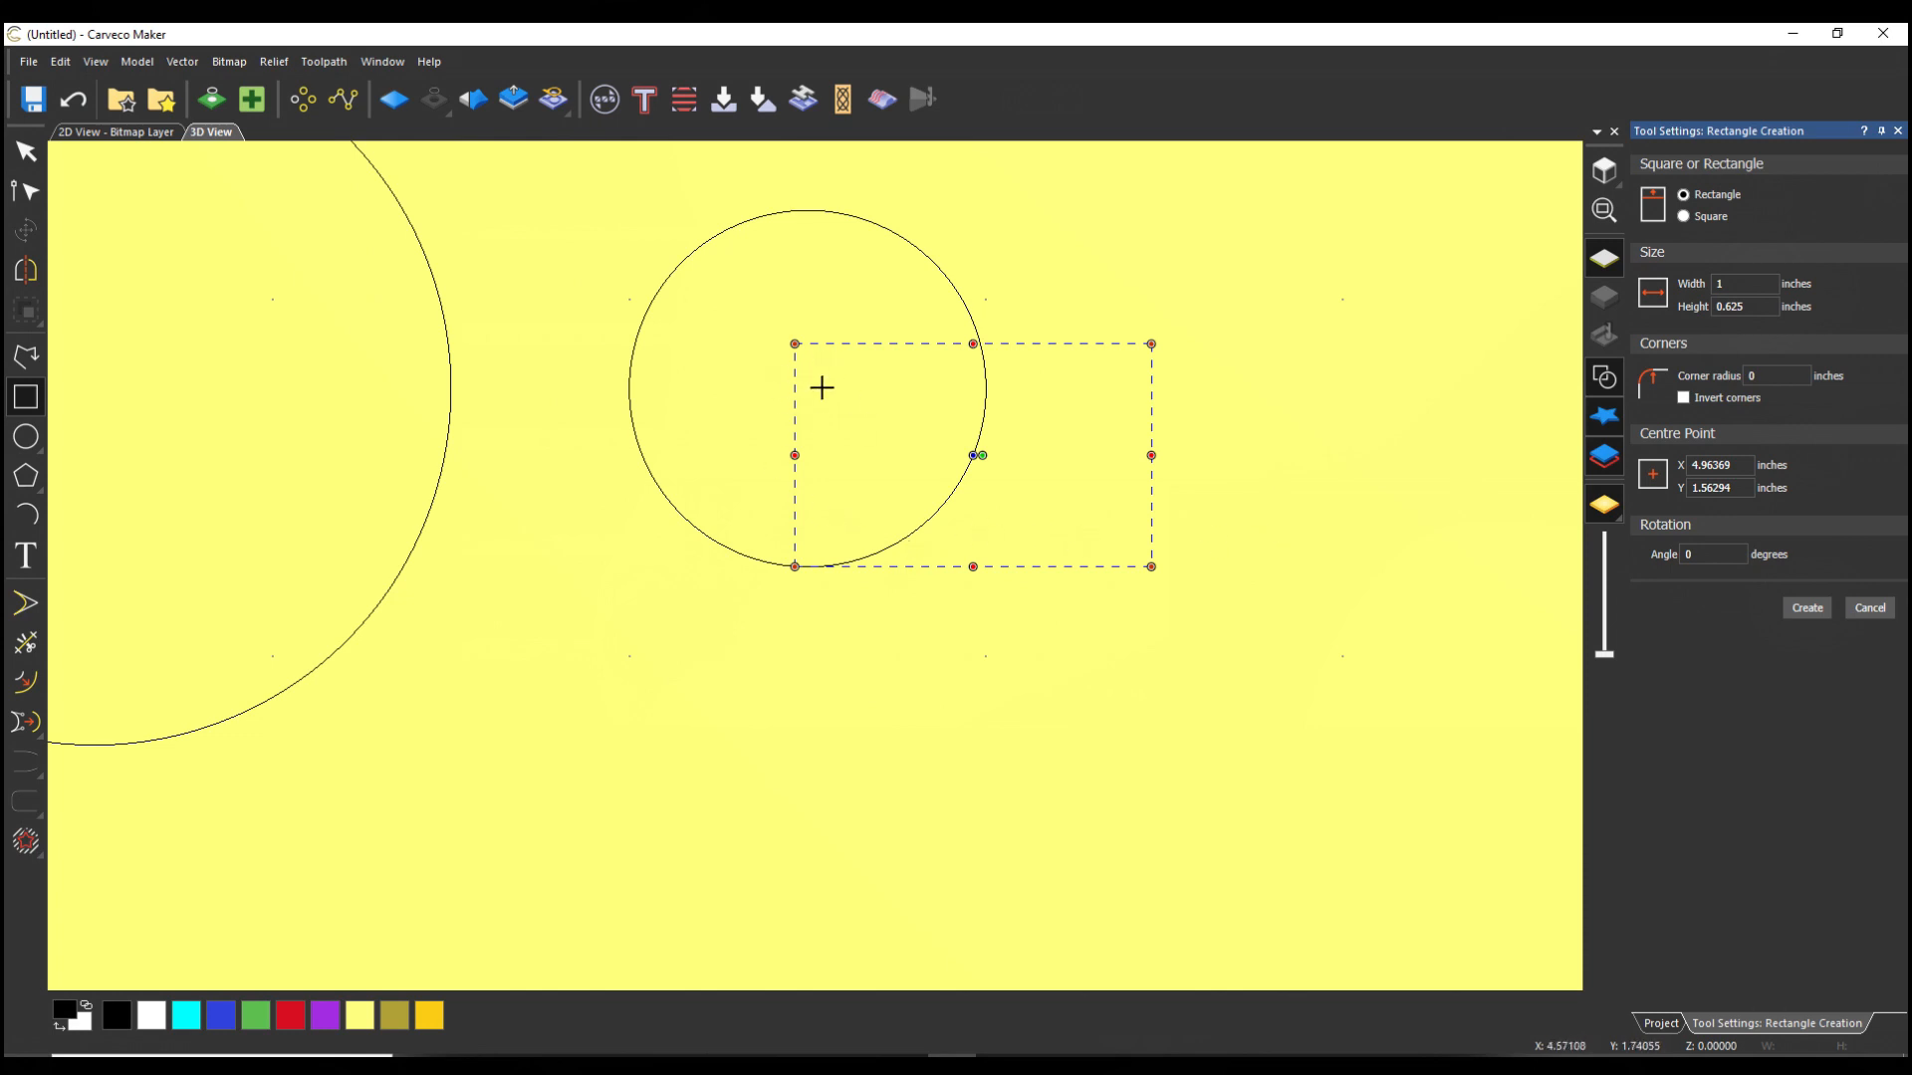
pyautogui.moveTo(806, 388)
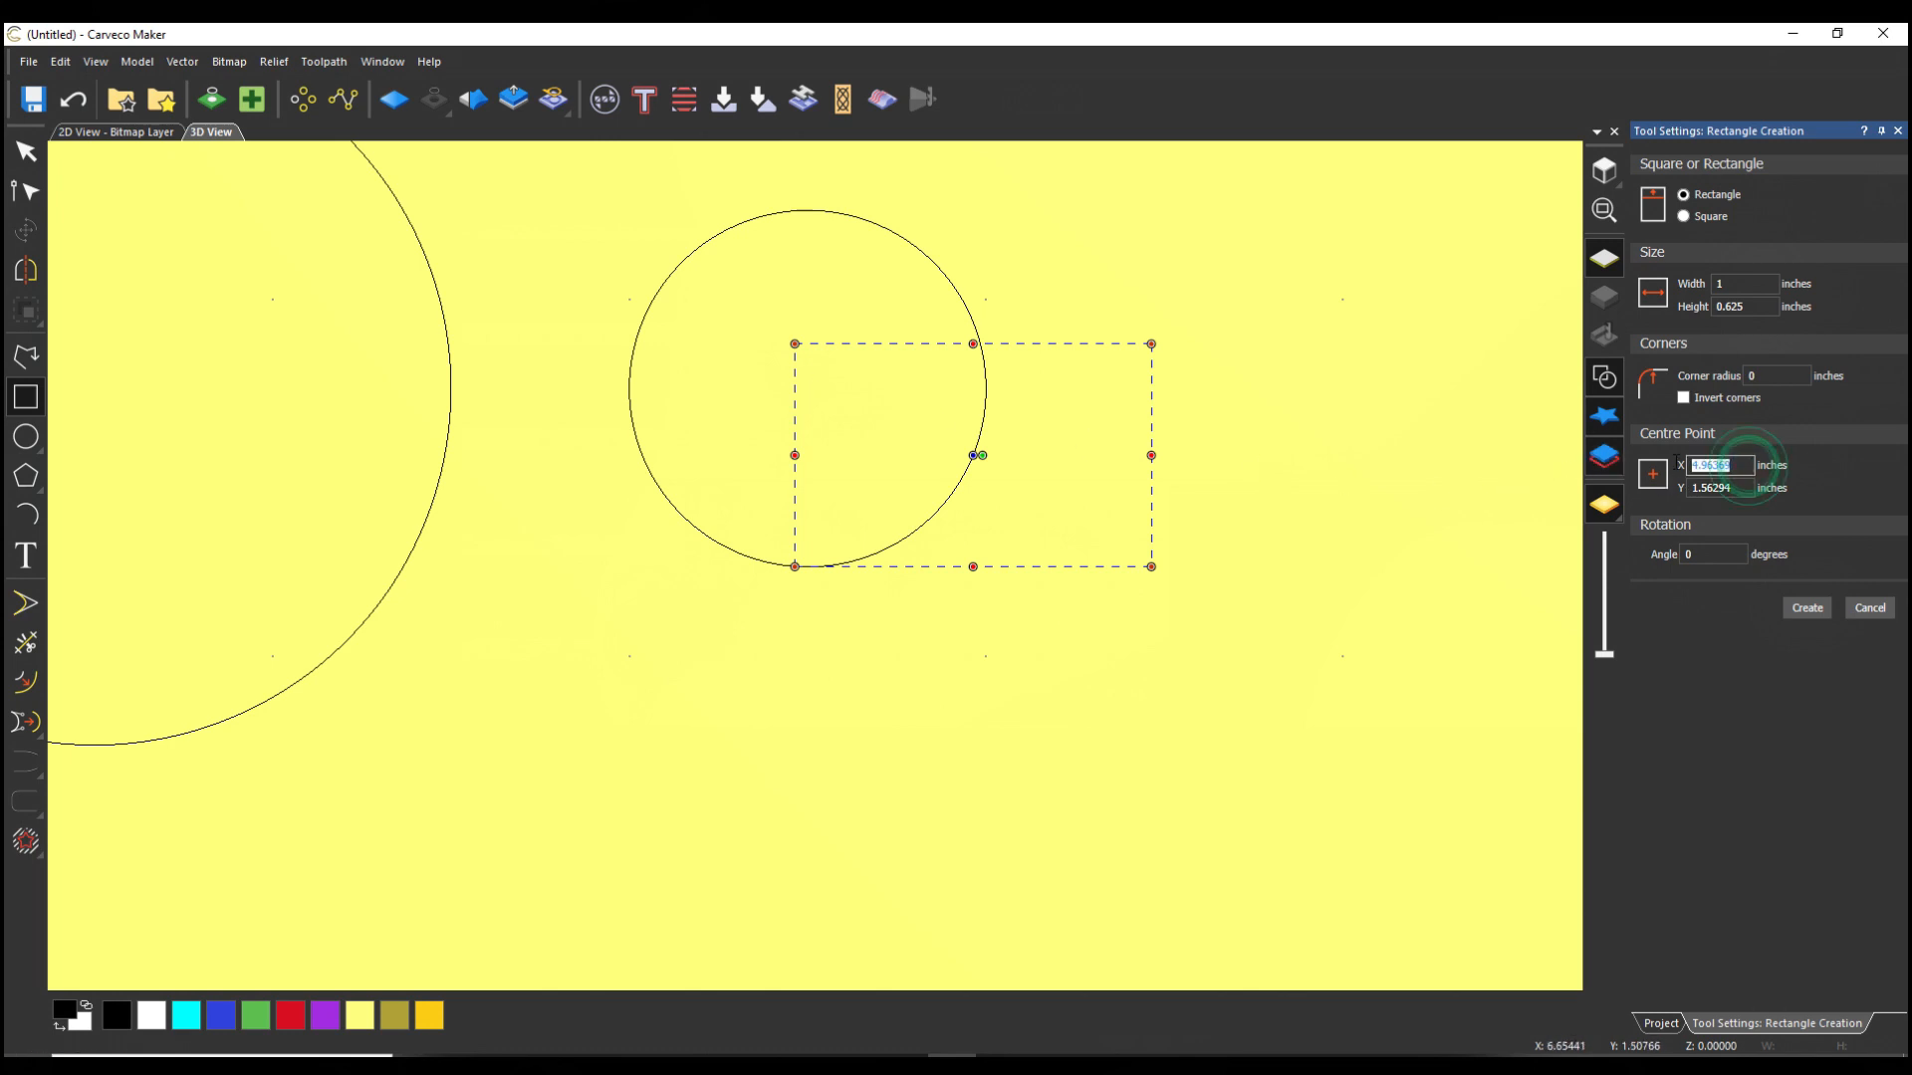
pyautogui.write('5')
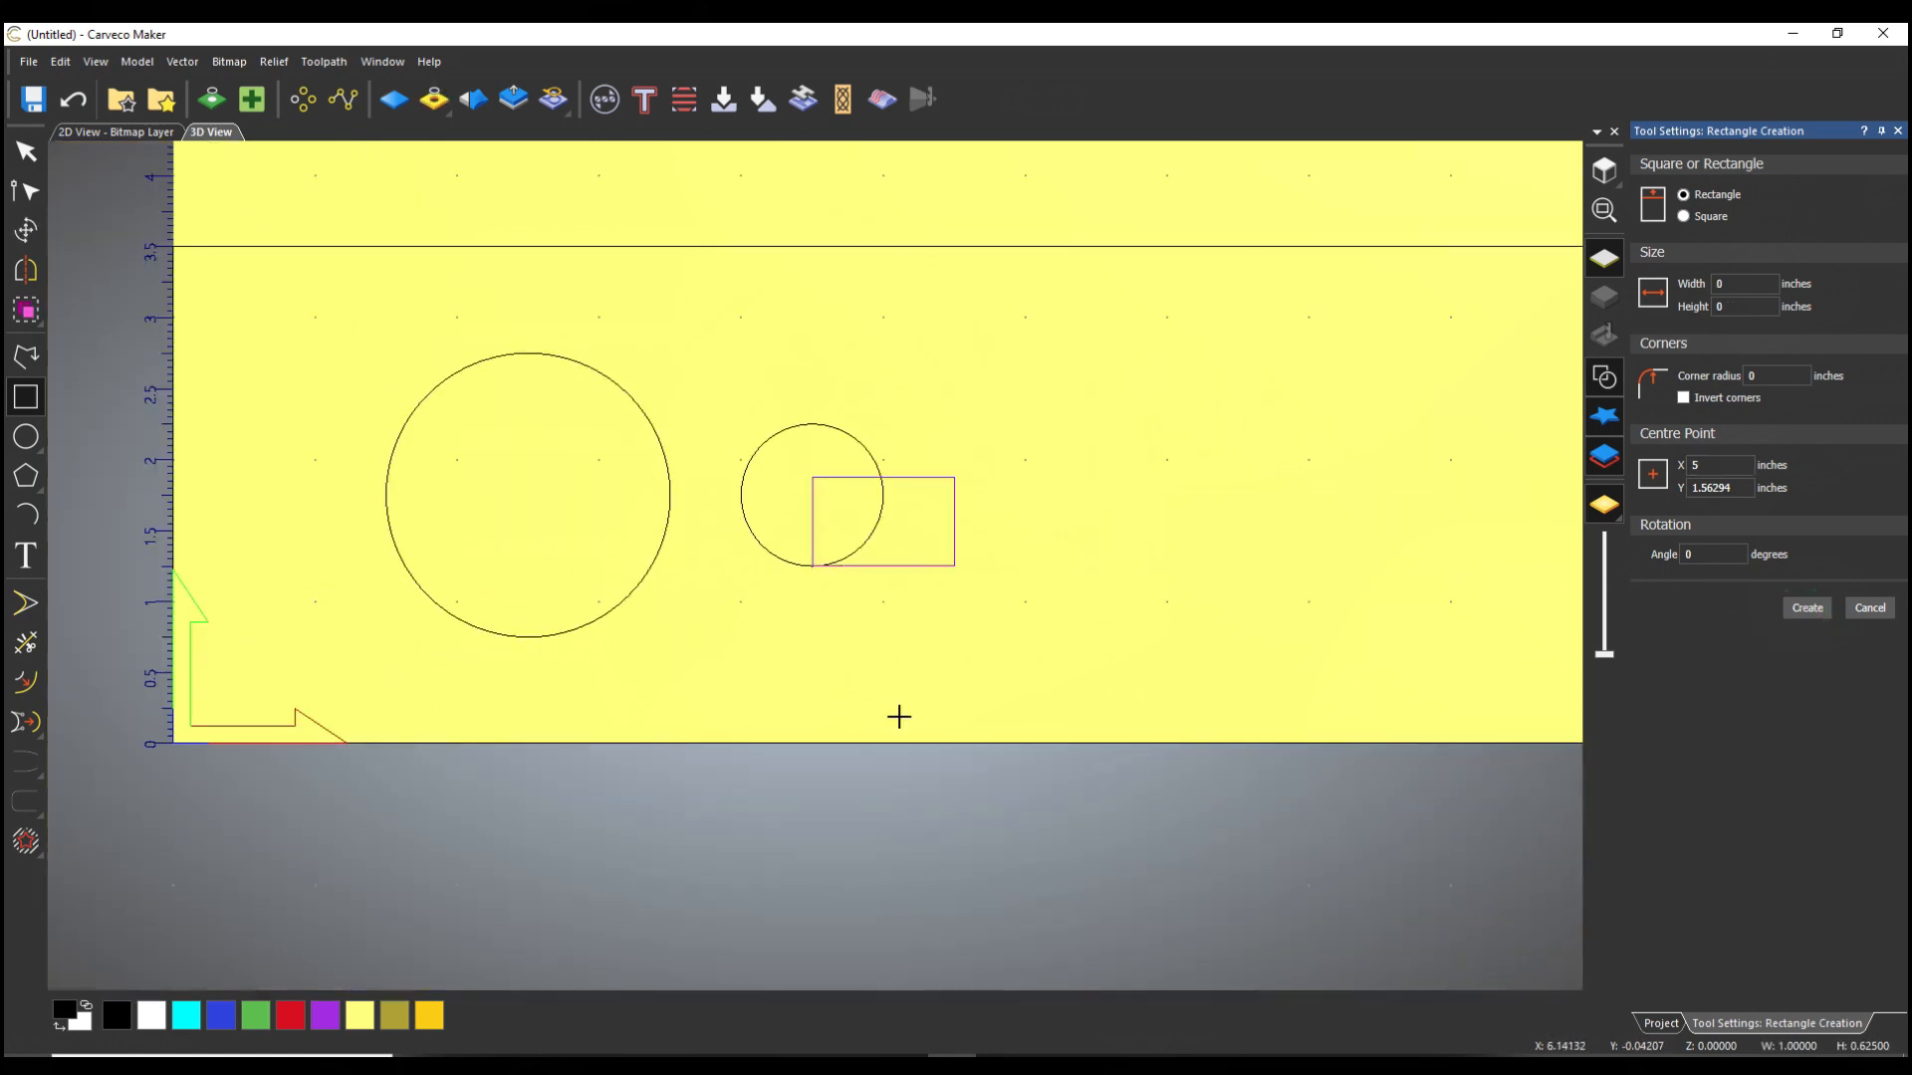
pyautogui.moveTo(812, 480)
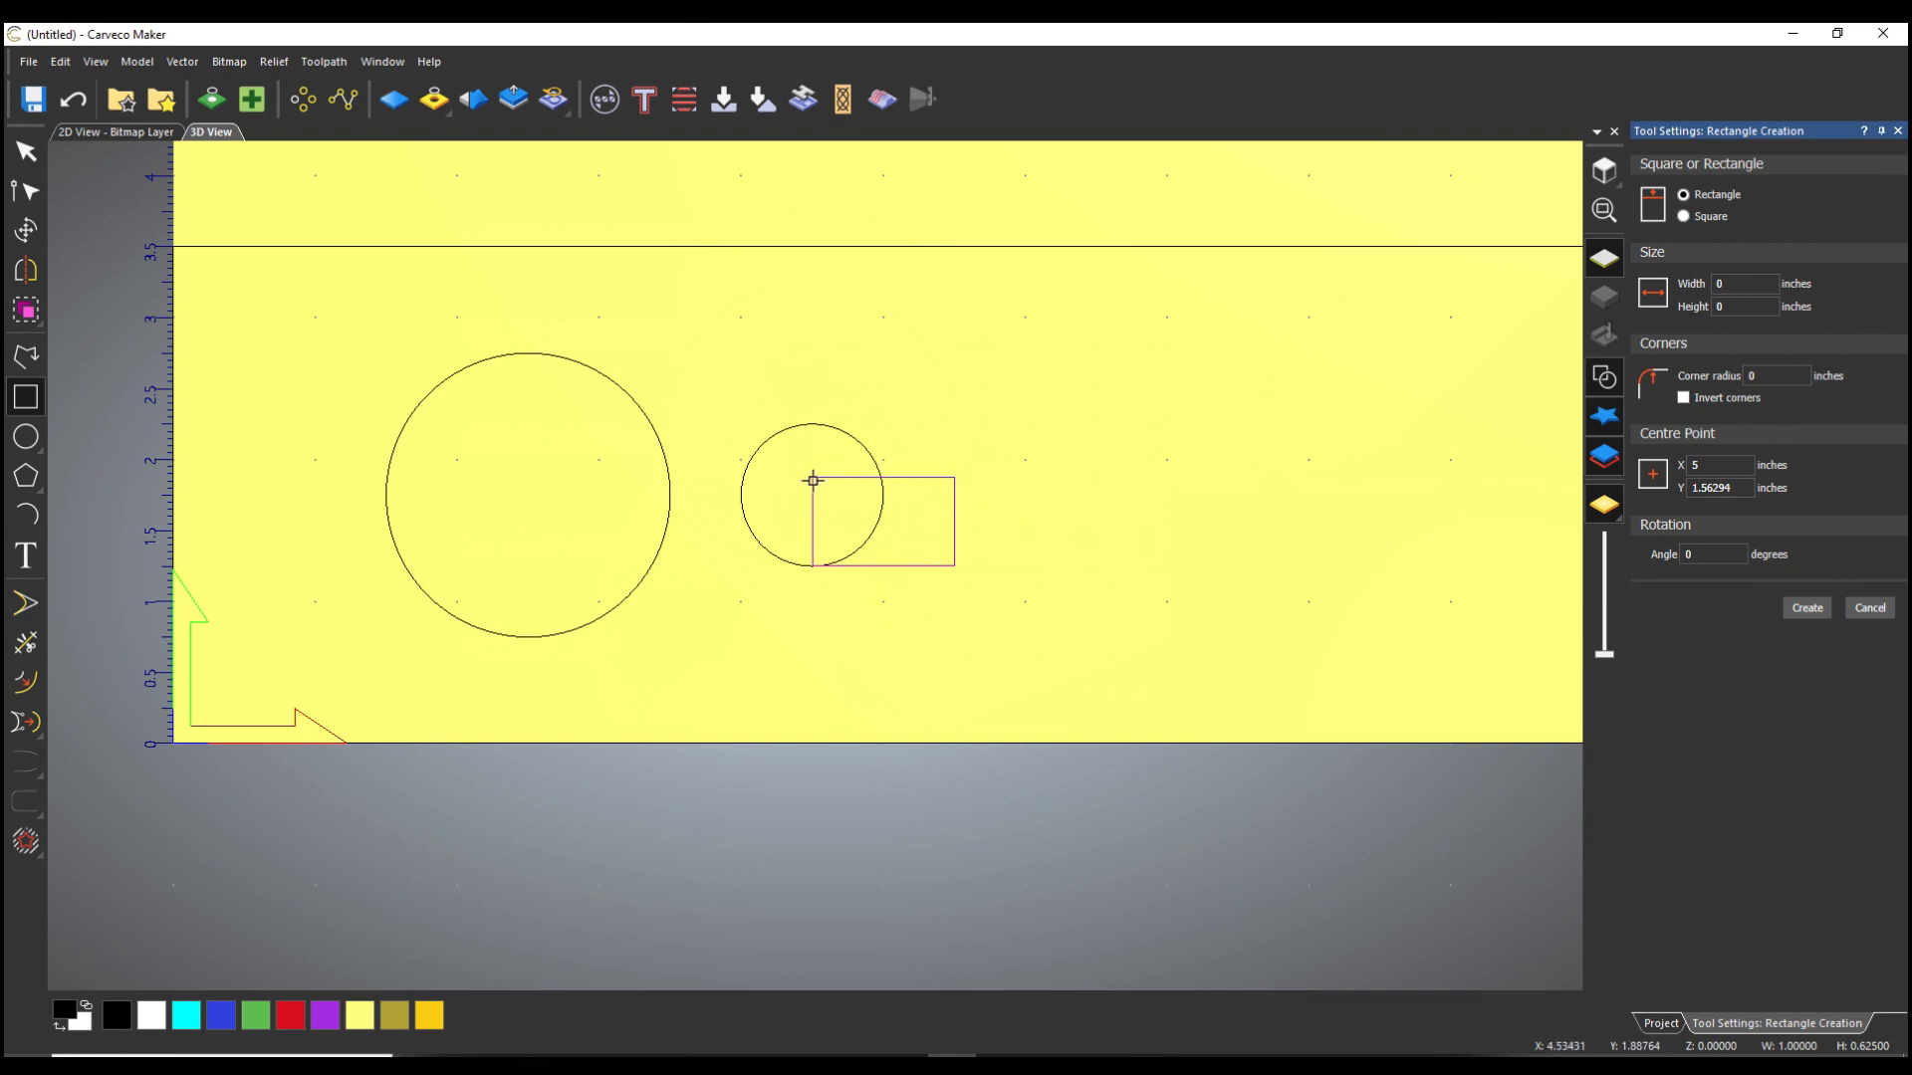
pyautogui.moveTo(851, 482)
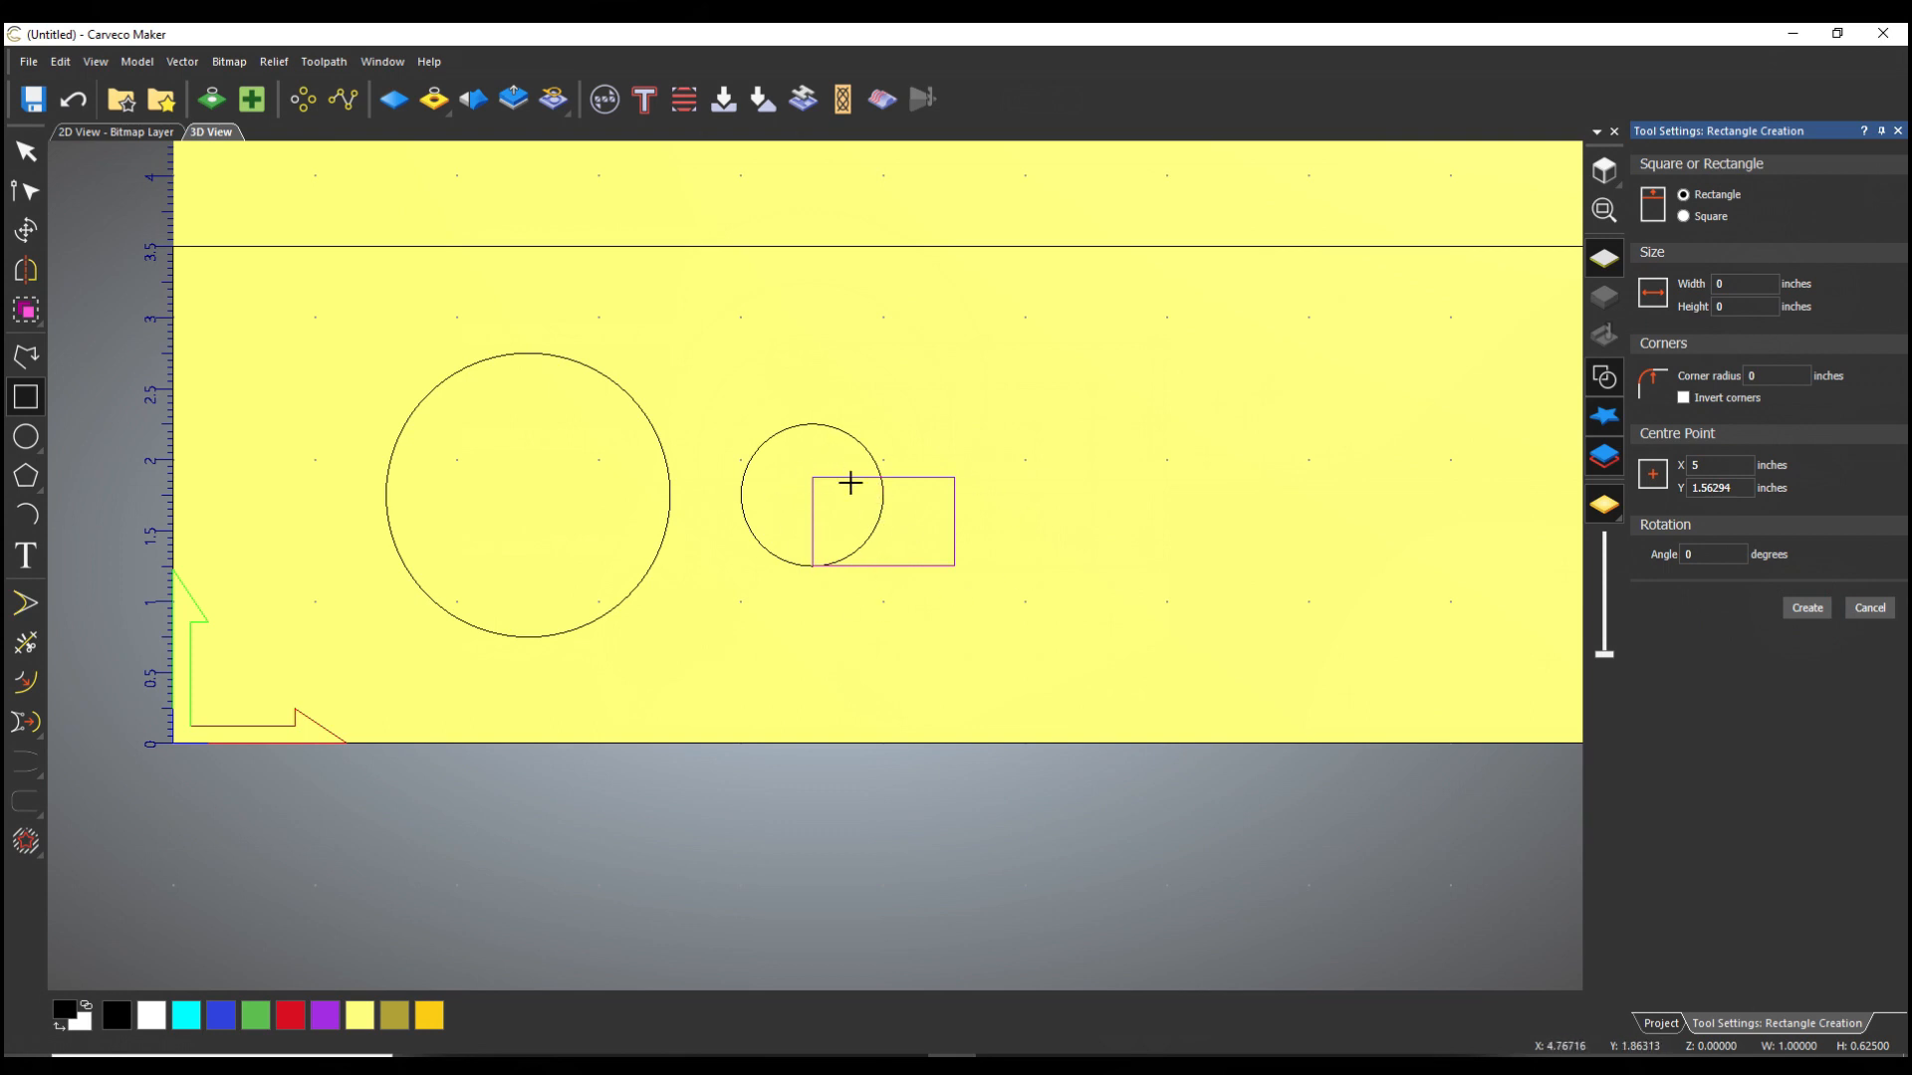
pyautogui.moveTo(76, 388)
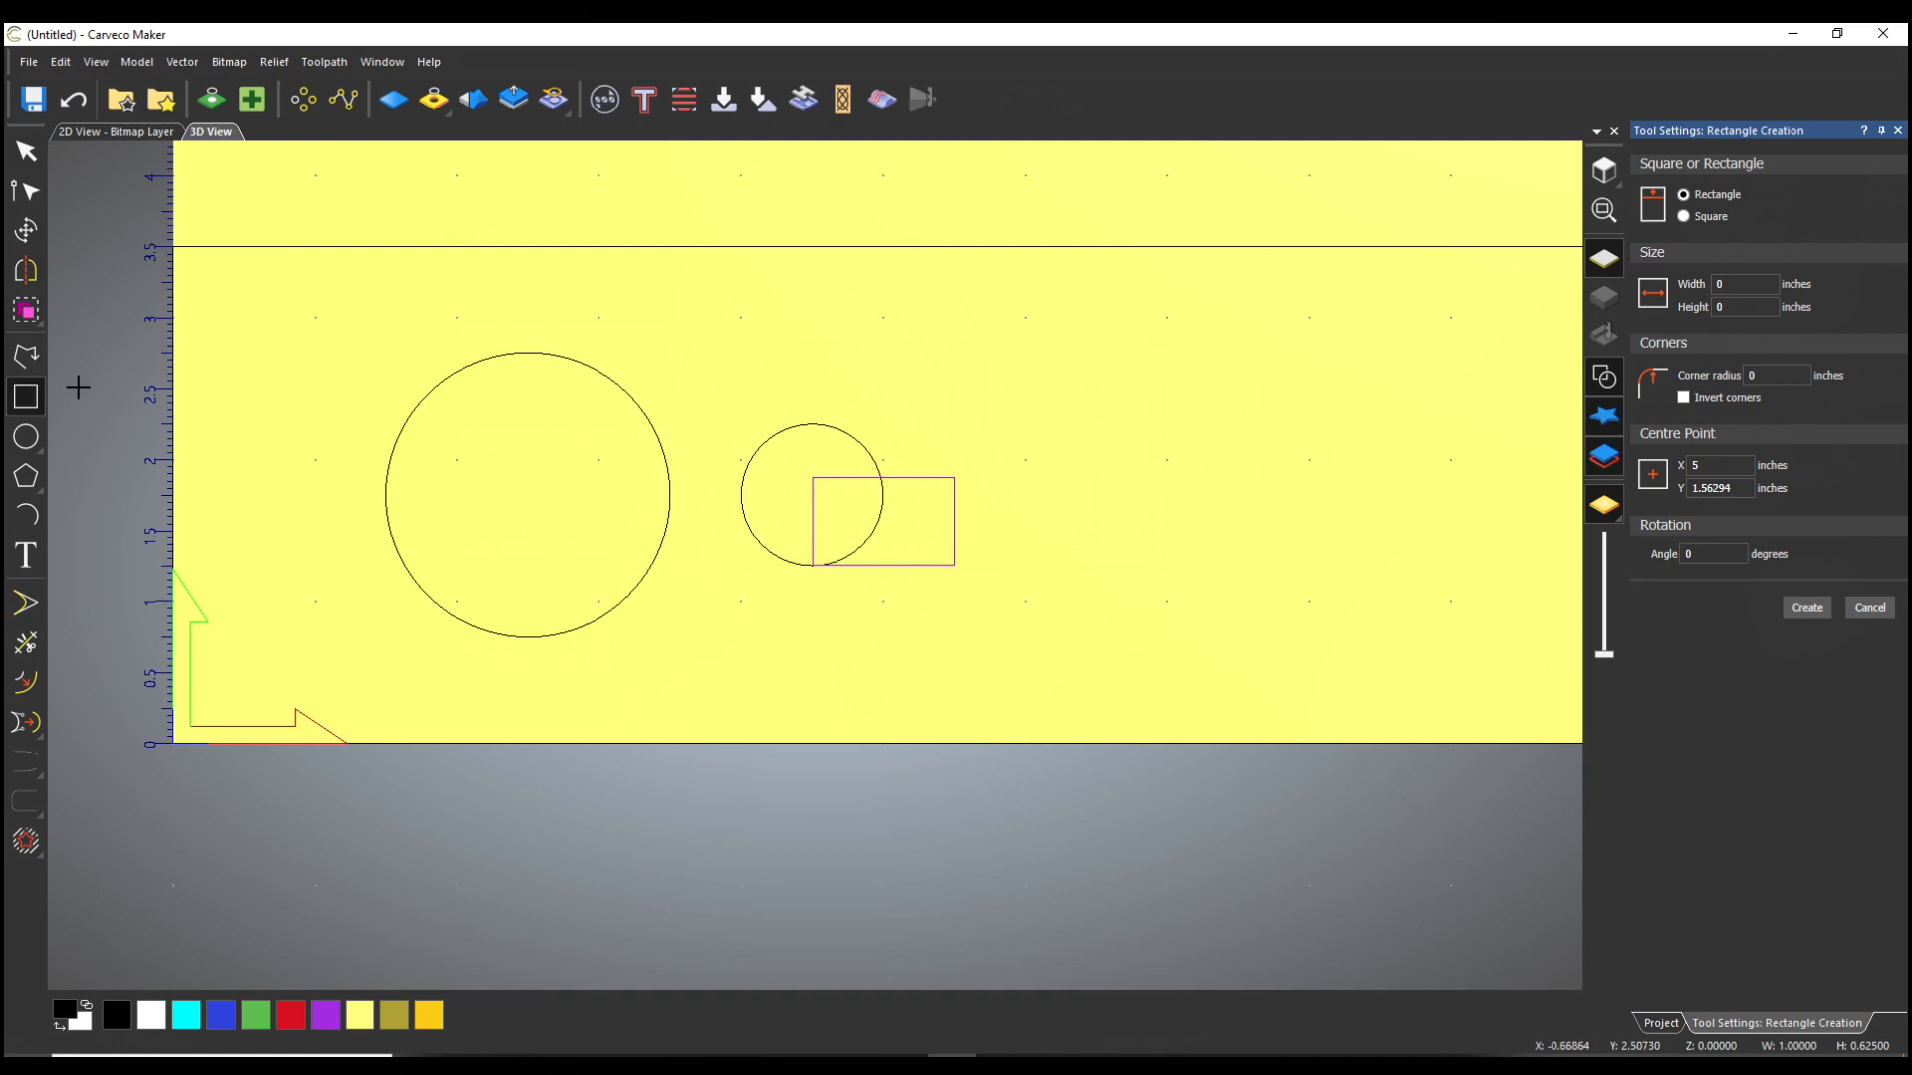
pyautogui.moveTo(1018, 446)
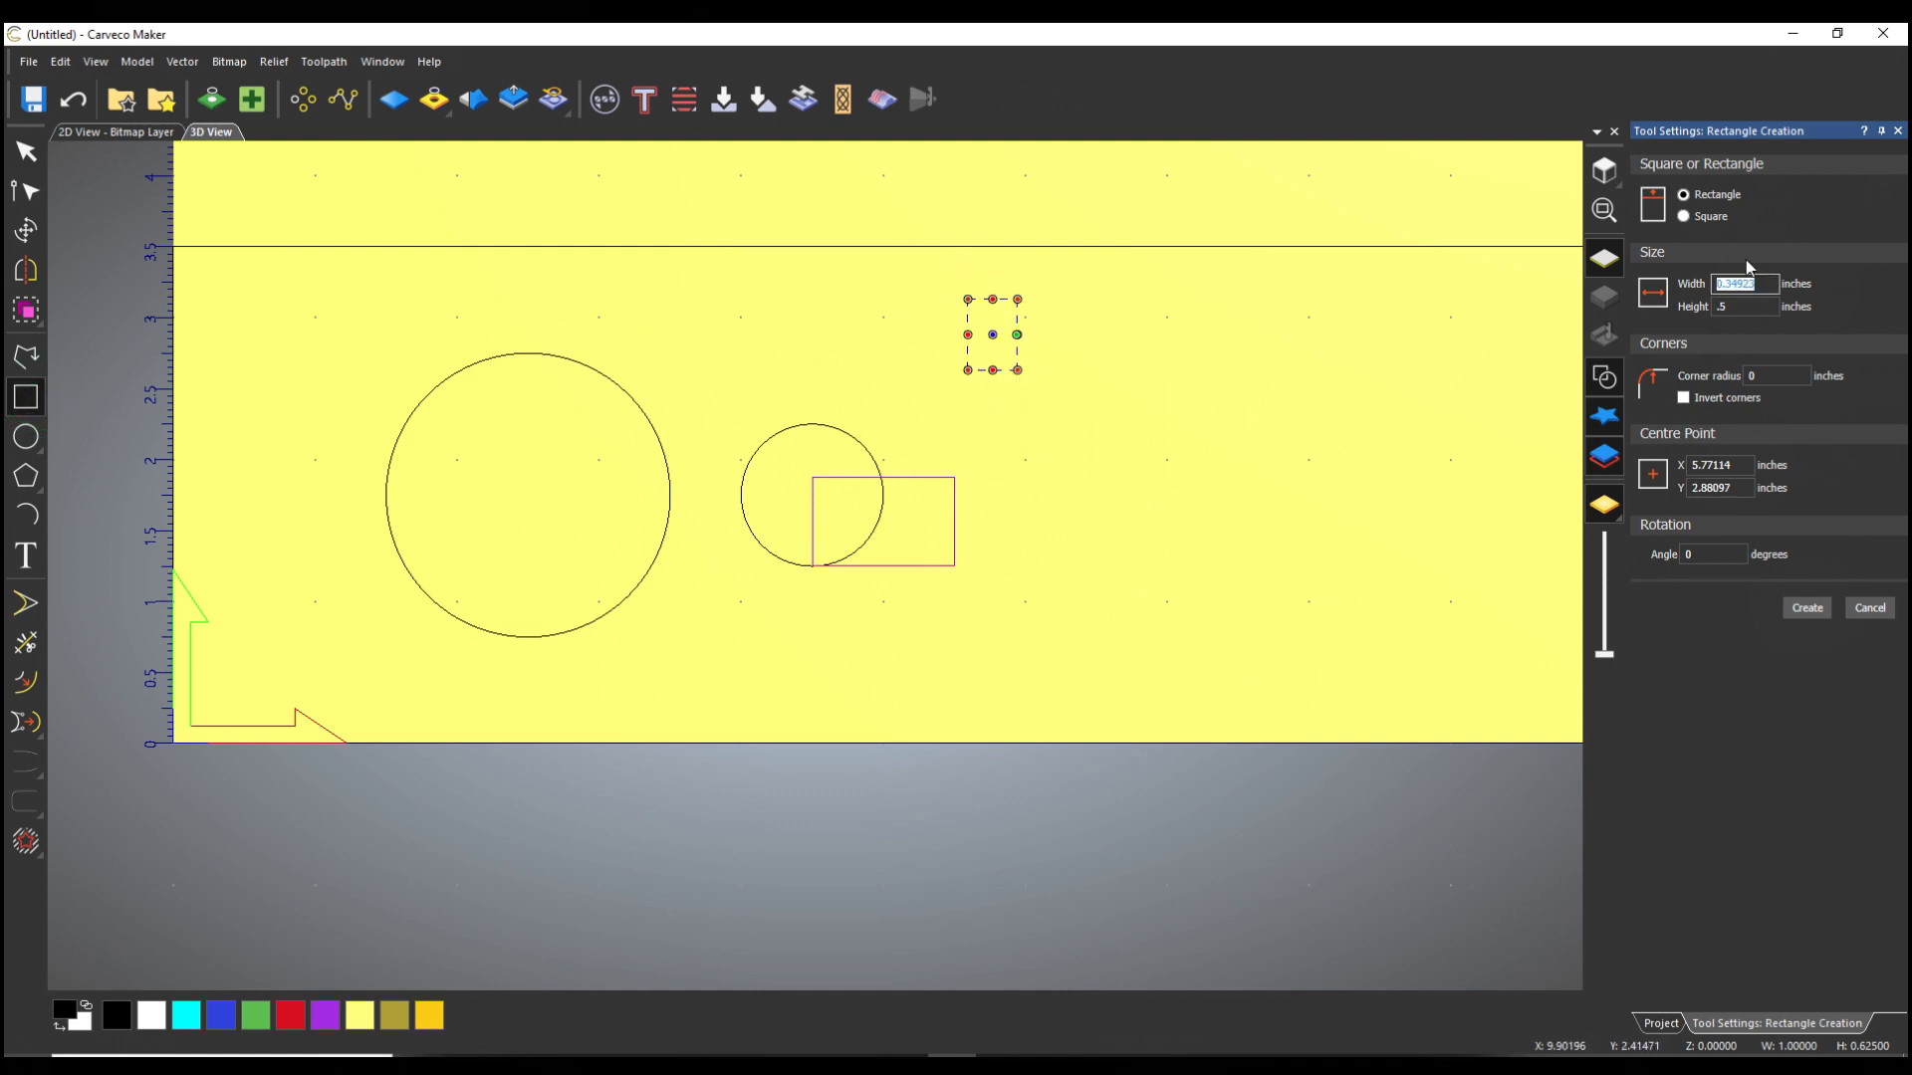
# Step: Create a 0.5 × 2 inch rectangle at X 5.25 standing on the small rectangle
pyautogui.write('.5')
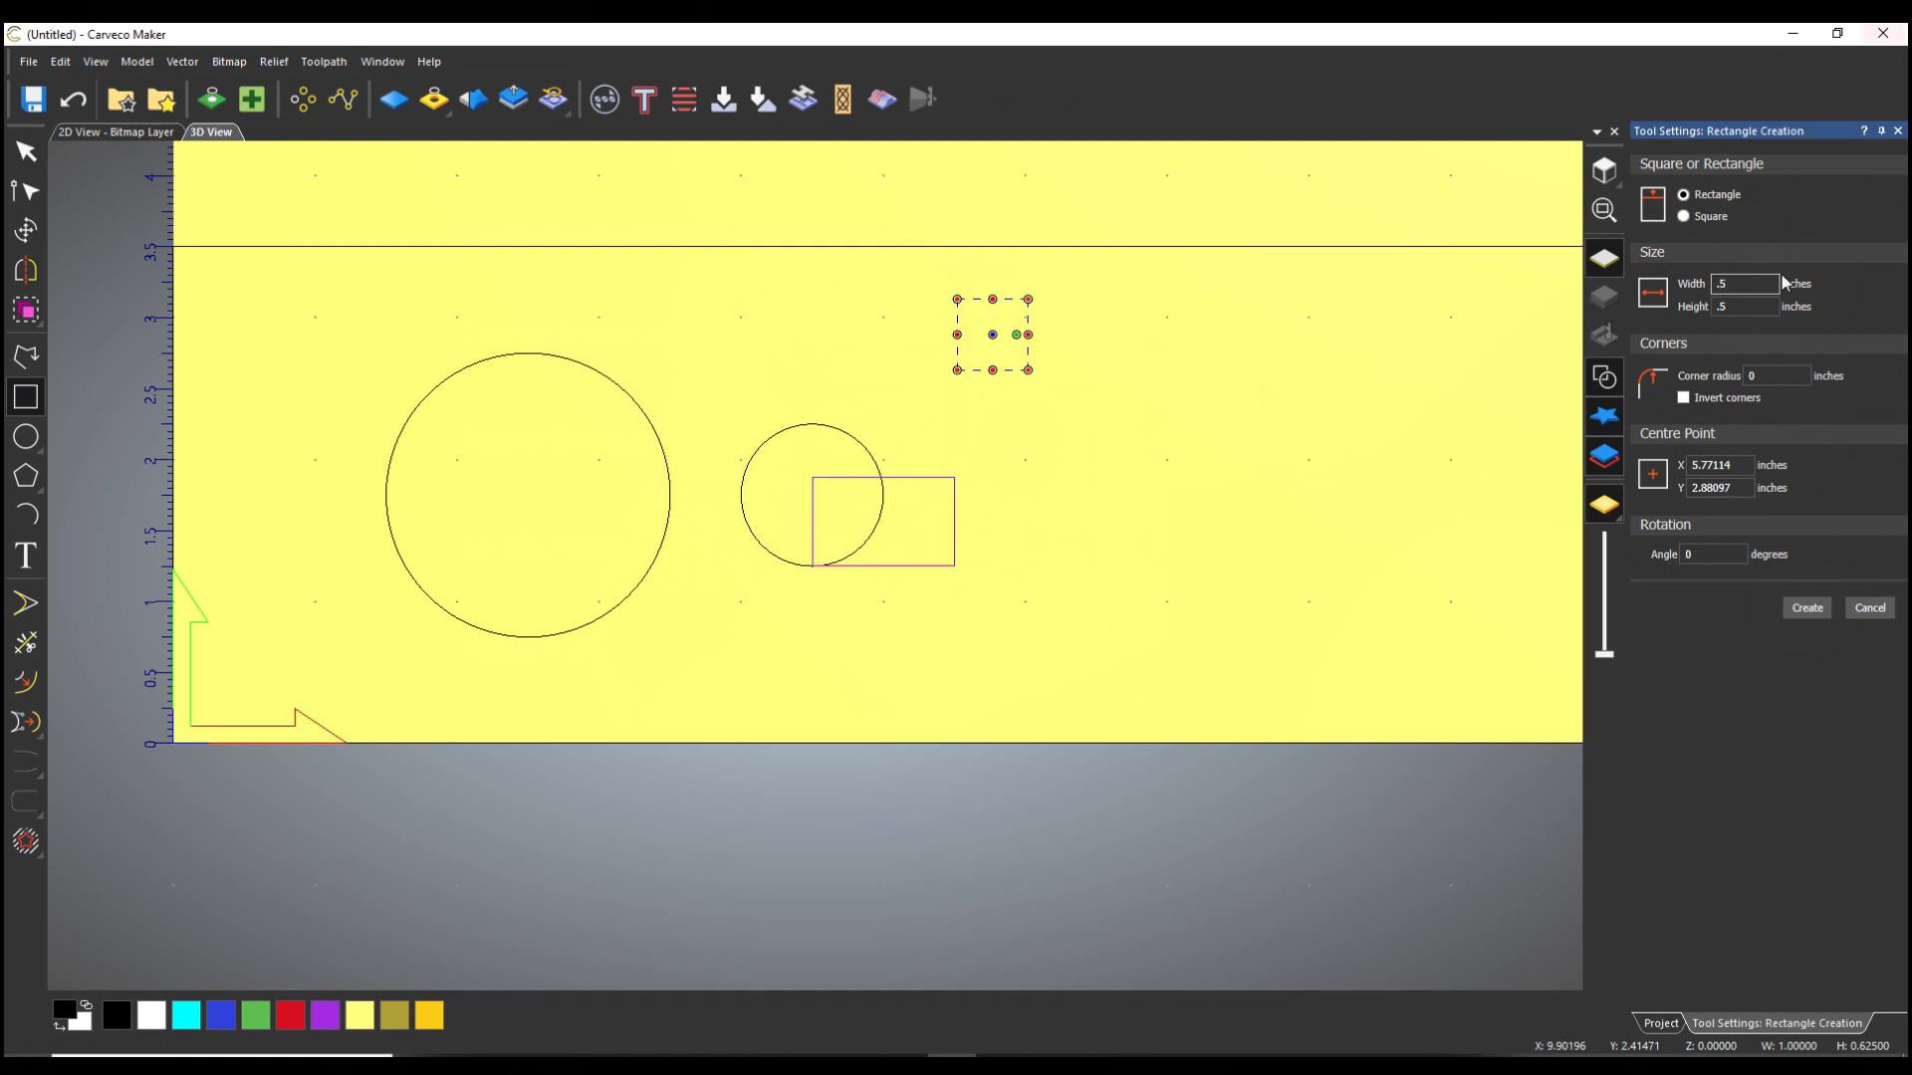
pyautogui.click(1737, 307)
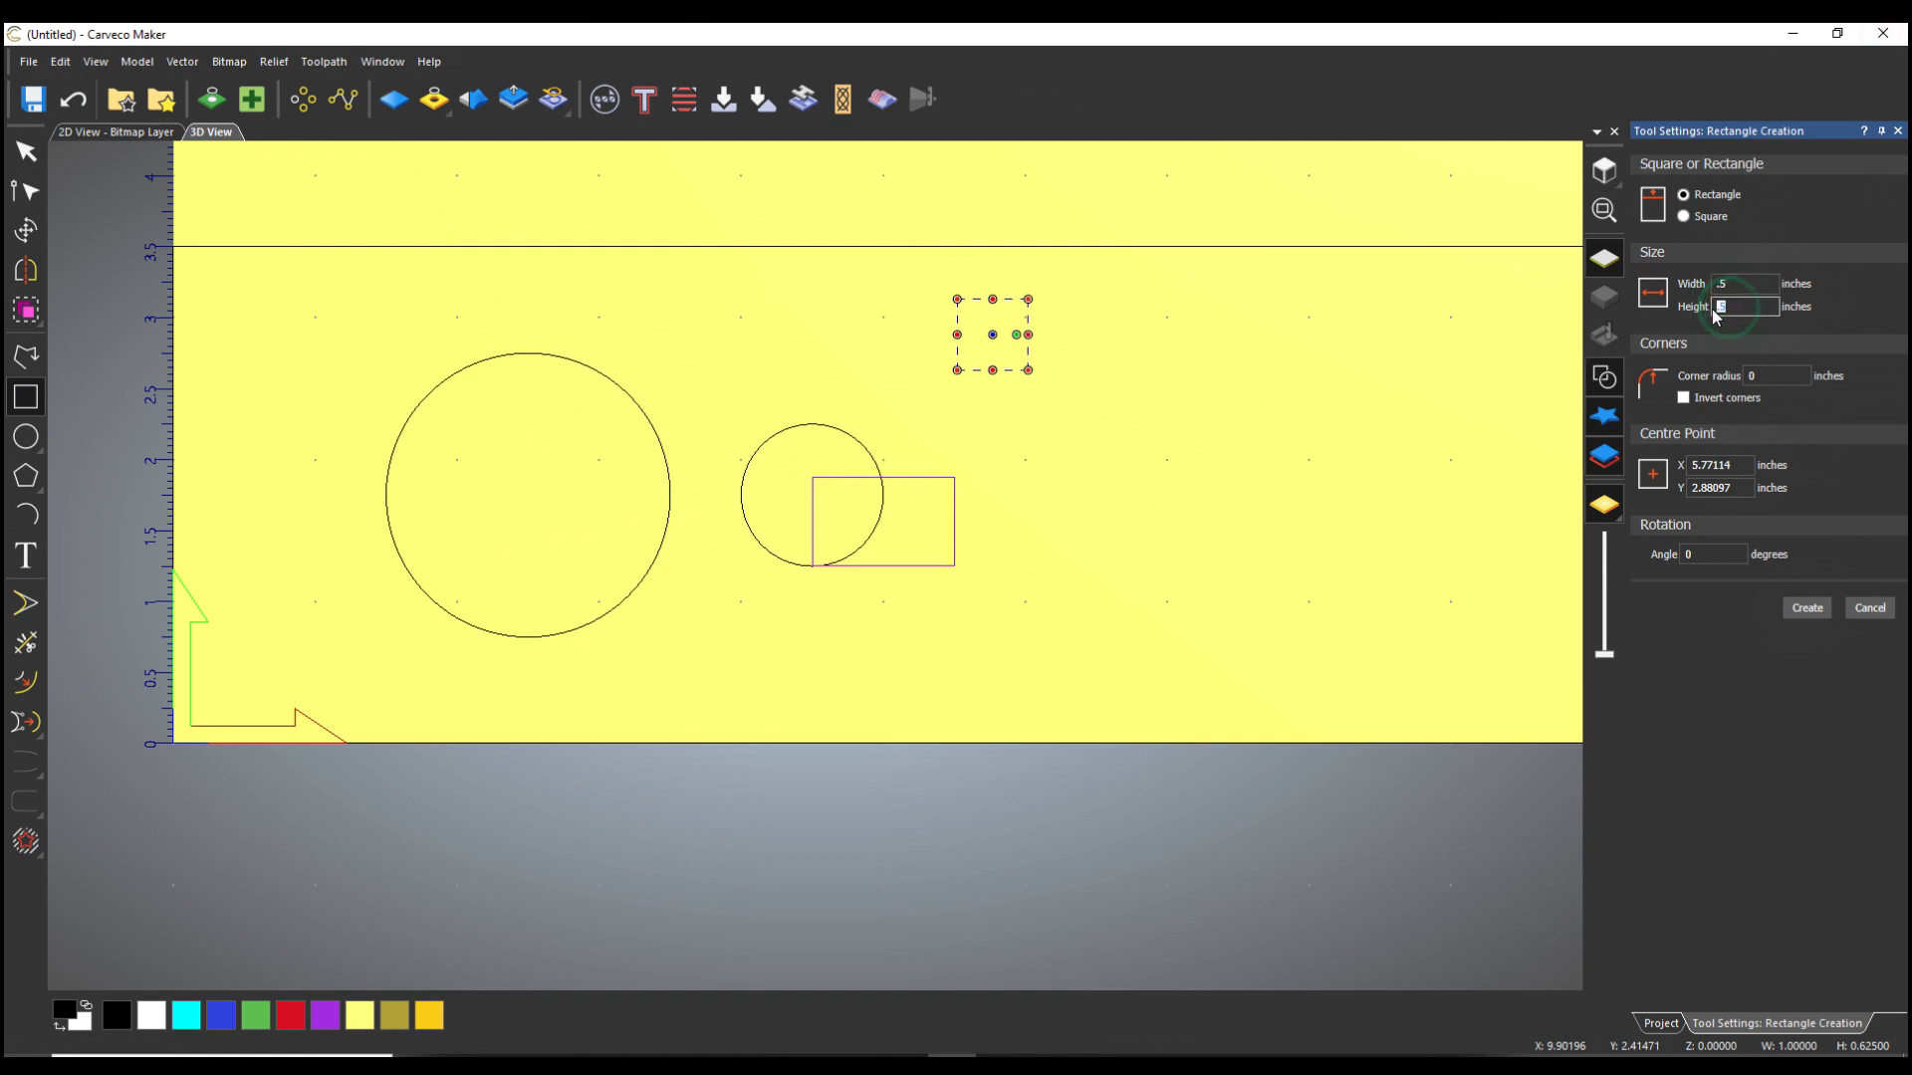
pyautogui.write('2')
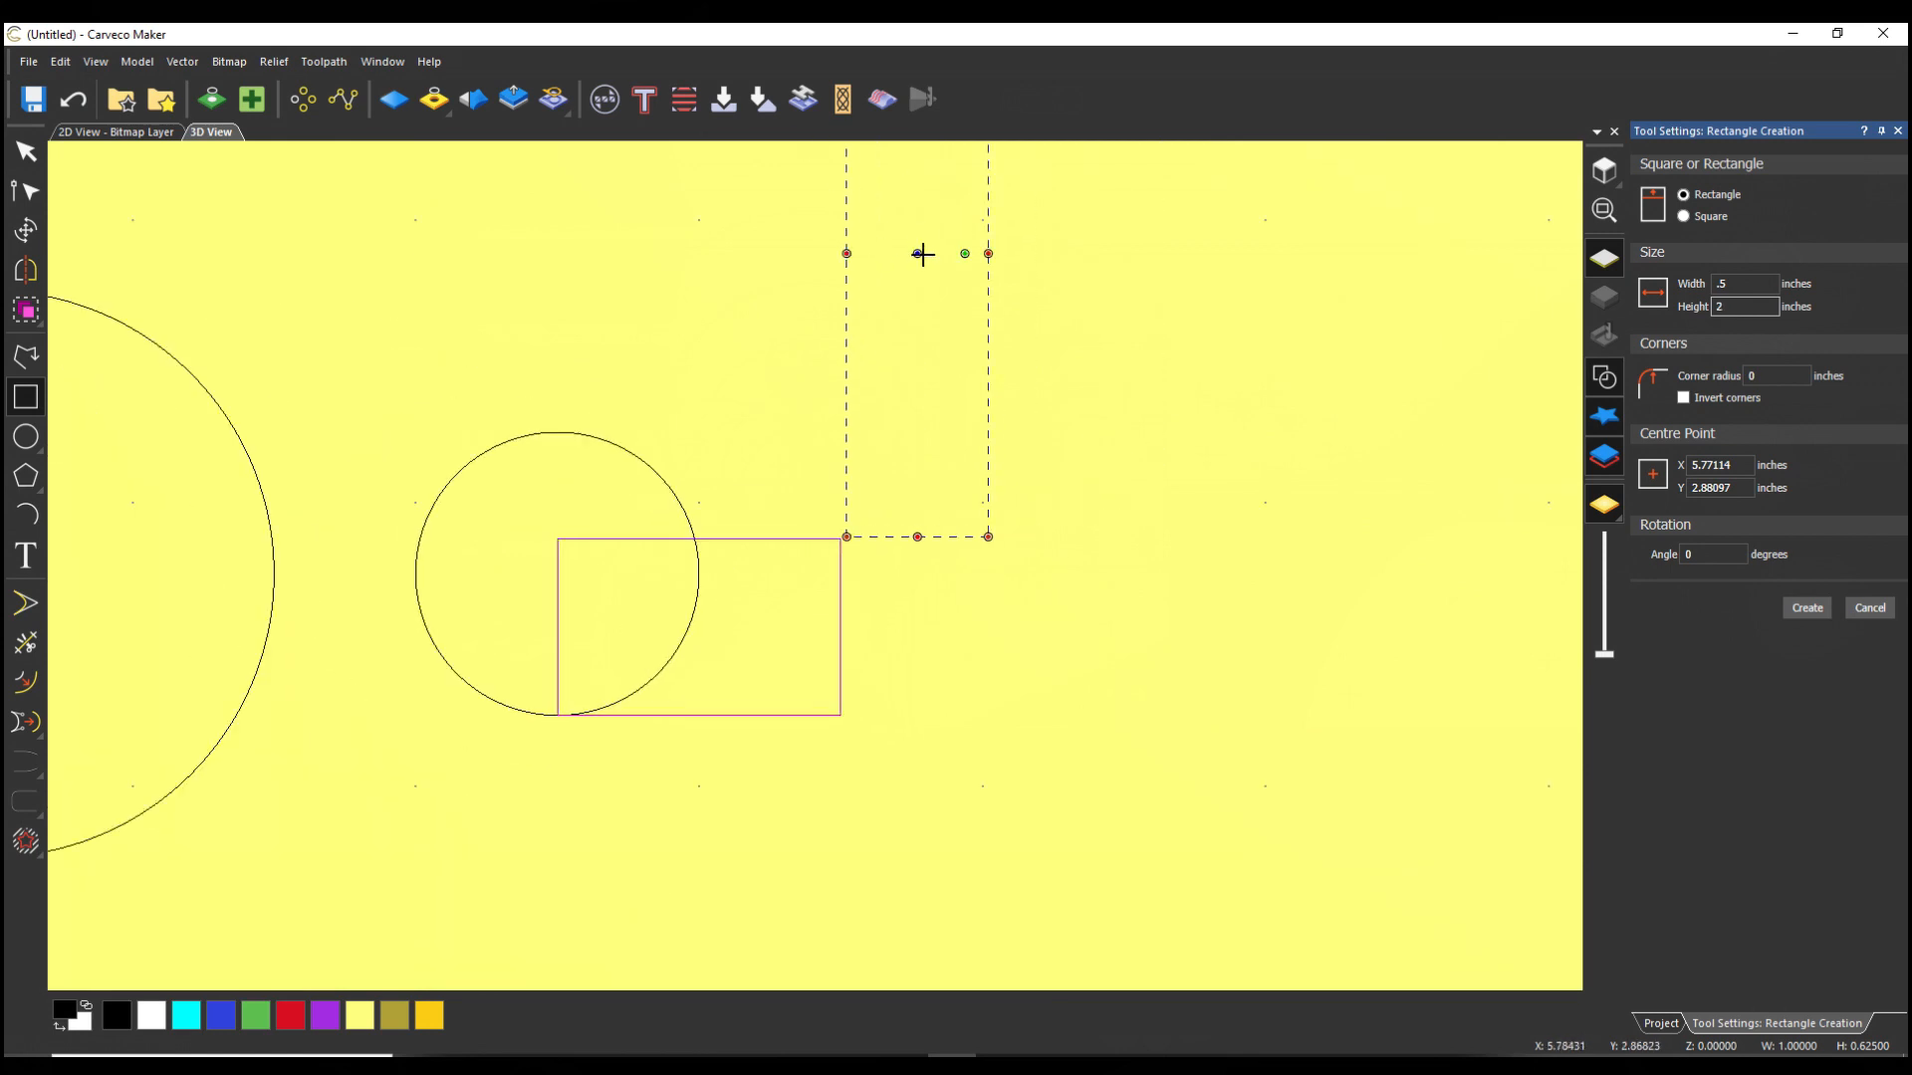
pyautogui.moveTo(922, 253); pyautogui.dragTo(765, 251)
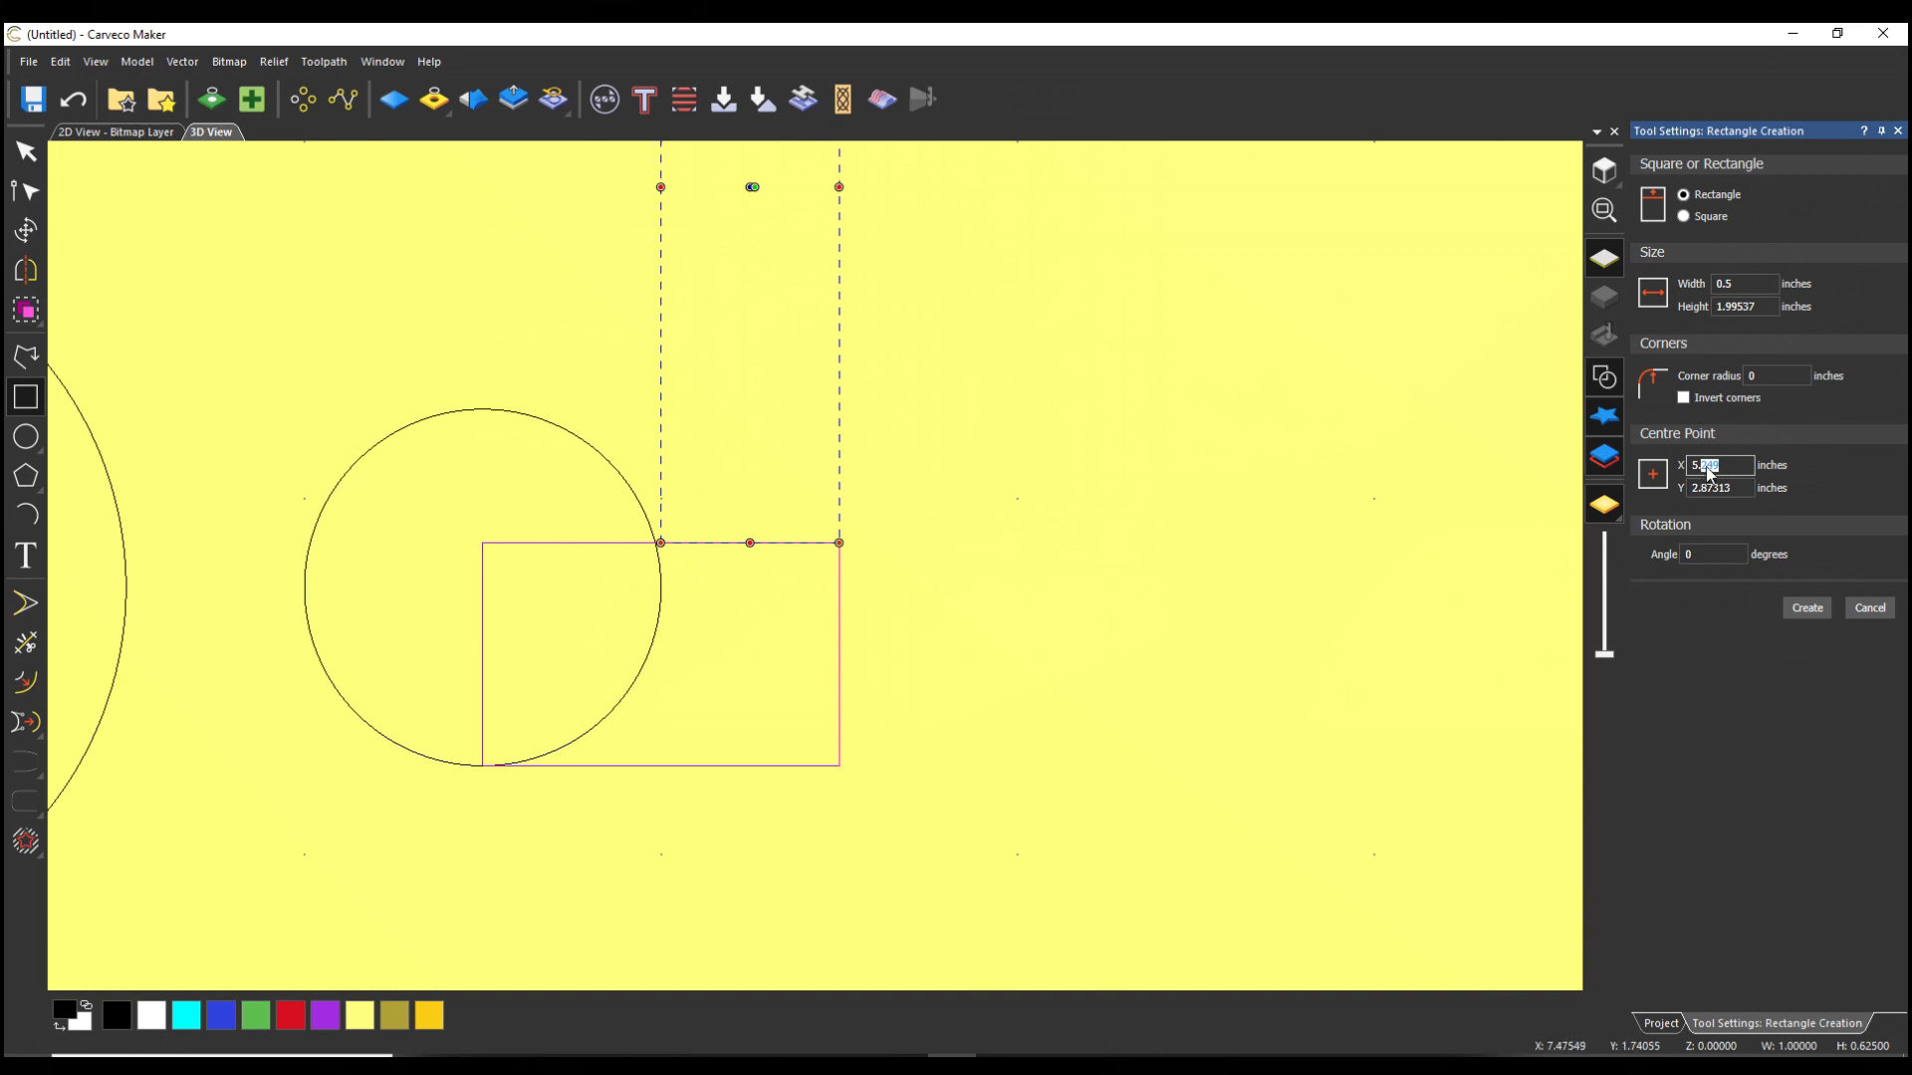
pyautogui.moveTo(1802, 448)
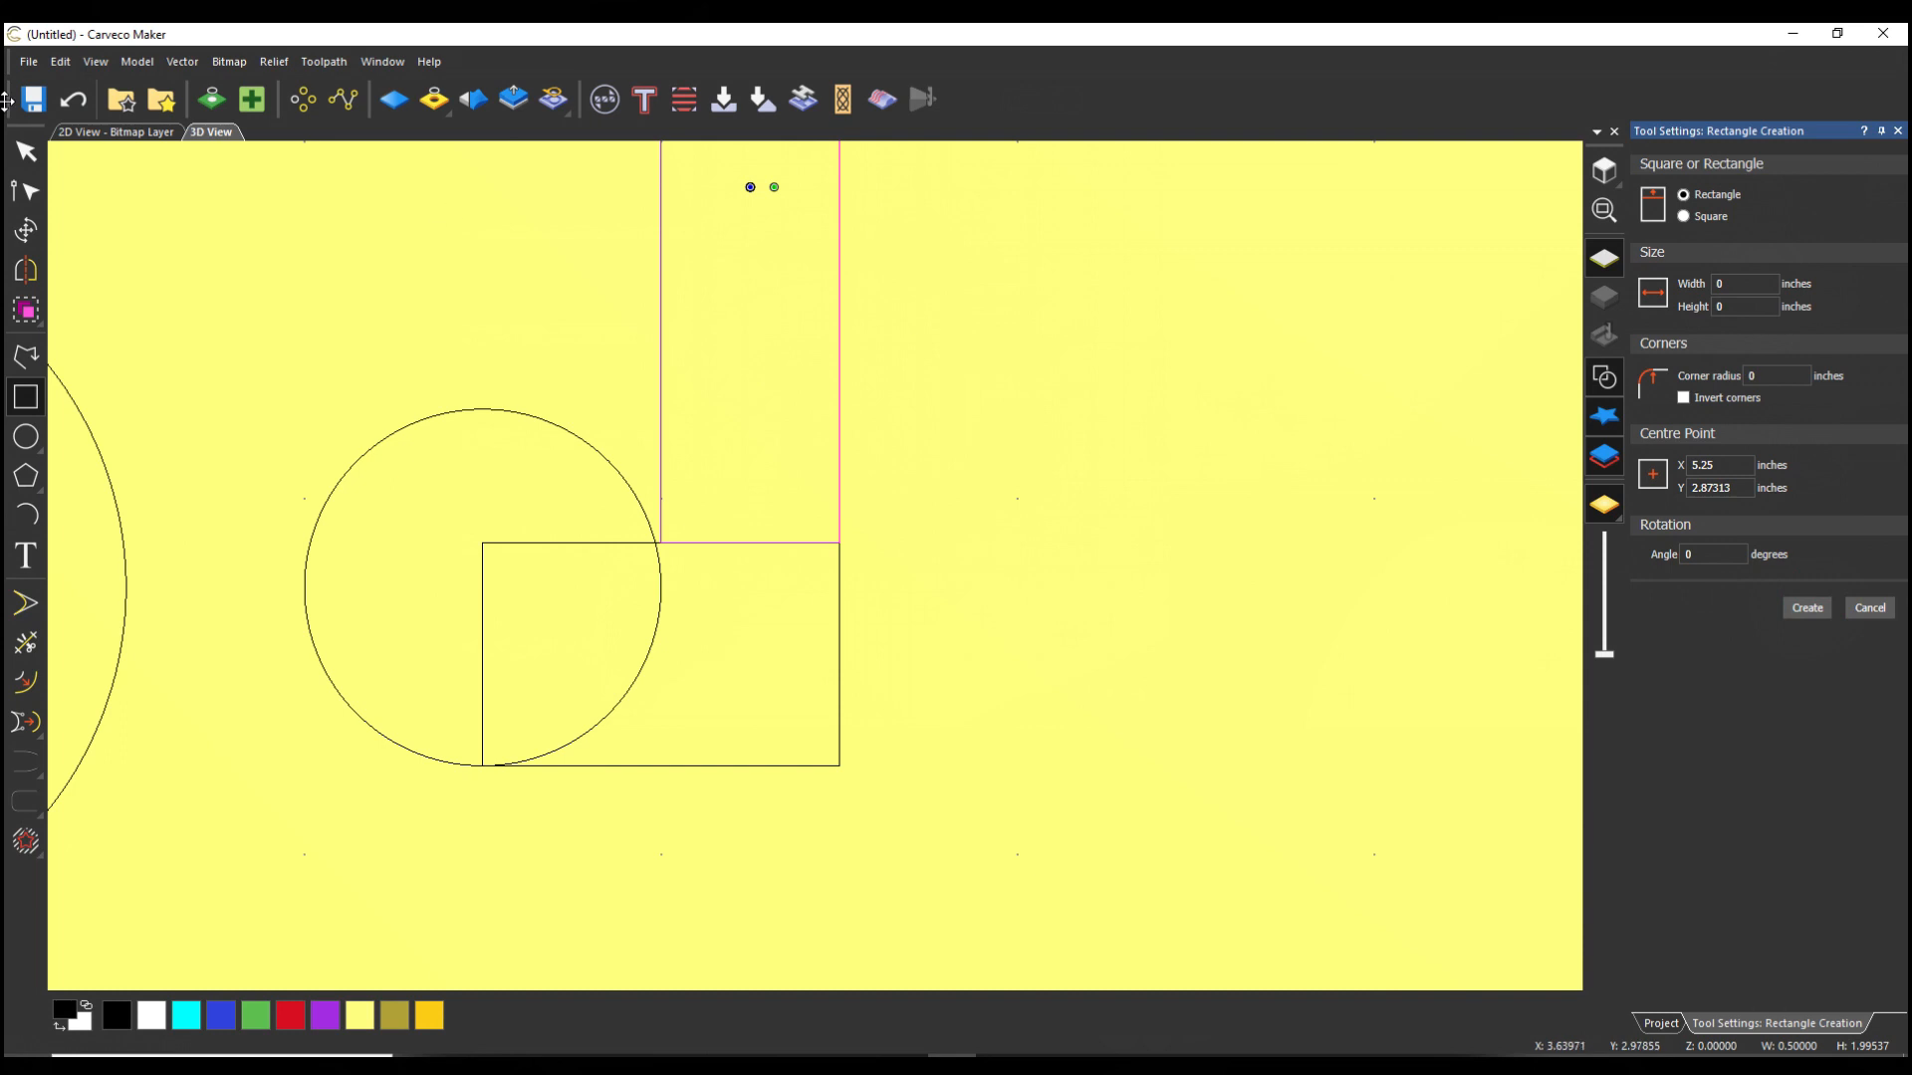
pyautogui.click(1866, 607)
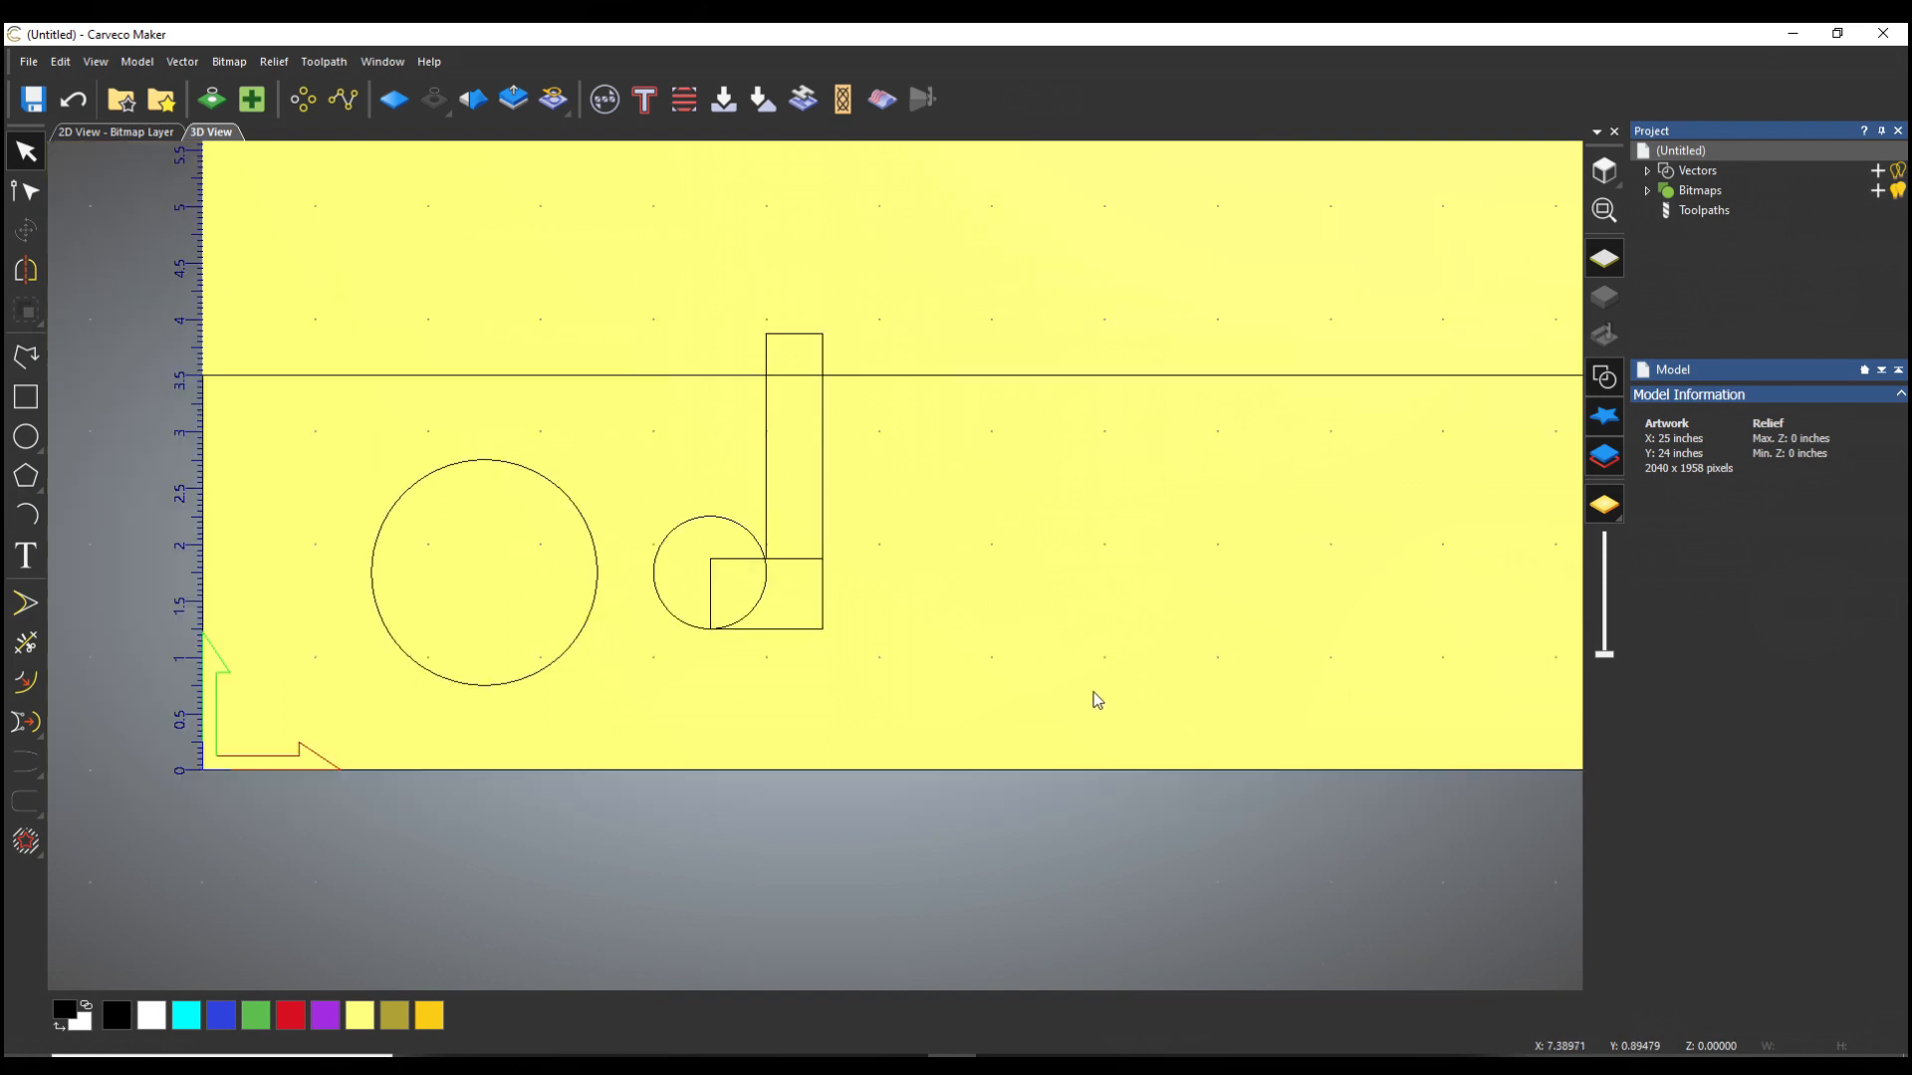
pyautogui.moveTo(41, 470)
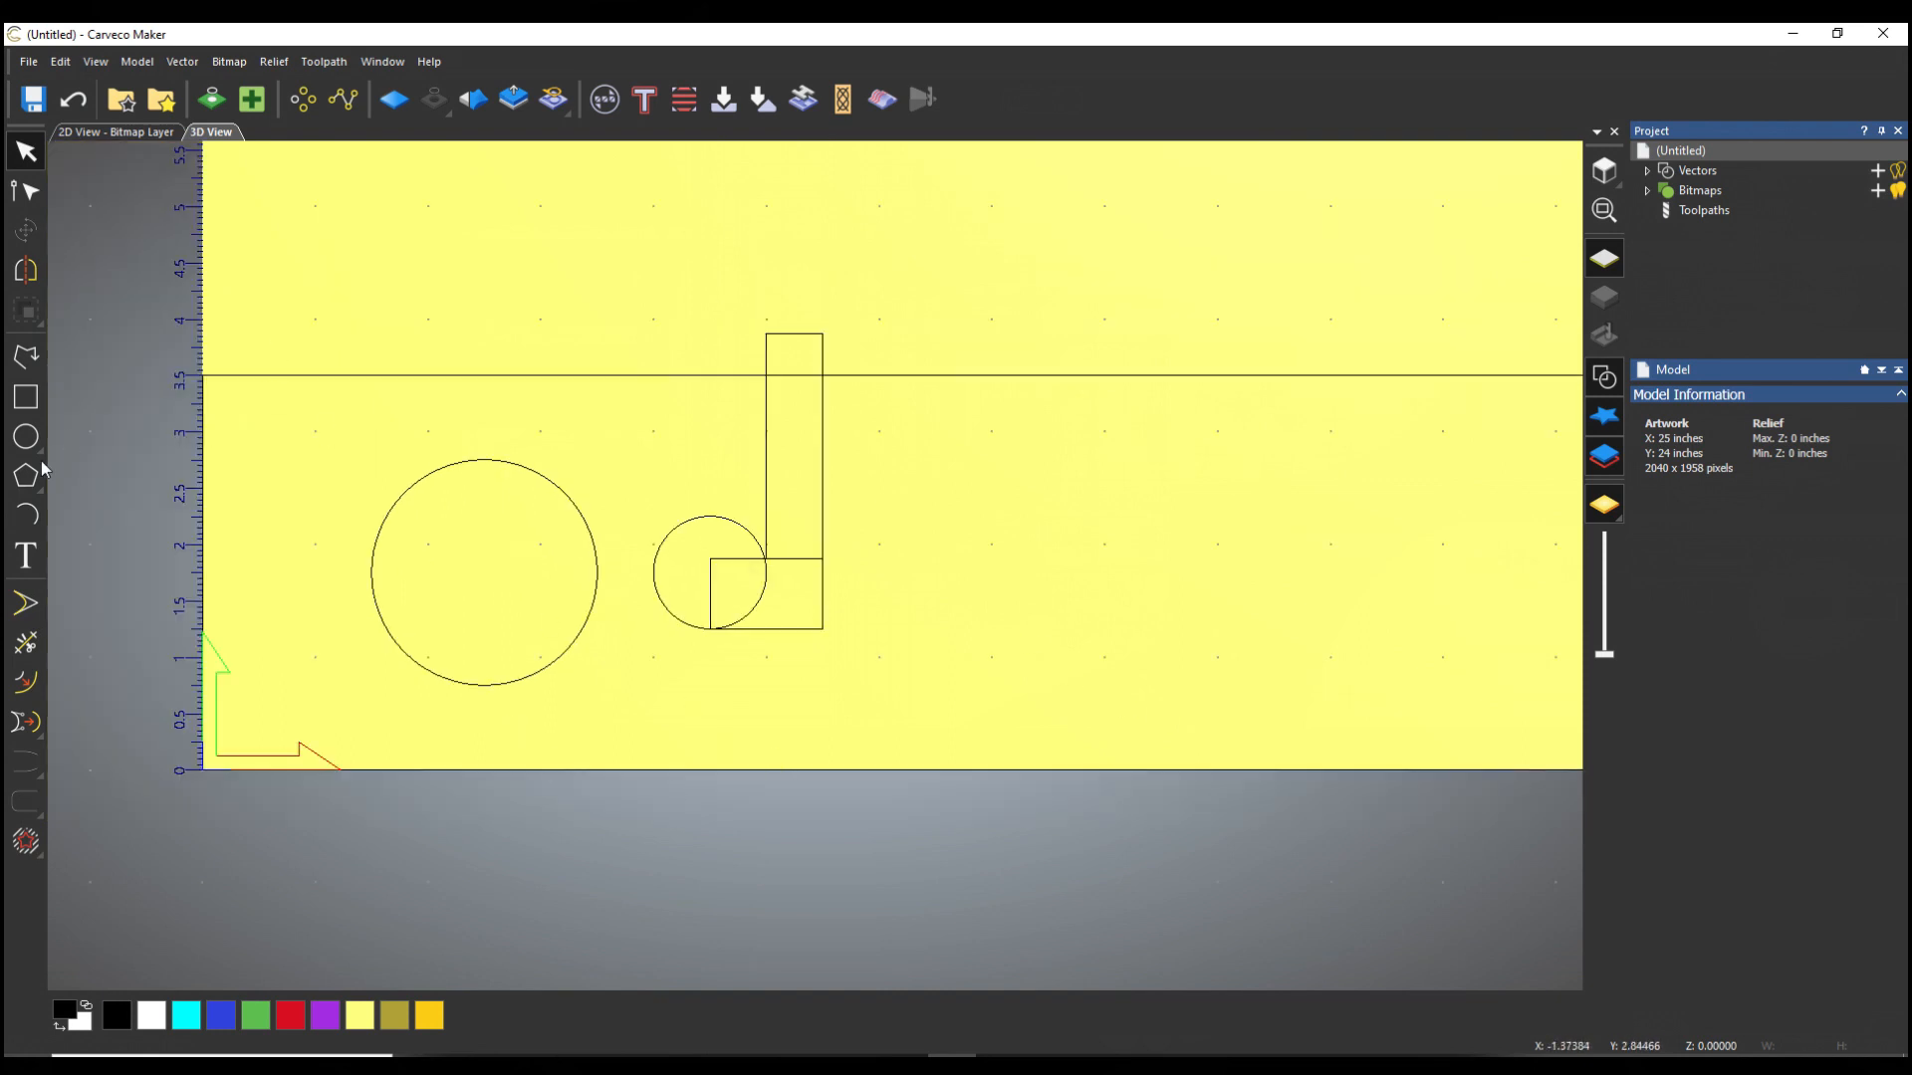
# Step: Trim the overlapping segments so the small circle and rectangles form one hook-shaped slot
pyautogui.click(26, 643)
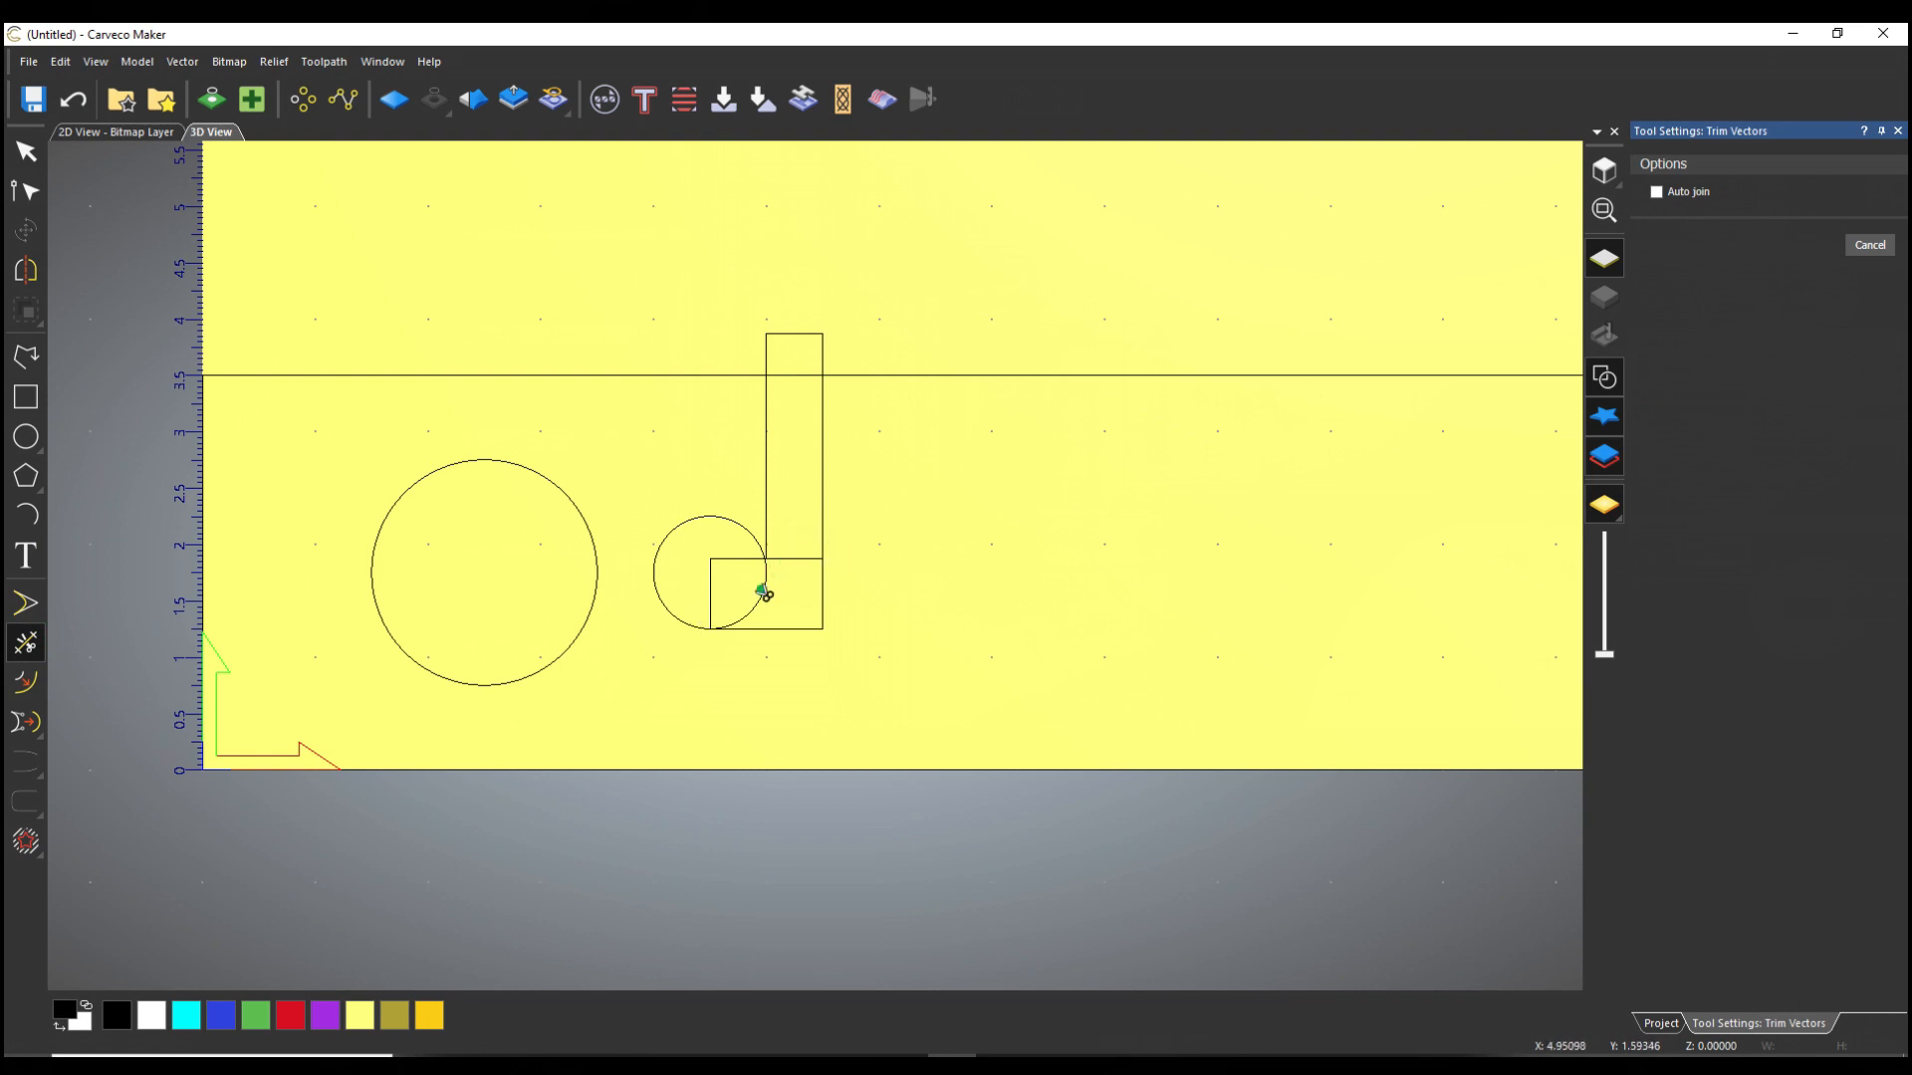
pyautogui.click(762, 593)
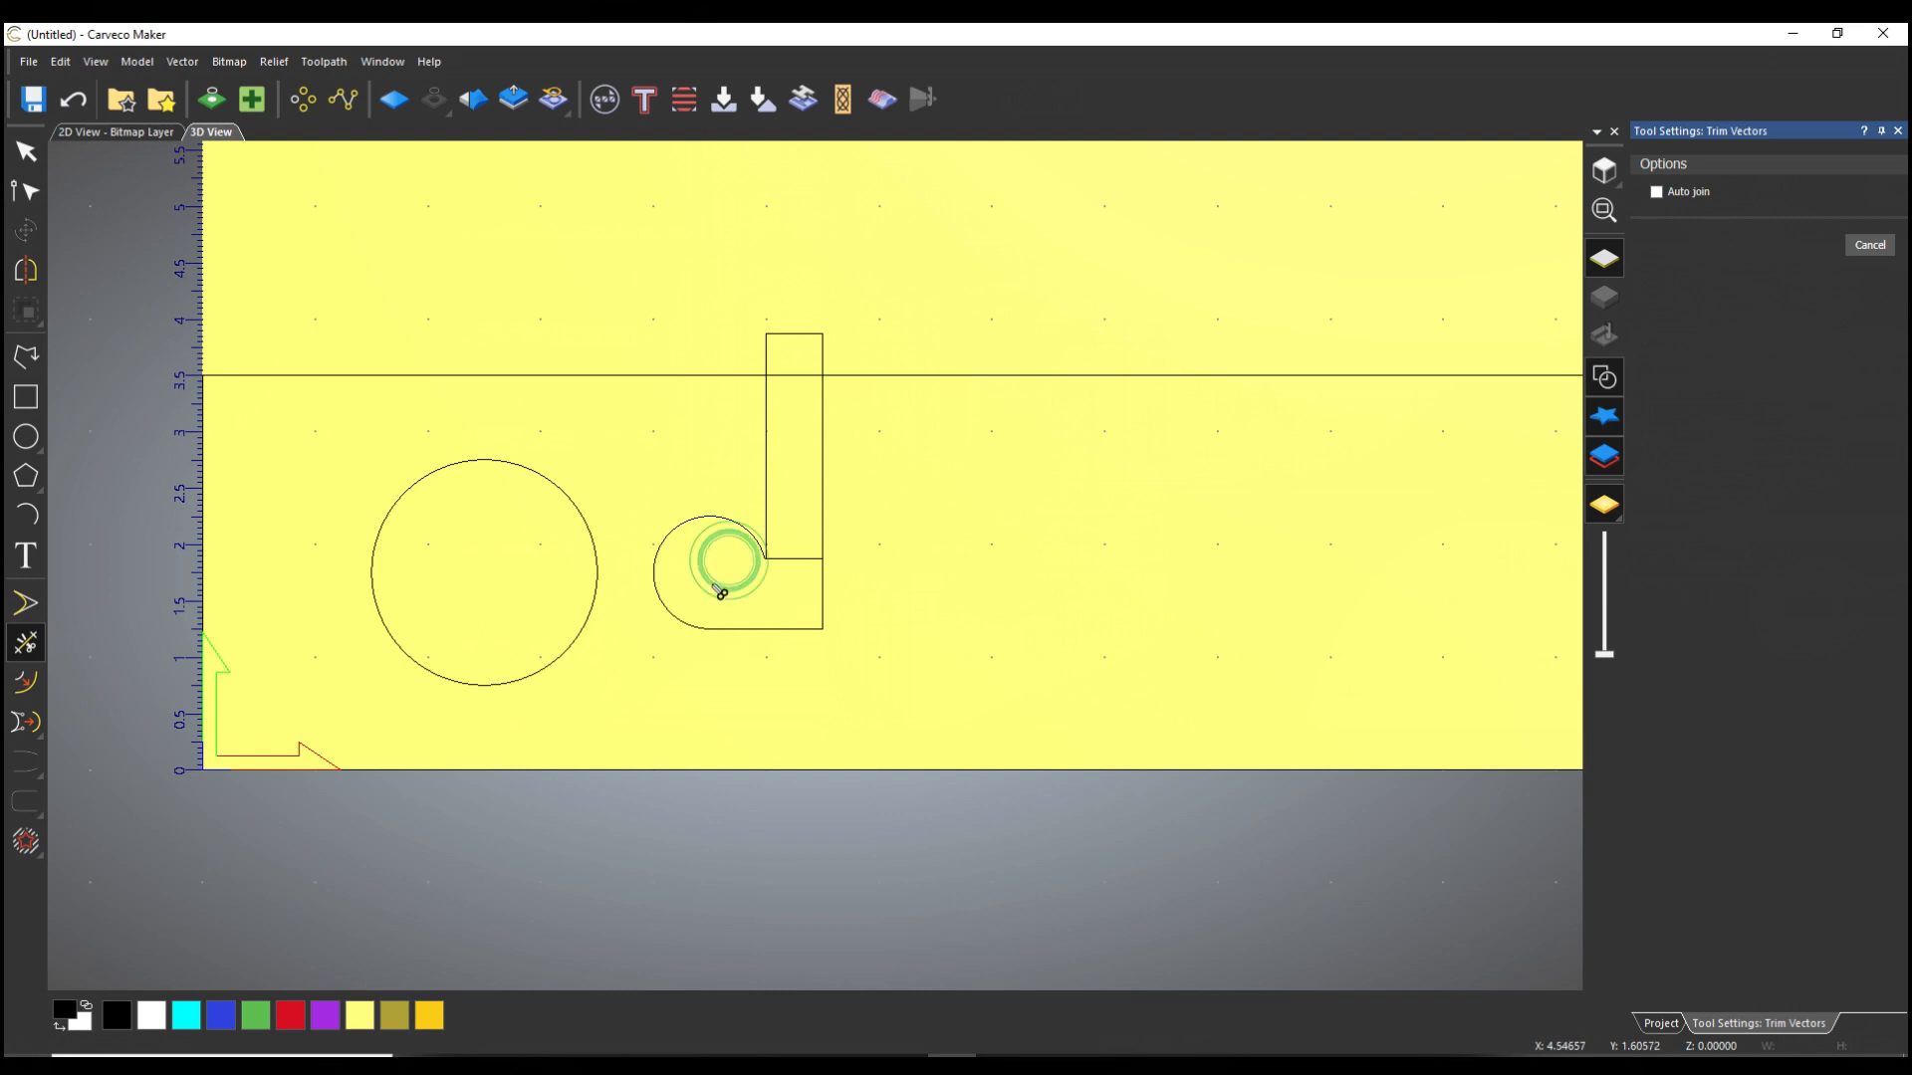
pyautogui.click(719, 591)
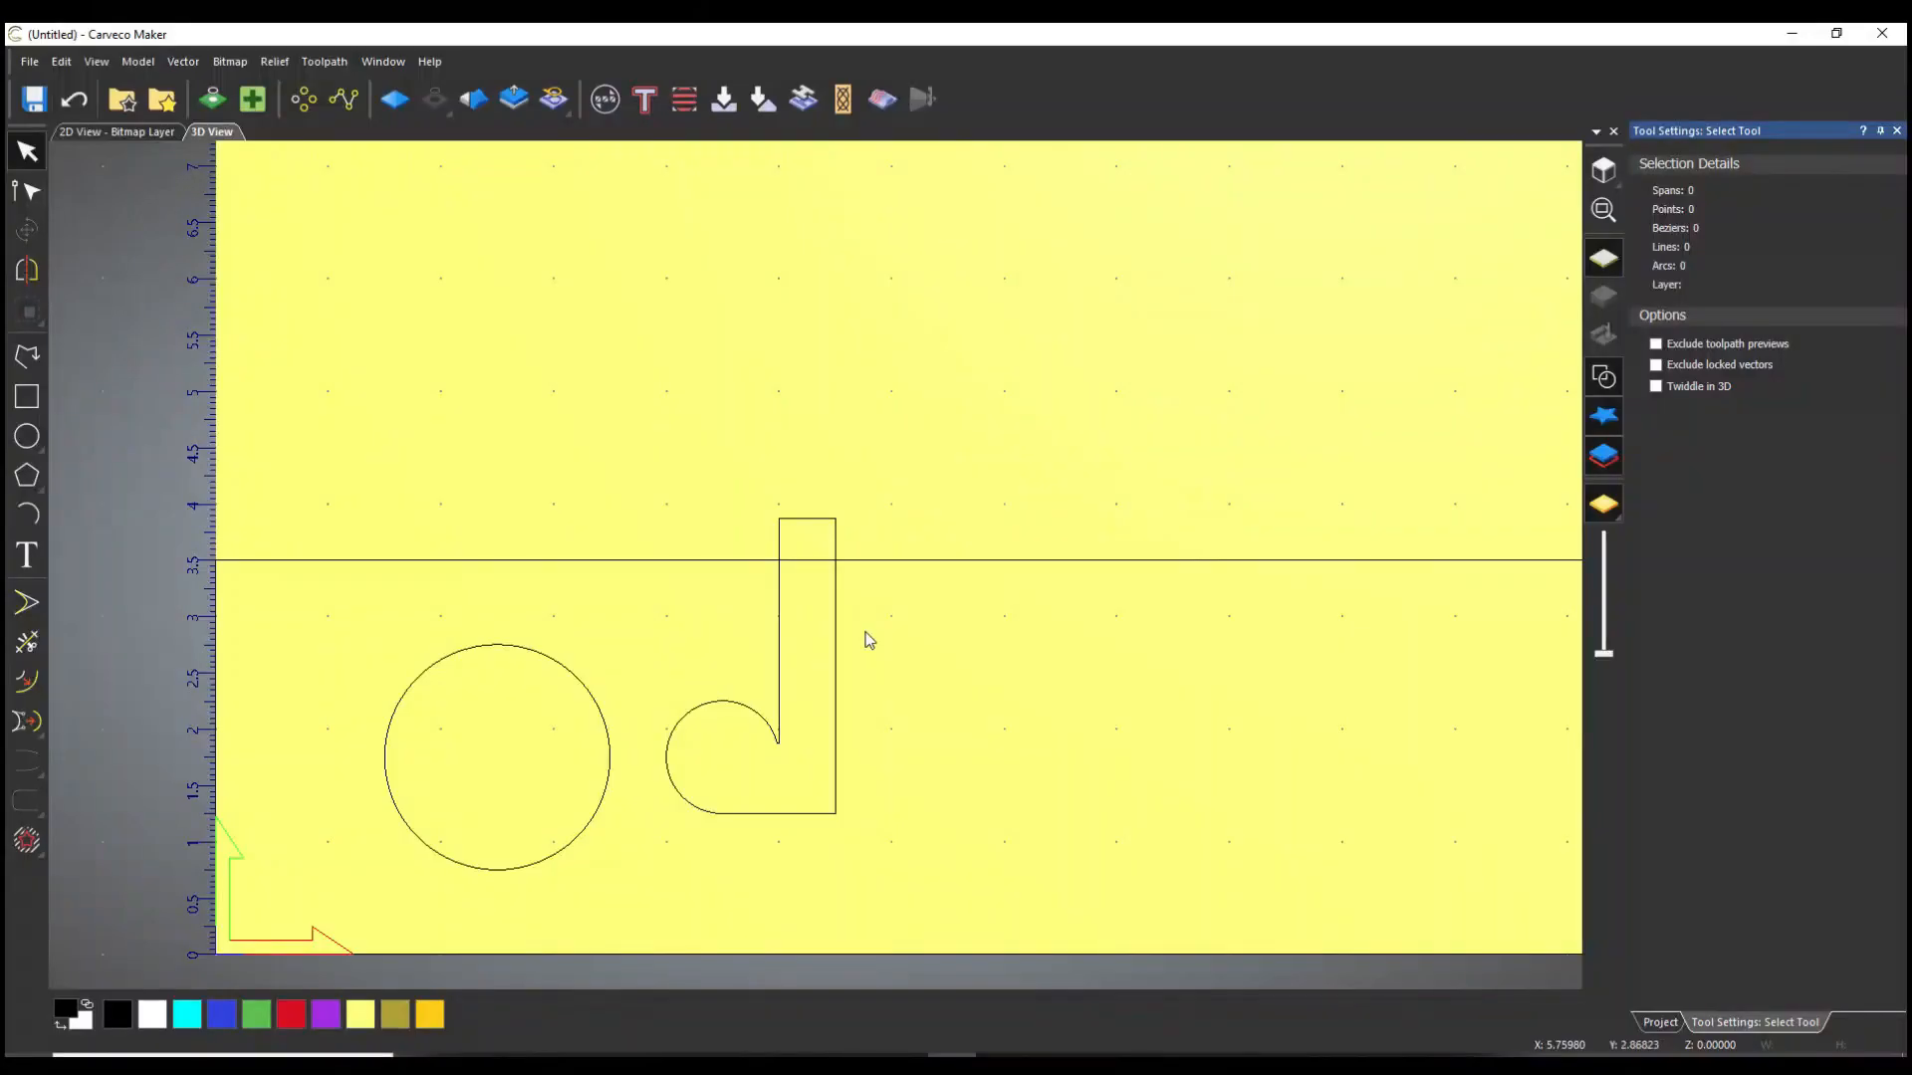
pyautogui.moveTo(706, 332)
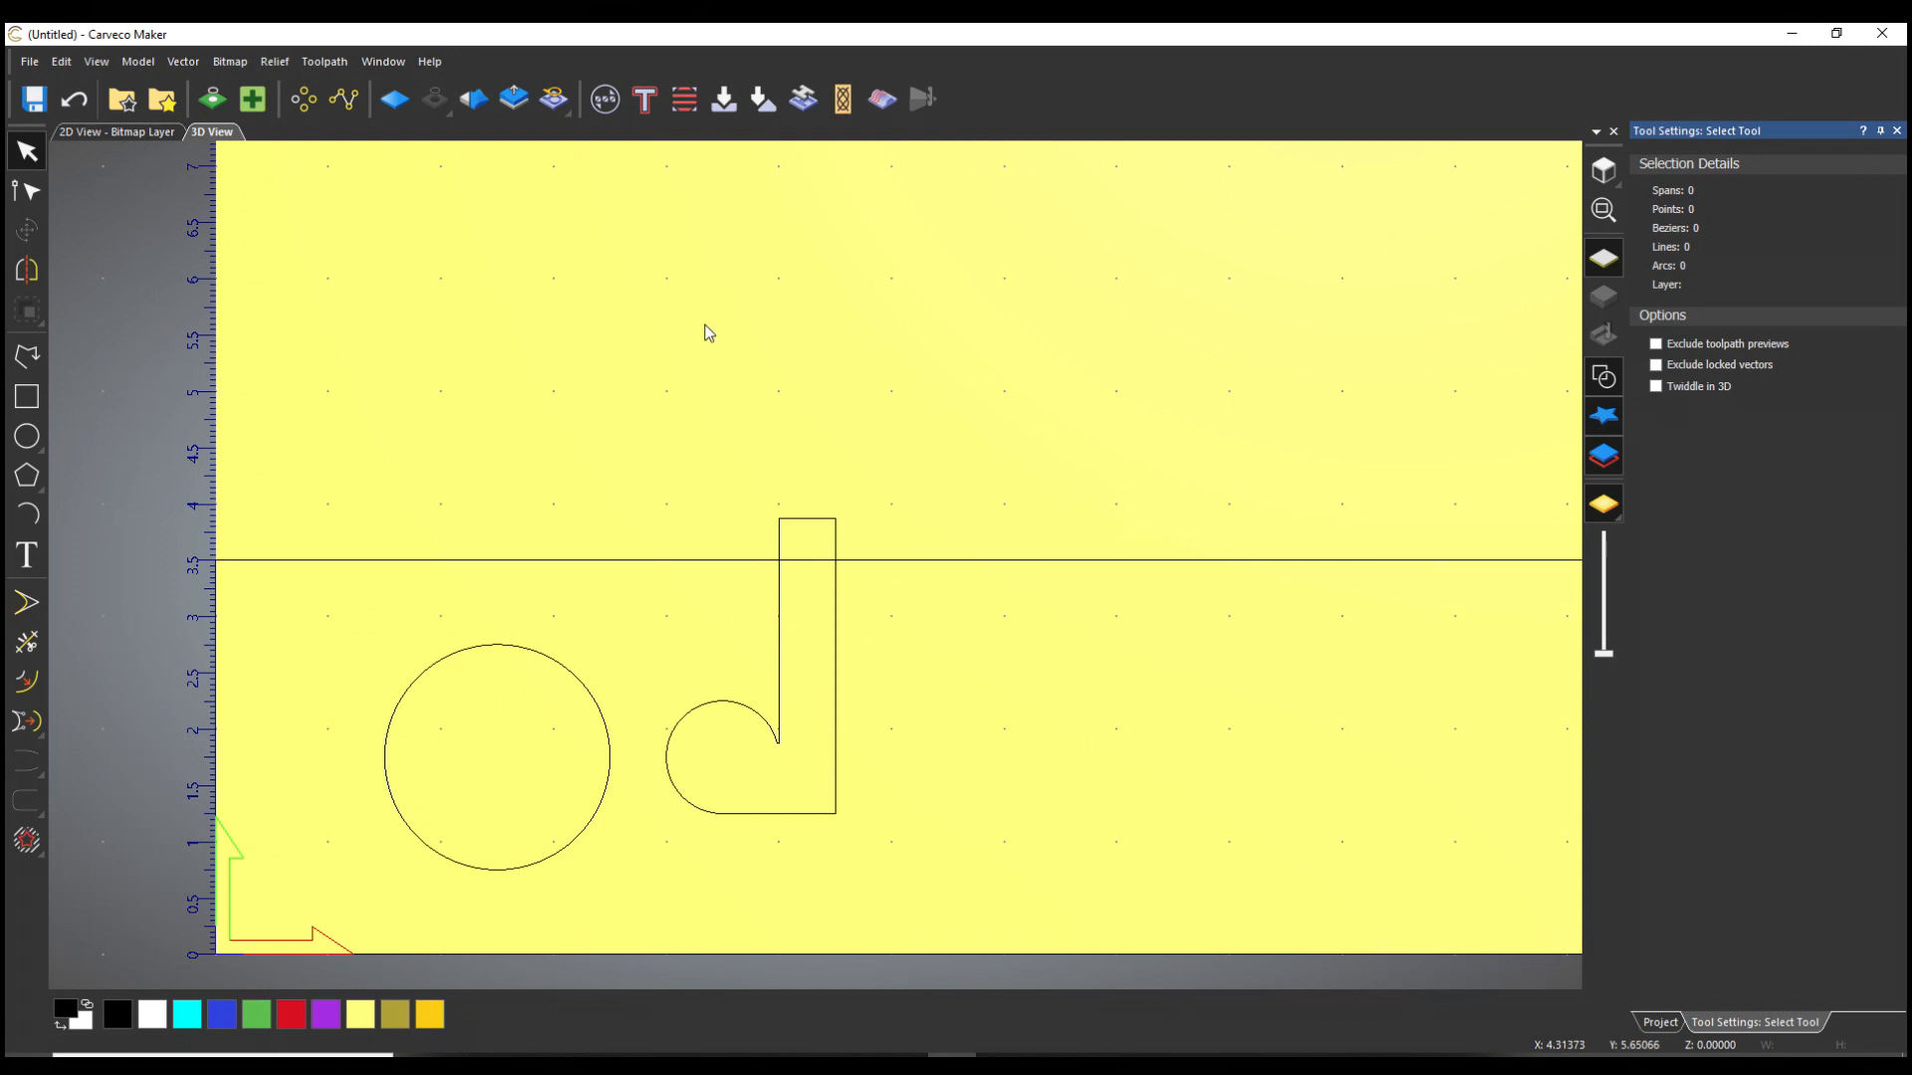
pyautogui.moveTo(346, 492)
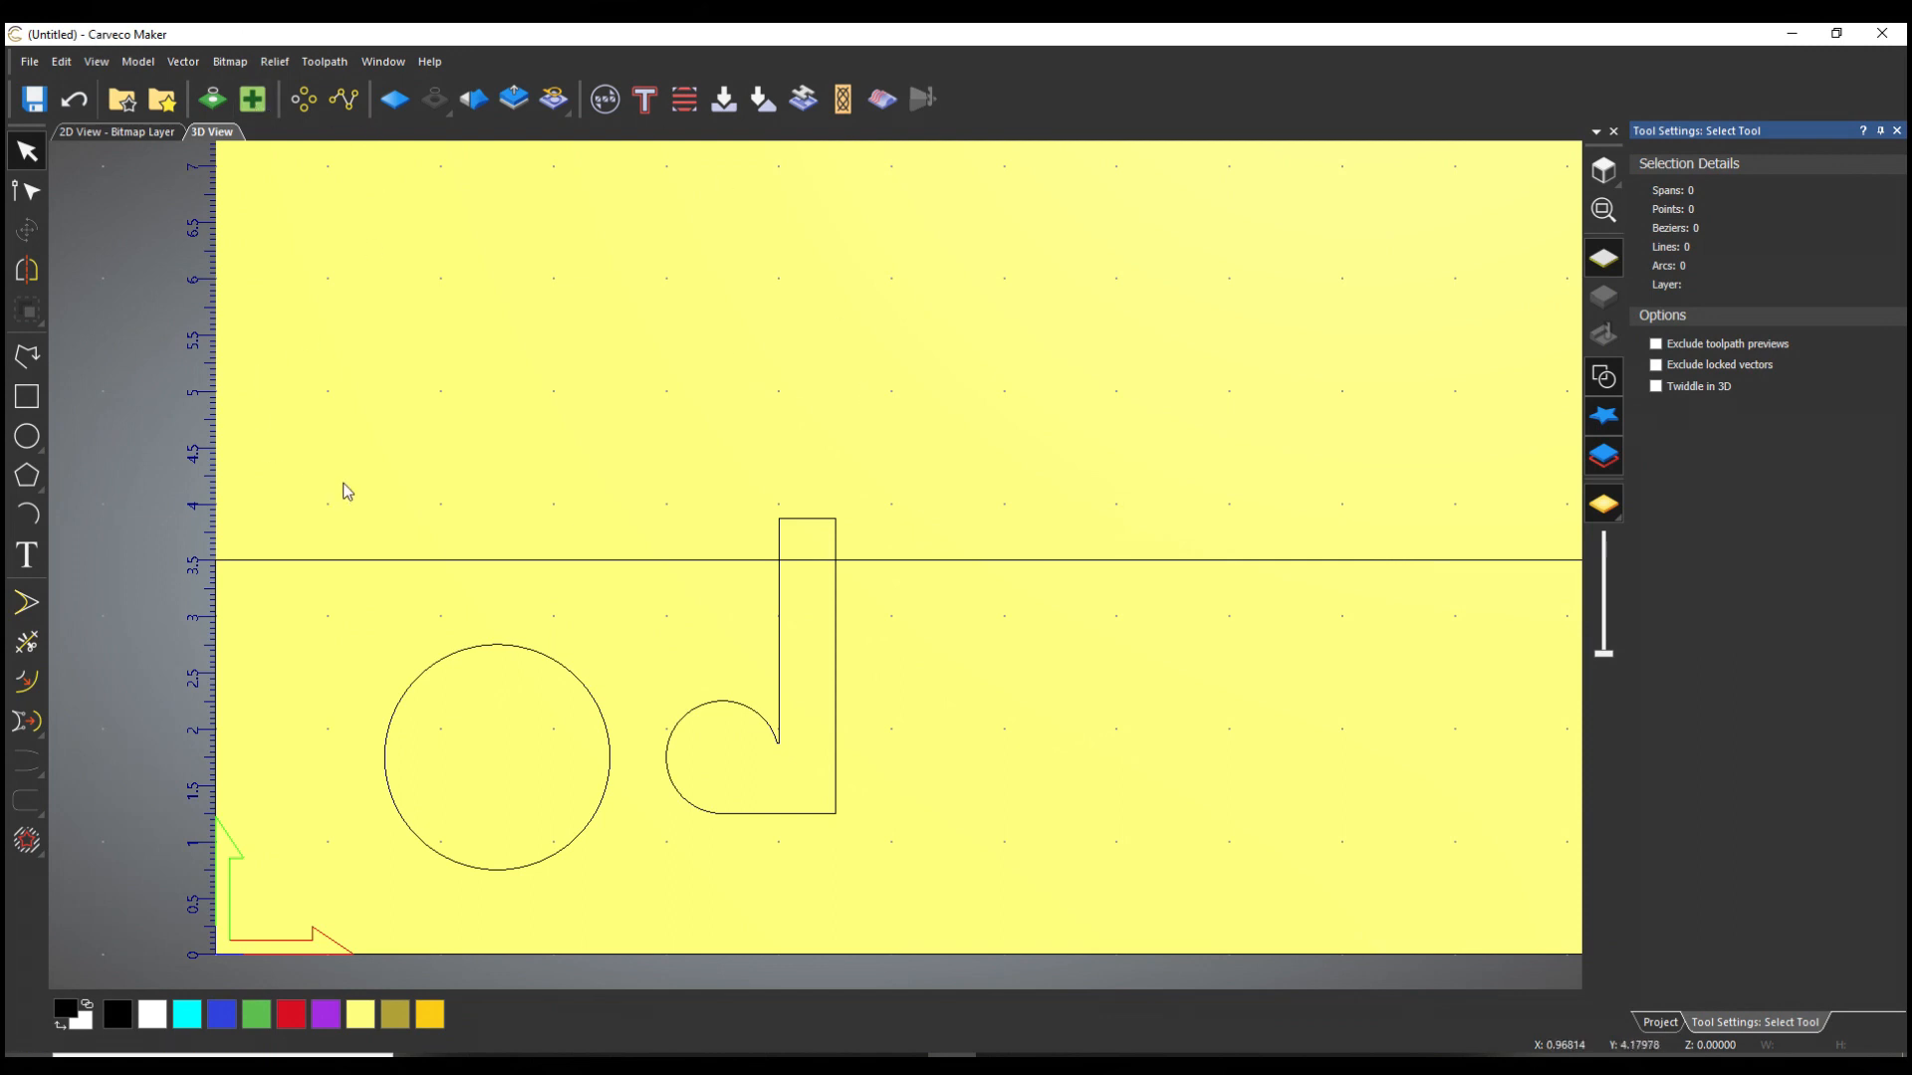
# Step: Box-select the large circle and the slot outline together
pyautogui.scroll(-3)
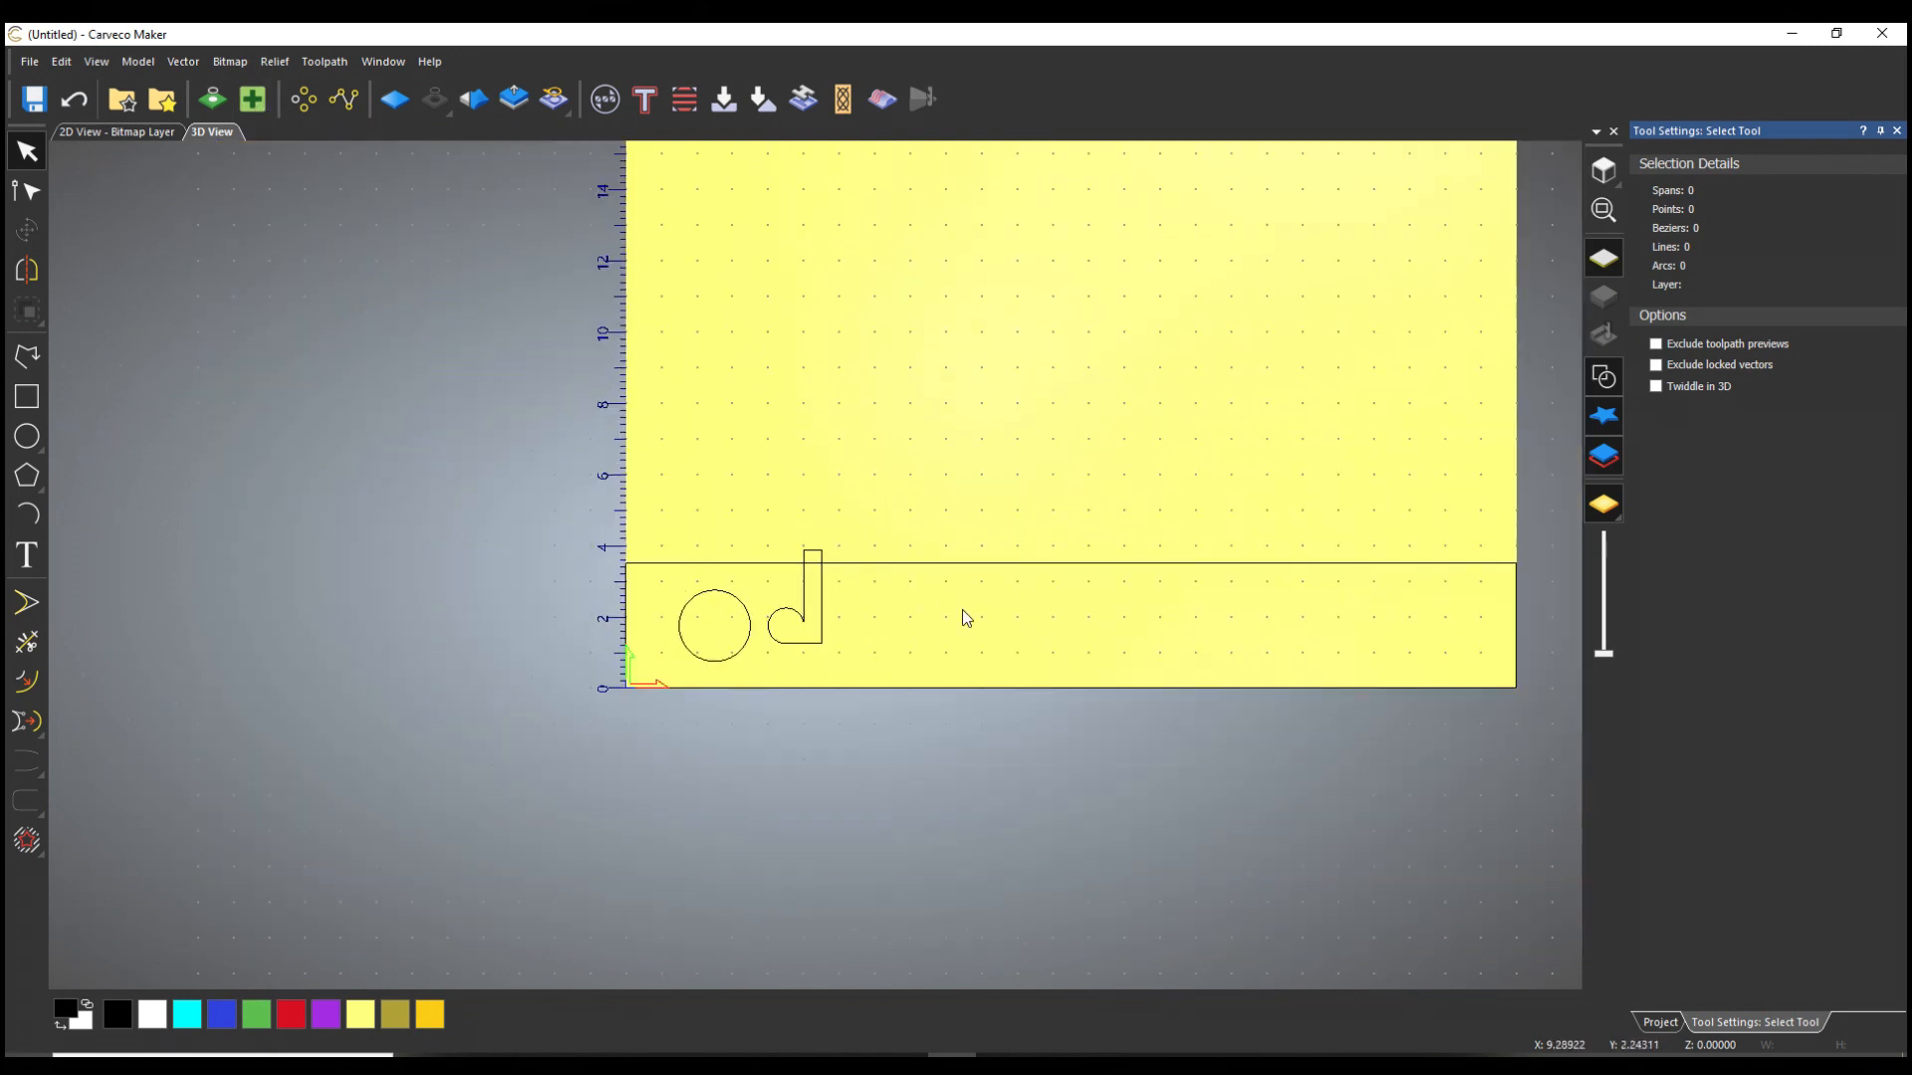
pyautogui.moveTo(1298, 633)
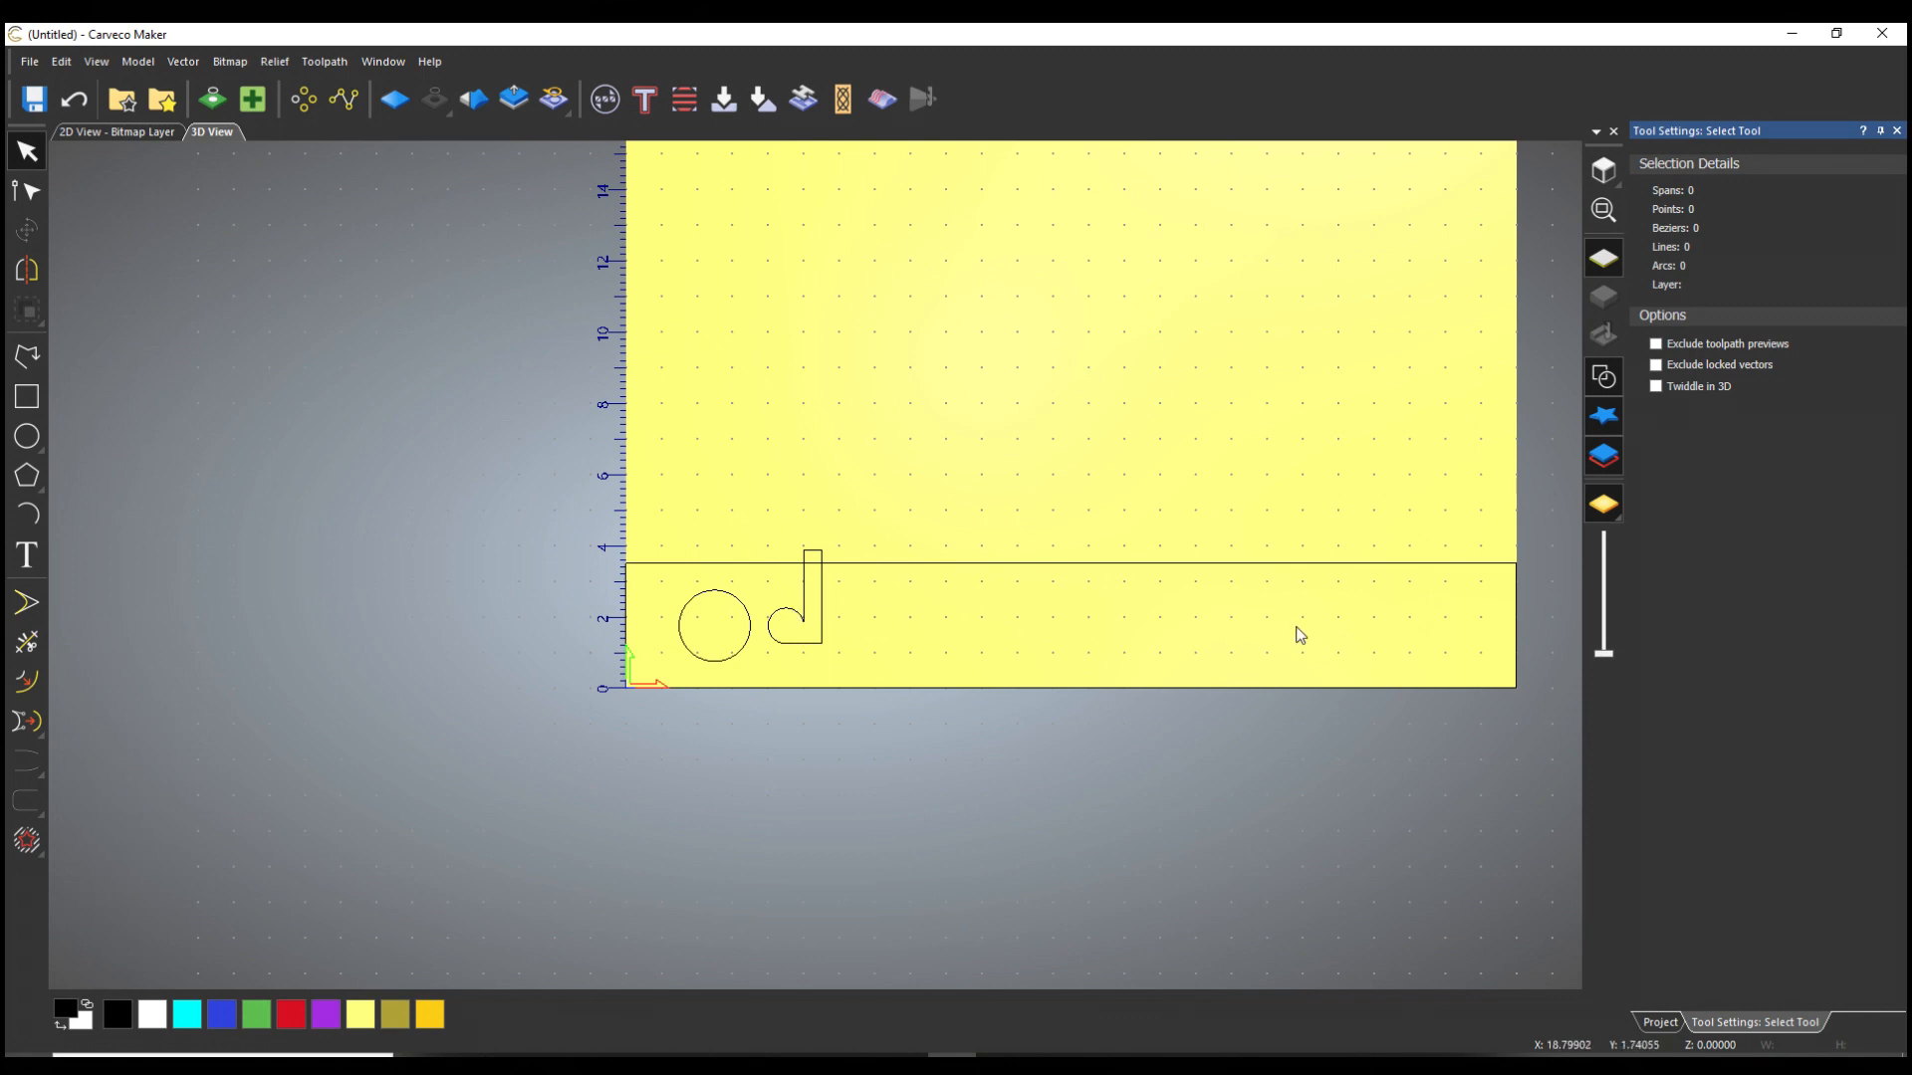
pyautogui.moveTo(729, 518)
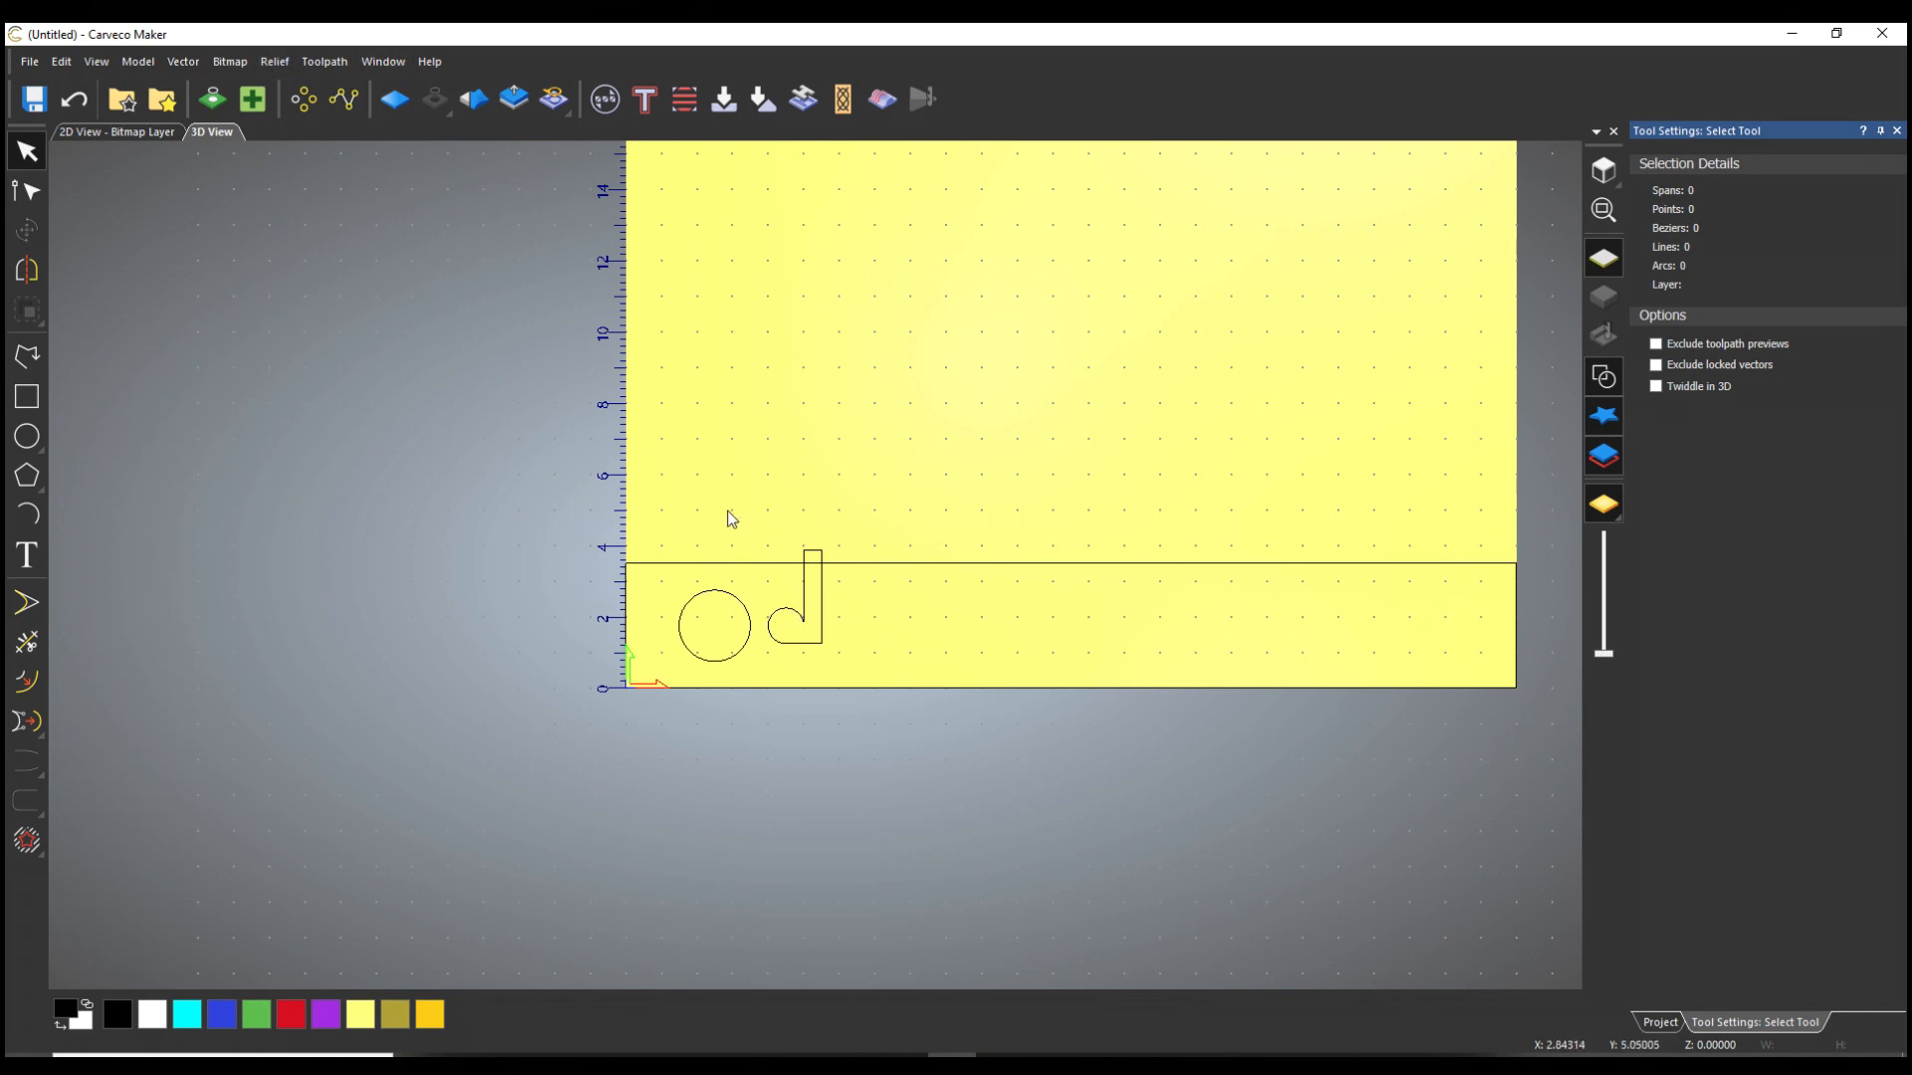
pyautogui.moveTo(712, 518); pyautogui.dragTo(861, 667)
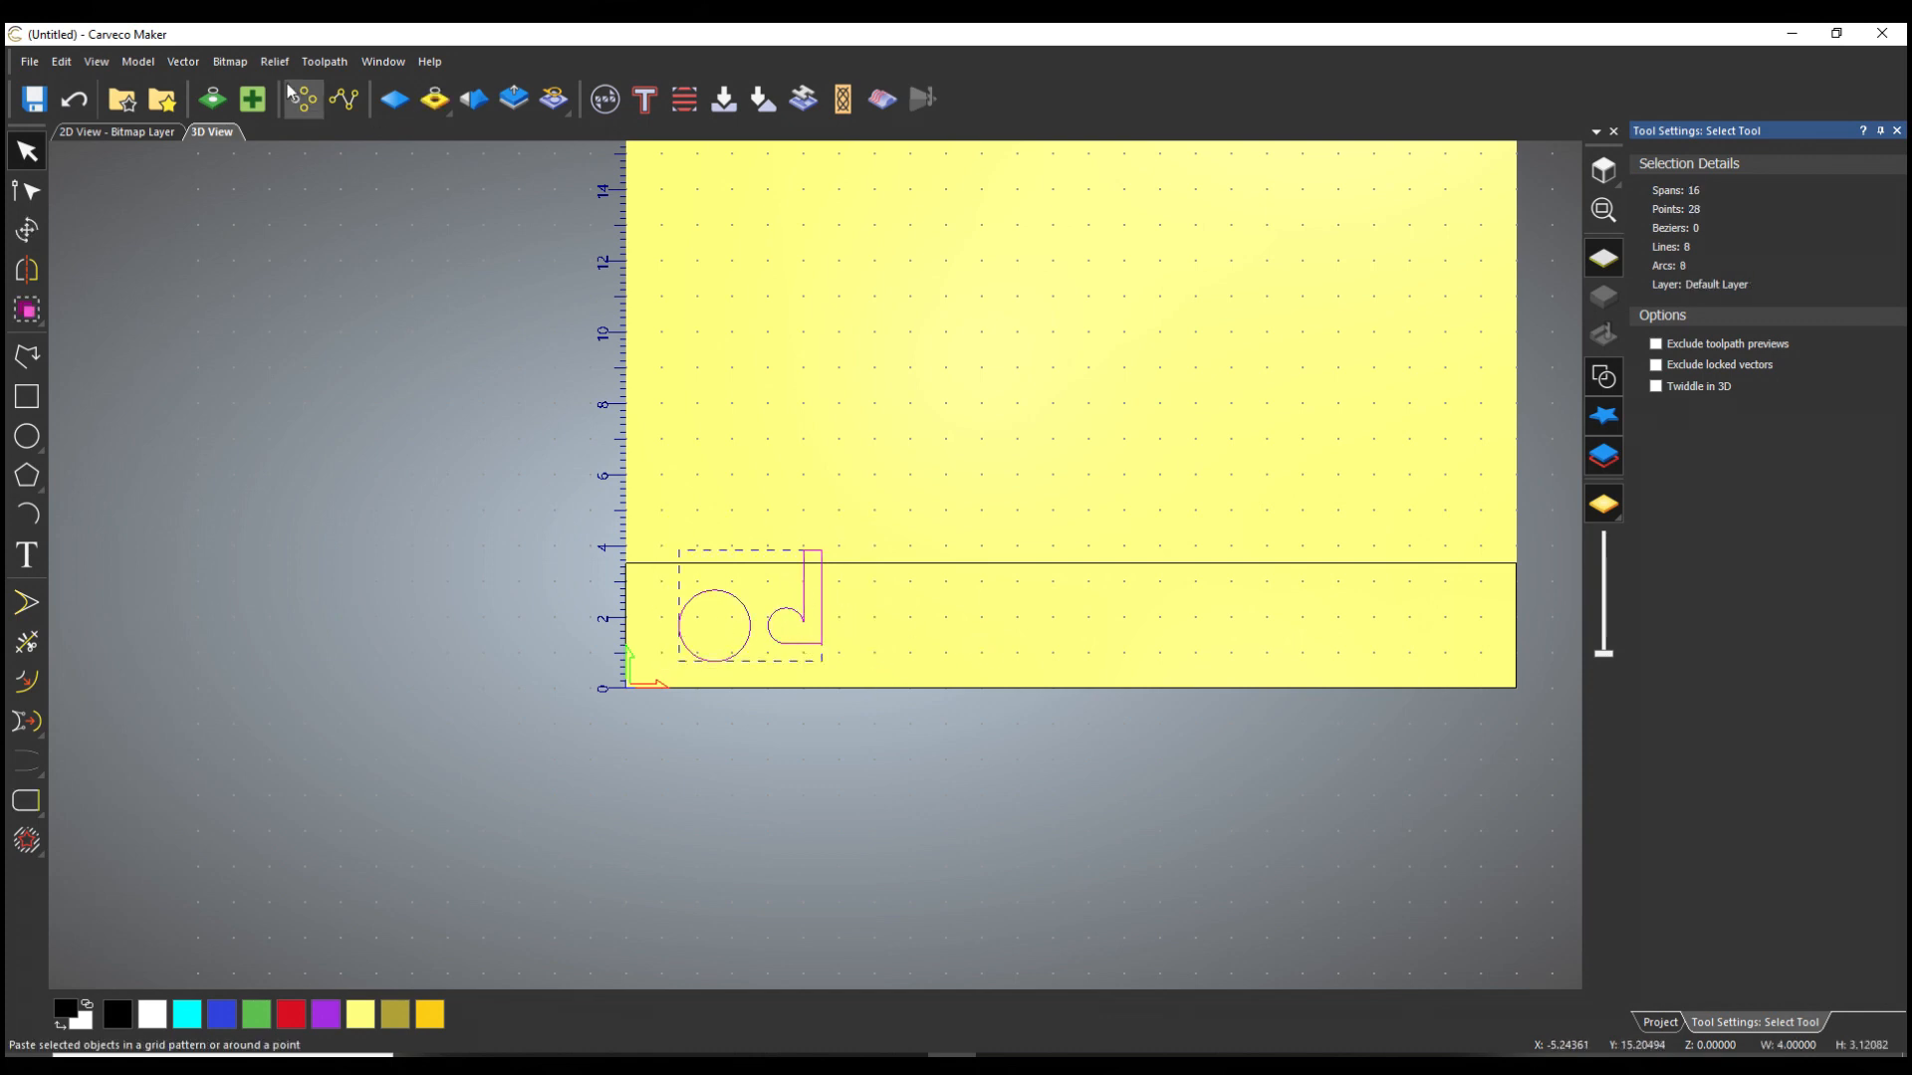
# Step: Block copy the circle-and-slot pair into 5 columns, 1 row, with a 0.5 inch X gap
pyautogui.click(300, 100)
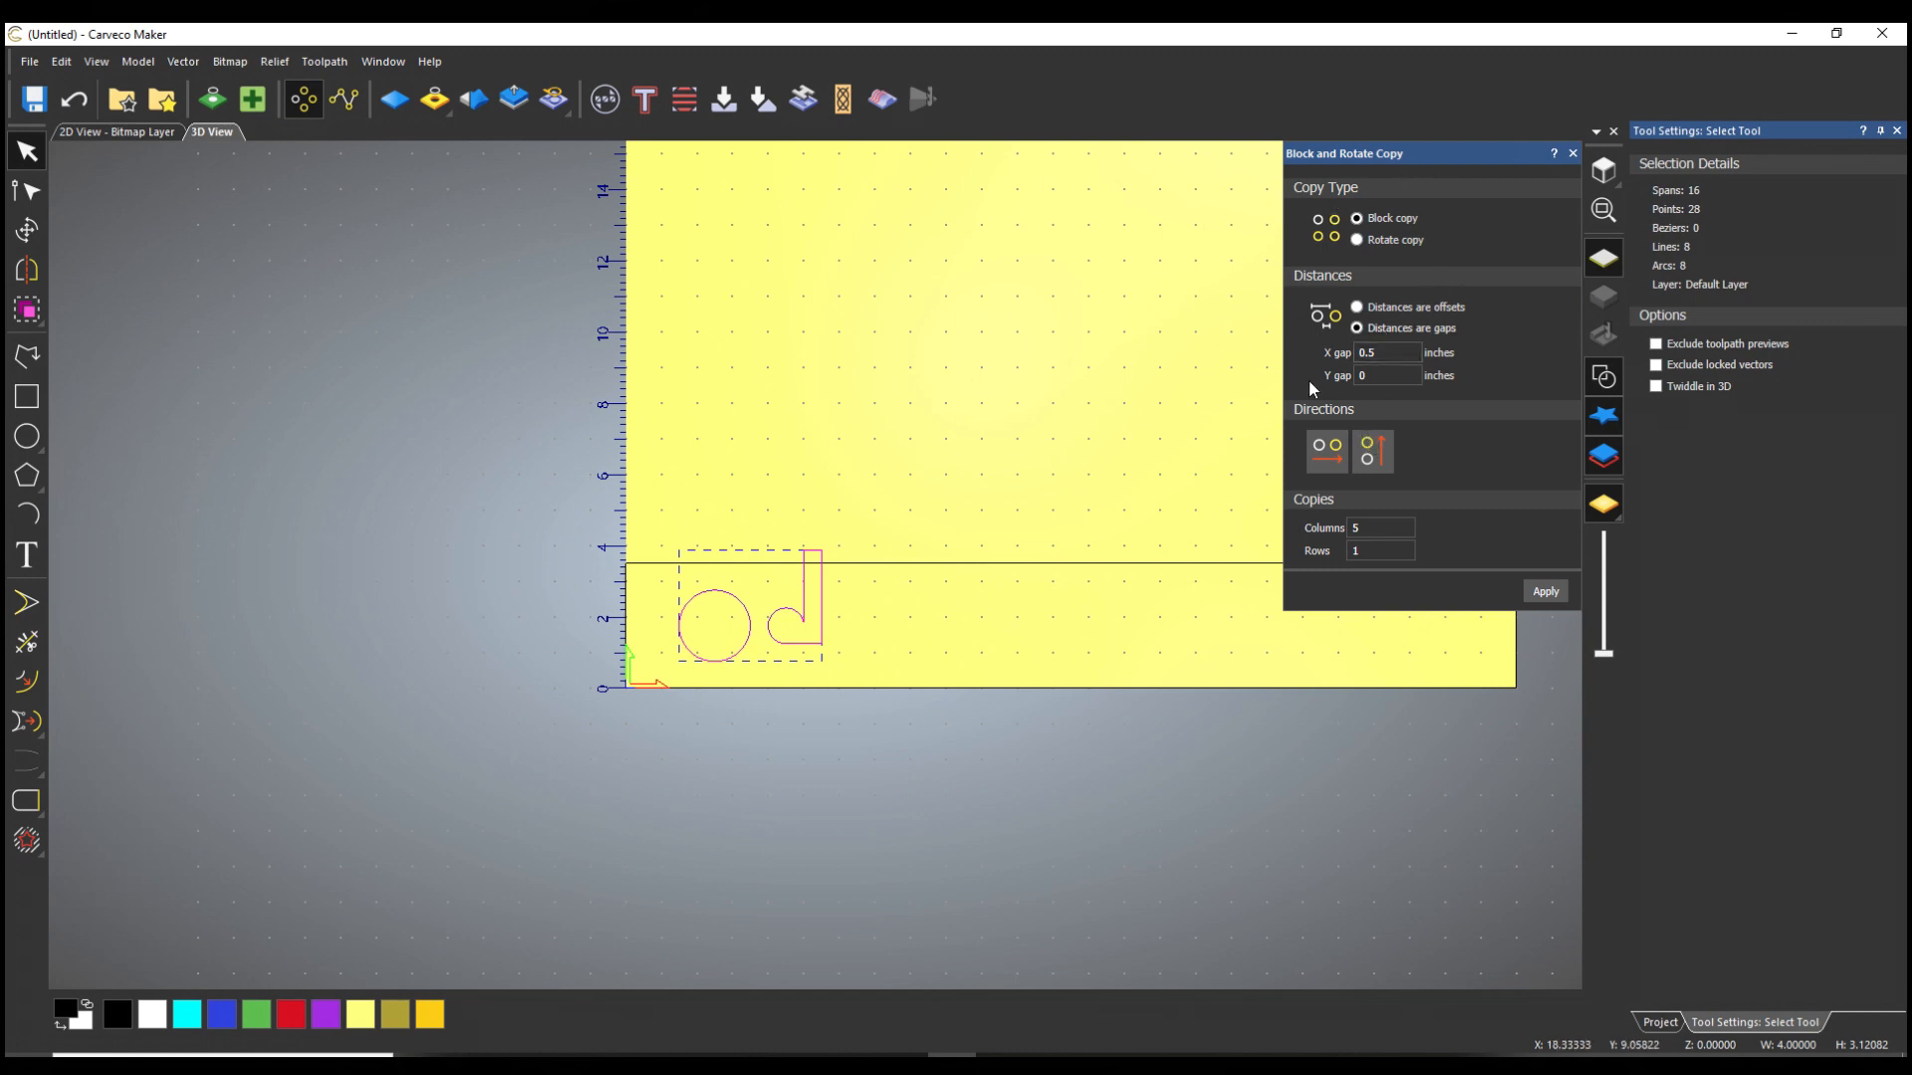
pyautogui.click(1386, 353)
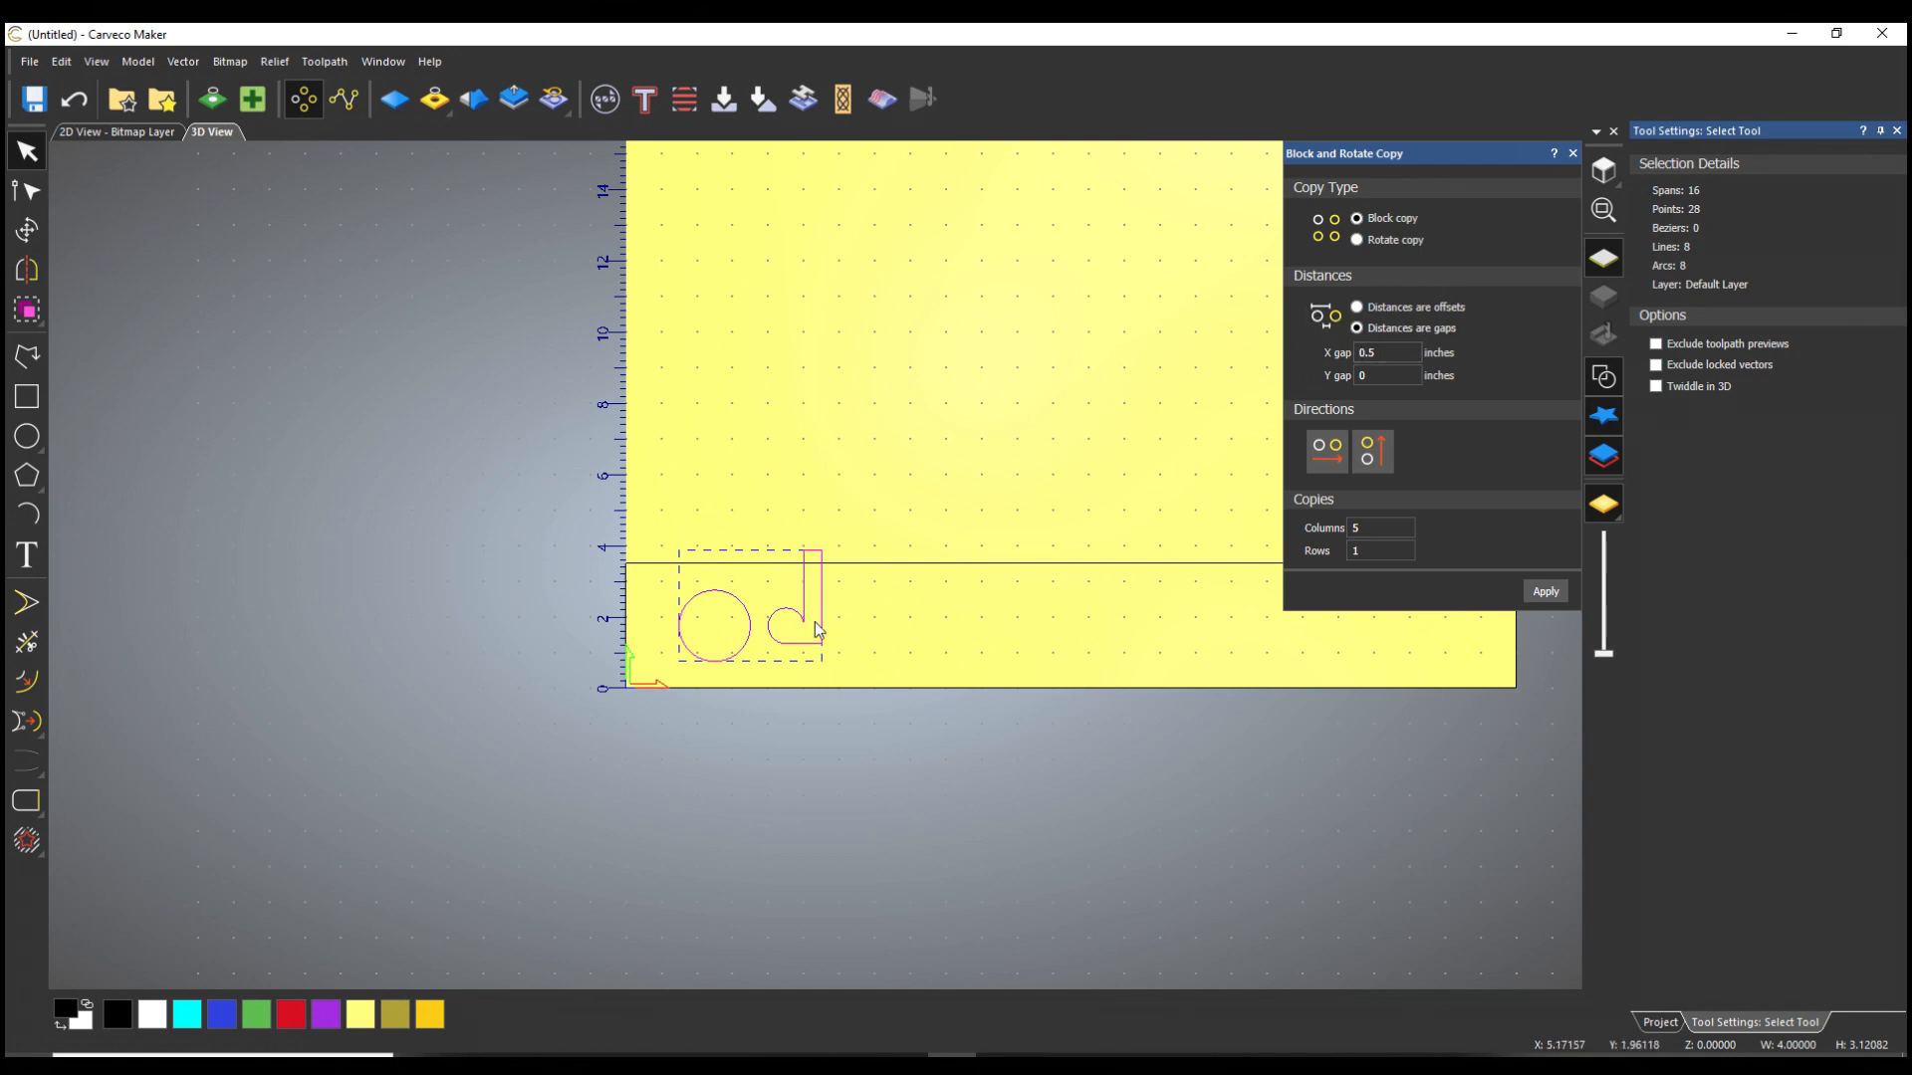
pyautogui.moveTo(764, 659)
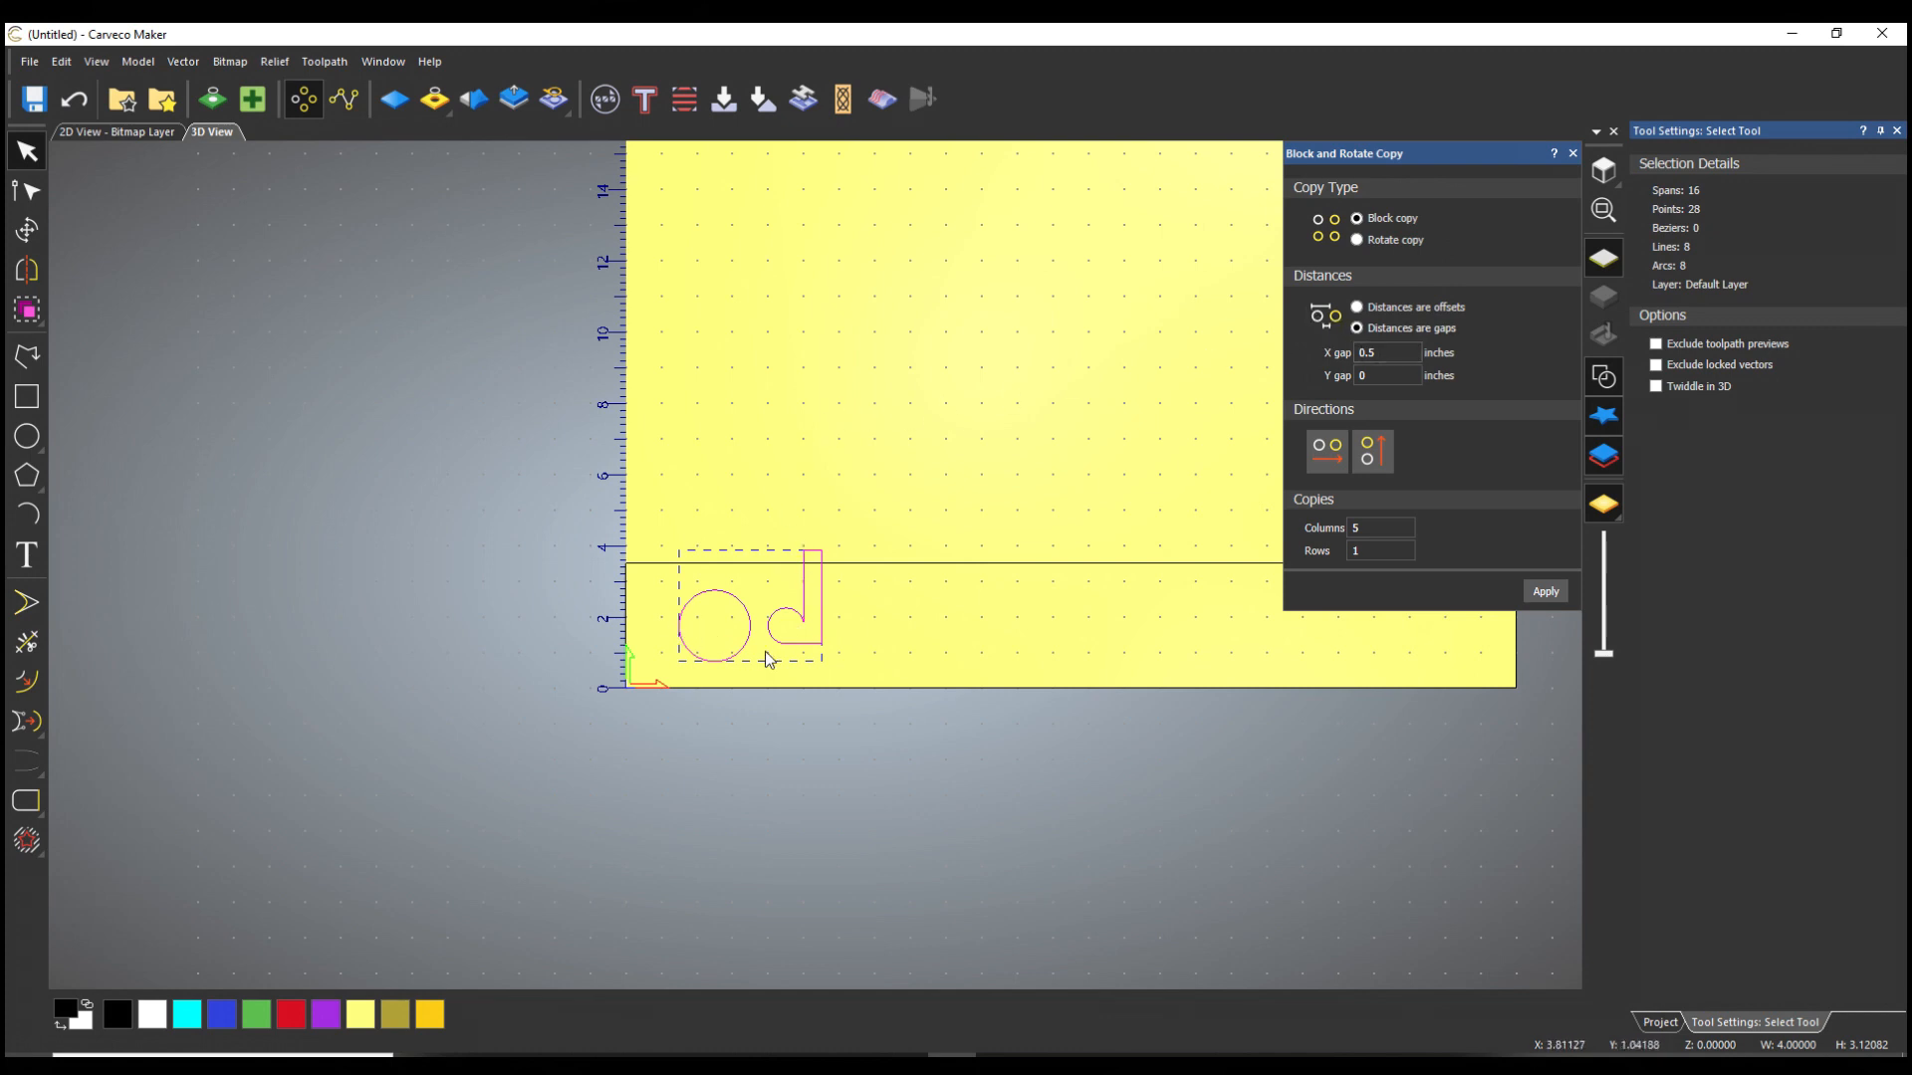
pyautogui.moveTo(1219, 644)
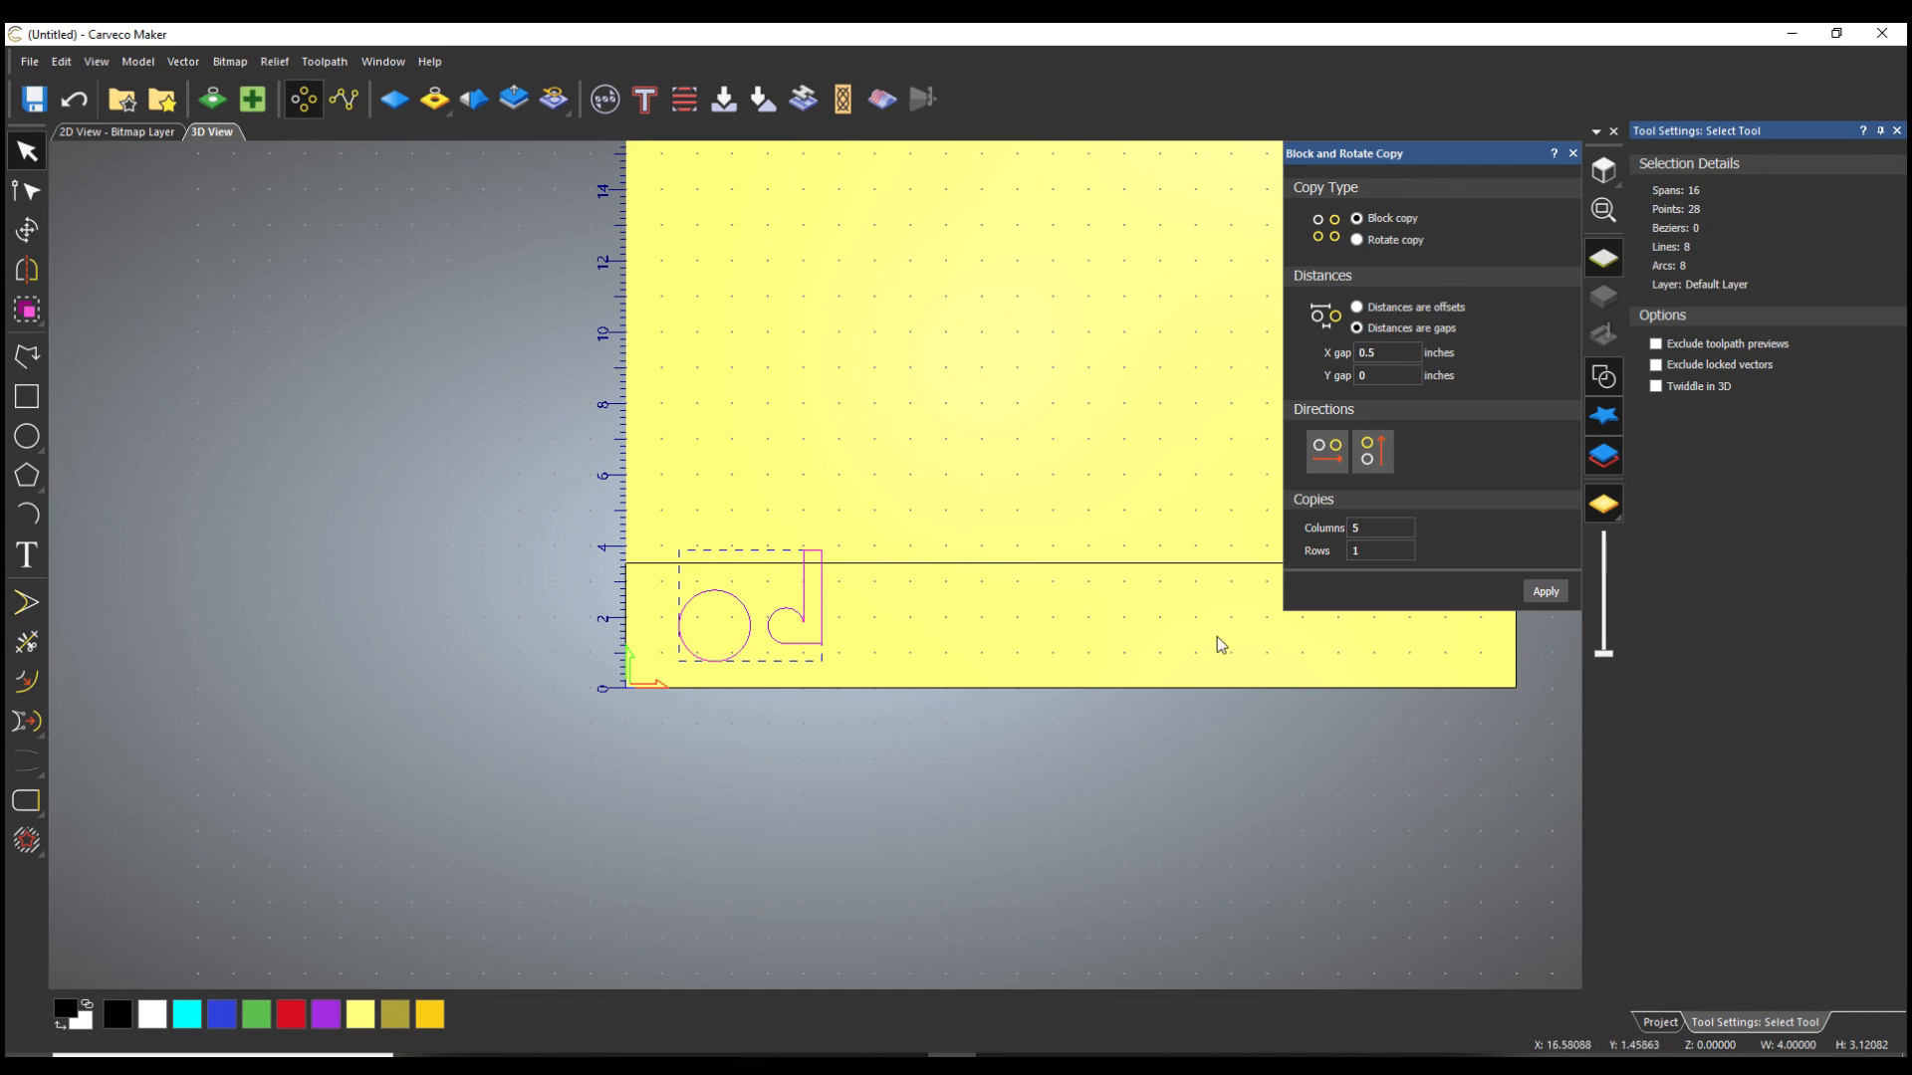
pyautogui.click(1378, 525)
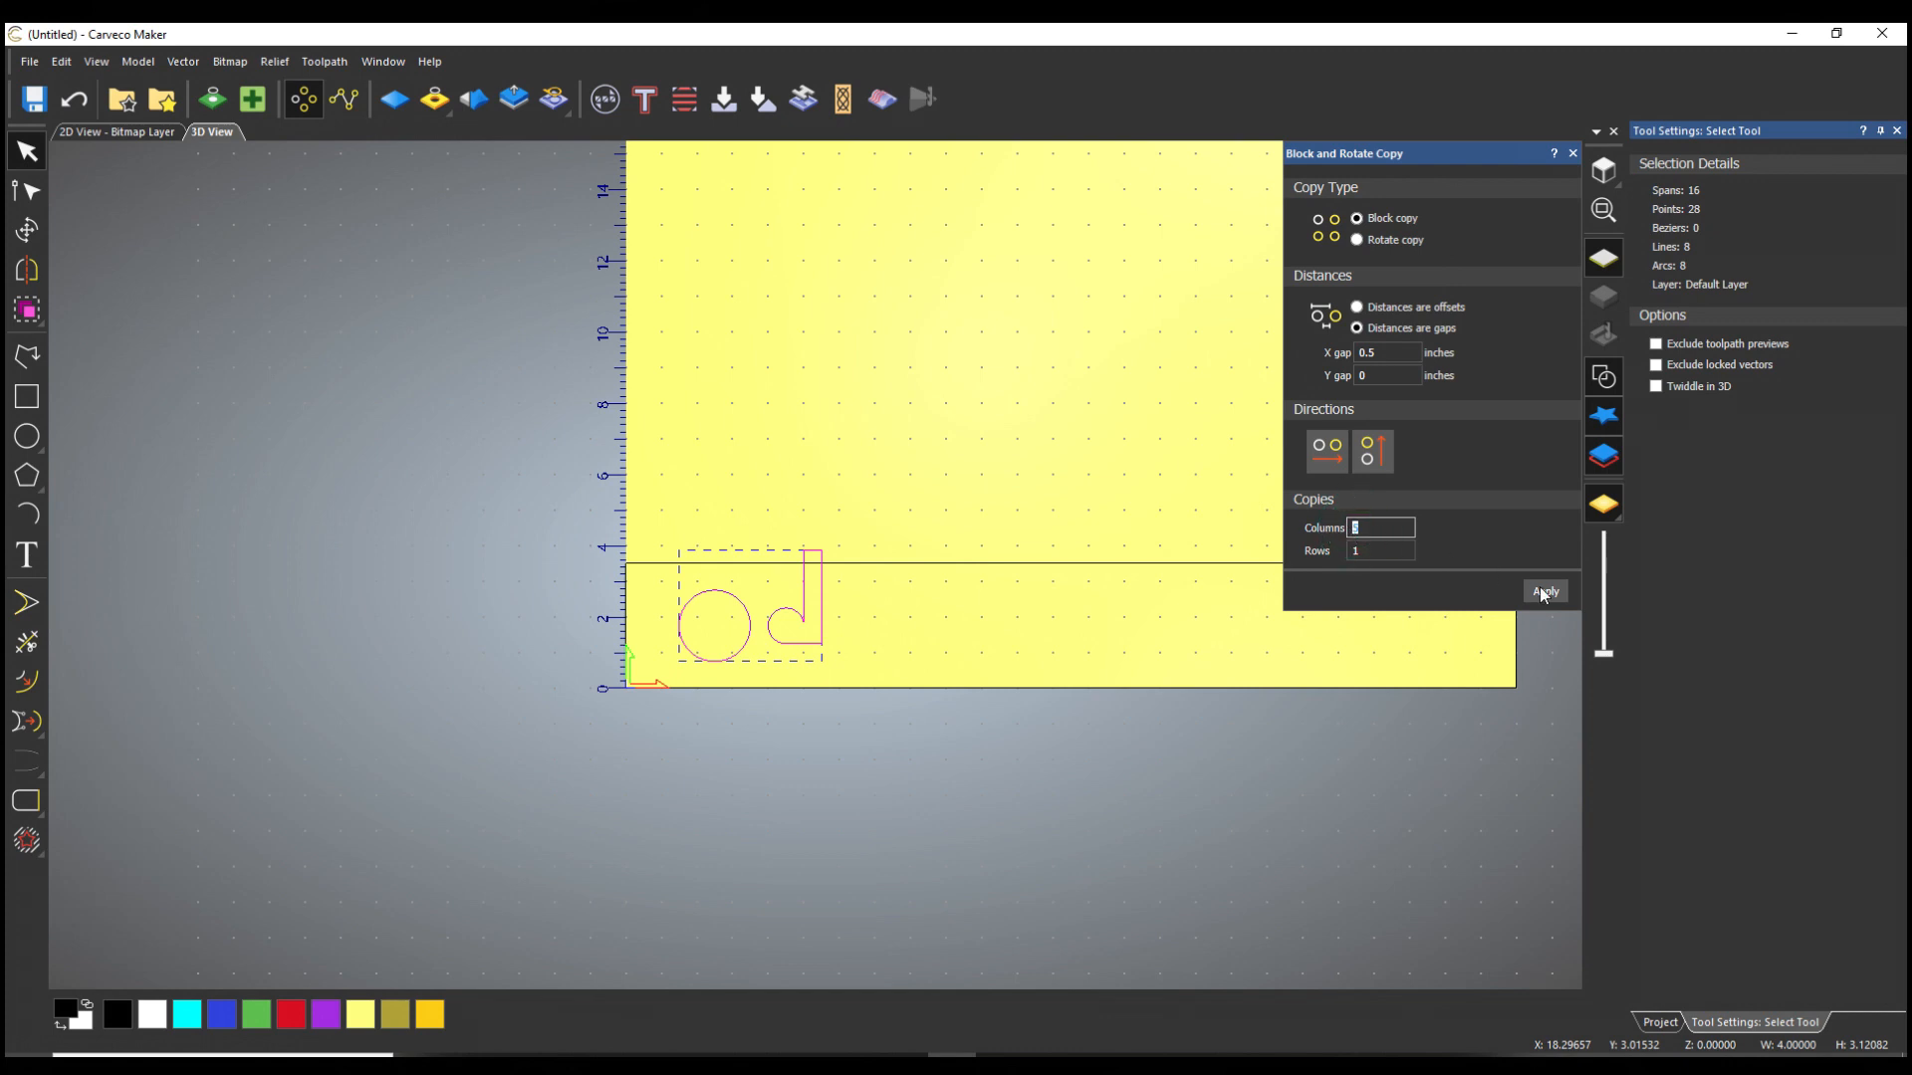
pyautogui.click(1543, 592)
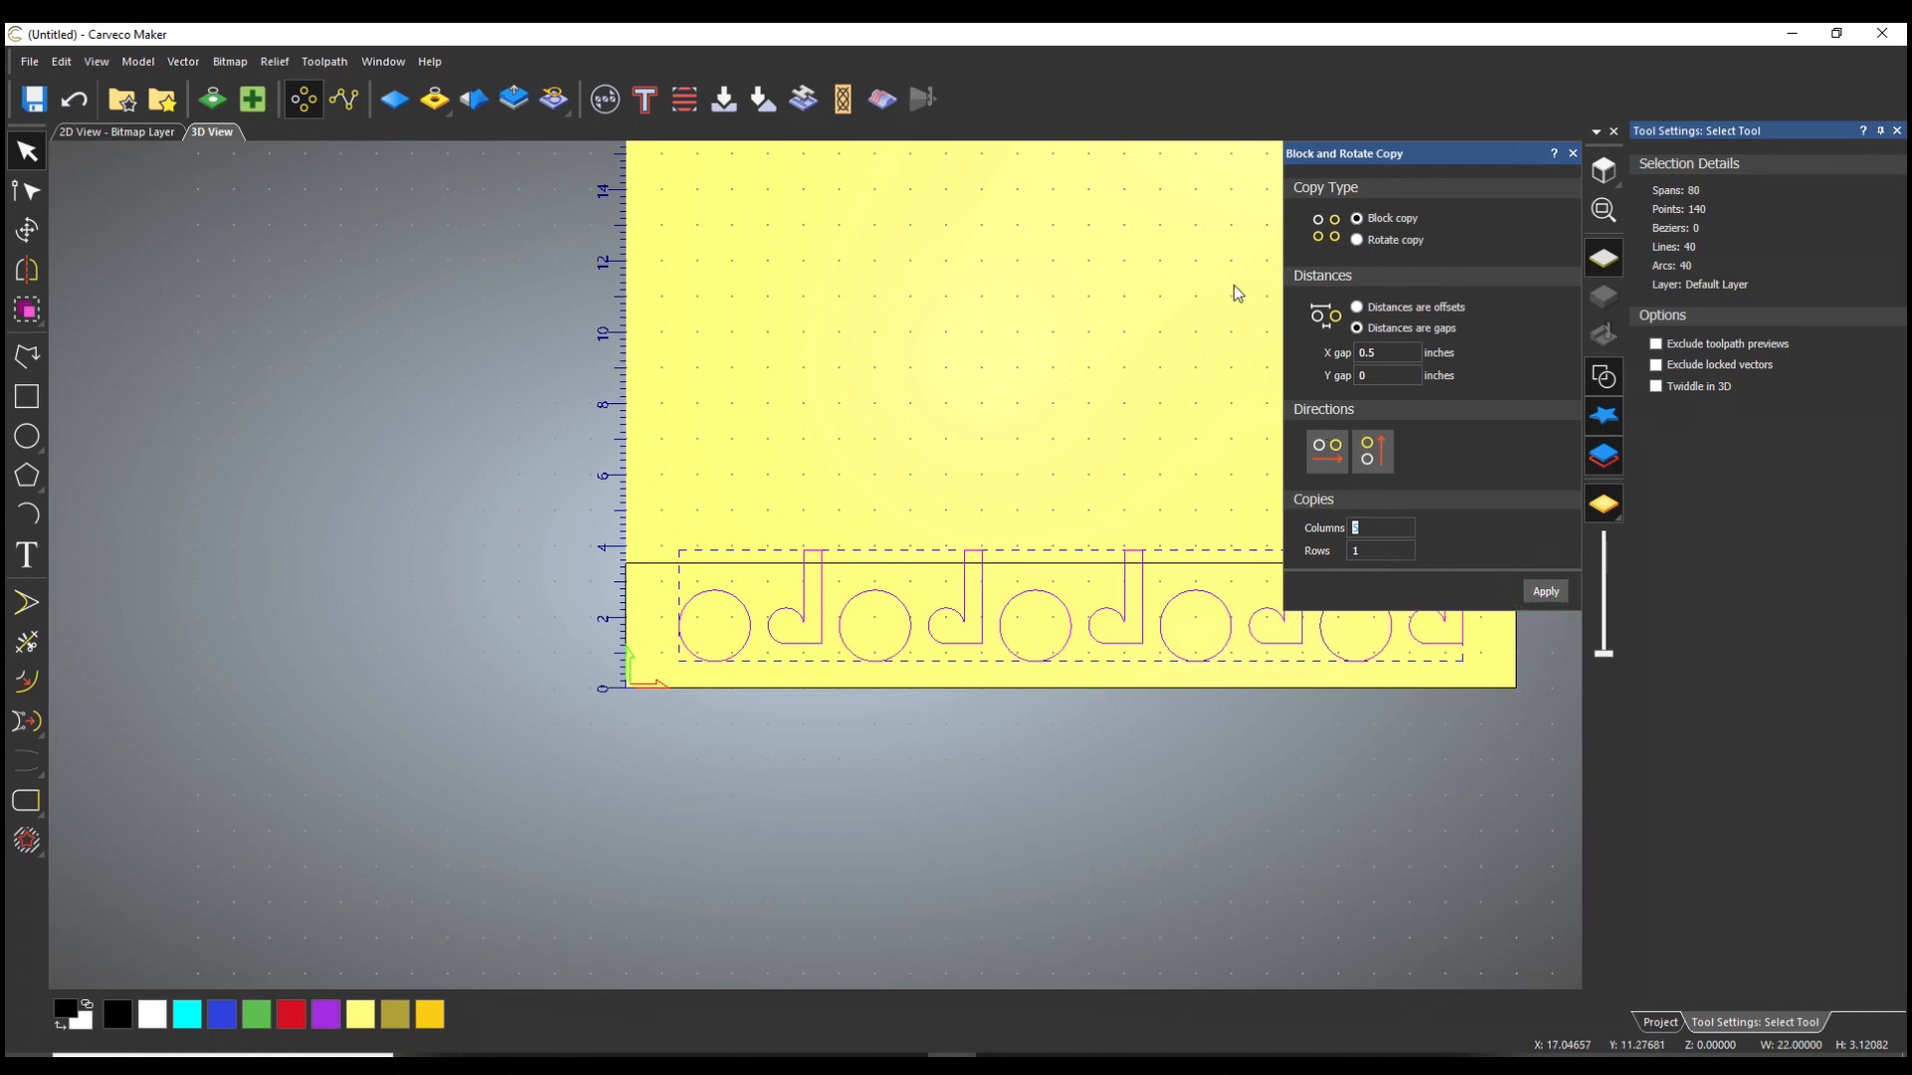
pyautogui.click(1543, 592)
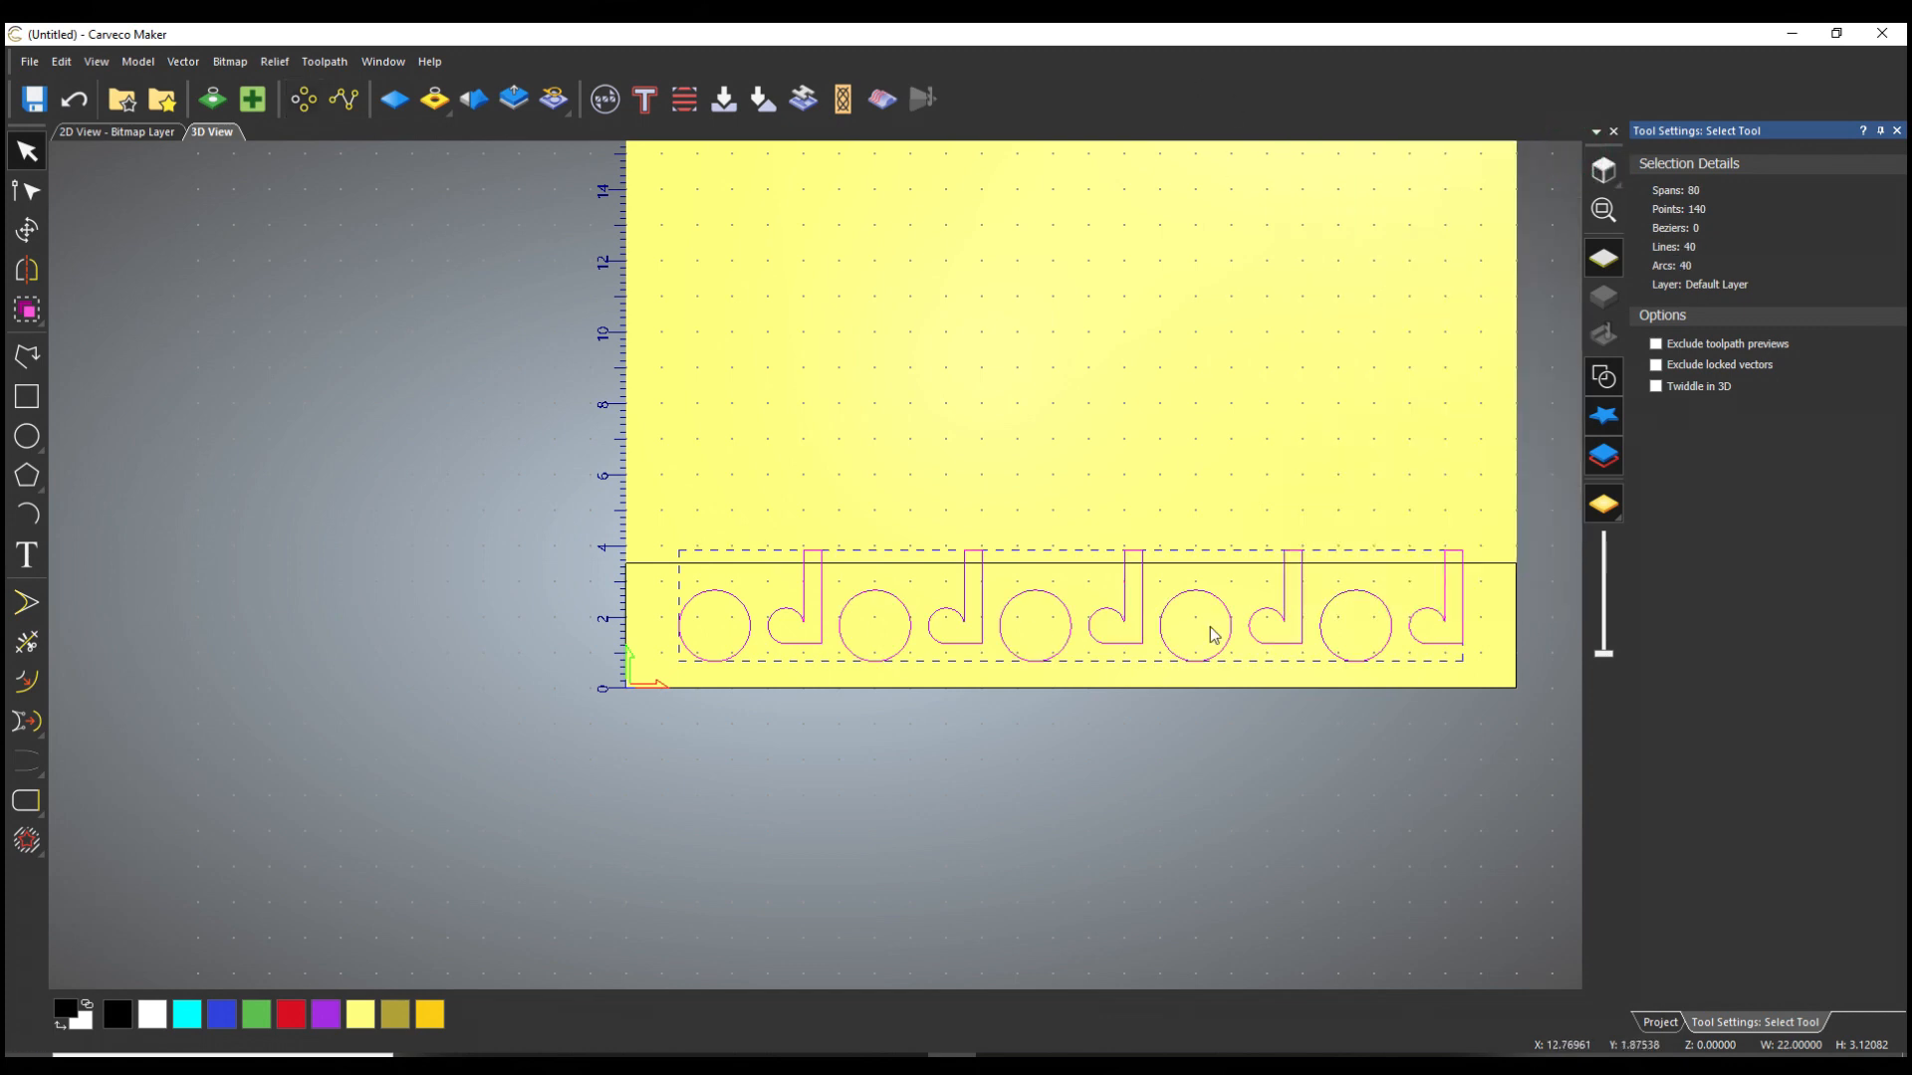
pyautogui.moveTo(1083, 665)
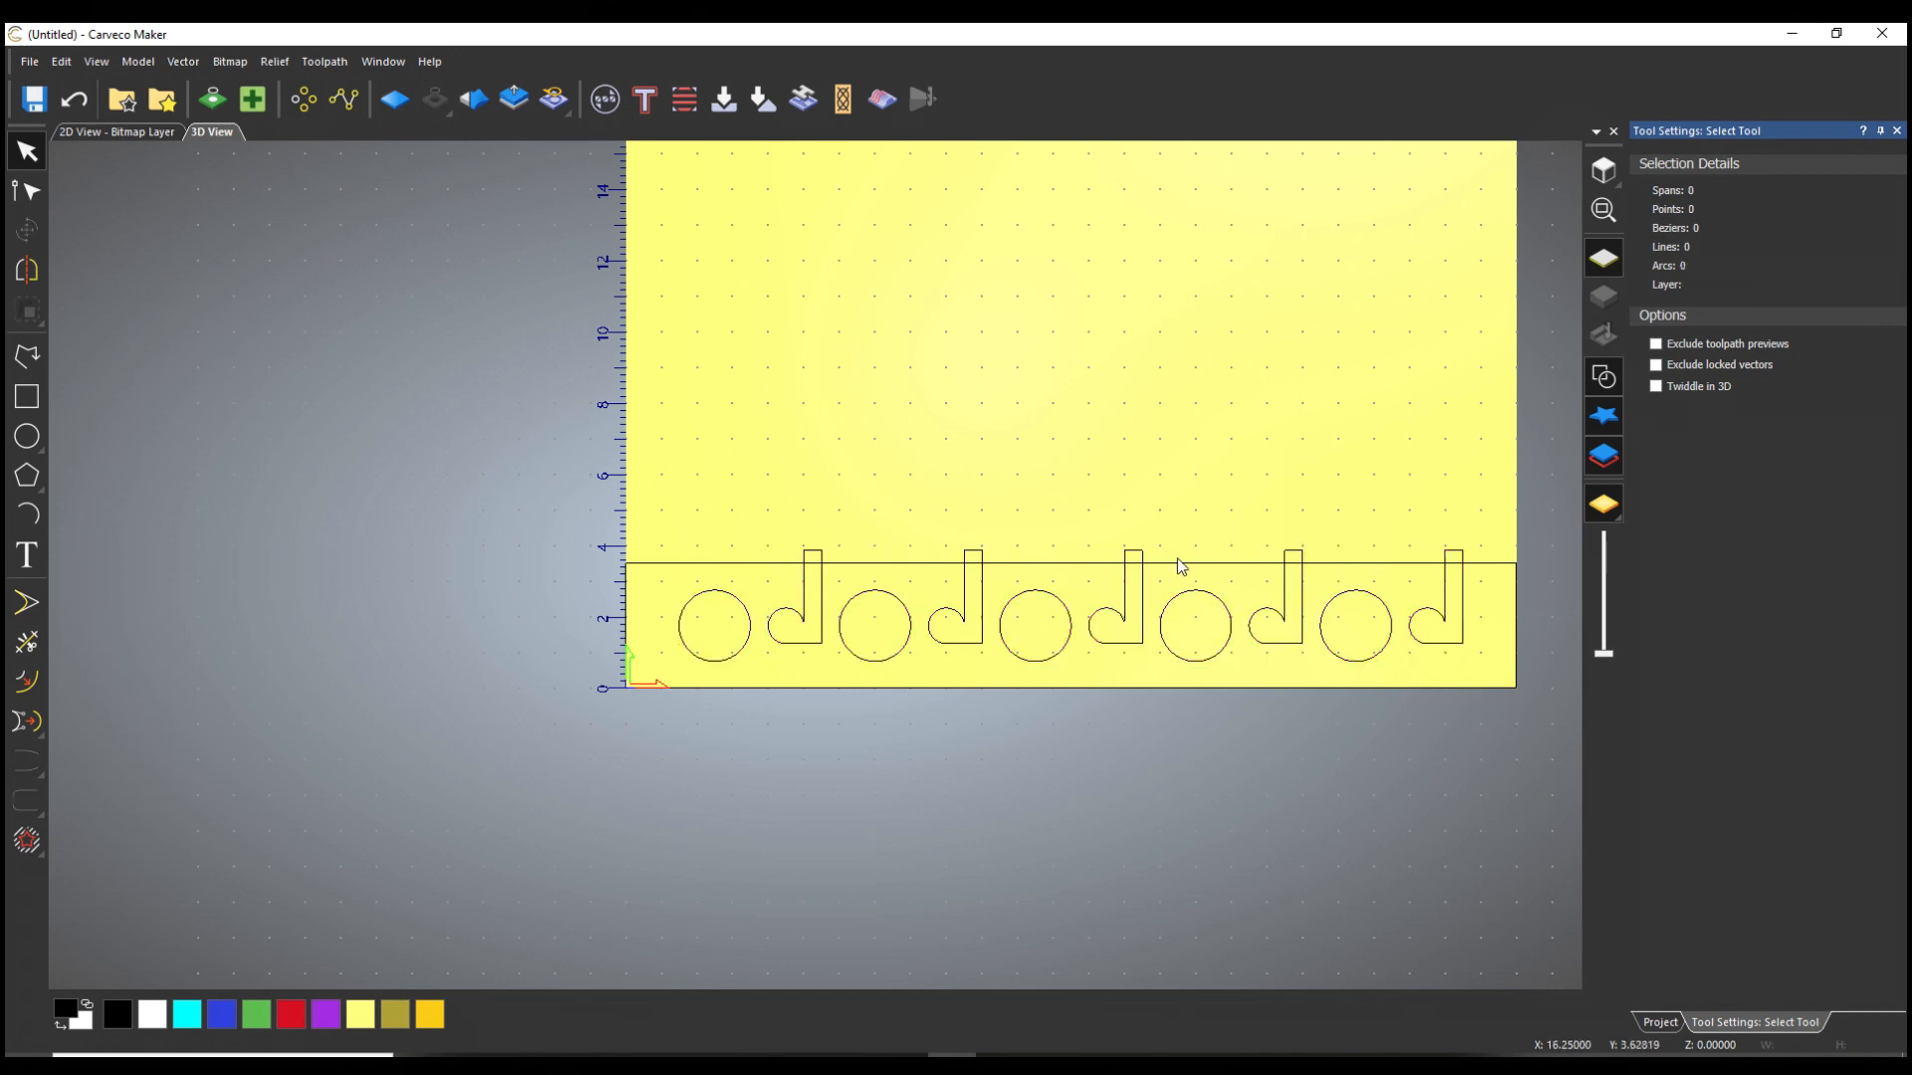
pyautogui.moveTo(741, 576)
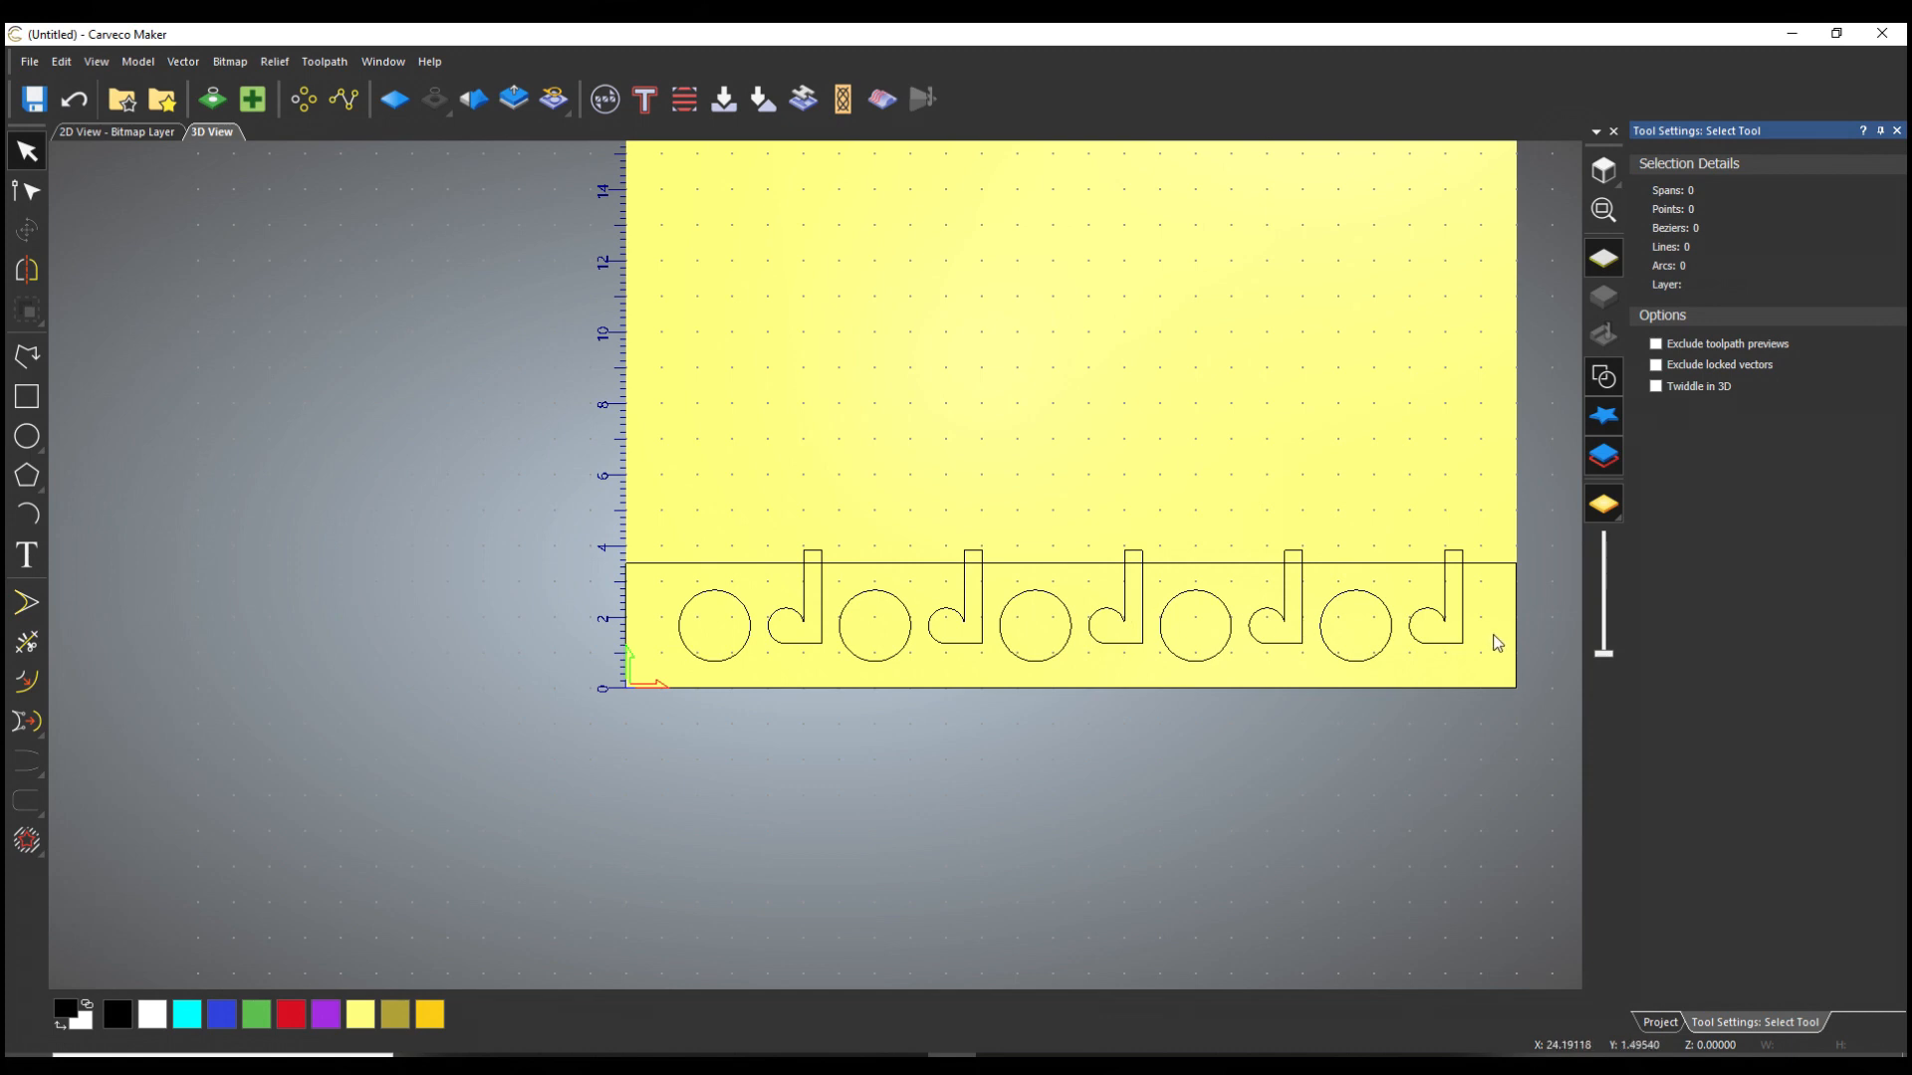
pyautogui.moveTo(1501, 699)
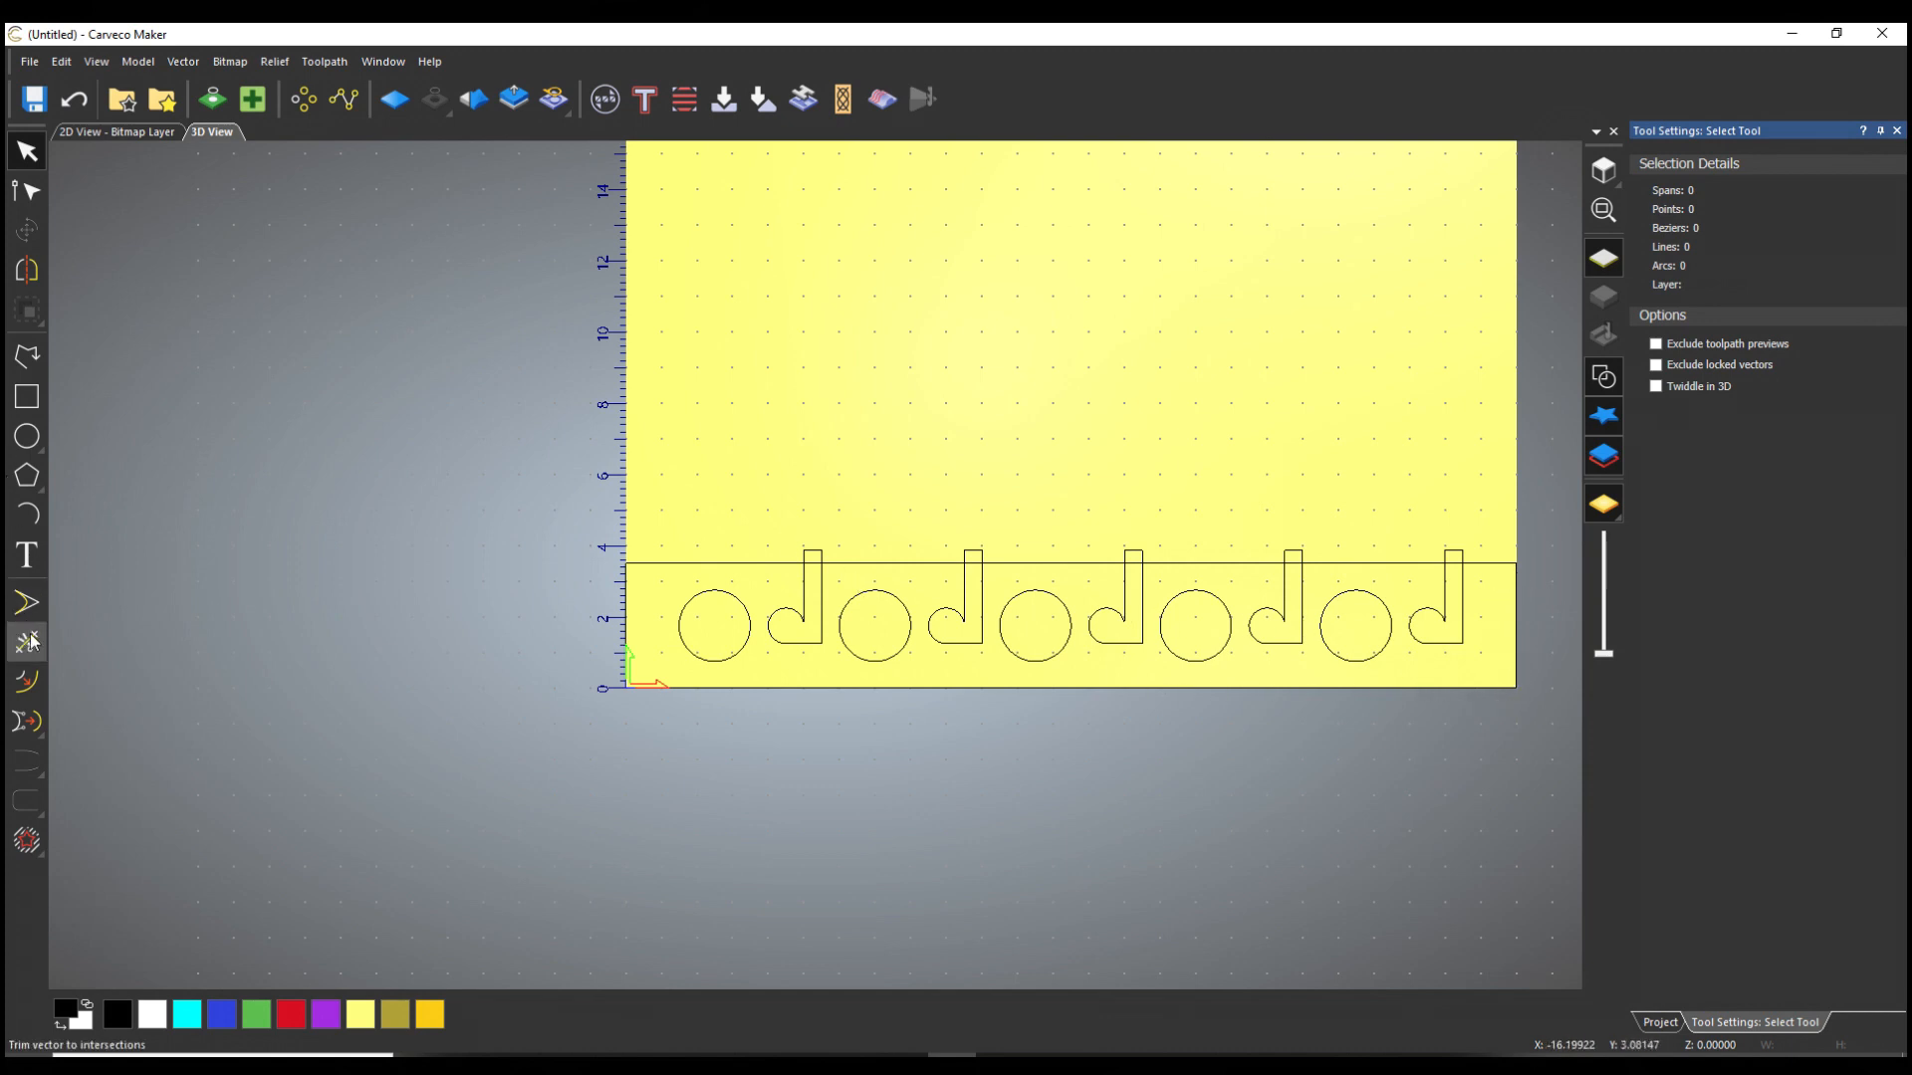
# Step: Trim the strip's top edge inside each of the five slots so they open into the bar
pyautogui.click(26, 642)
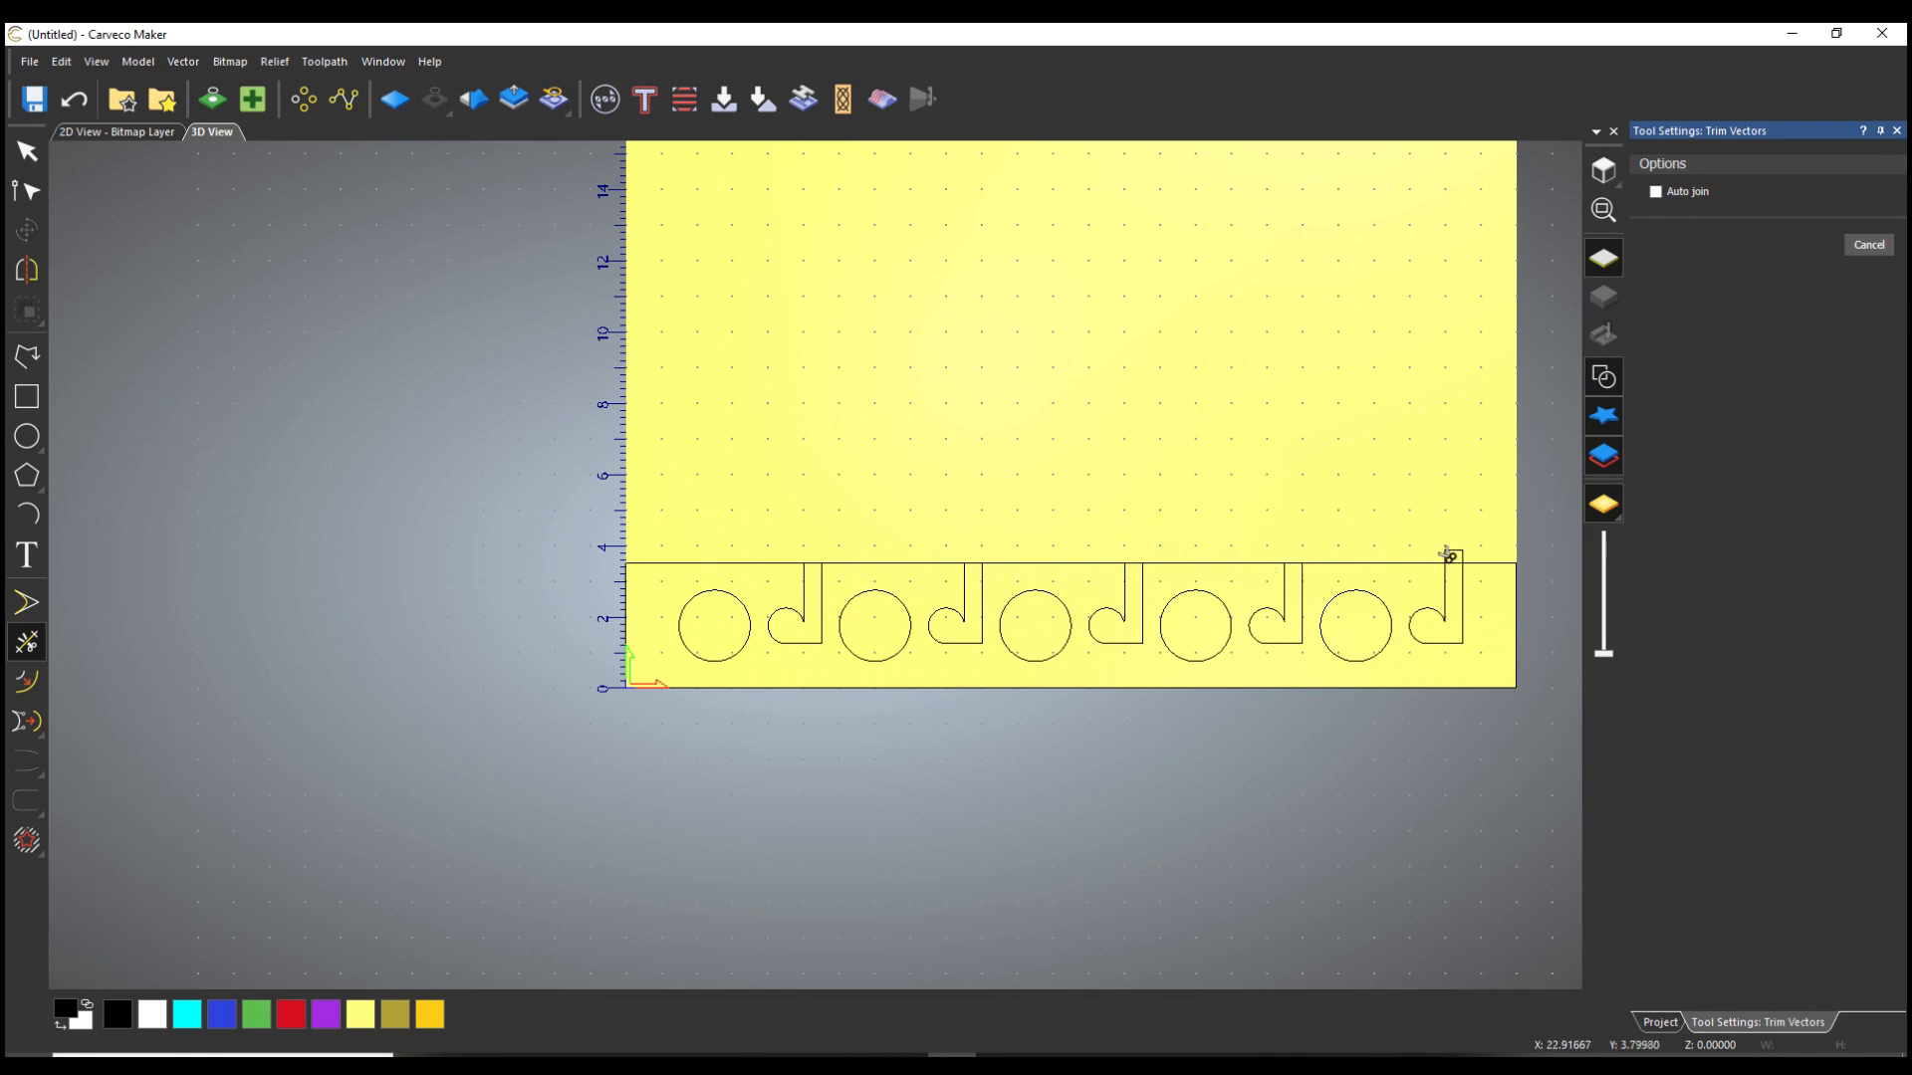
pyautogui.moveTo(382, 576)
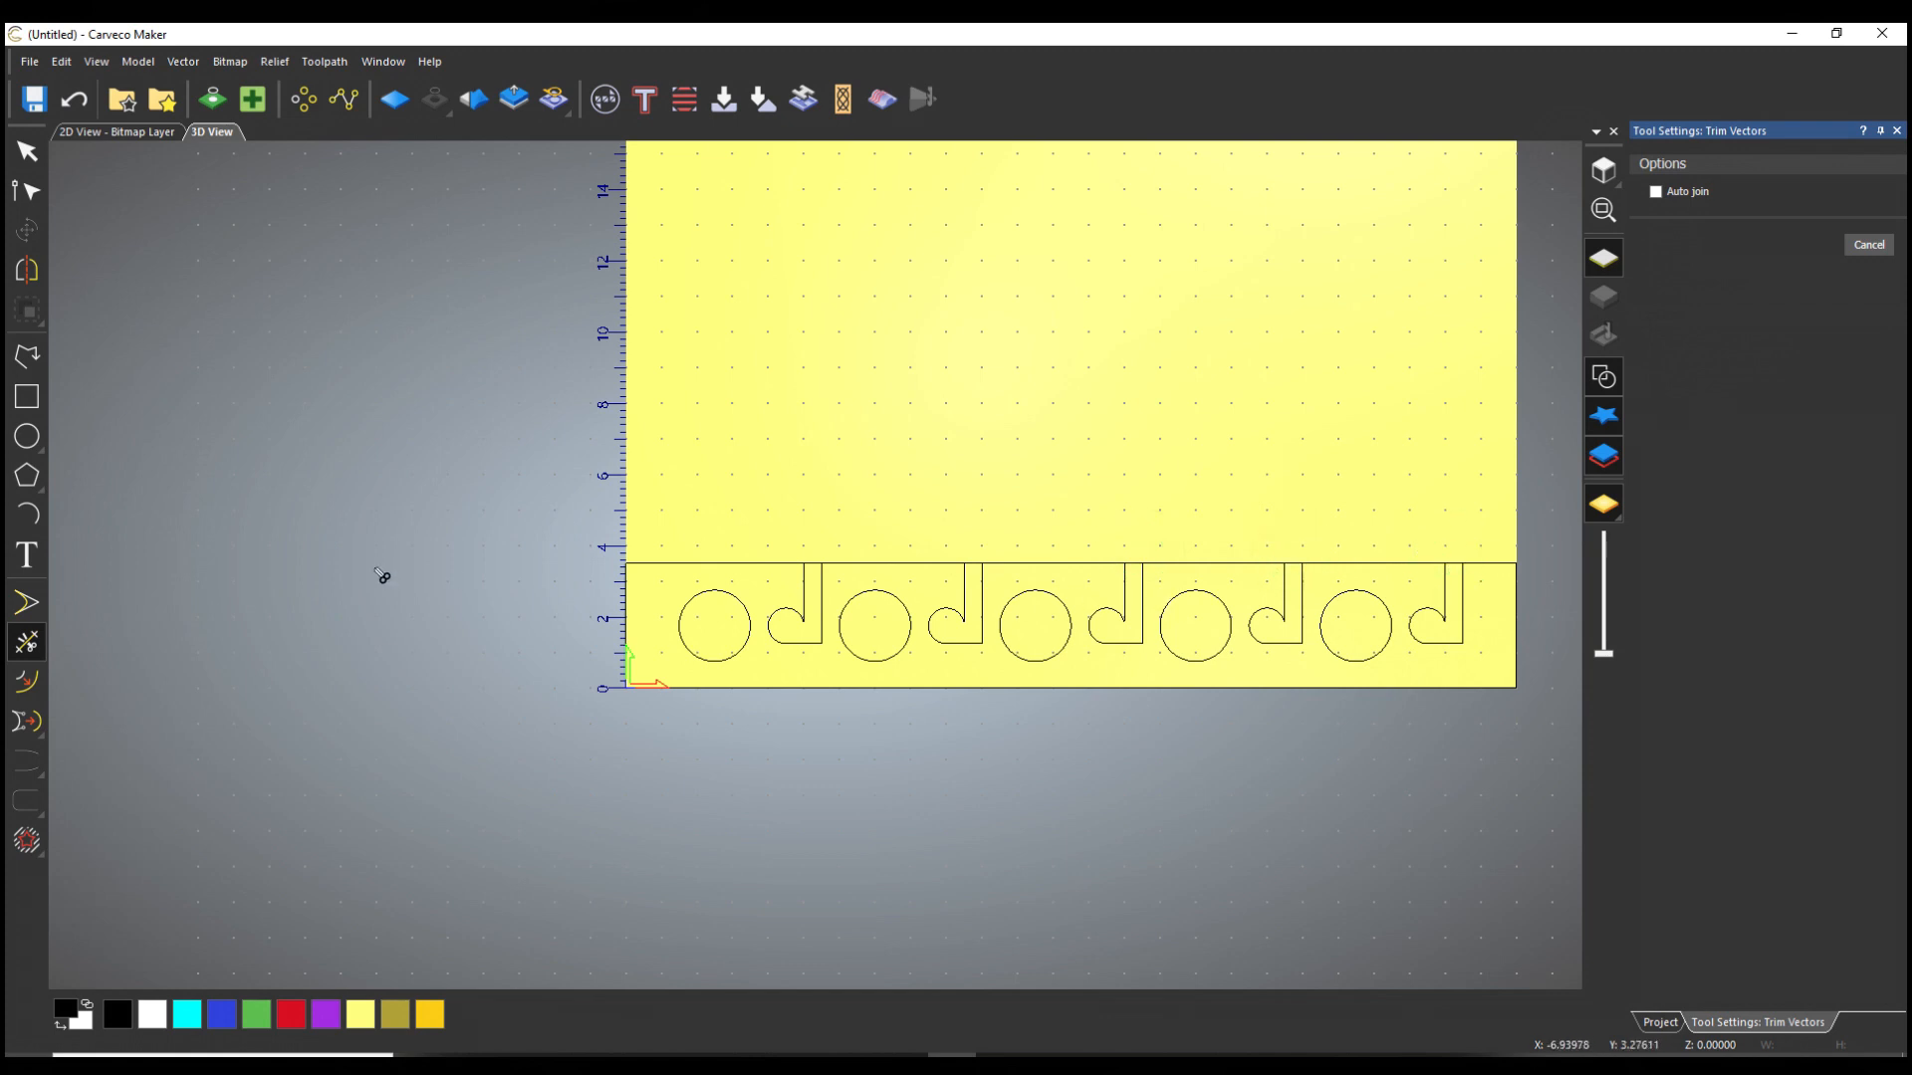
pyautogui.click(25, 149)
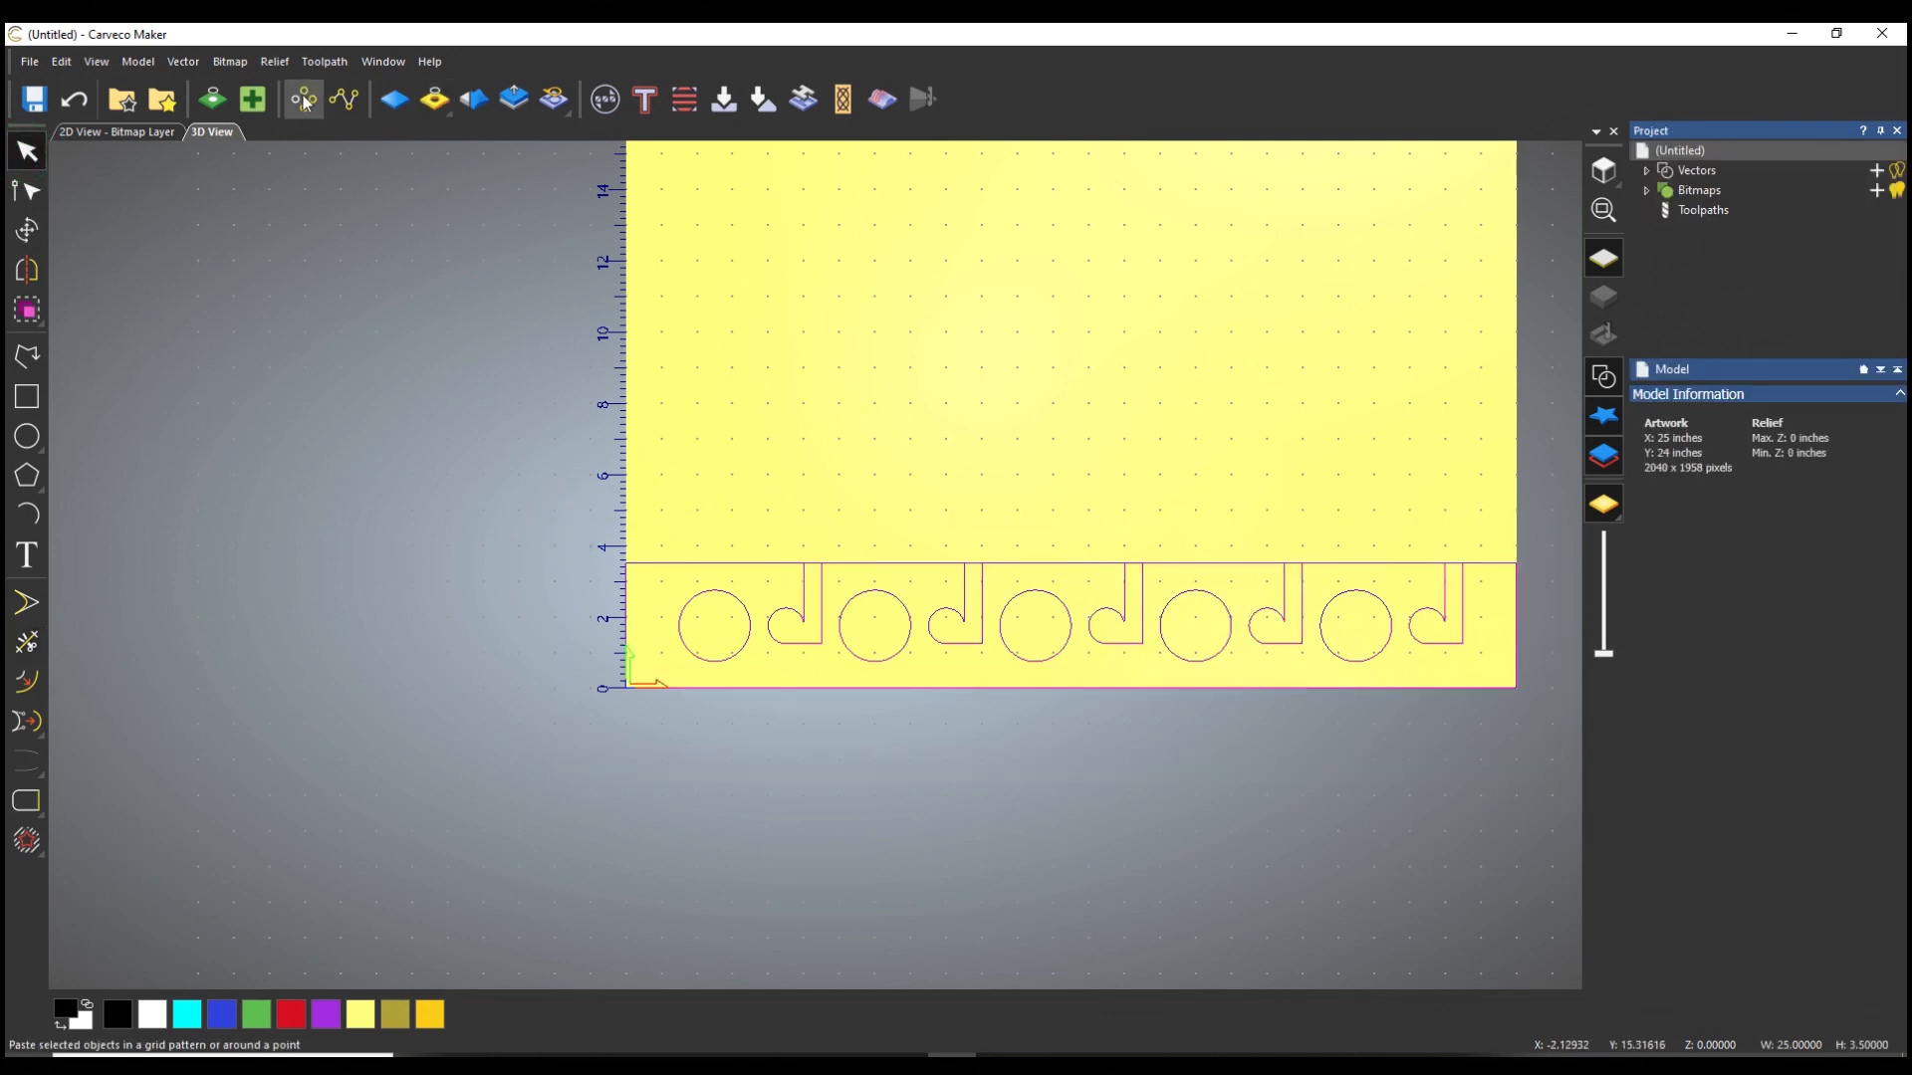
# Step: Set the block copy to 1 column and 6 rows with a 0.125 inch vertical gap
pyautogui.click(301, 99)
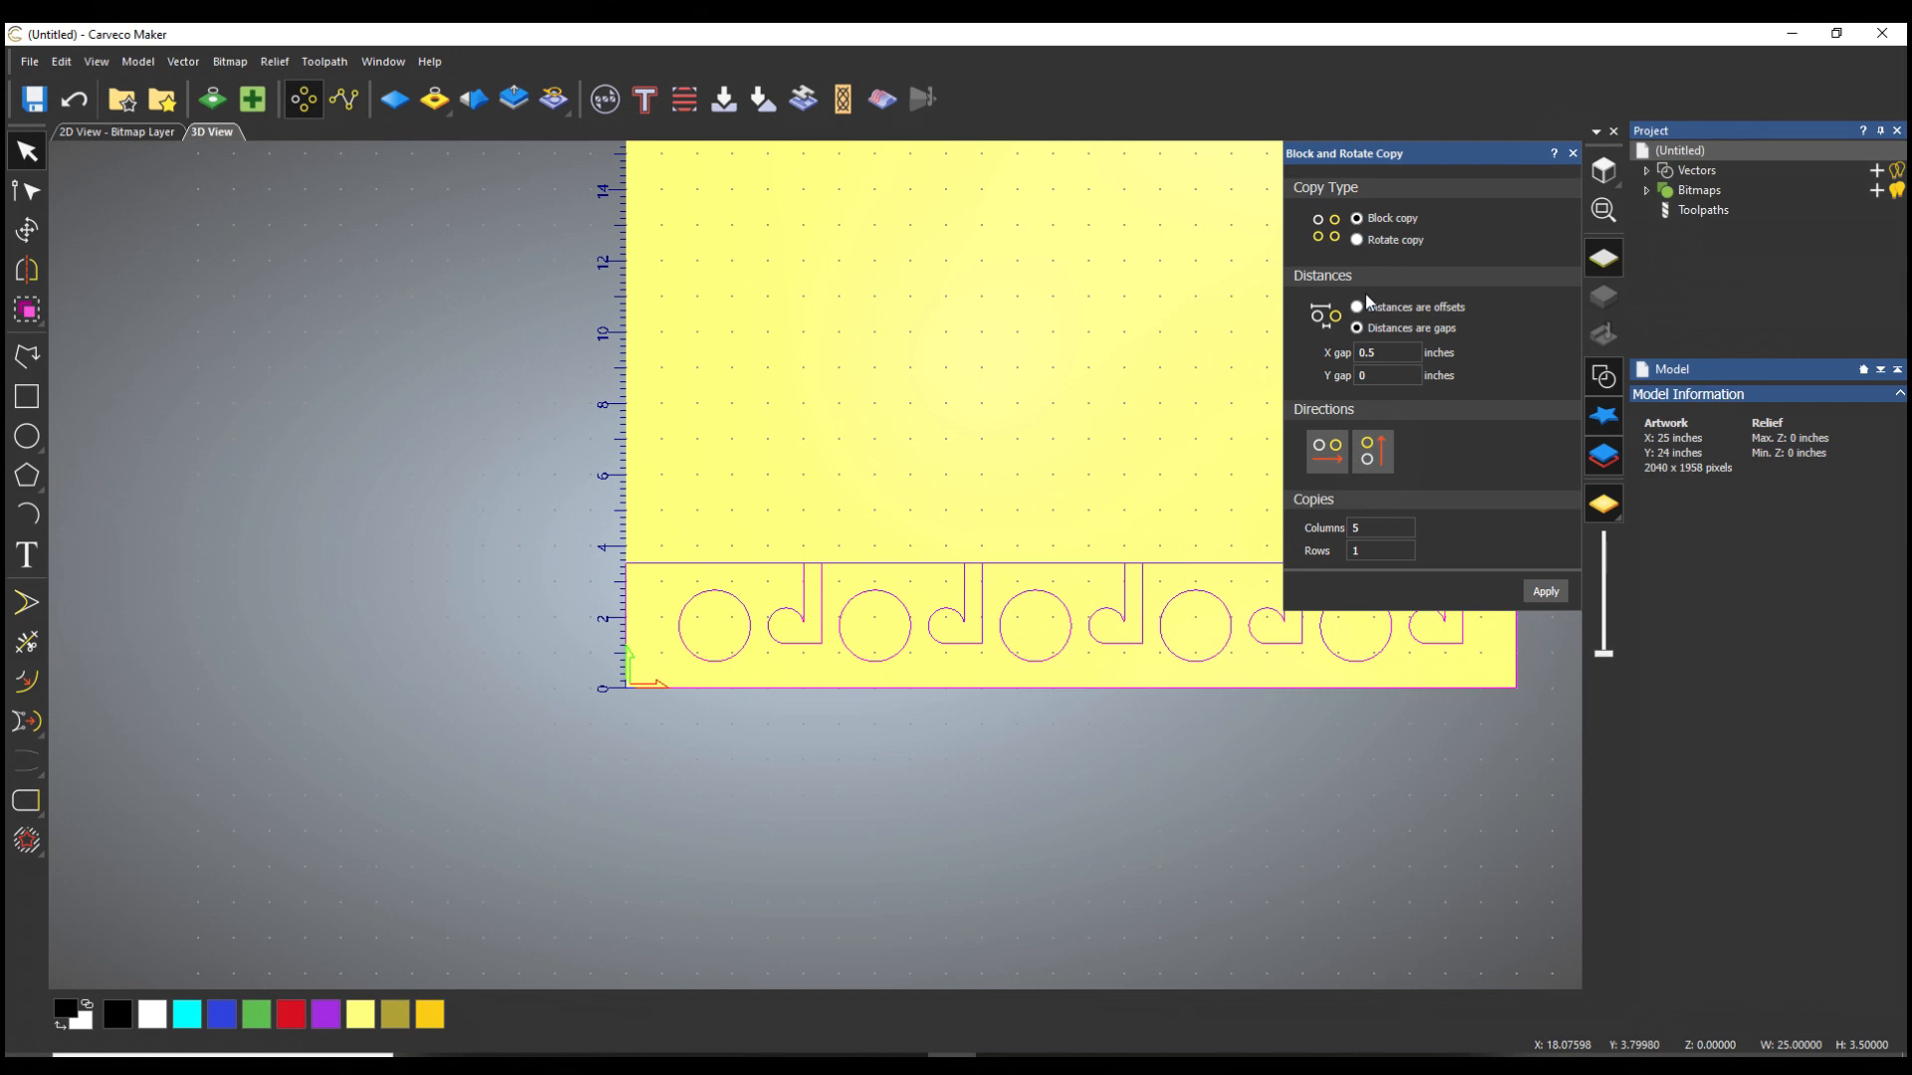
pyautogui.moveTo(1350, 362)
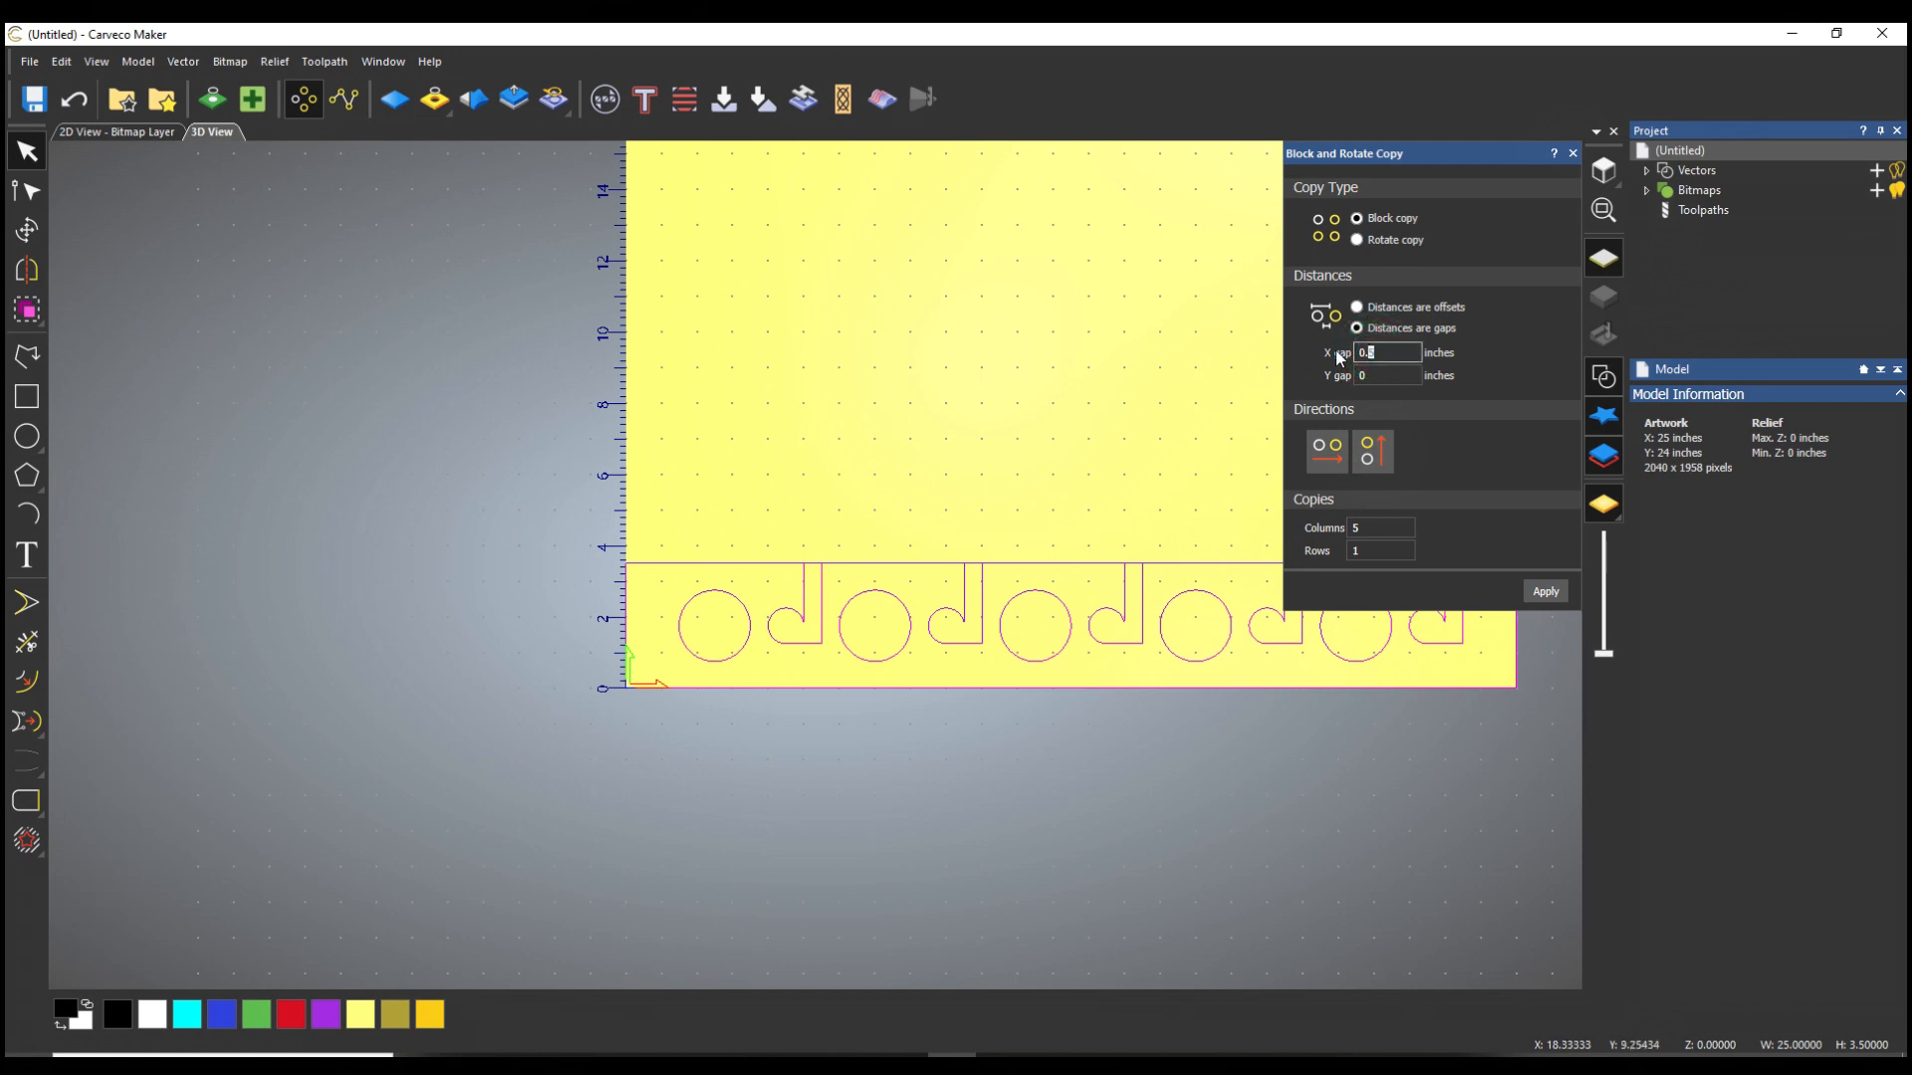
pyautogui.write('0.125')
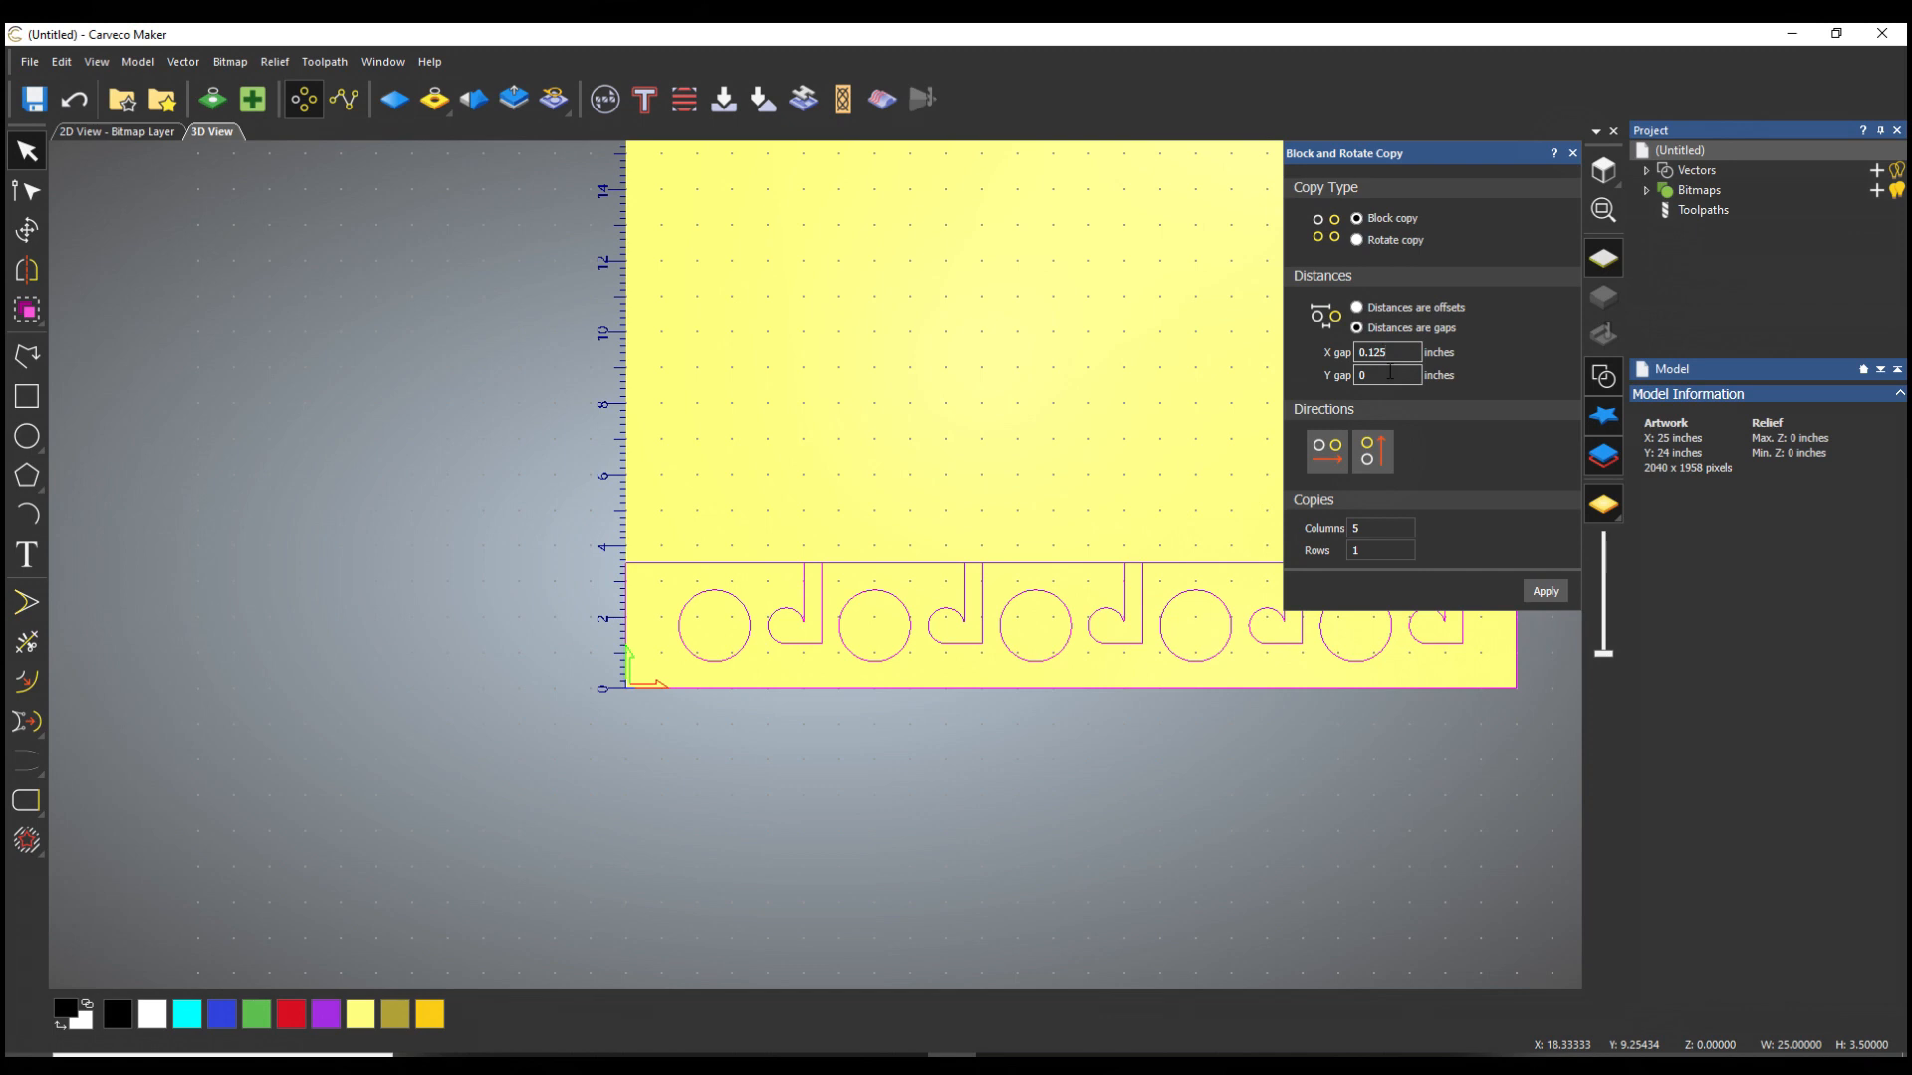
pyautogui.click(1378, 528)
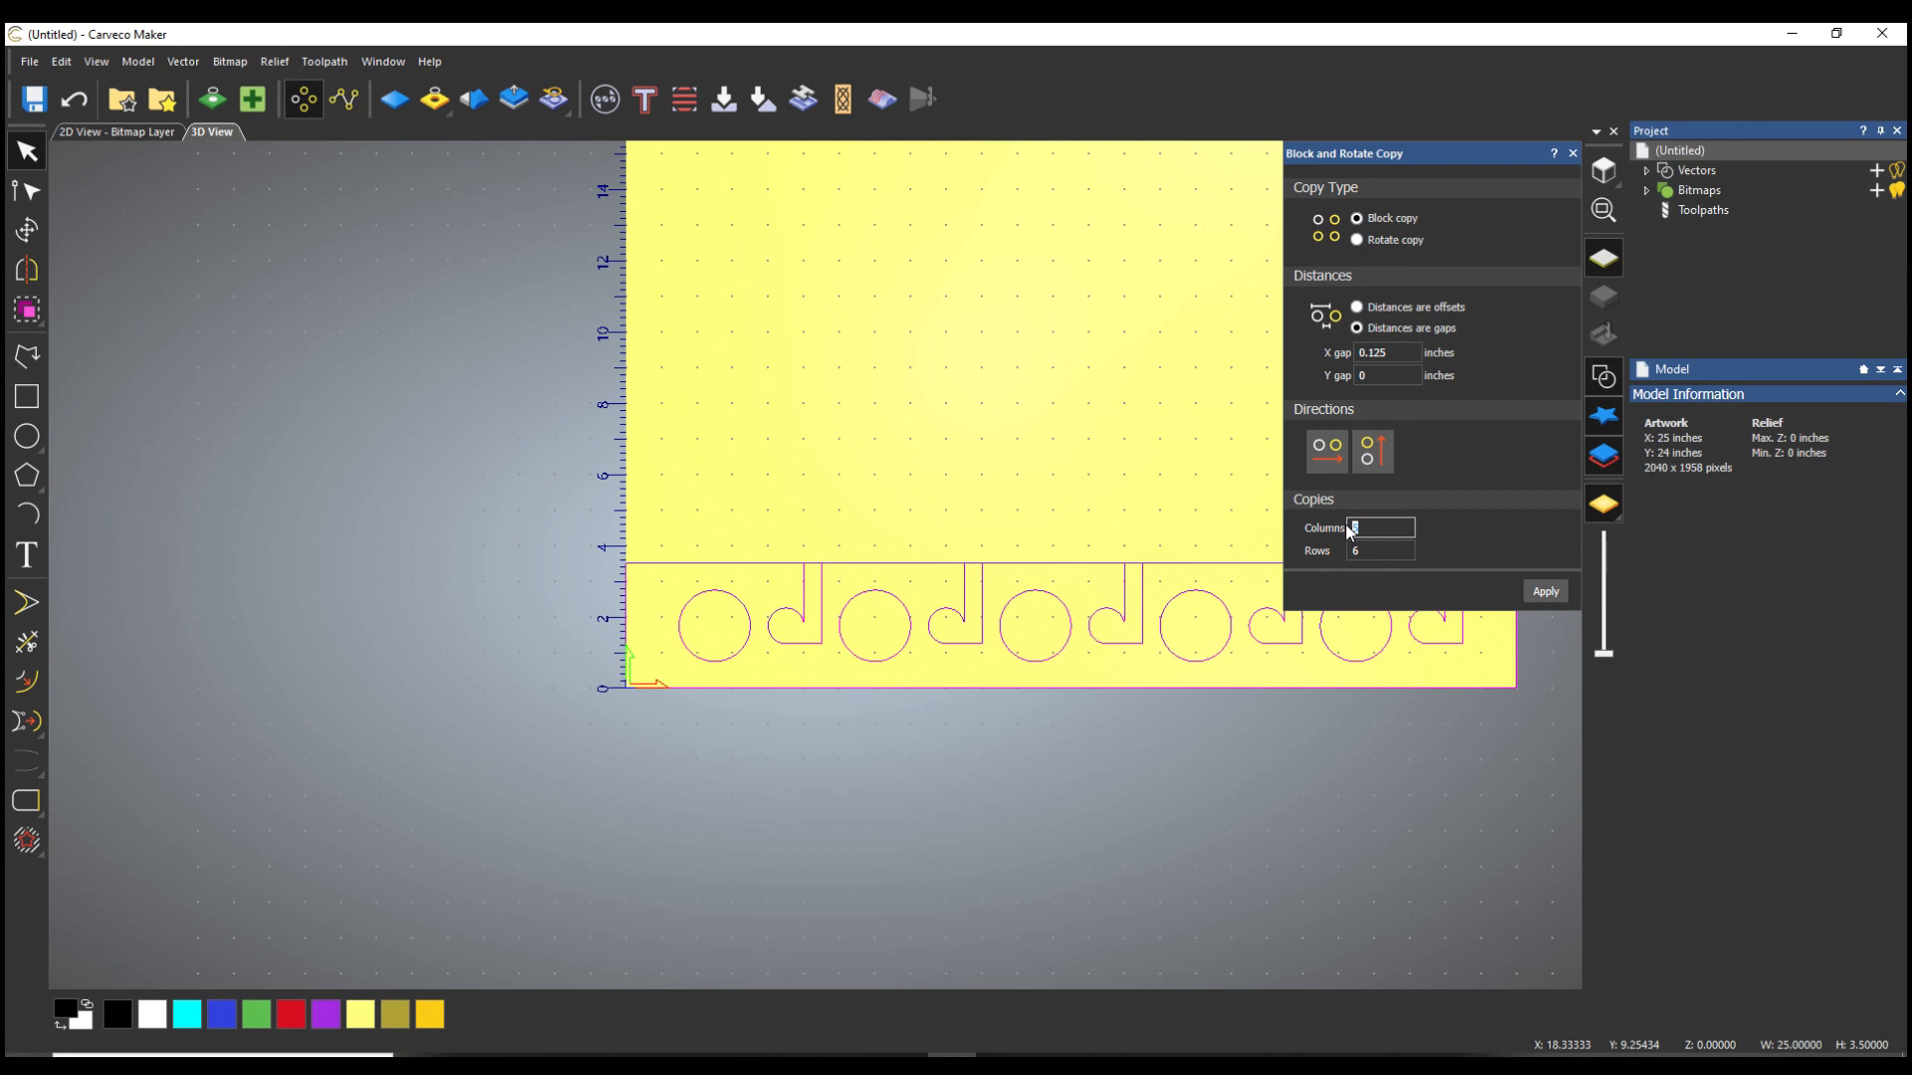
pyautogui.write('1')
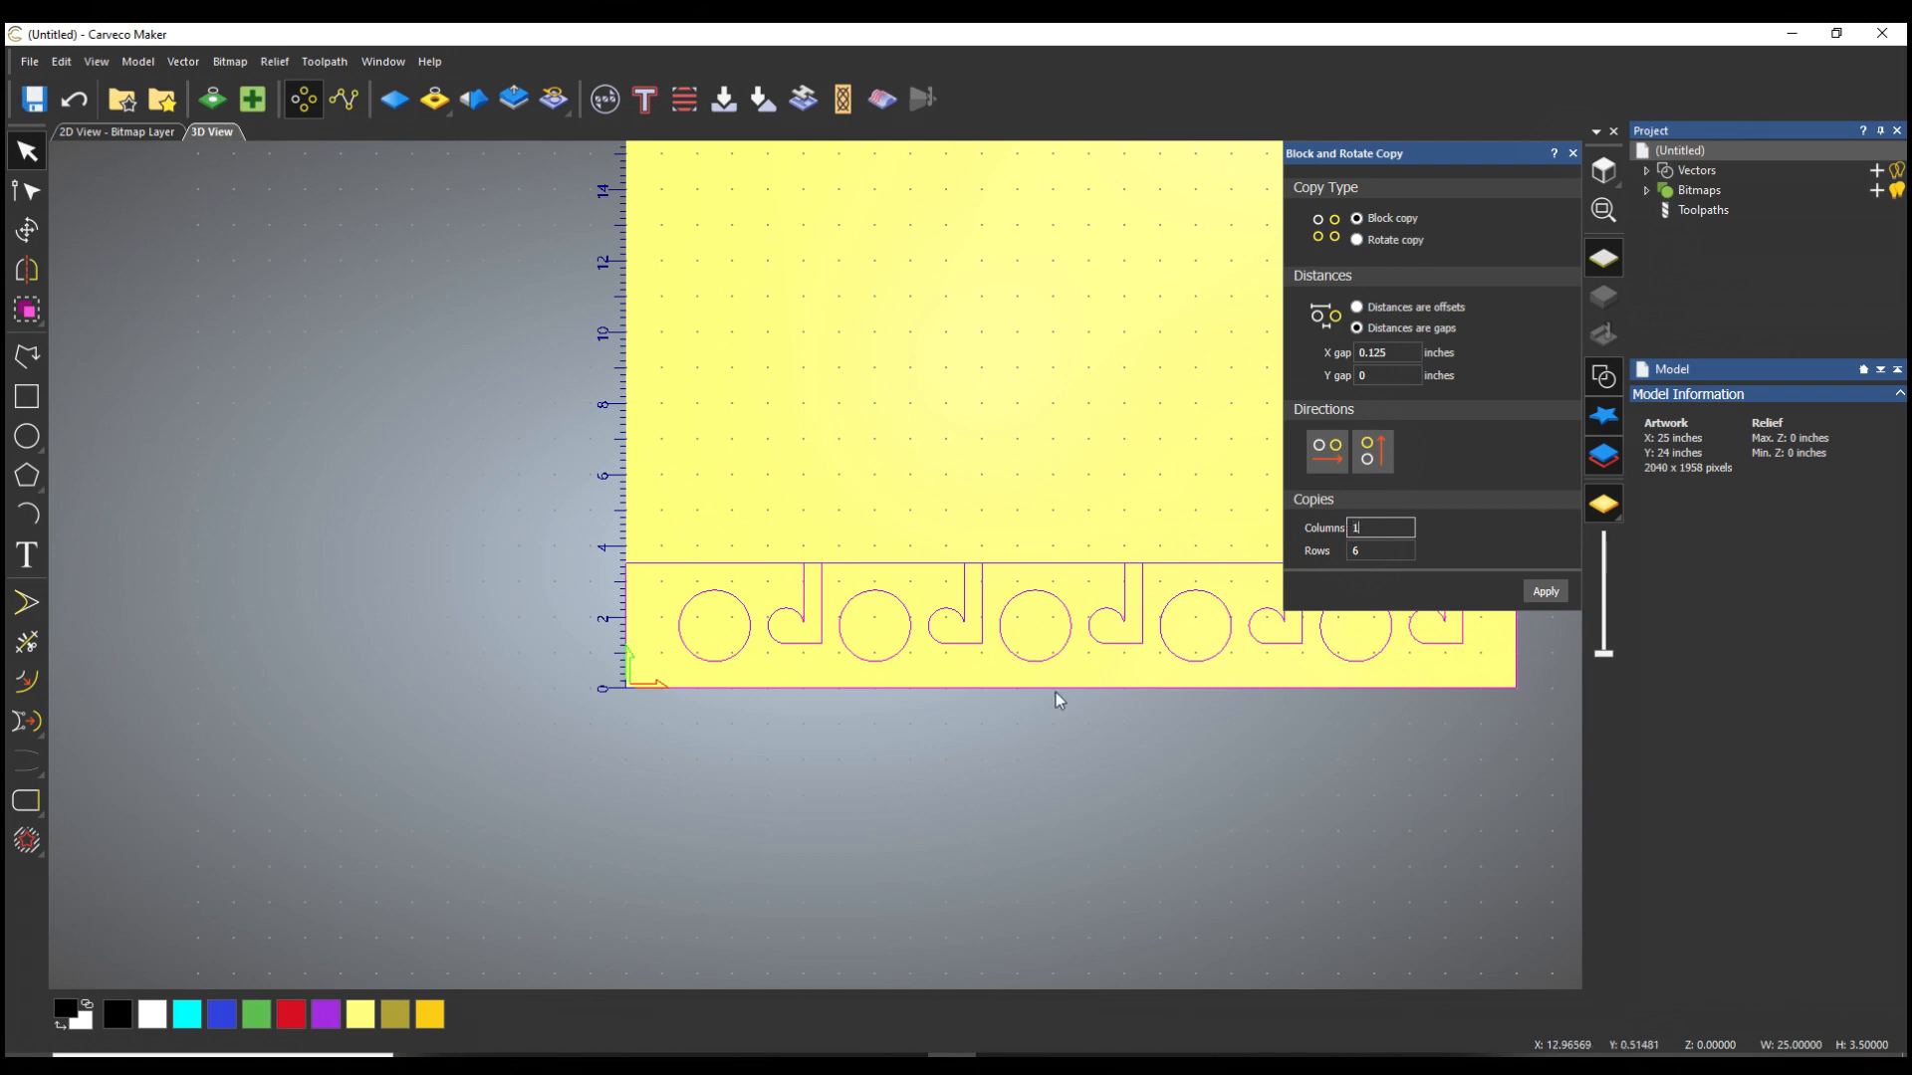
pyautogui.moveTo(1153, 305)
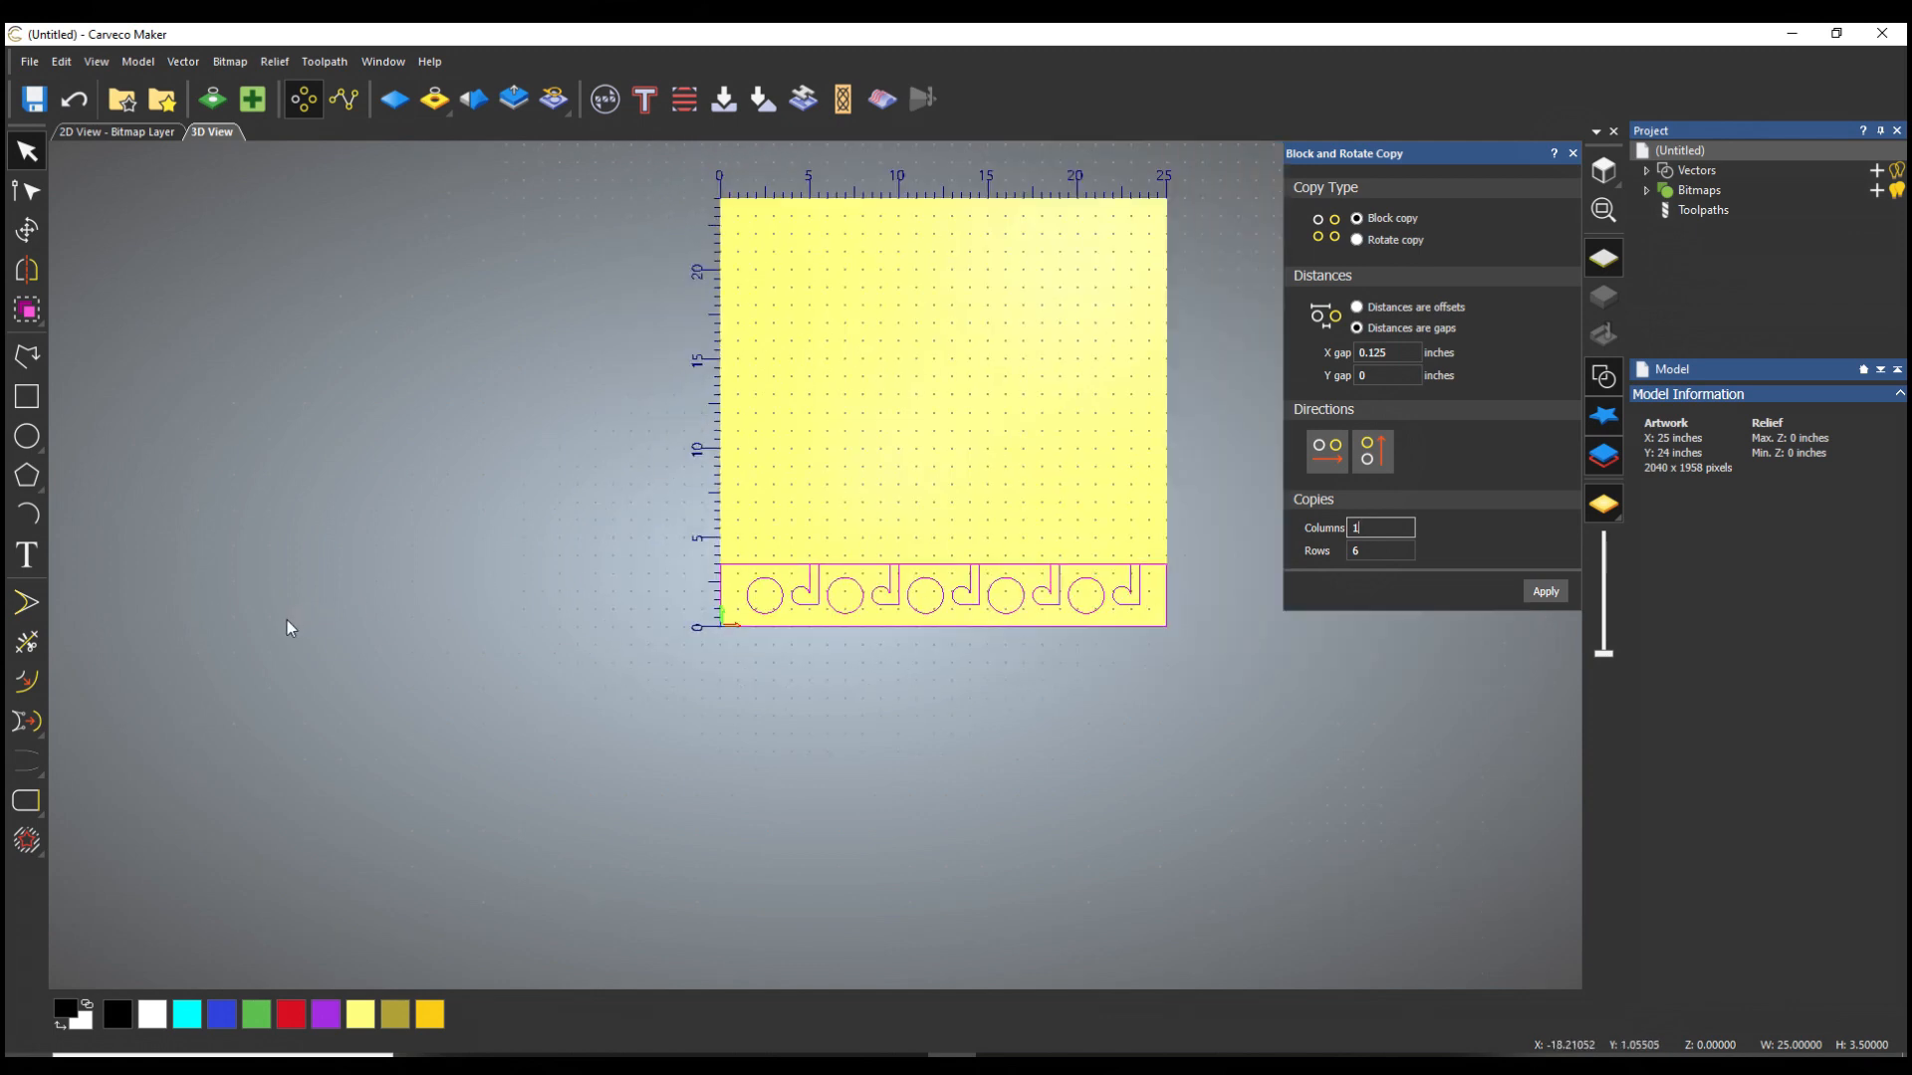
pyautogui.moveTo(813, 593)
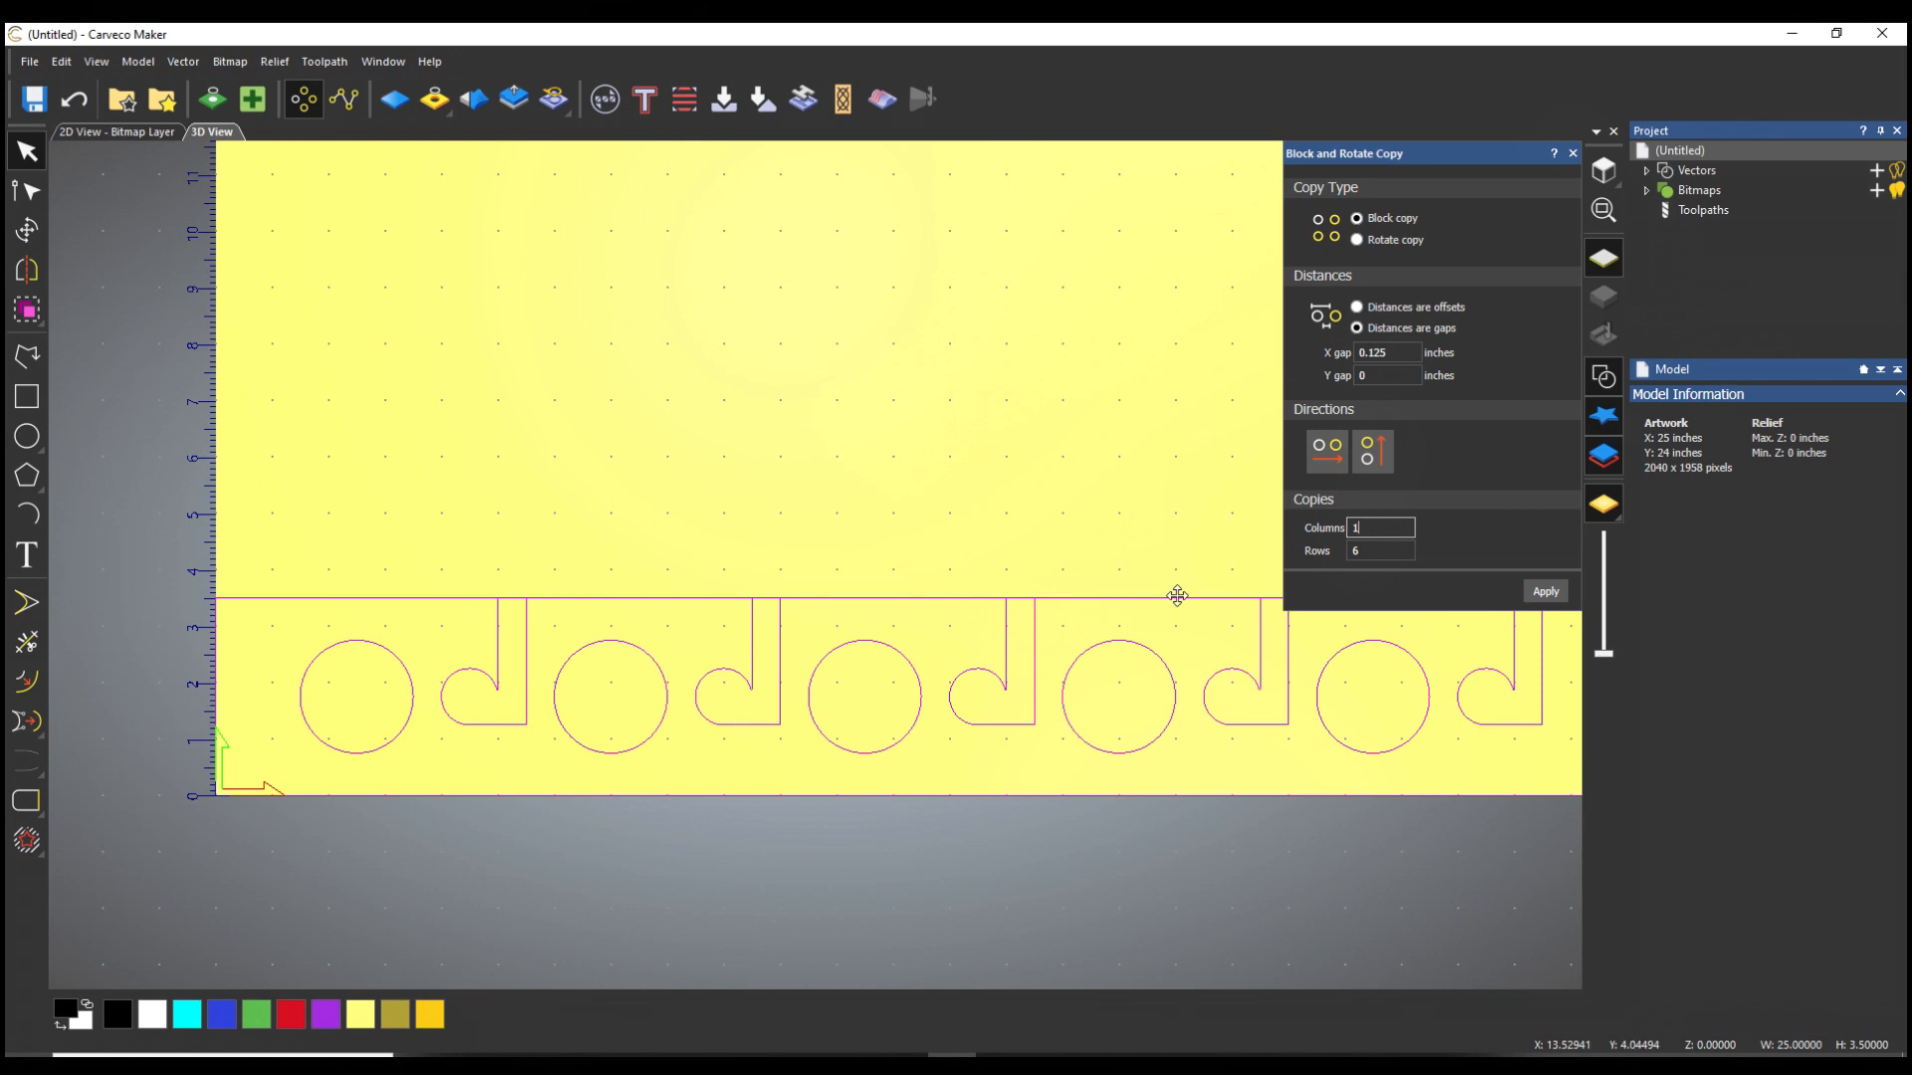
# Step: Adjust the horizontal gap to .12 and apply the six-row copy of the holder bar
pyautogui.click(1543, 592)
pyautogui.write('0')
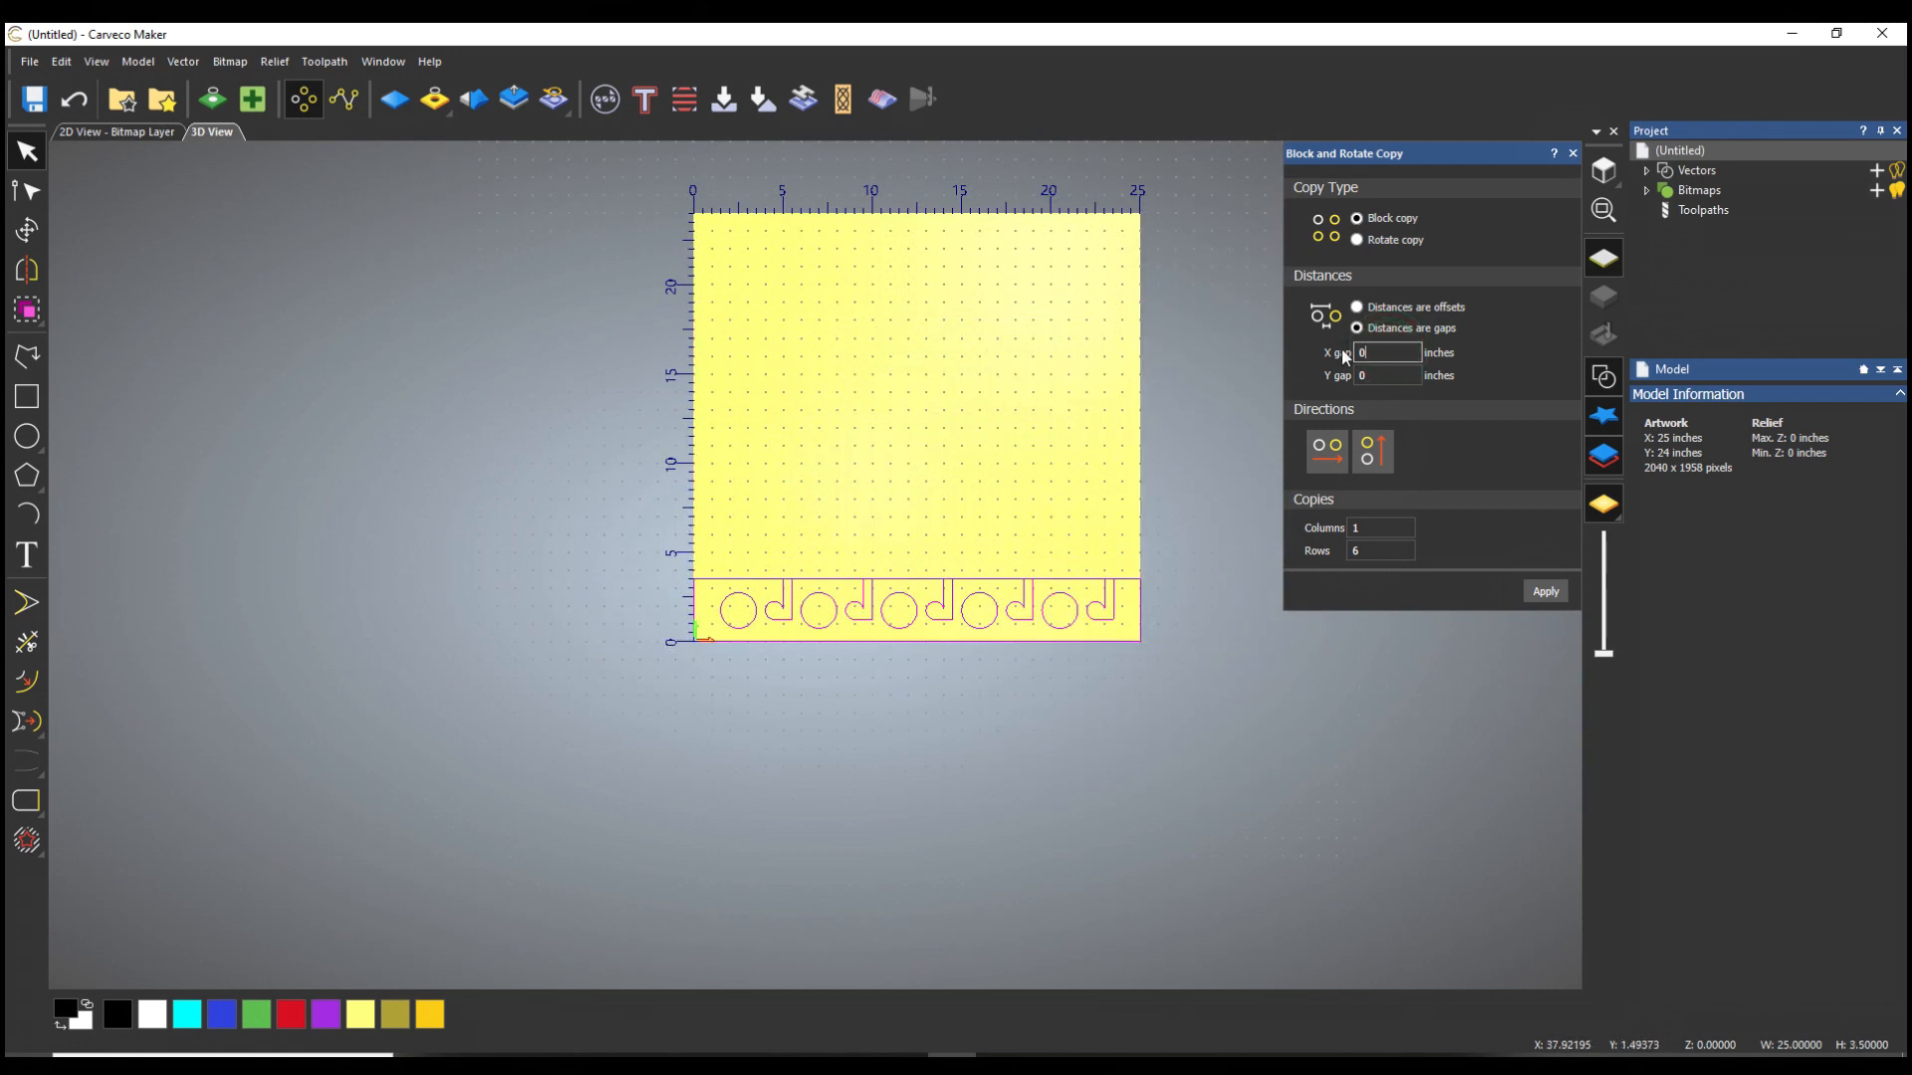
pyautogui.click(1386, 374)
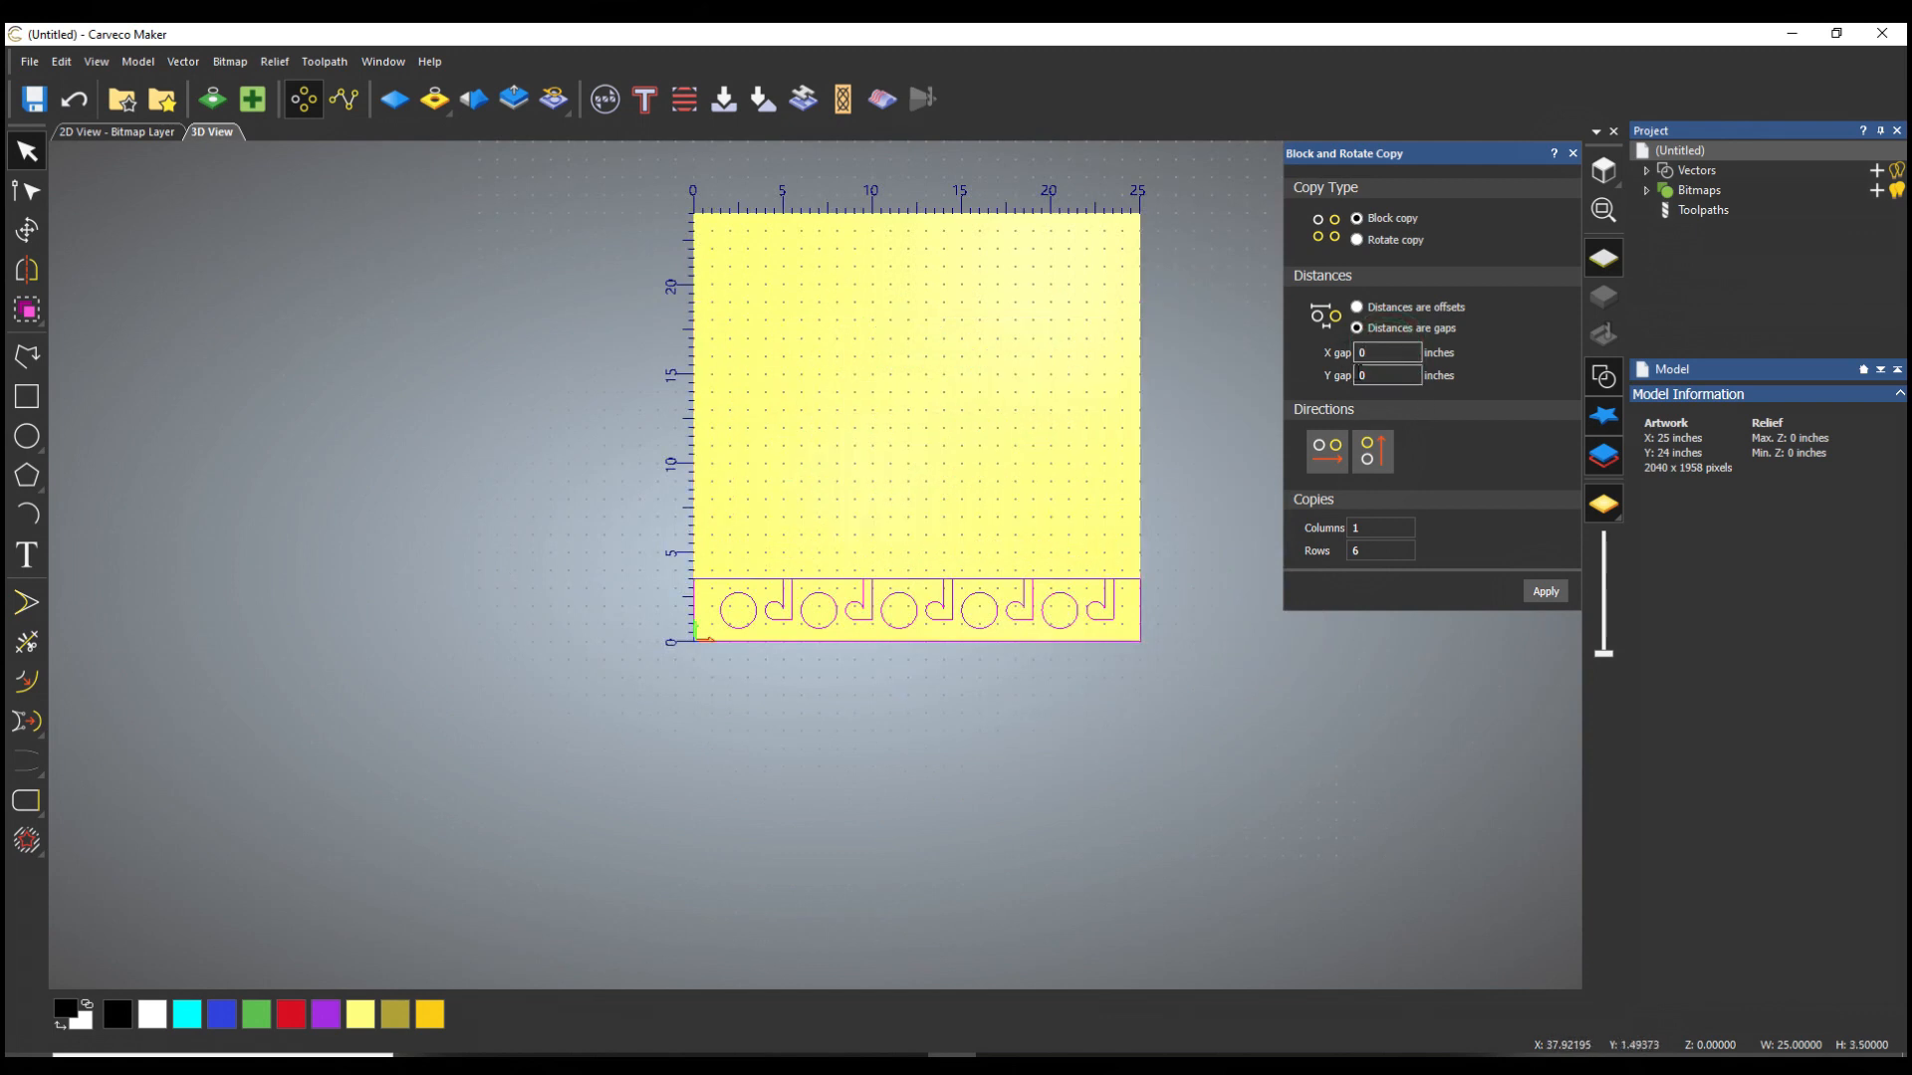
pyautogui.write('.125')
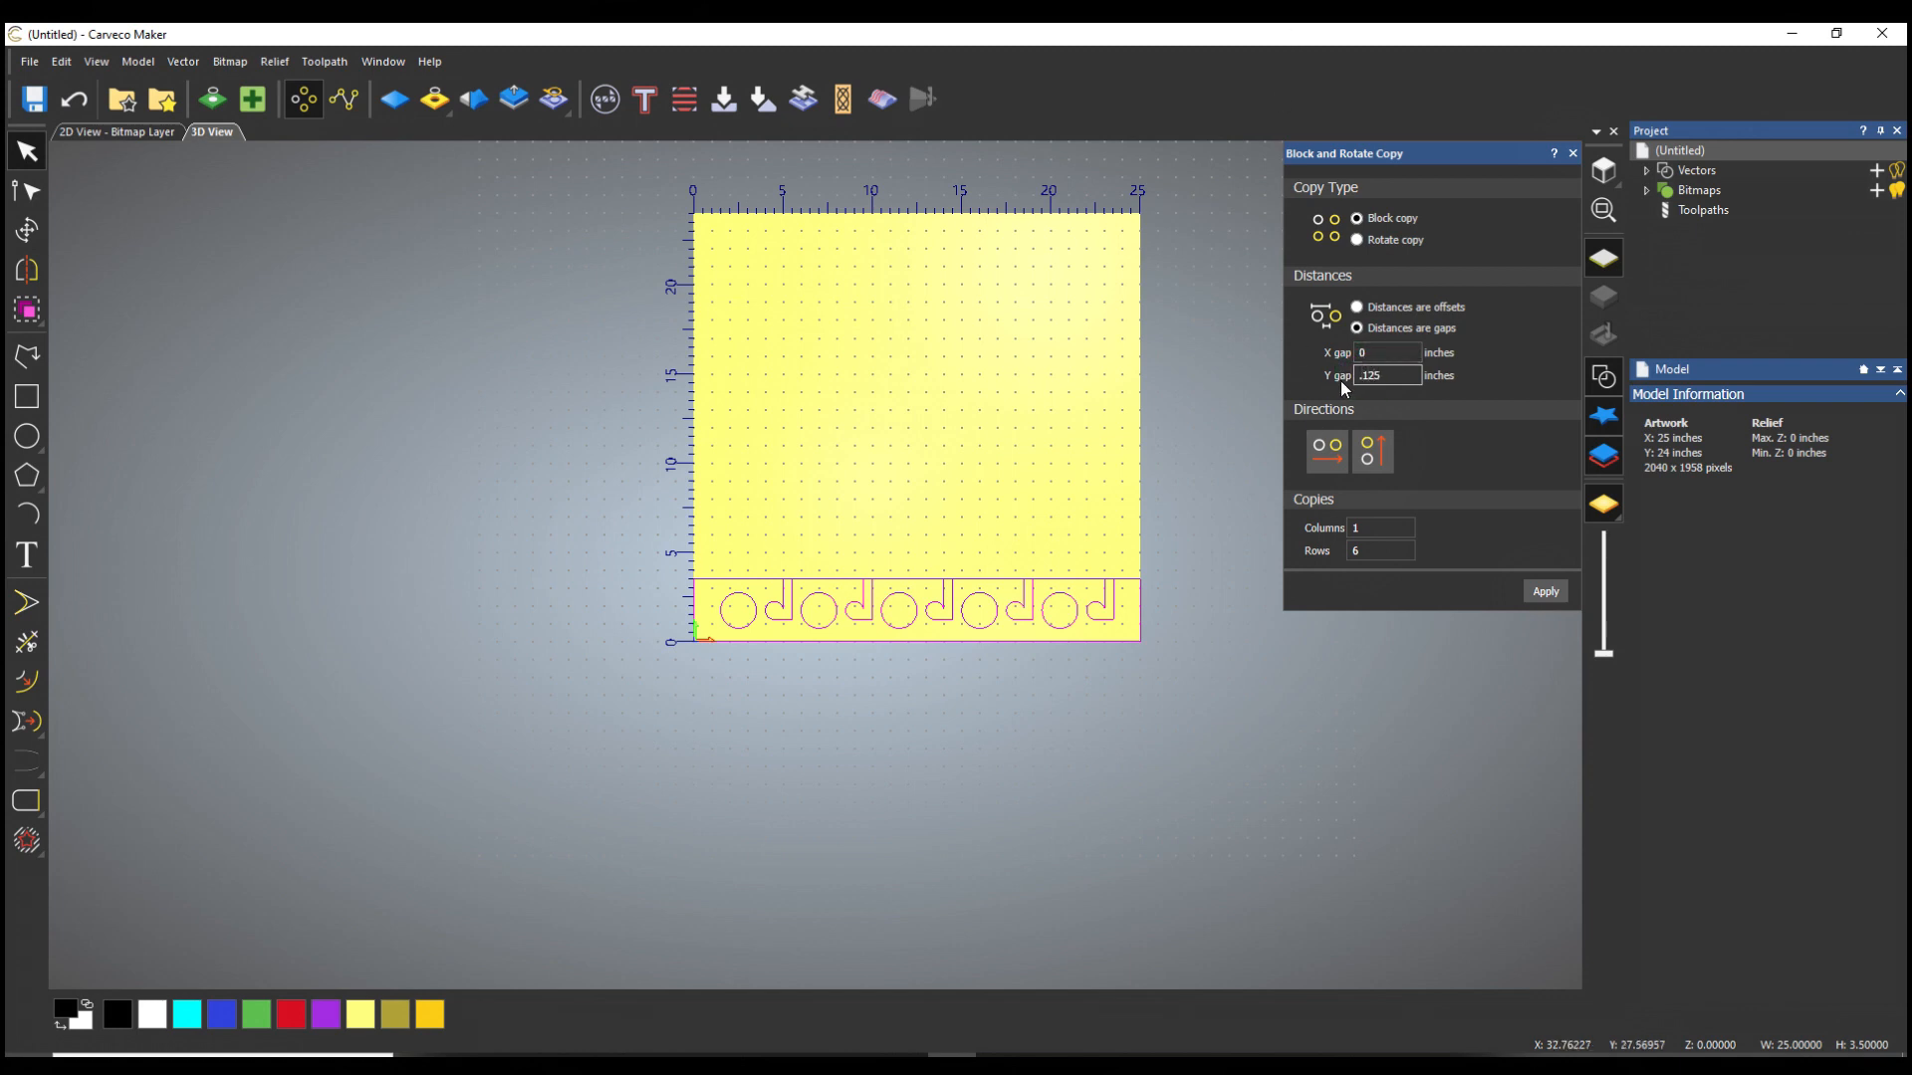
pyautogui.moveTo(890, 551)
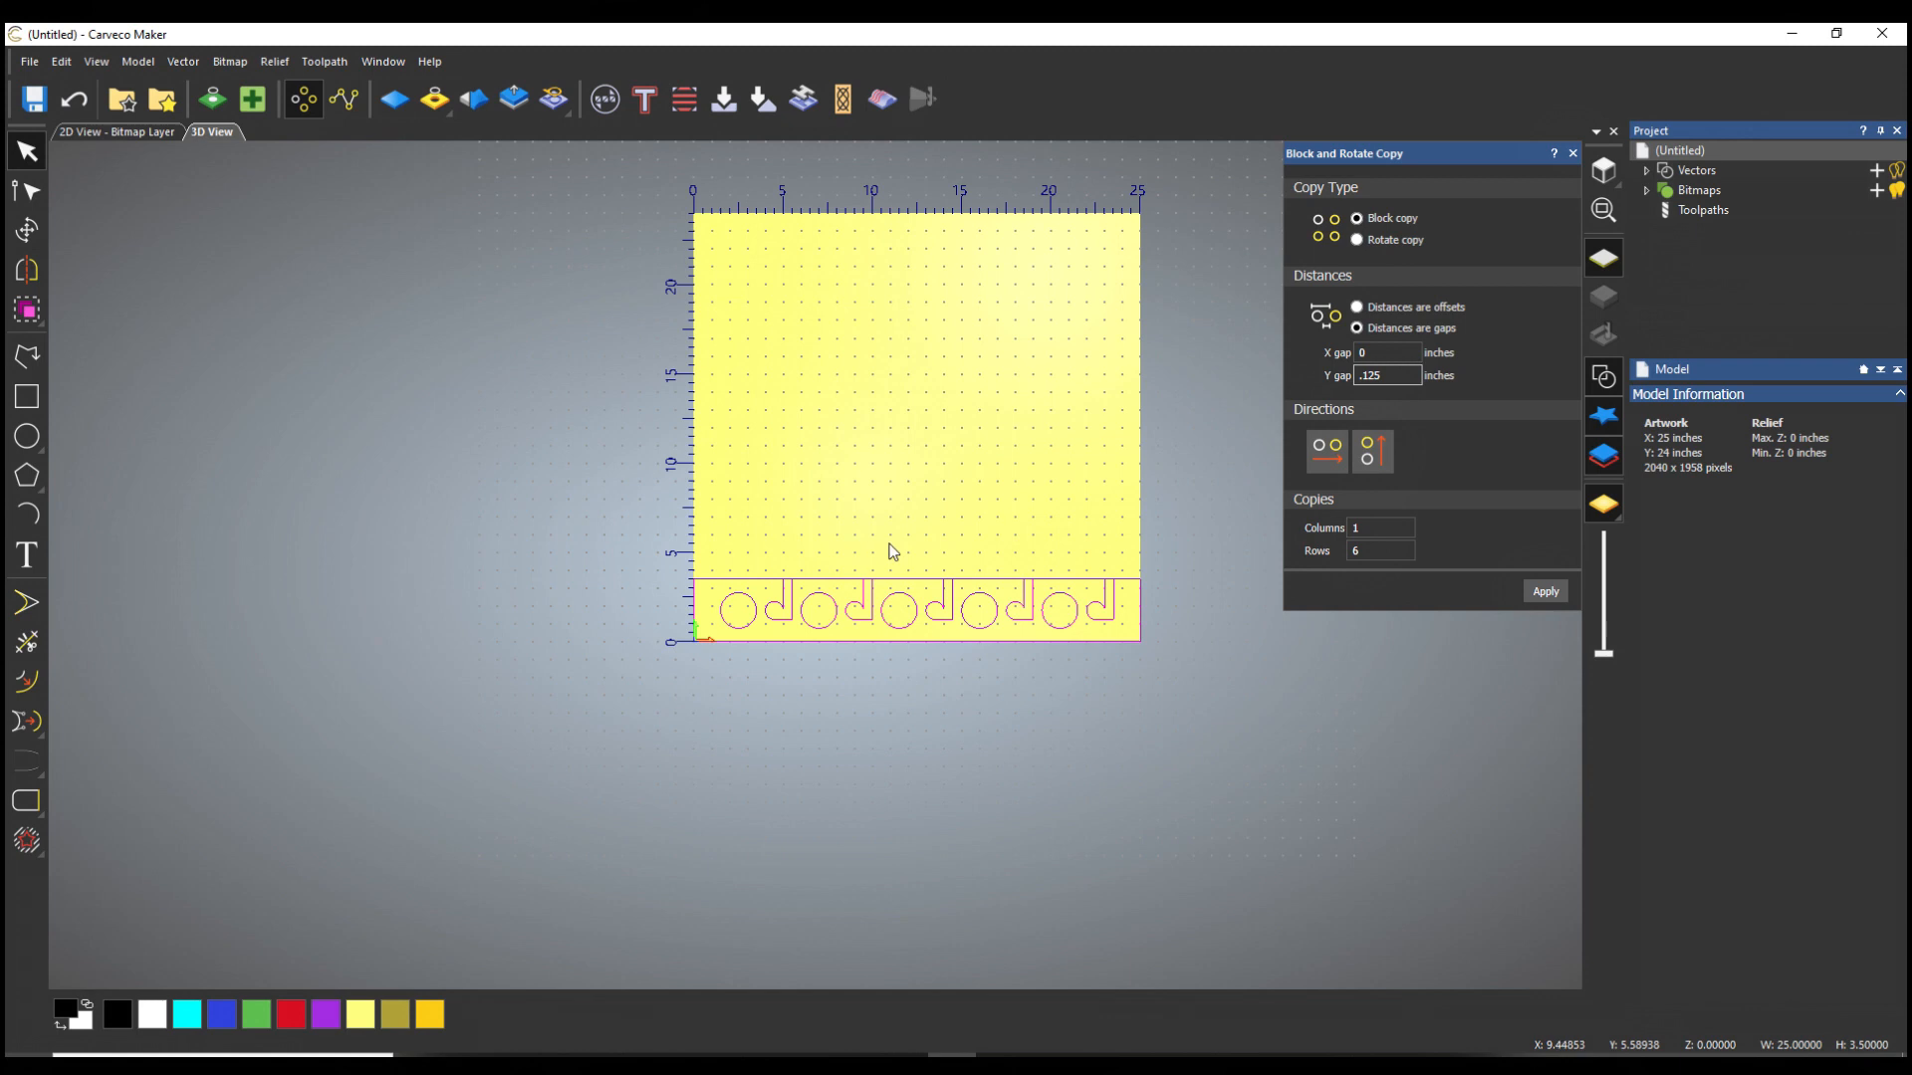
pyautogui.click(1546, 591)
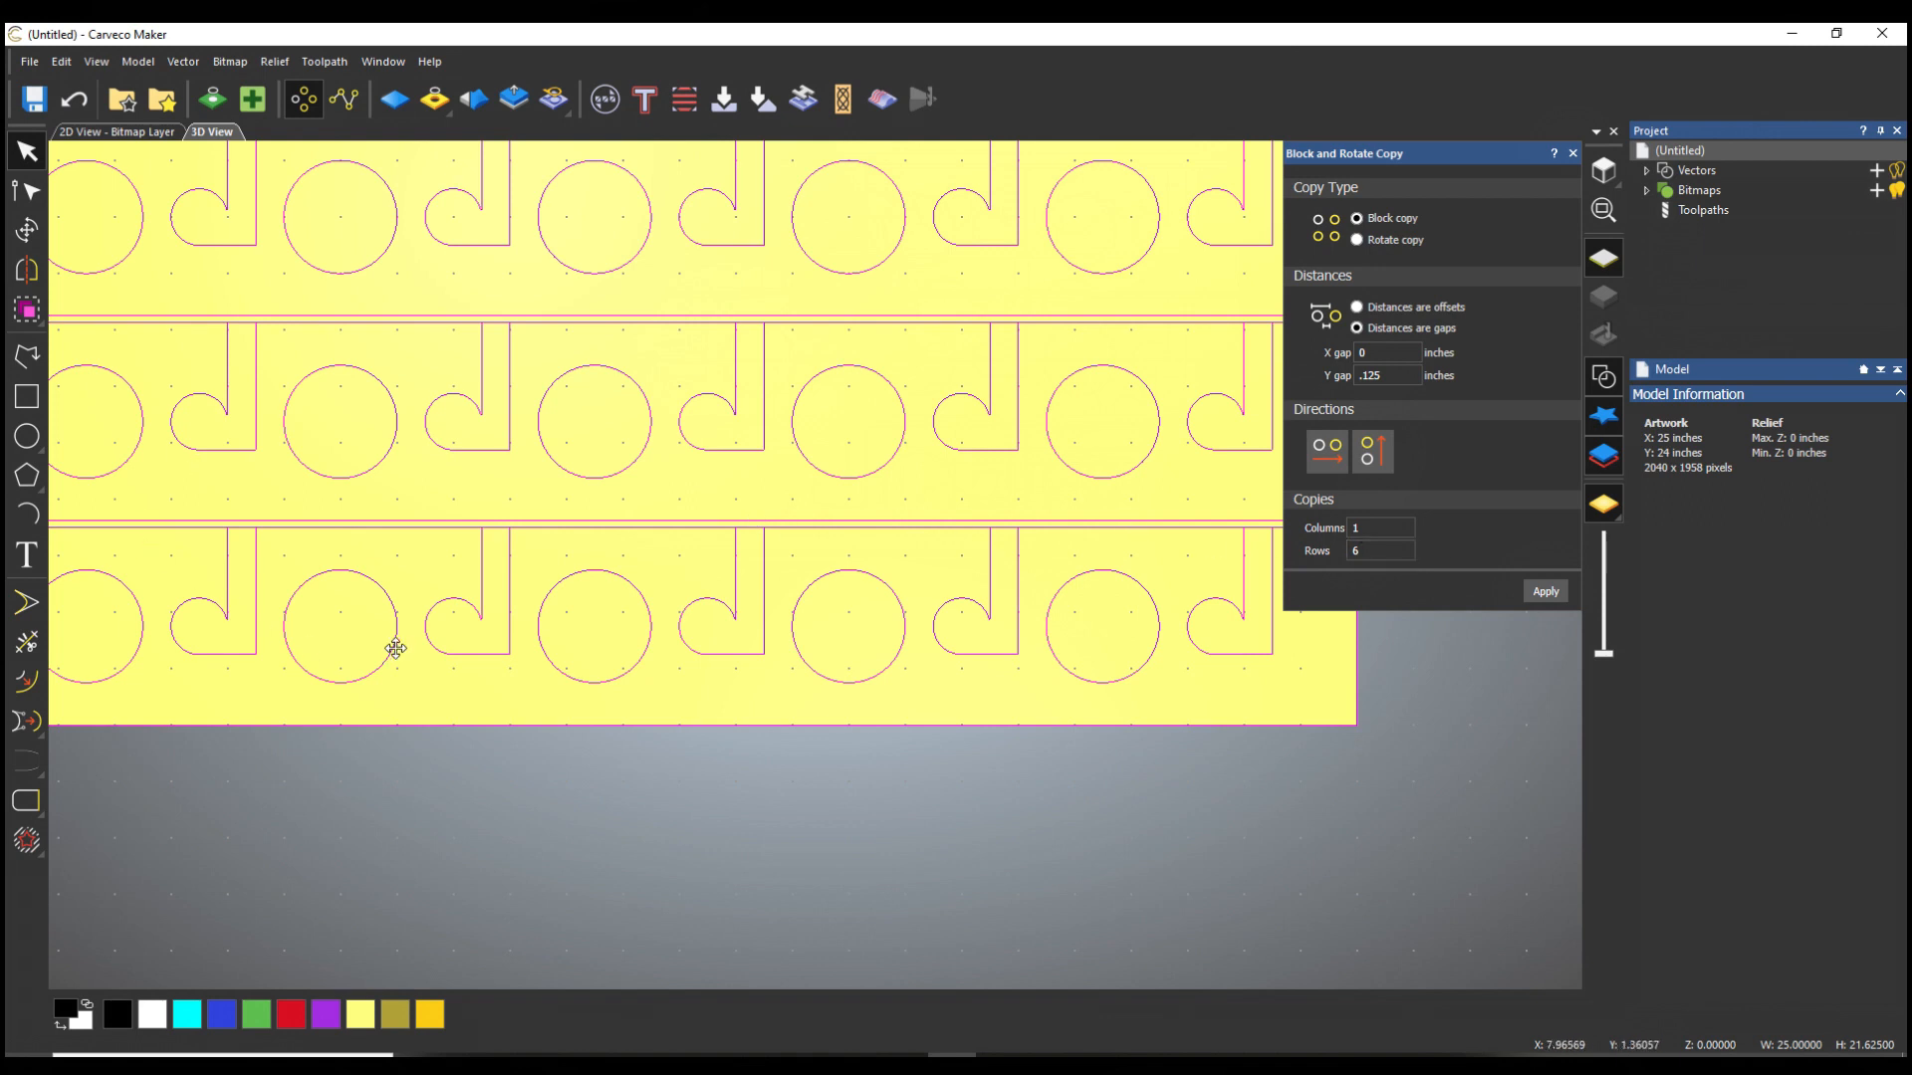
pyautogui.moveTo(812, 693)
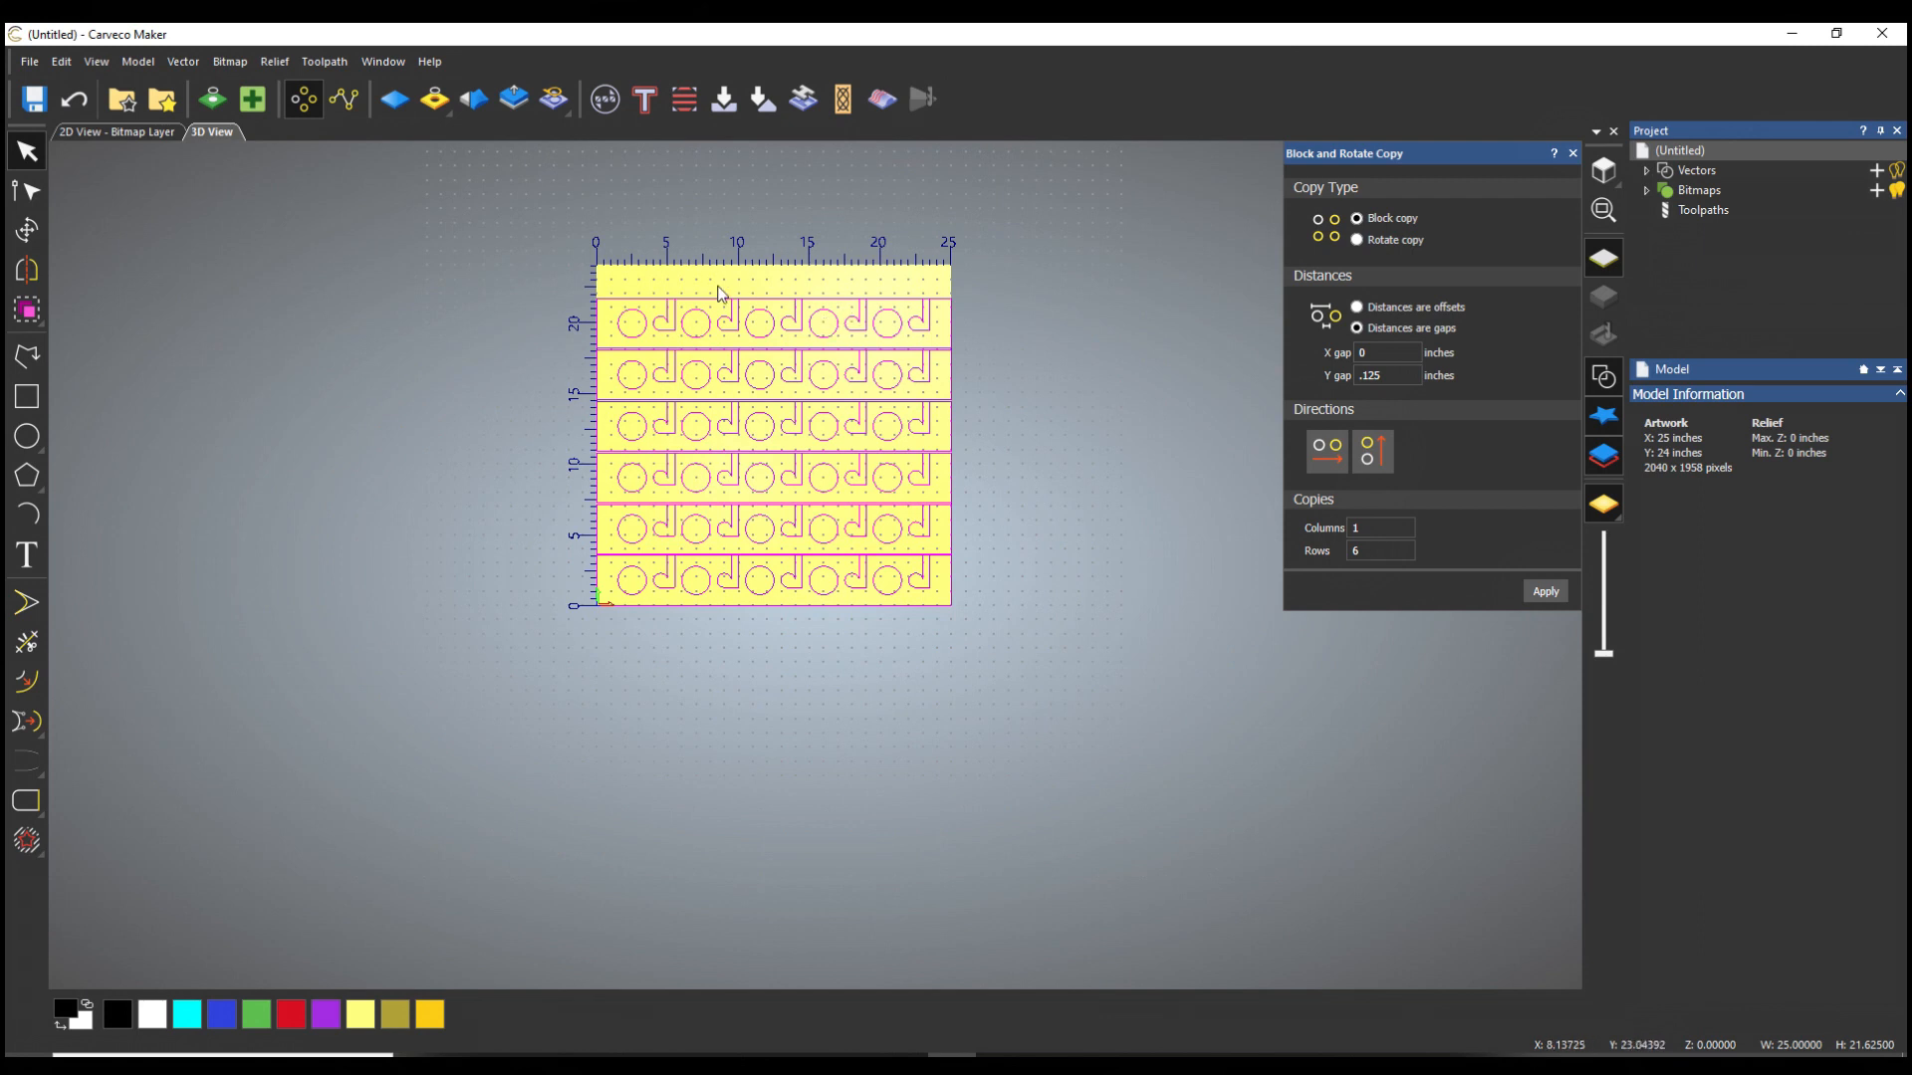
pyautogui.moveTo(855, 333)
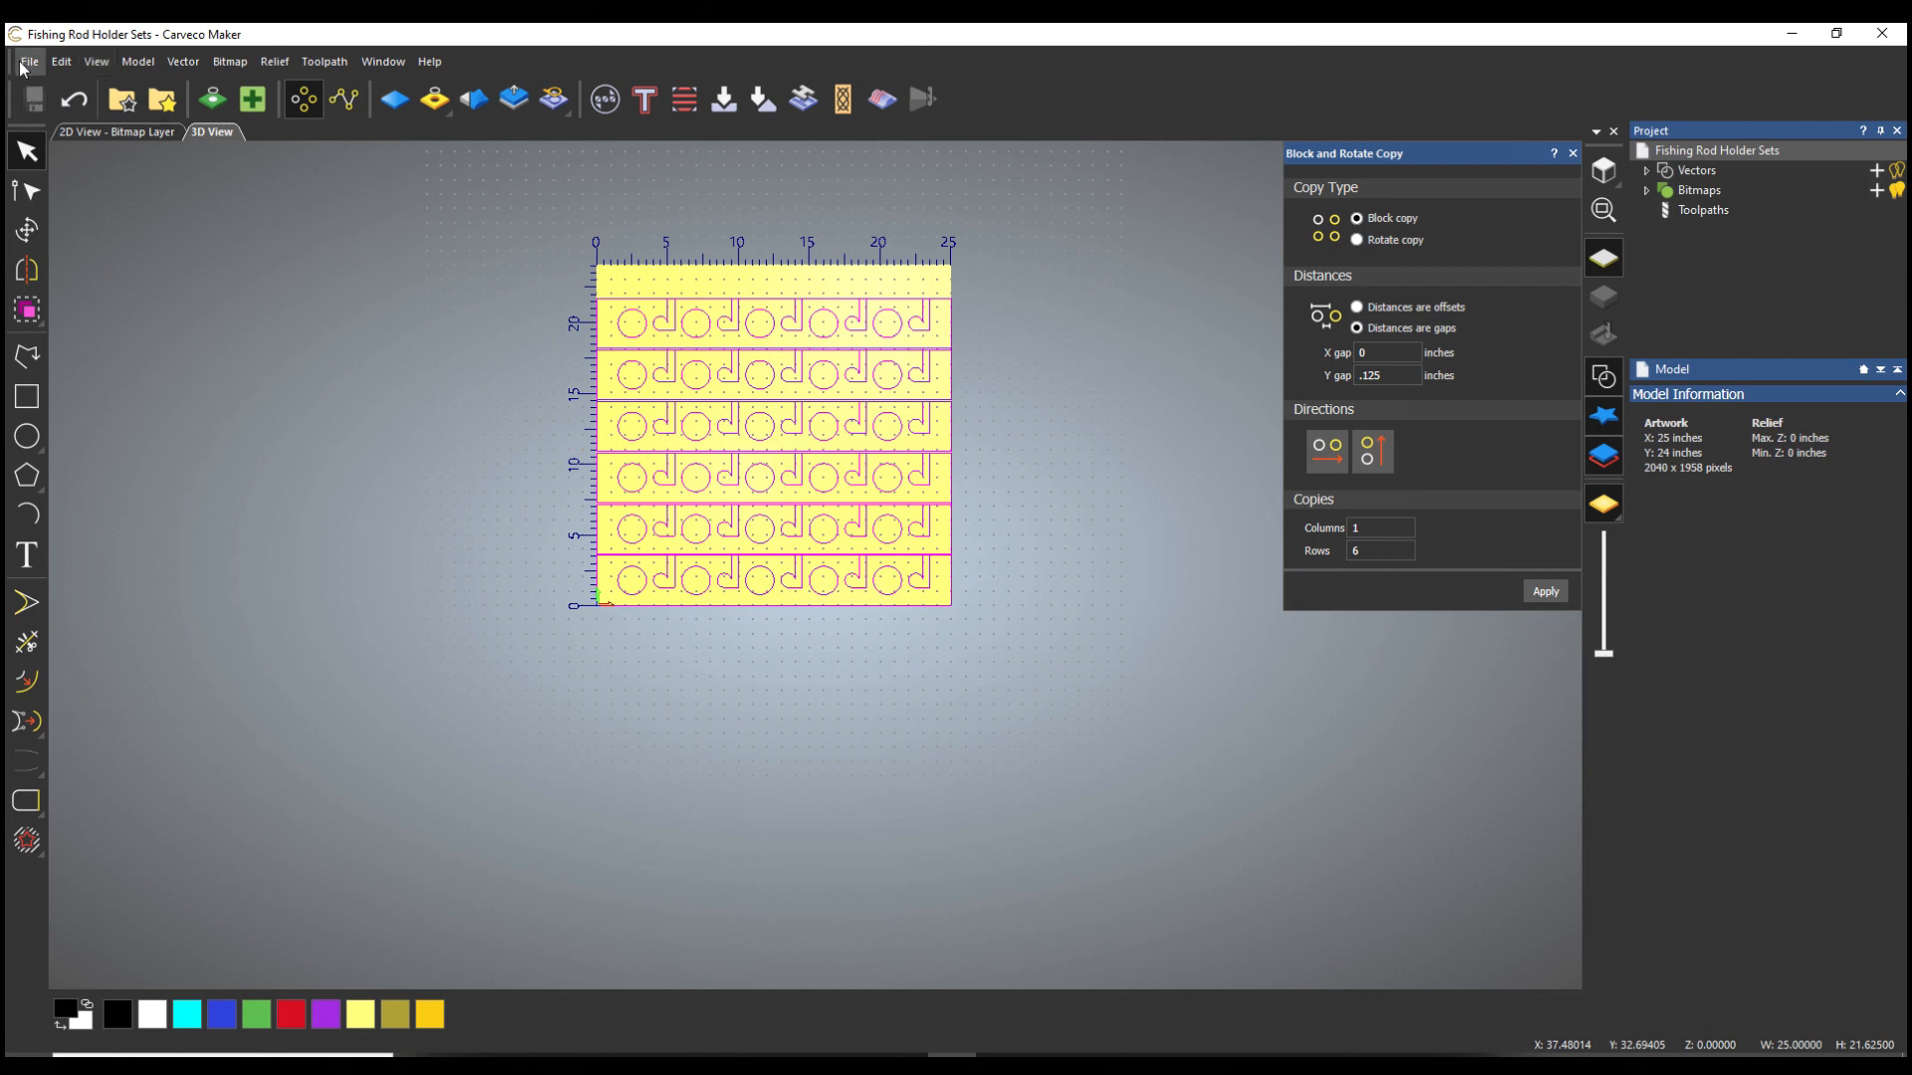
# Step: Create a new blank model 25 inches wide by 24 inches tall
pyautogui.click(28, 61)
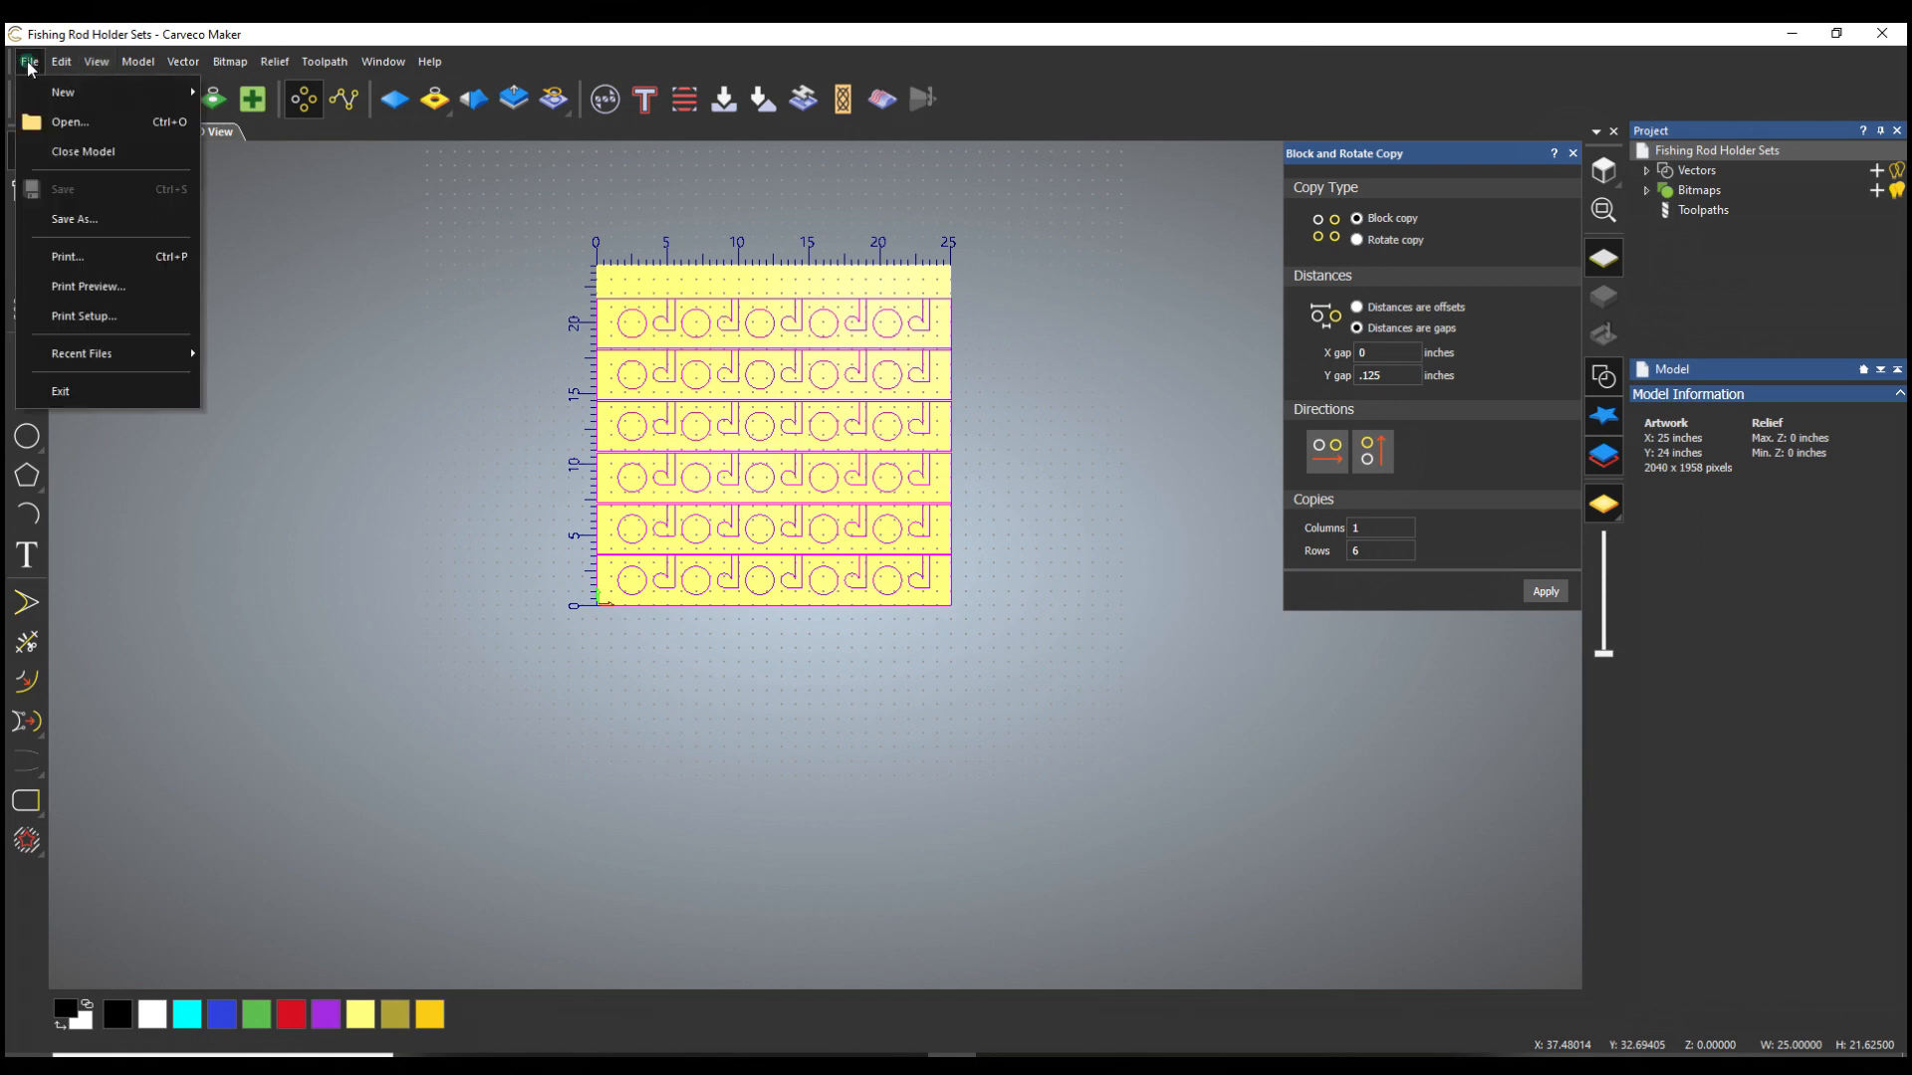
pyautogui.moveTo(62, 92)
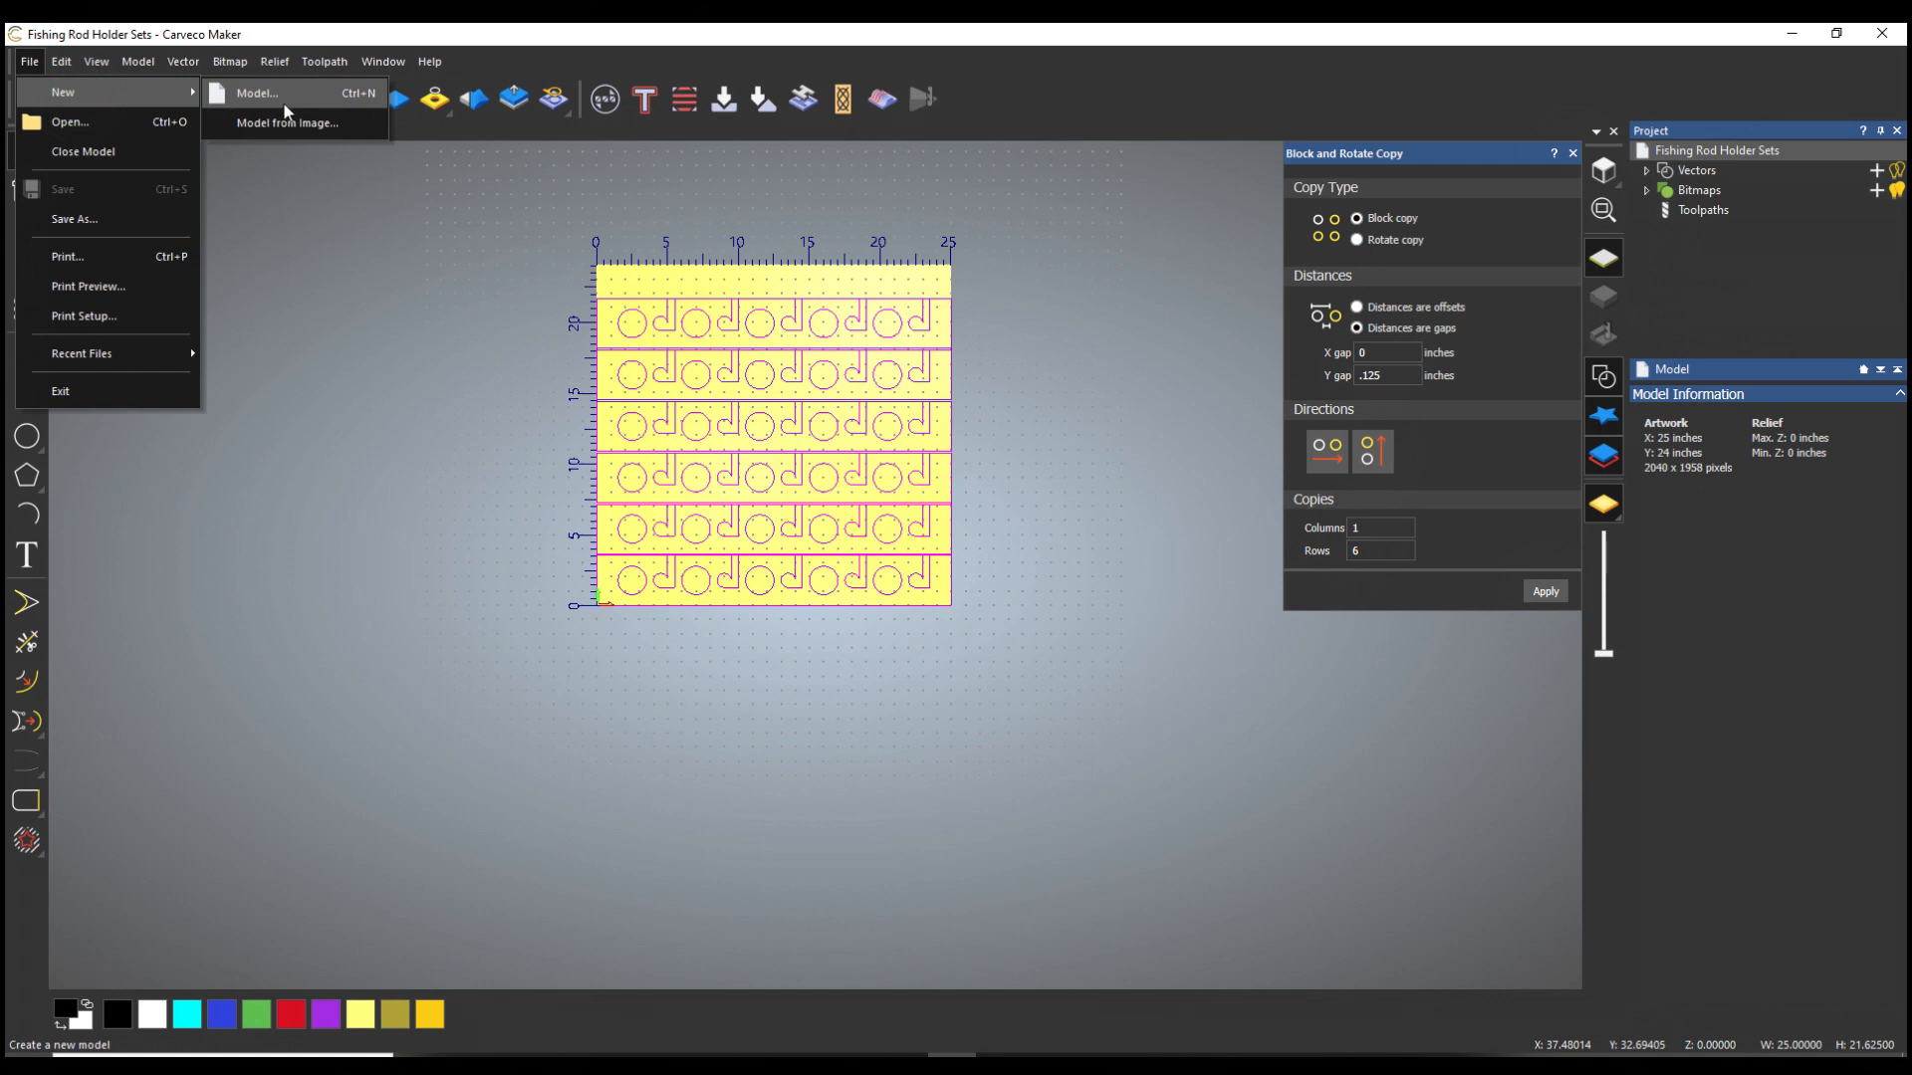
pyautogui.click(257, 94)
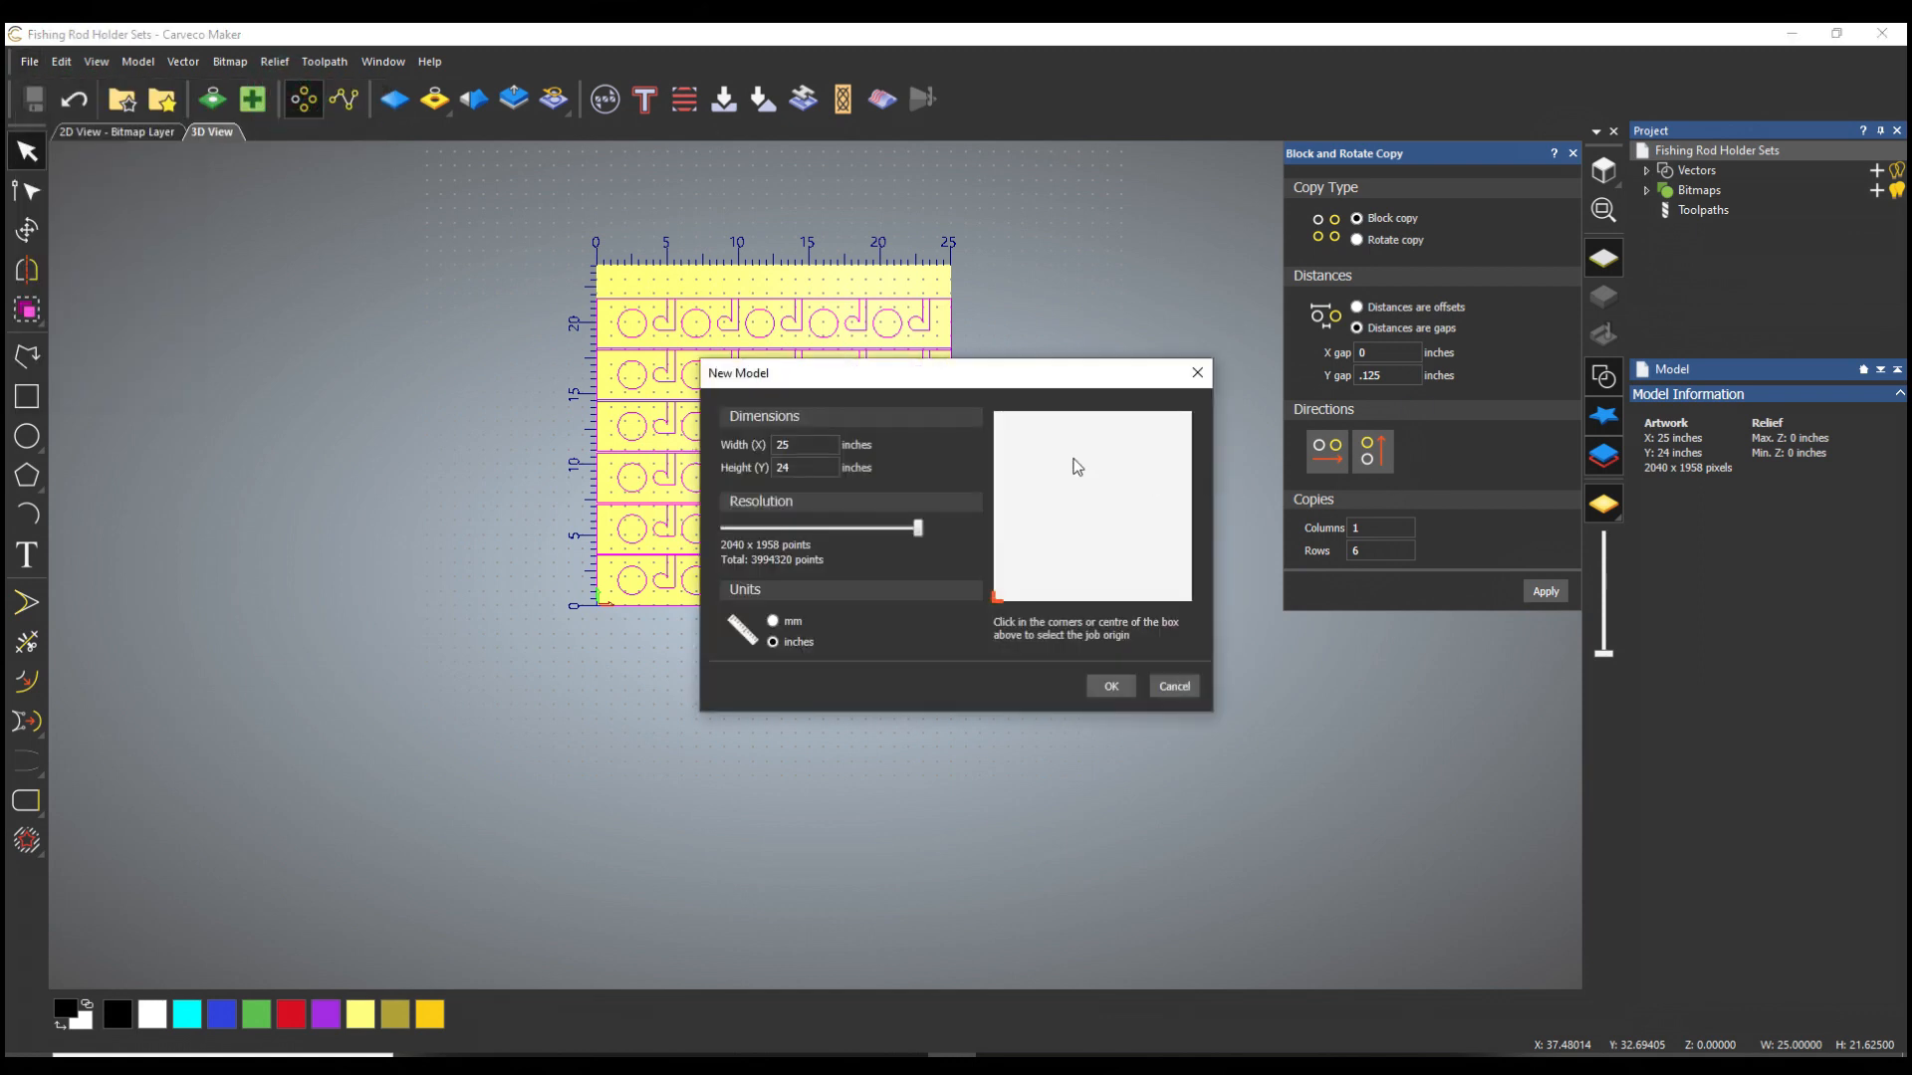
pyautogui.click(1109, 685)
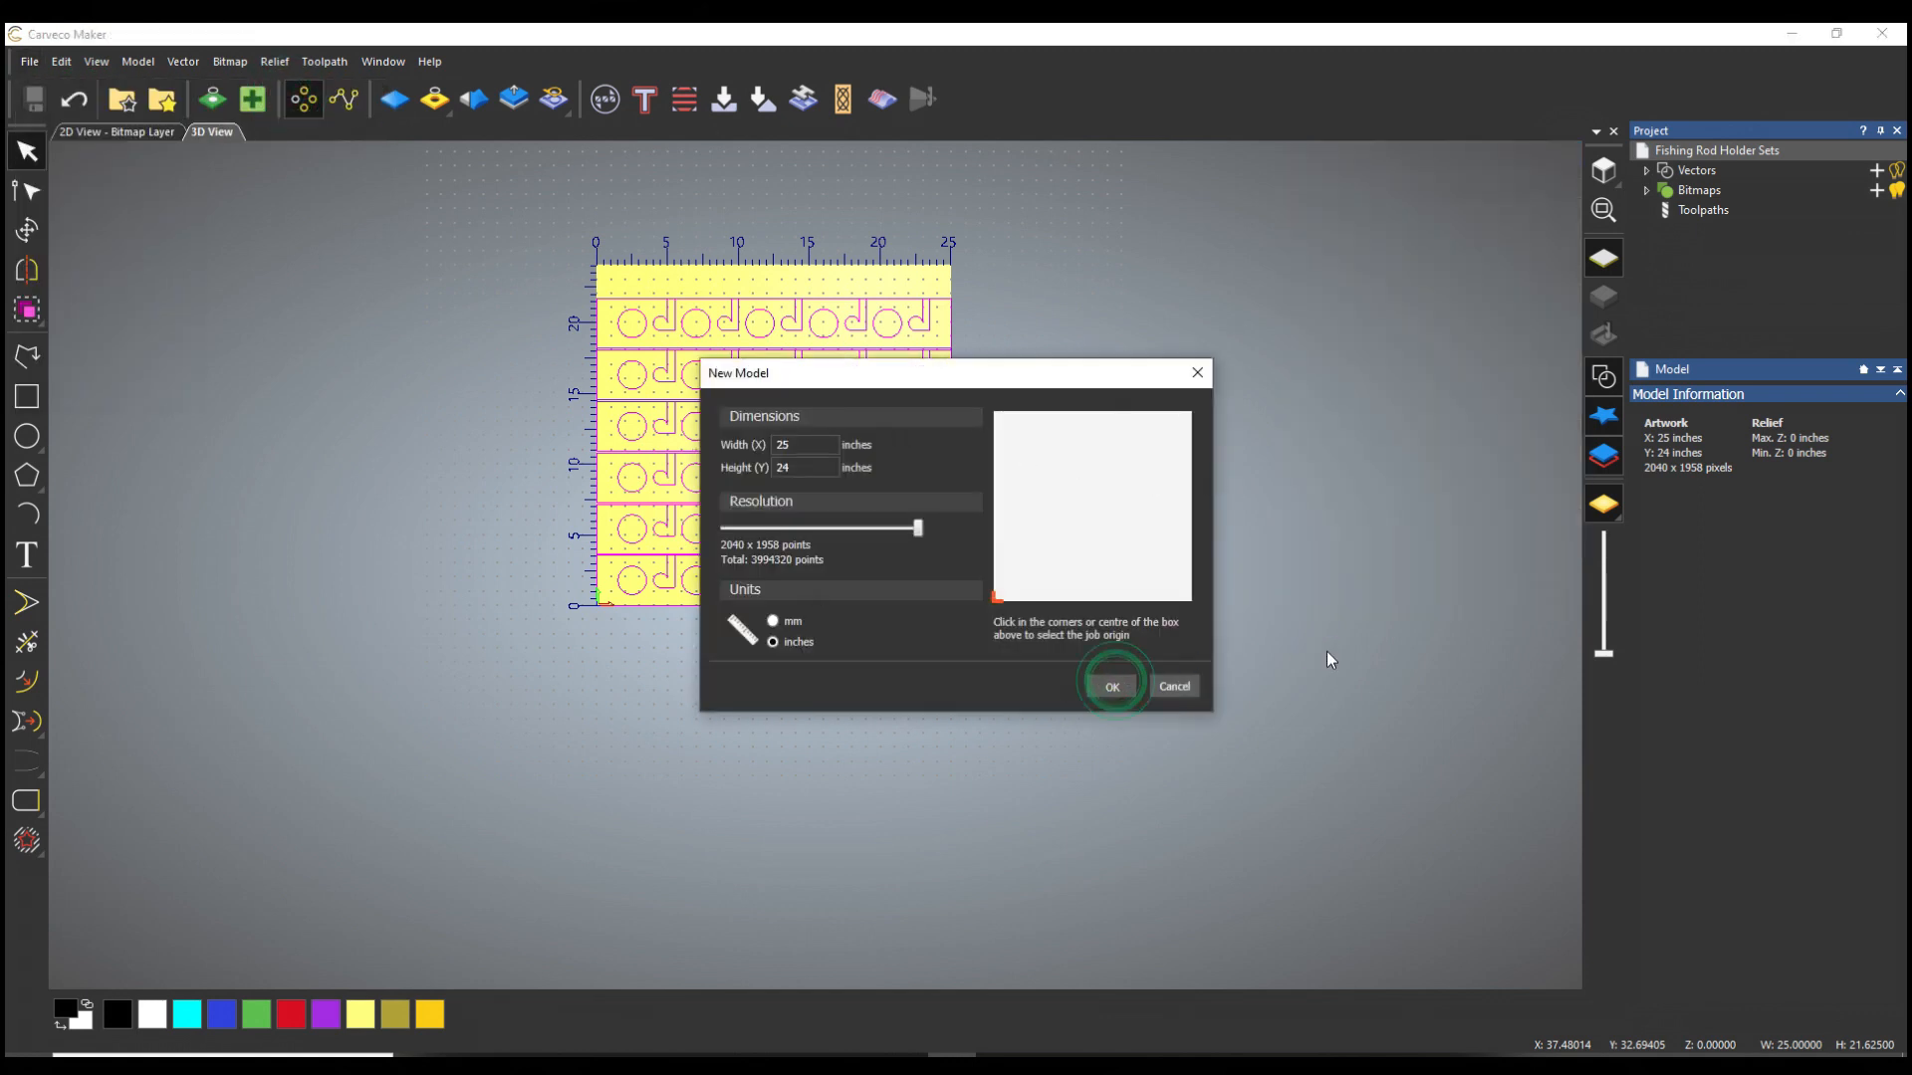
pyautogui.click(1111, 685)
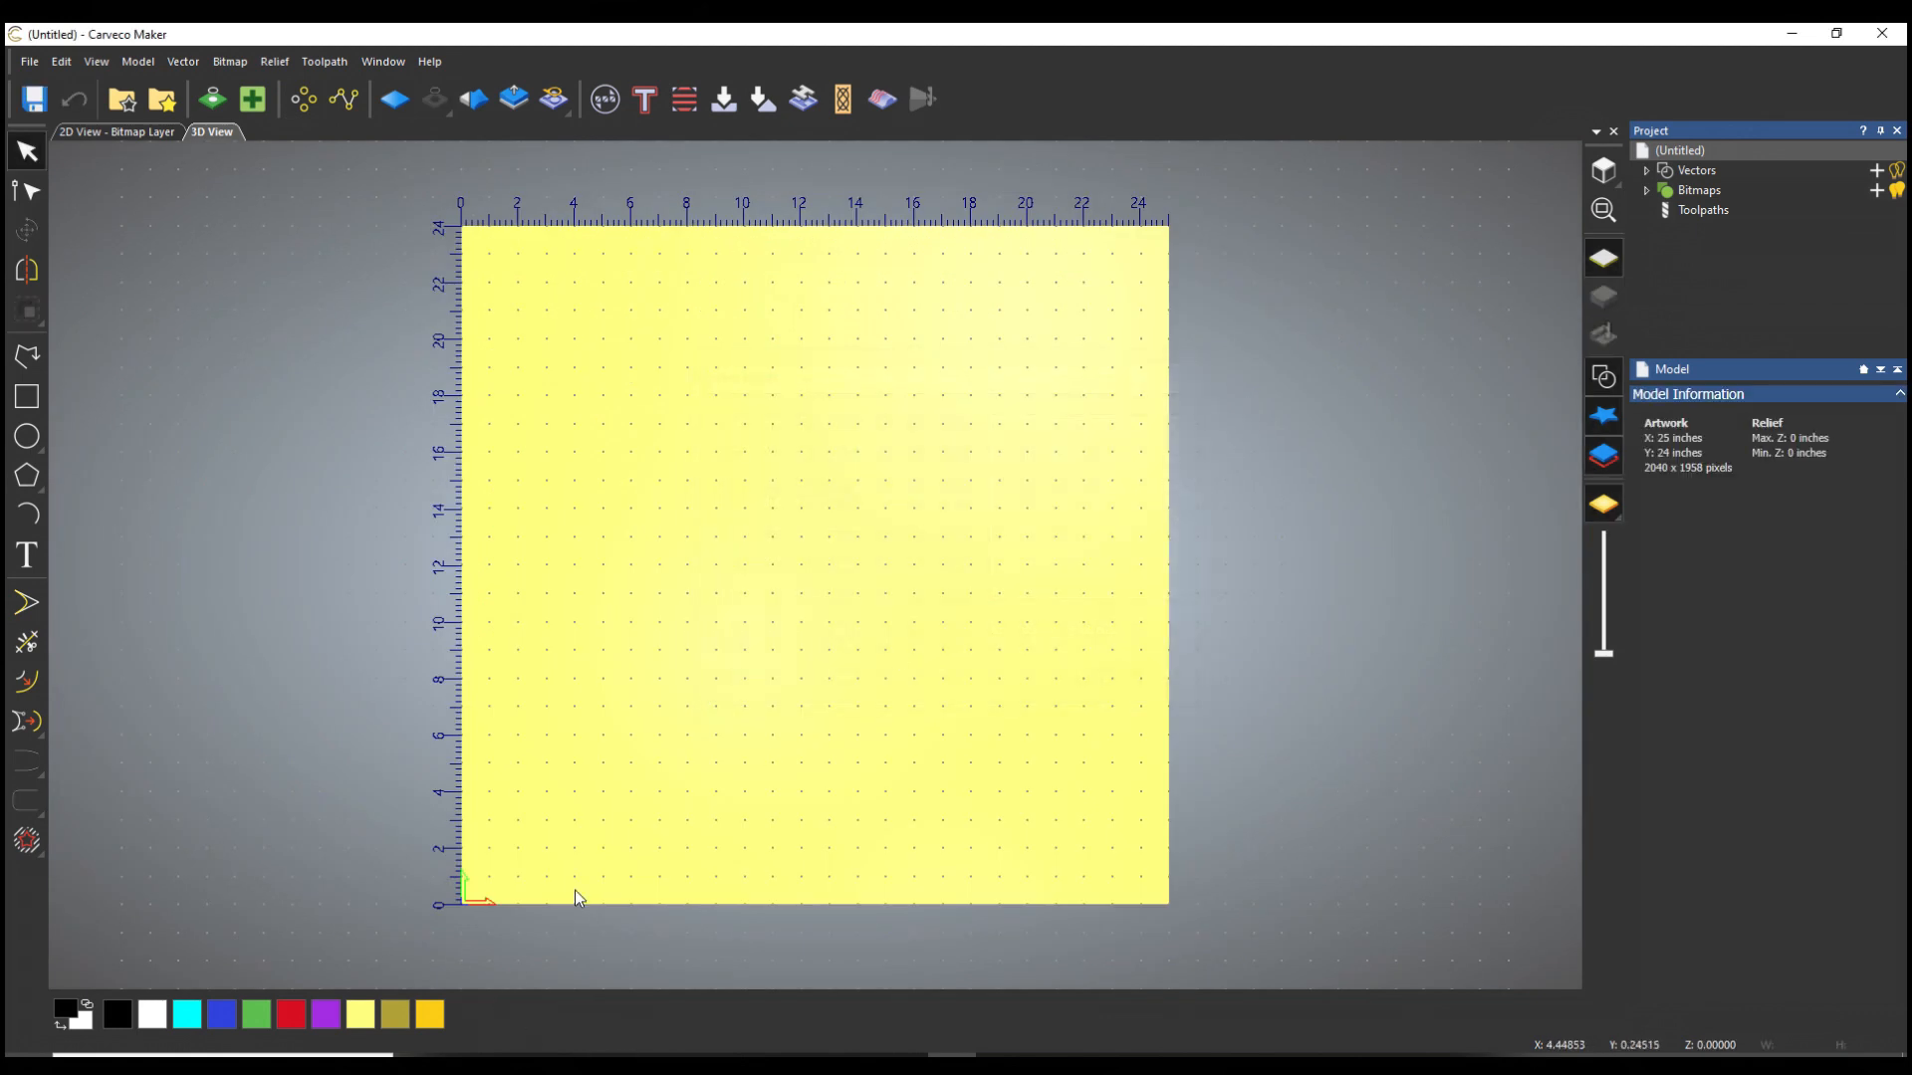
pyautogui.moveTo(144, 544)
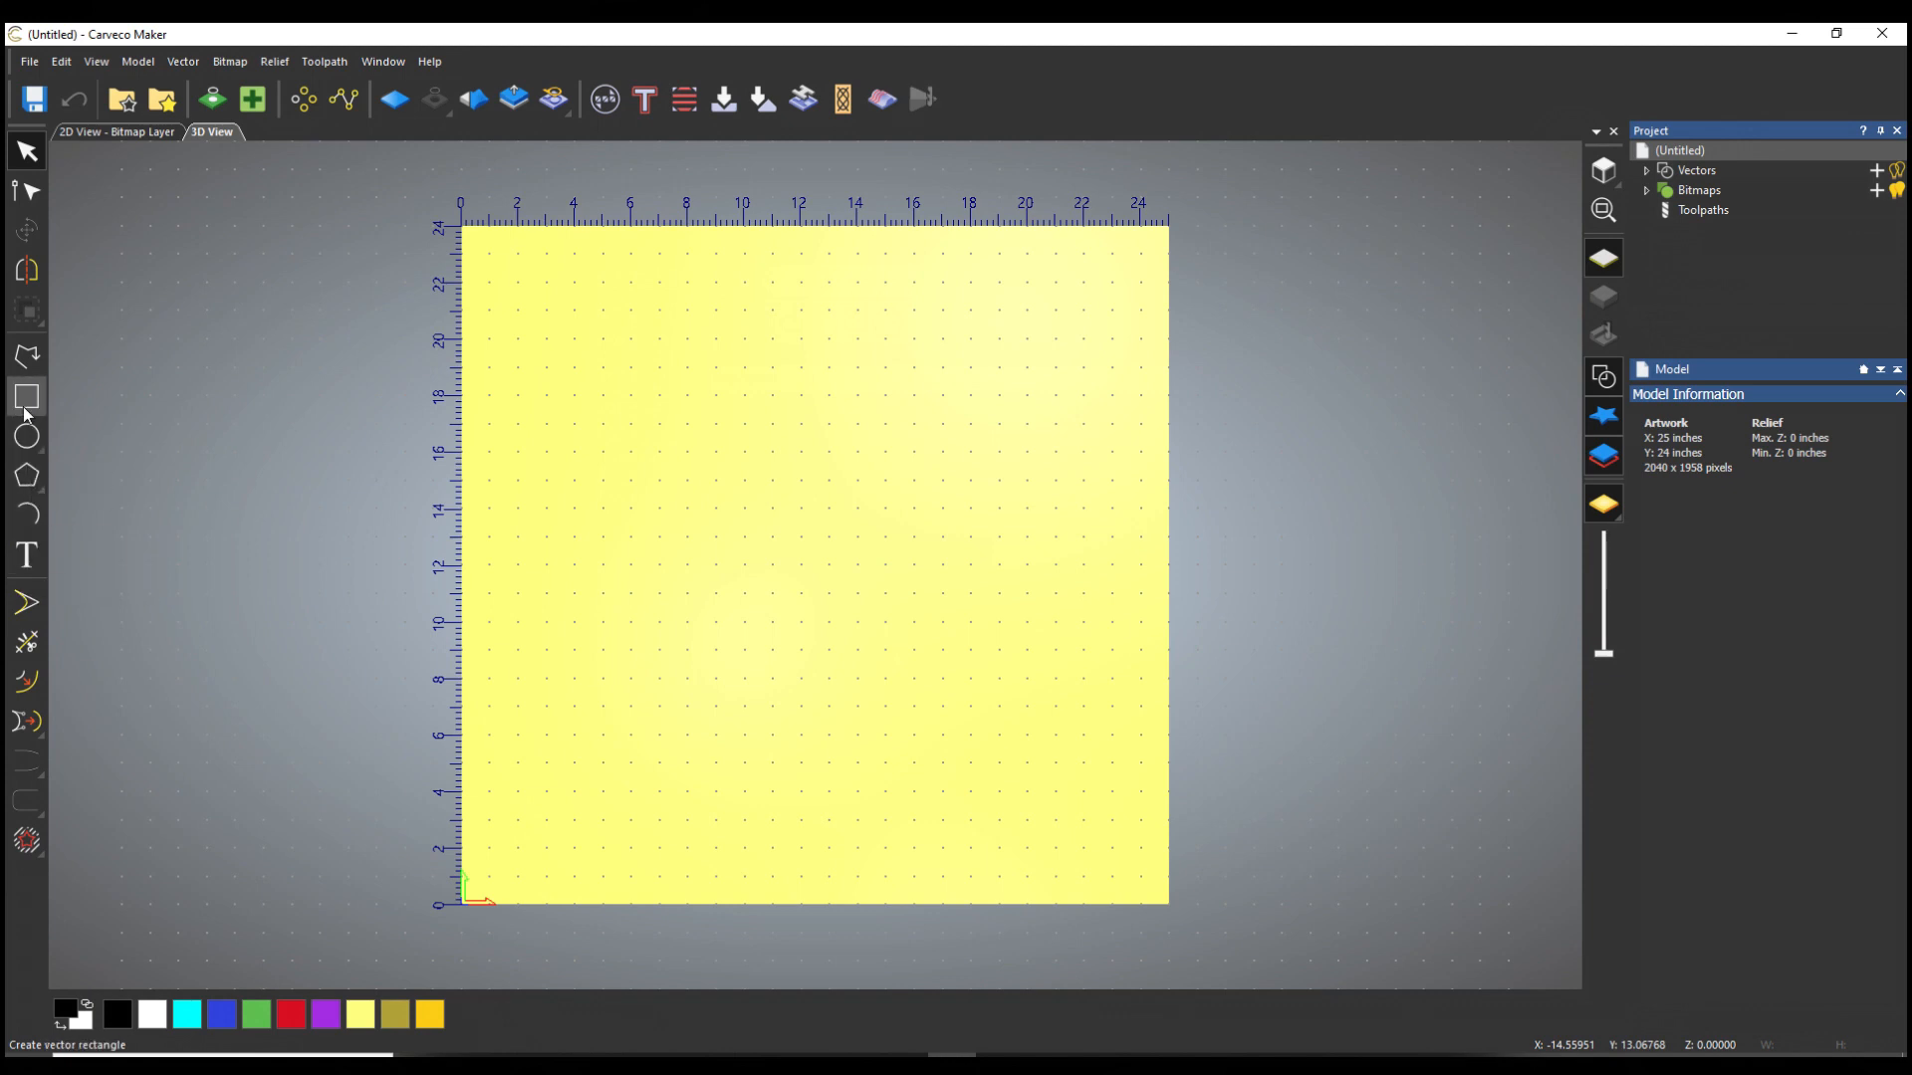
# Step: Draw a 25 × 3.5 inch rectangle strip along the bottom edge of the model
pyautogui.click(26, 394)
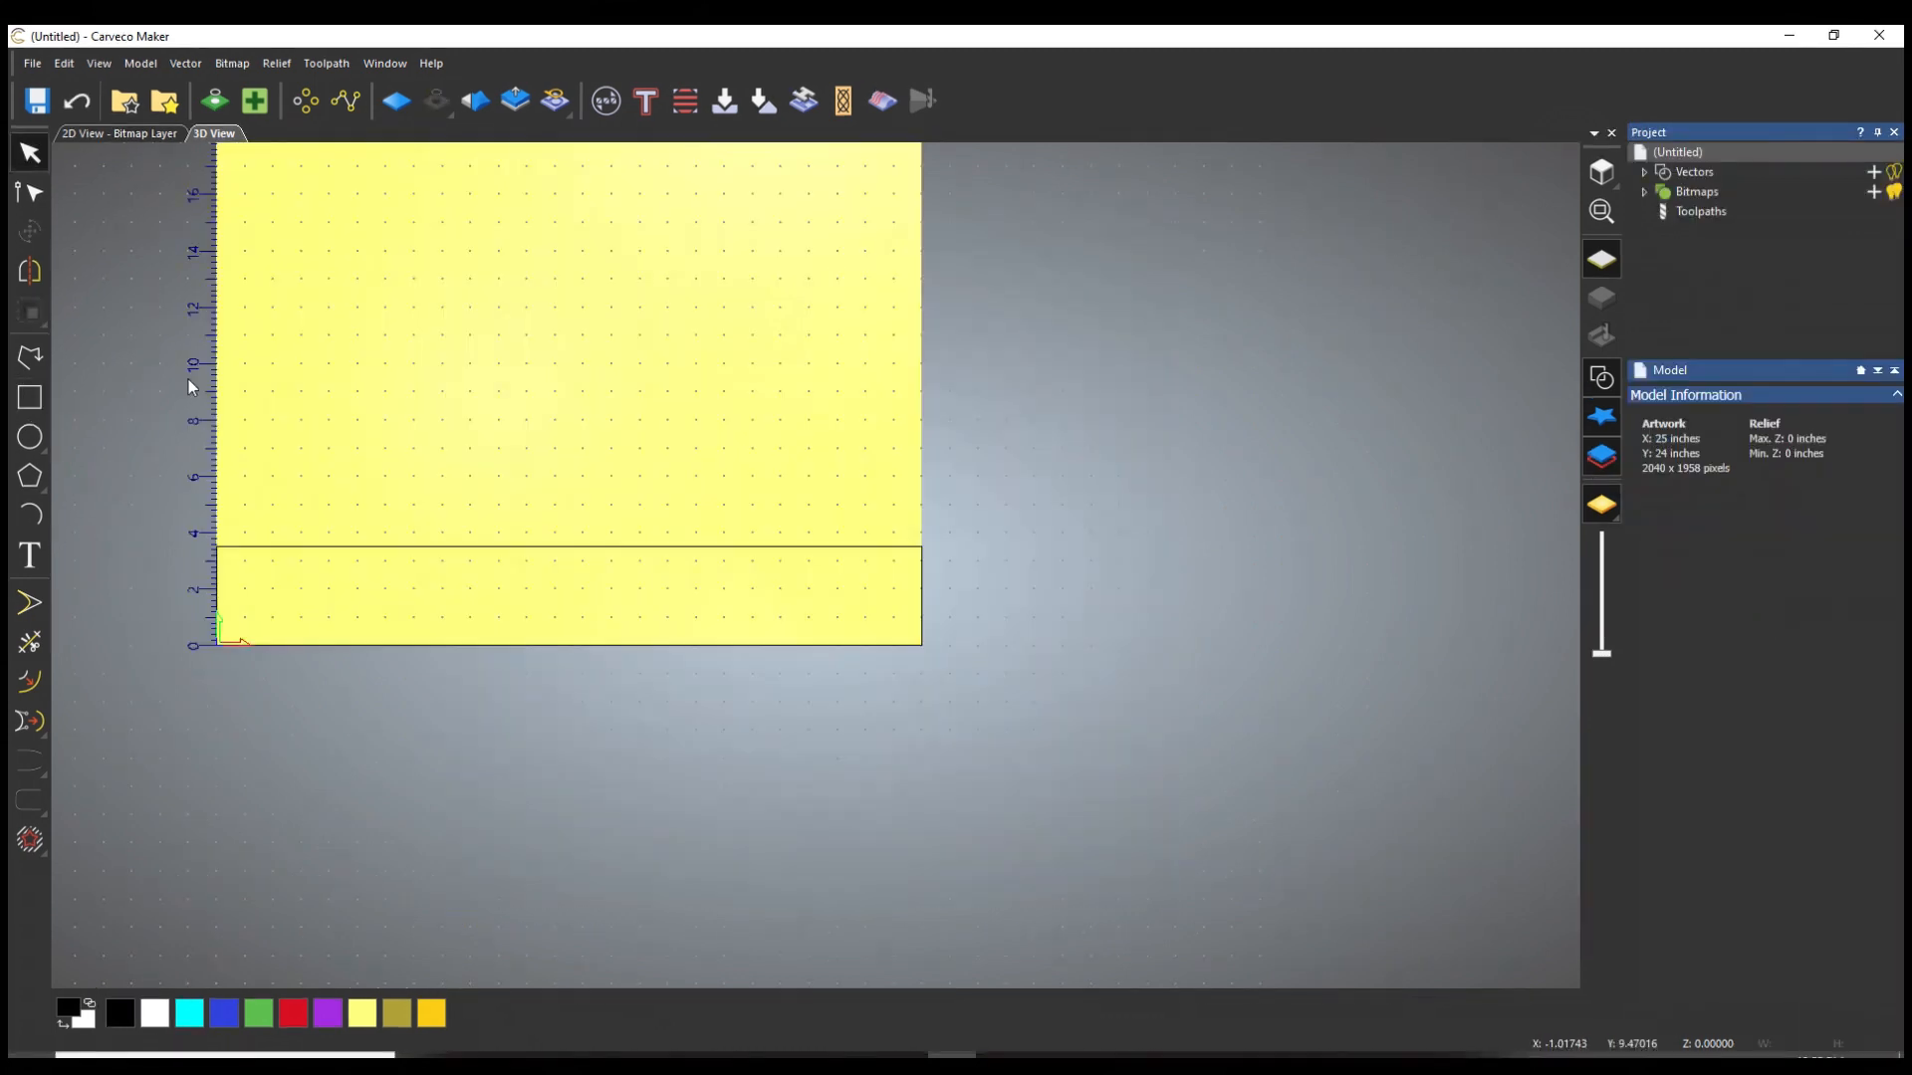
pyautogui.moveTo(30, 555)
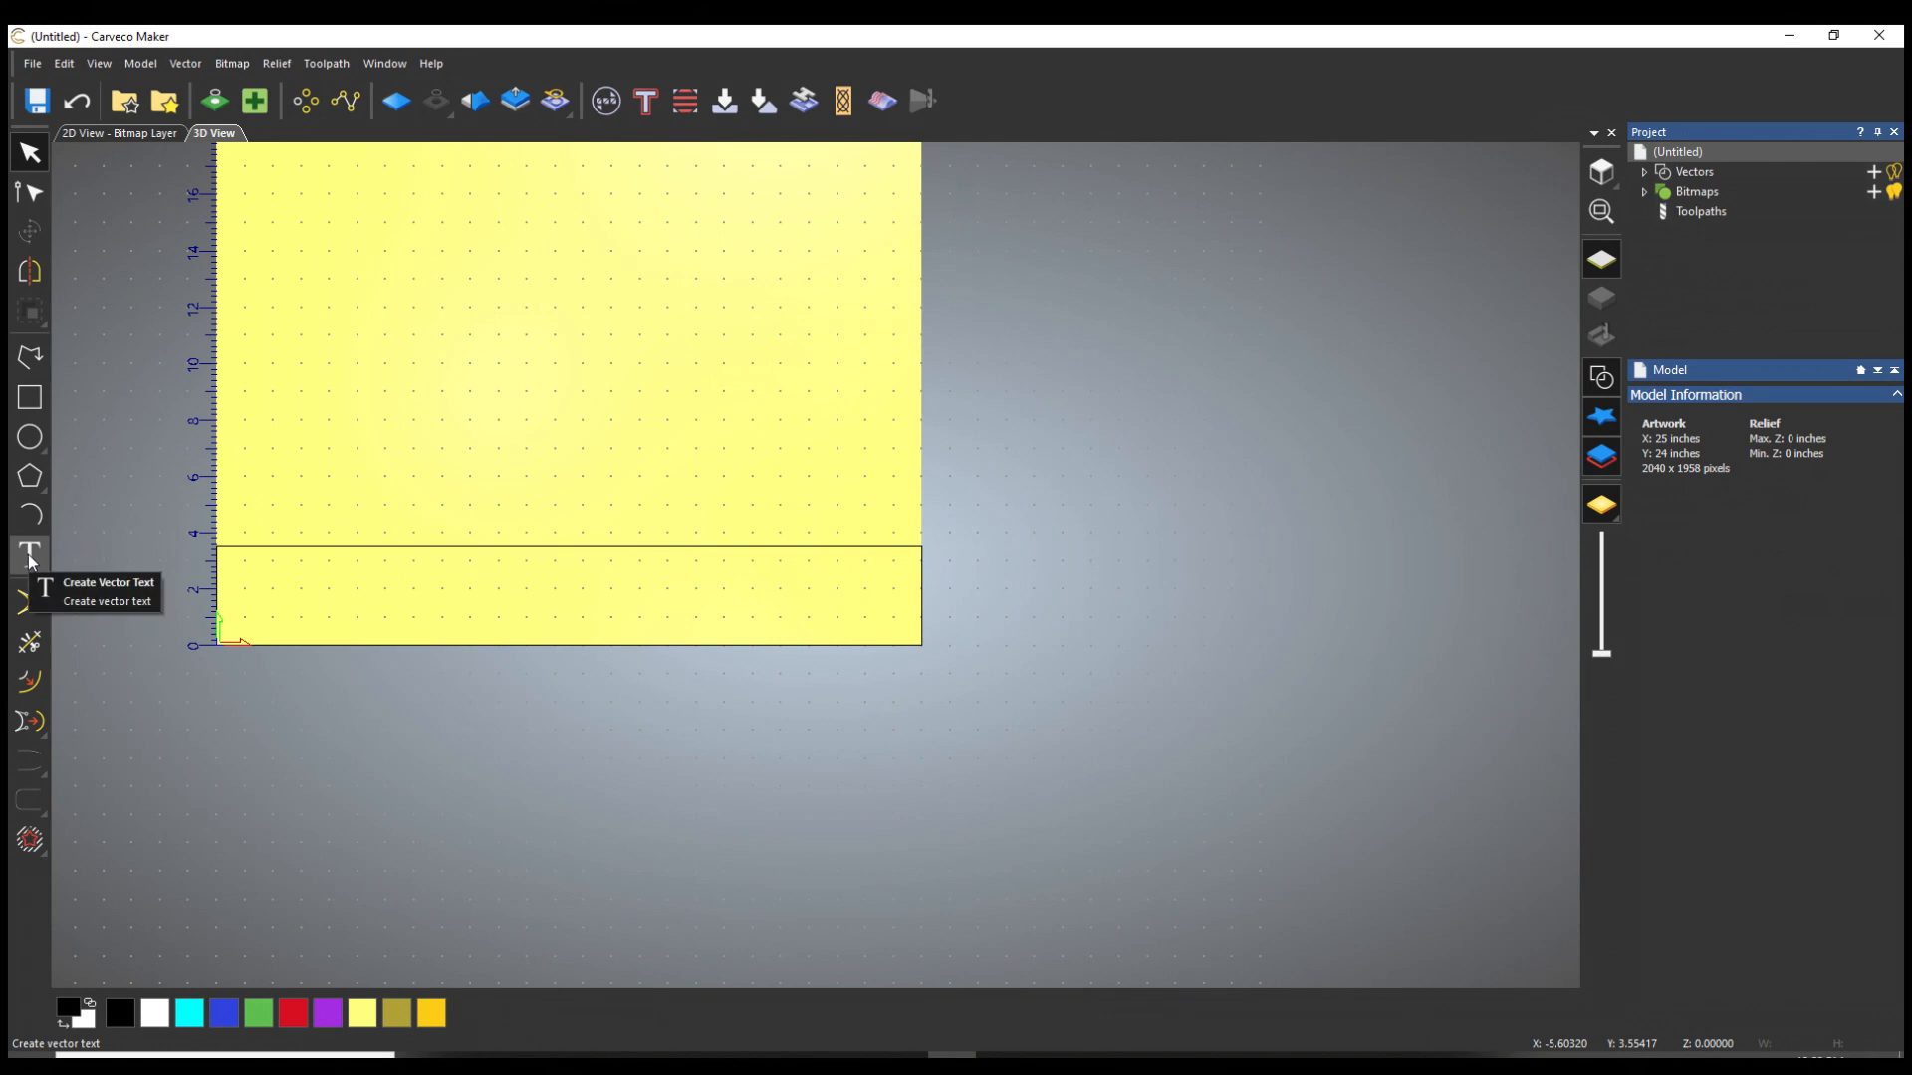
# Step: Create vector text 'LOCKED UP OUTDOORS' in the Autumn font inside the bottom strip
pyautogui.click(30, 557)
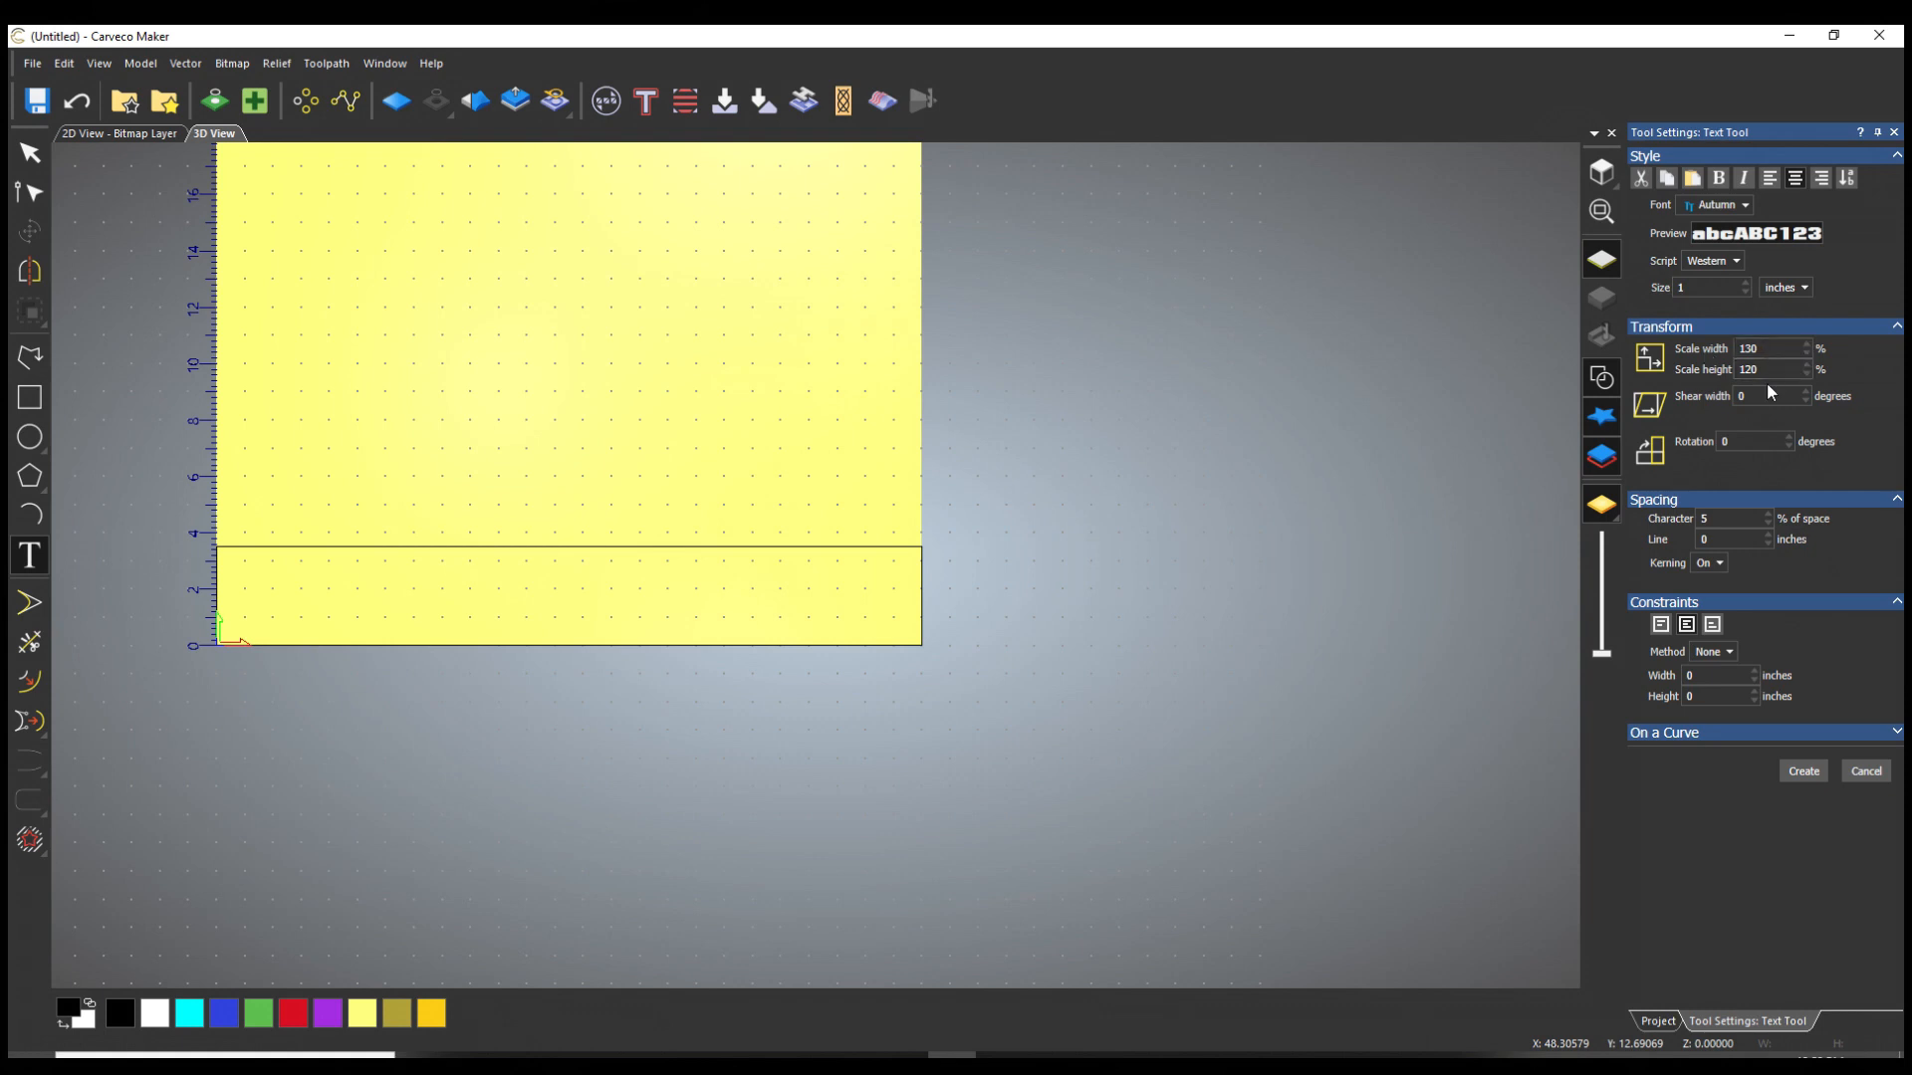
pyautogui.moveTo(442, 422)
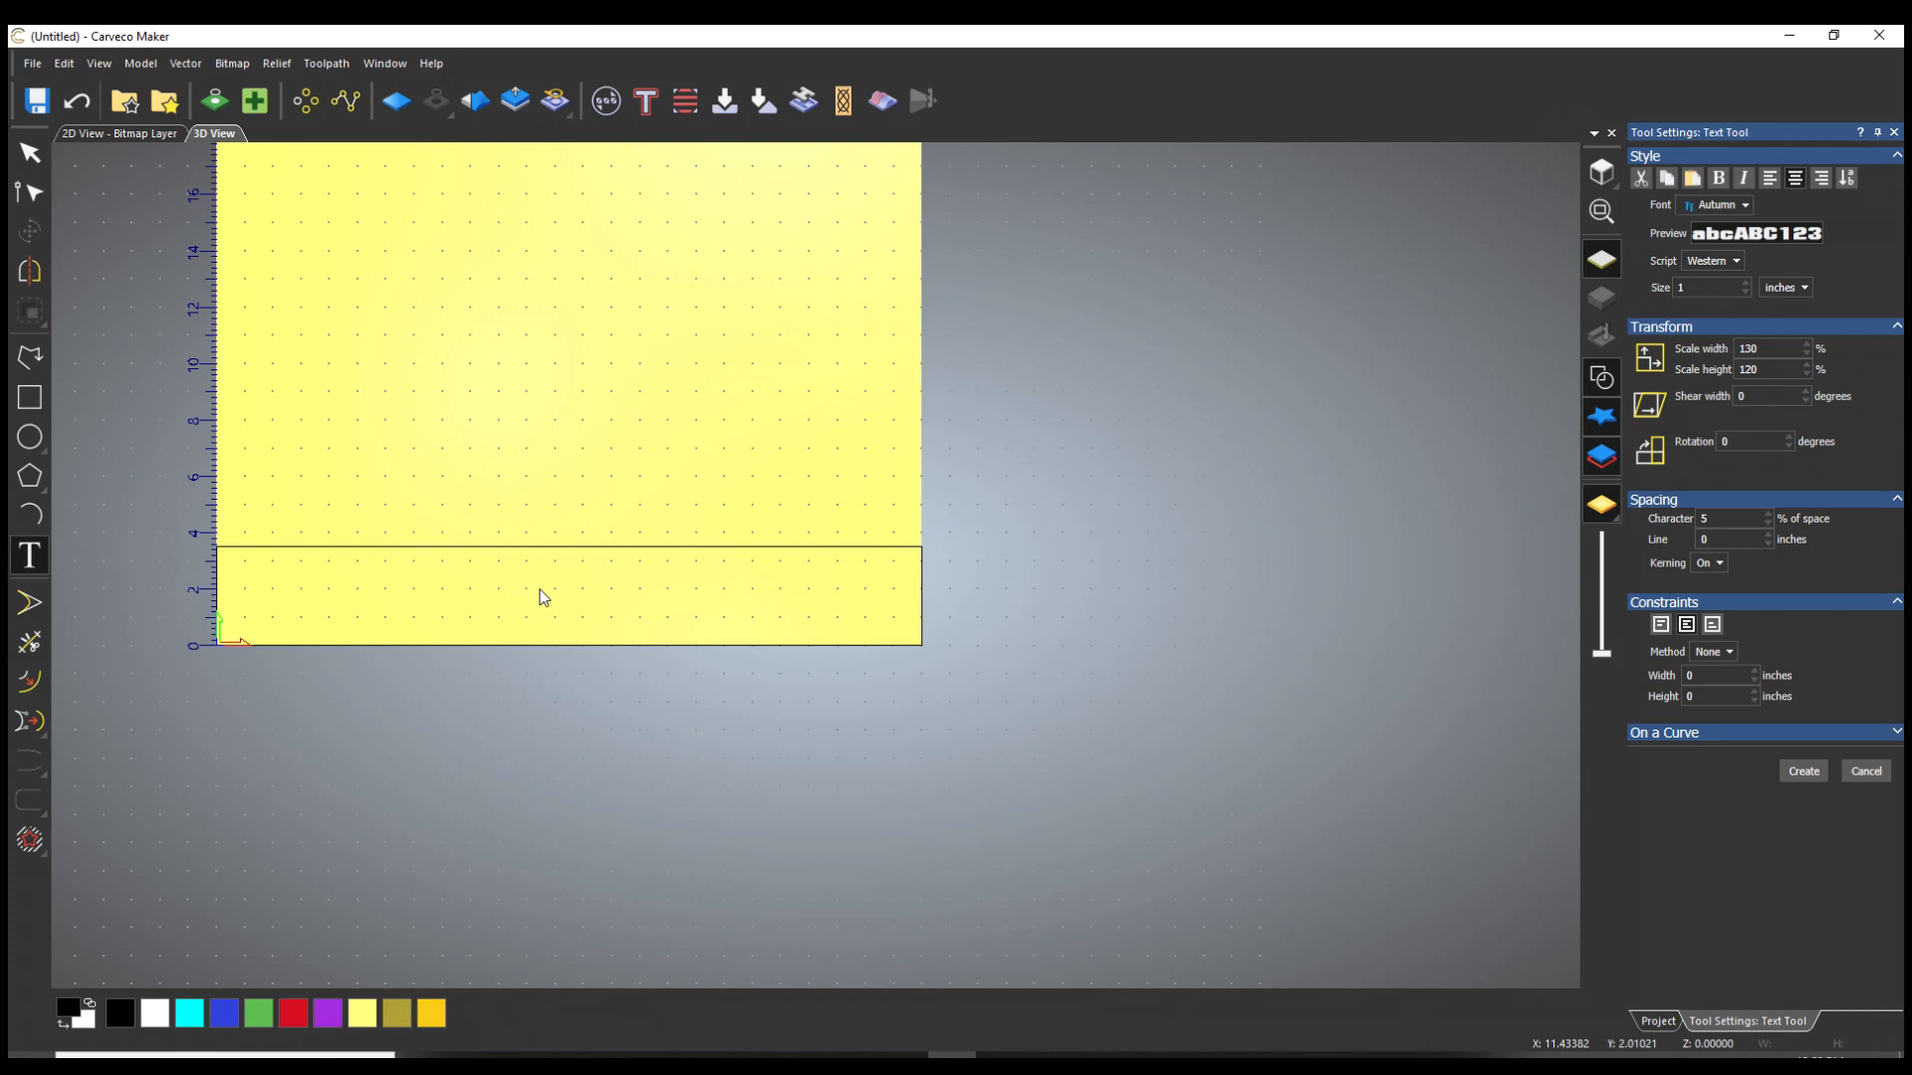
pyautogui.write('LOCKED UP OUTDOORS')
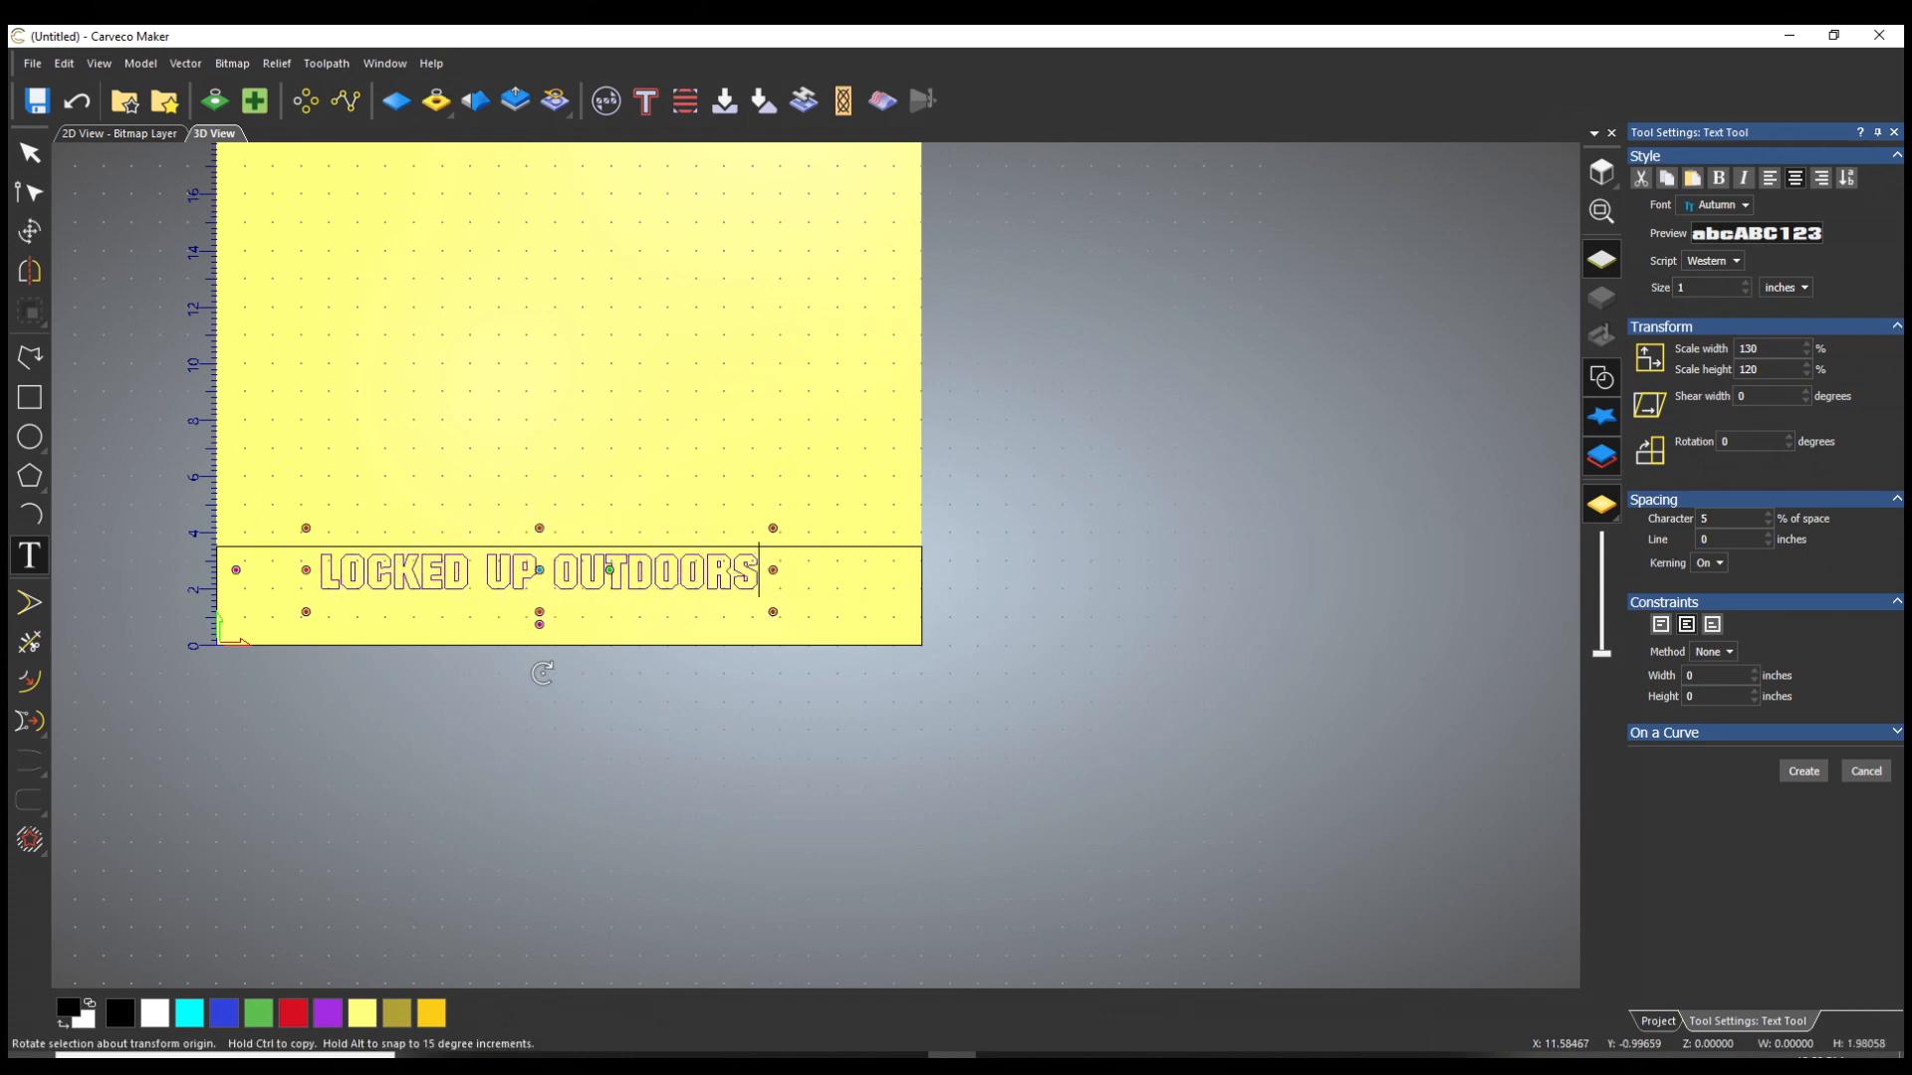
pyautogui.click(1804, 771)
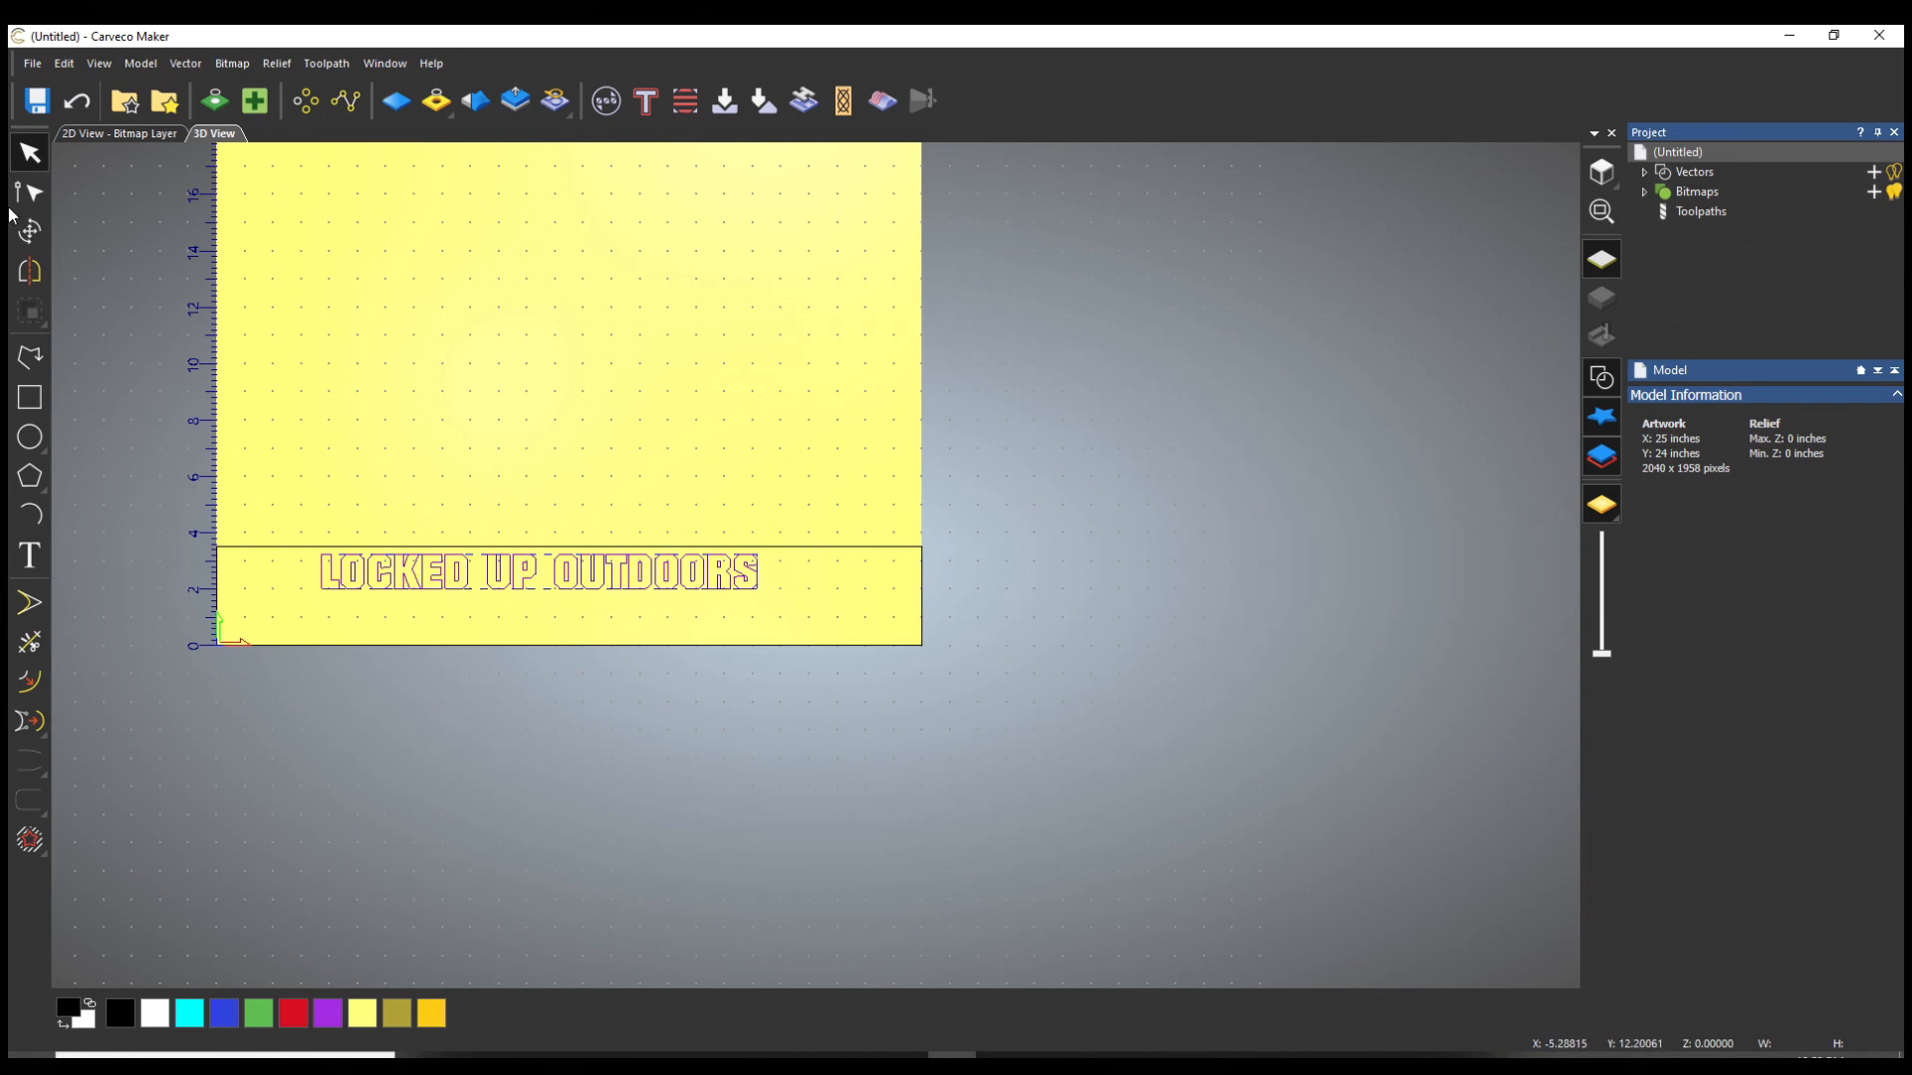
# Step: Resize the LOCKED UP OUTDOORS lettering to 23 inches wide
pyautogui.click(28, 231)
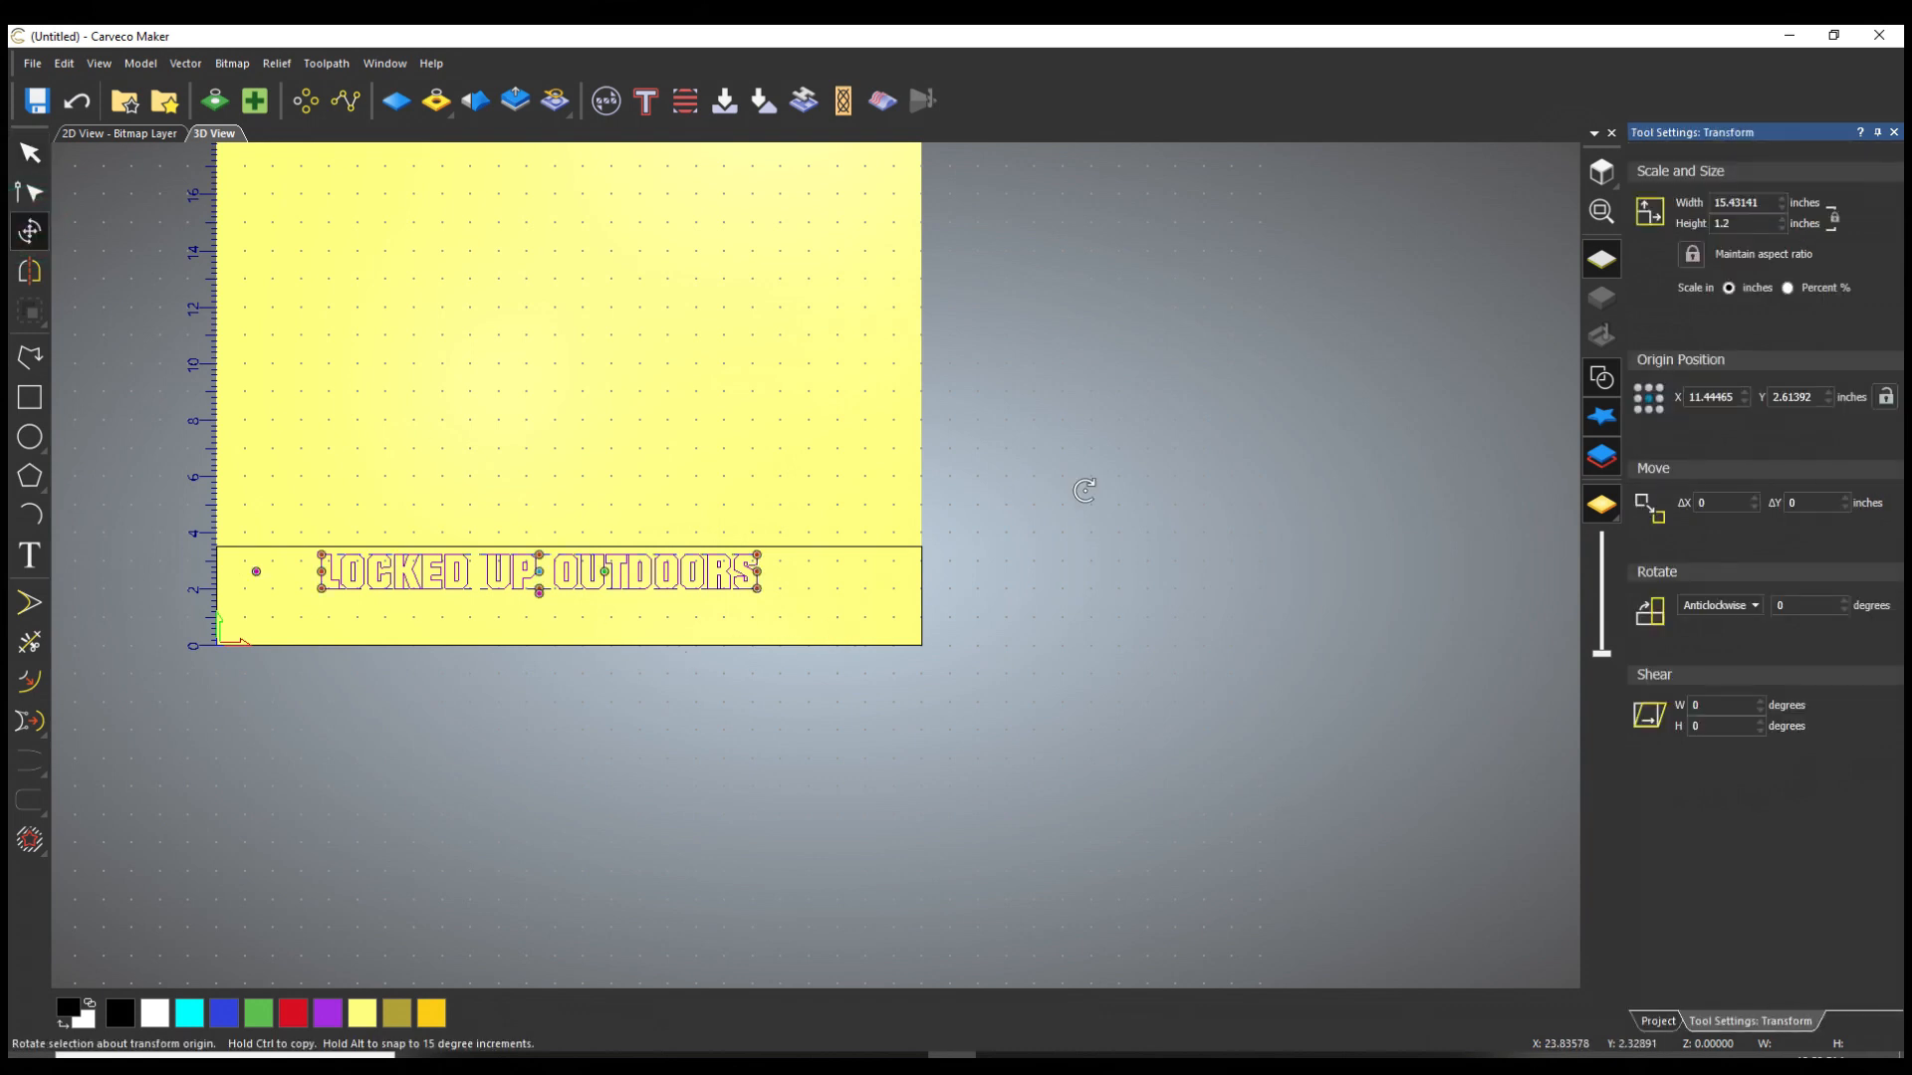
pyautogui.click(1747, 204)
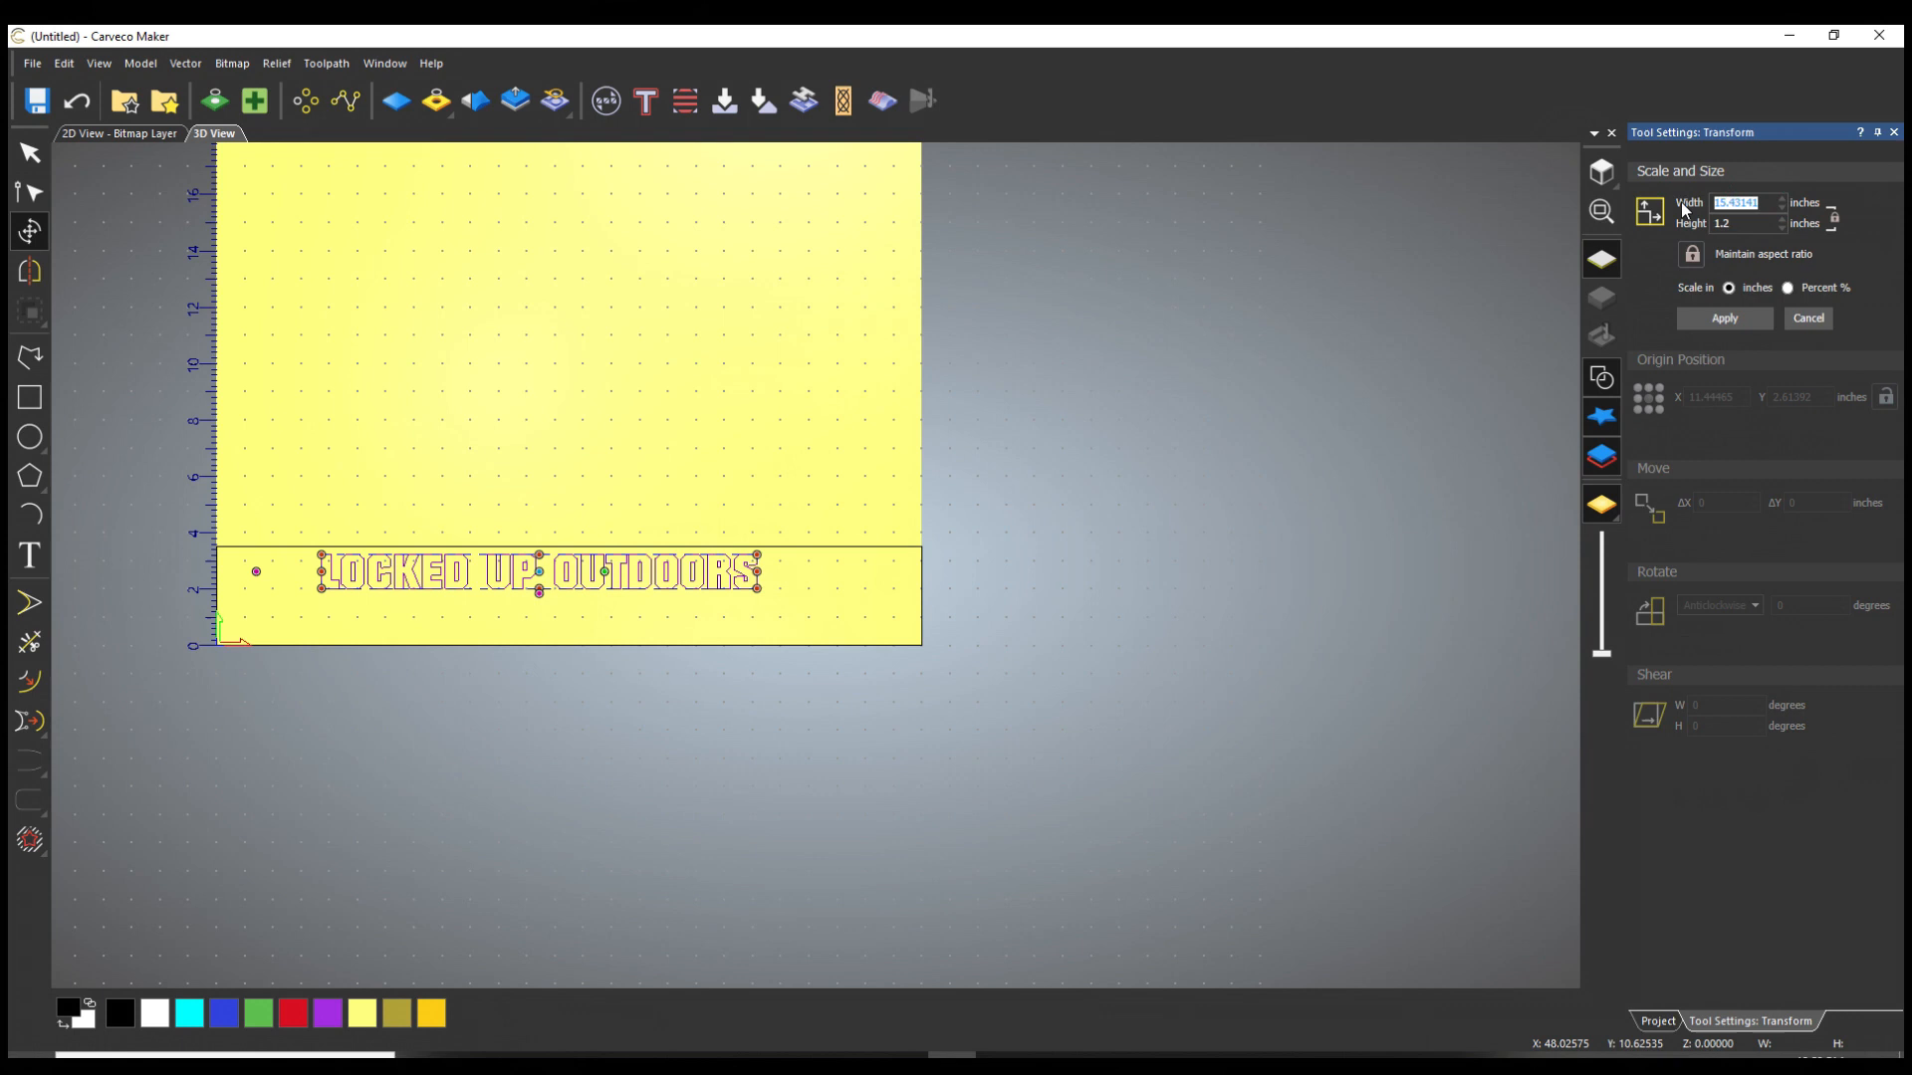
pyautogui.write('23')
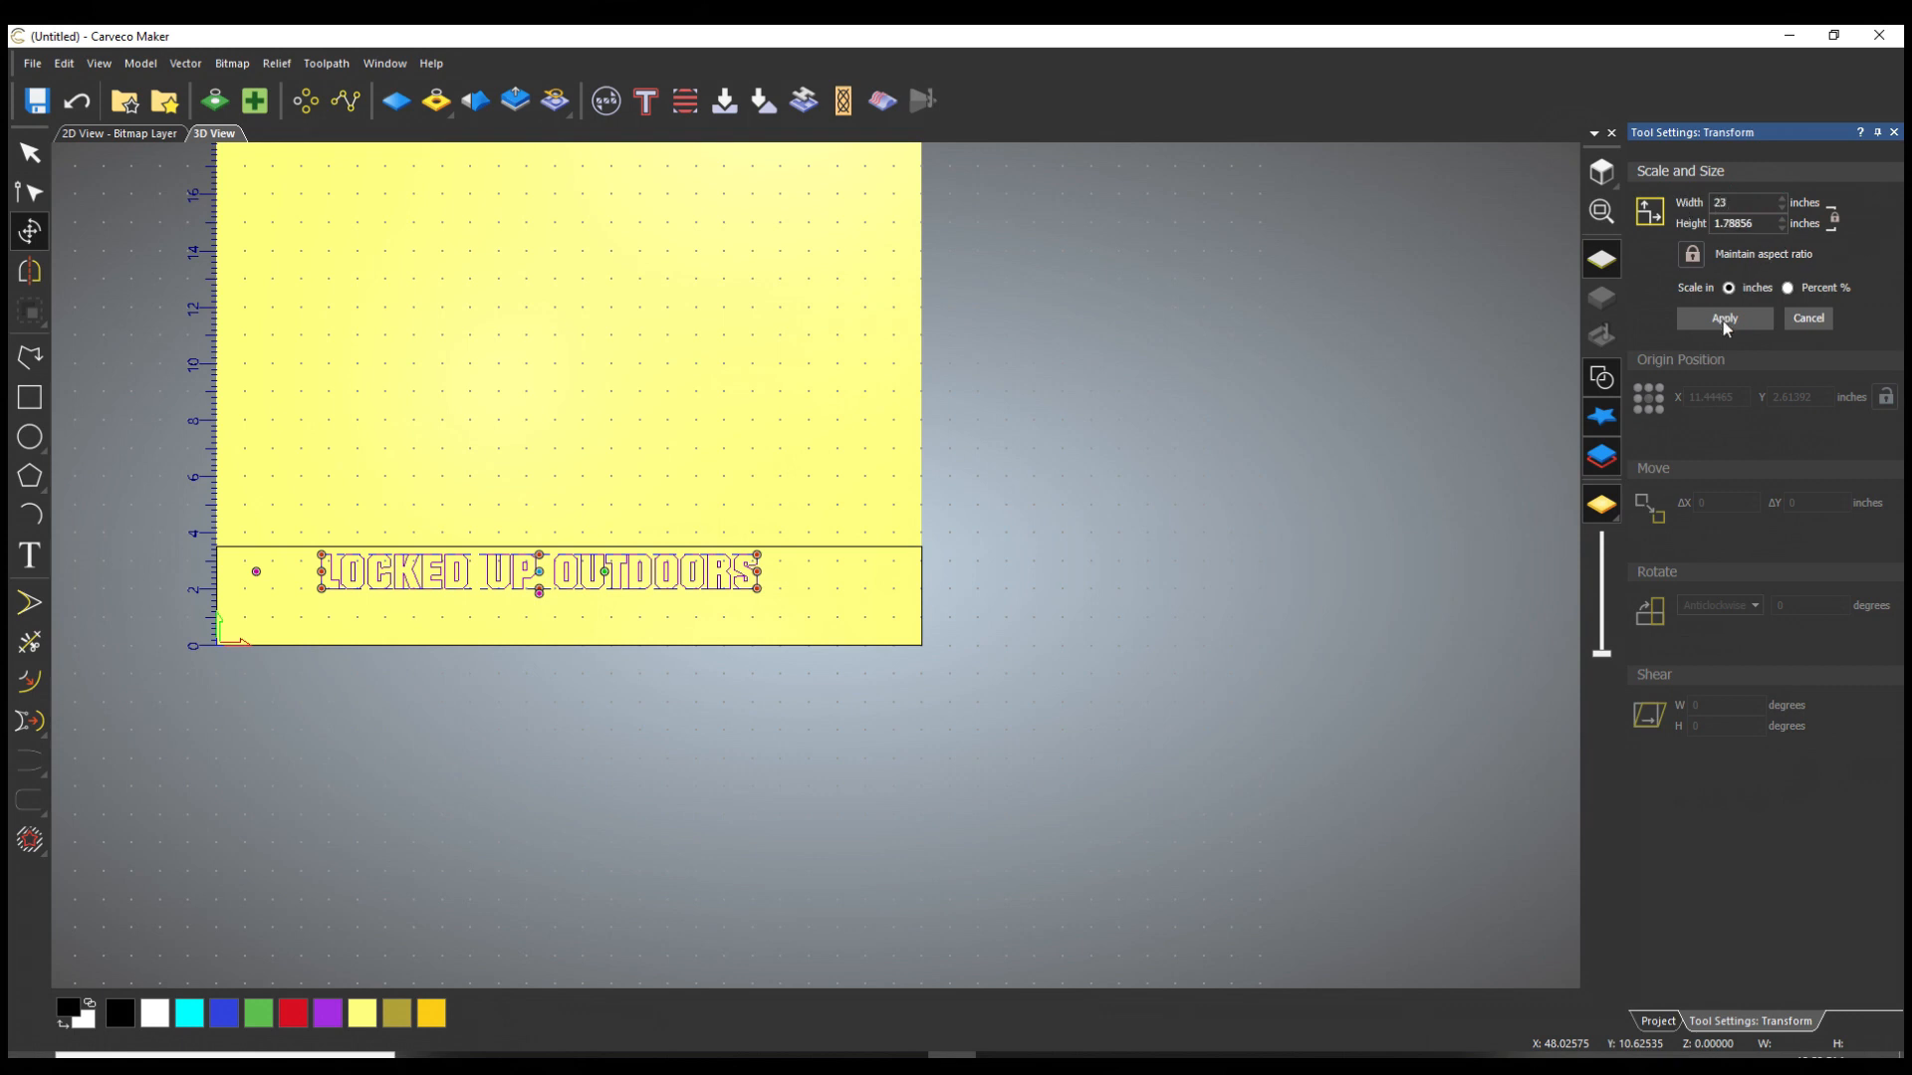
pyautogui.click(1723, 319)
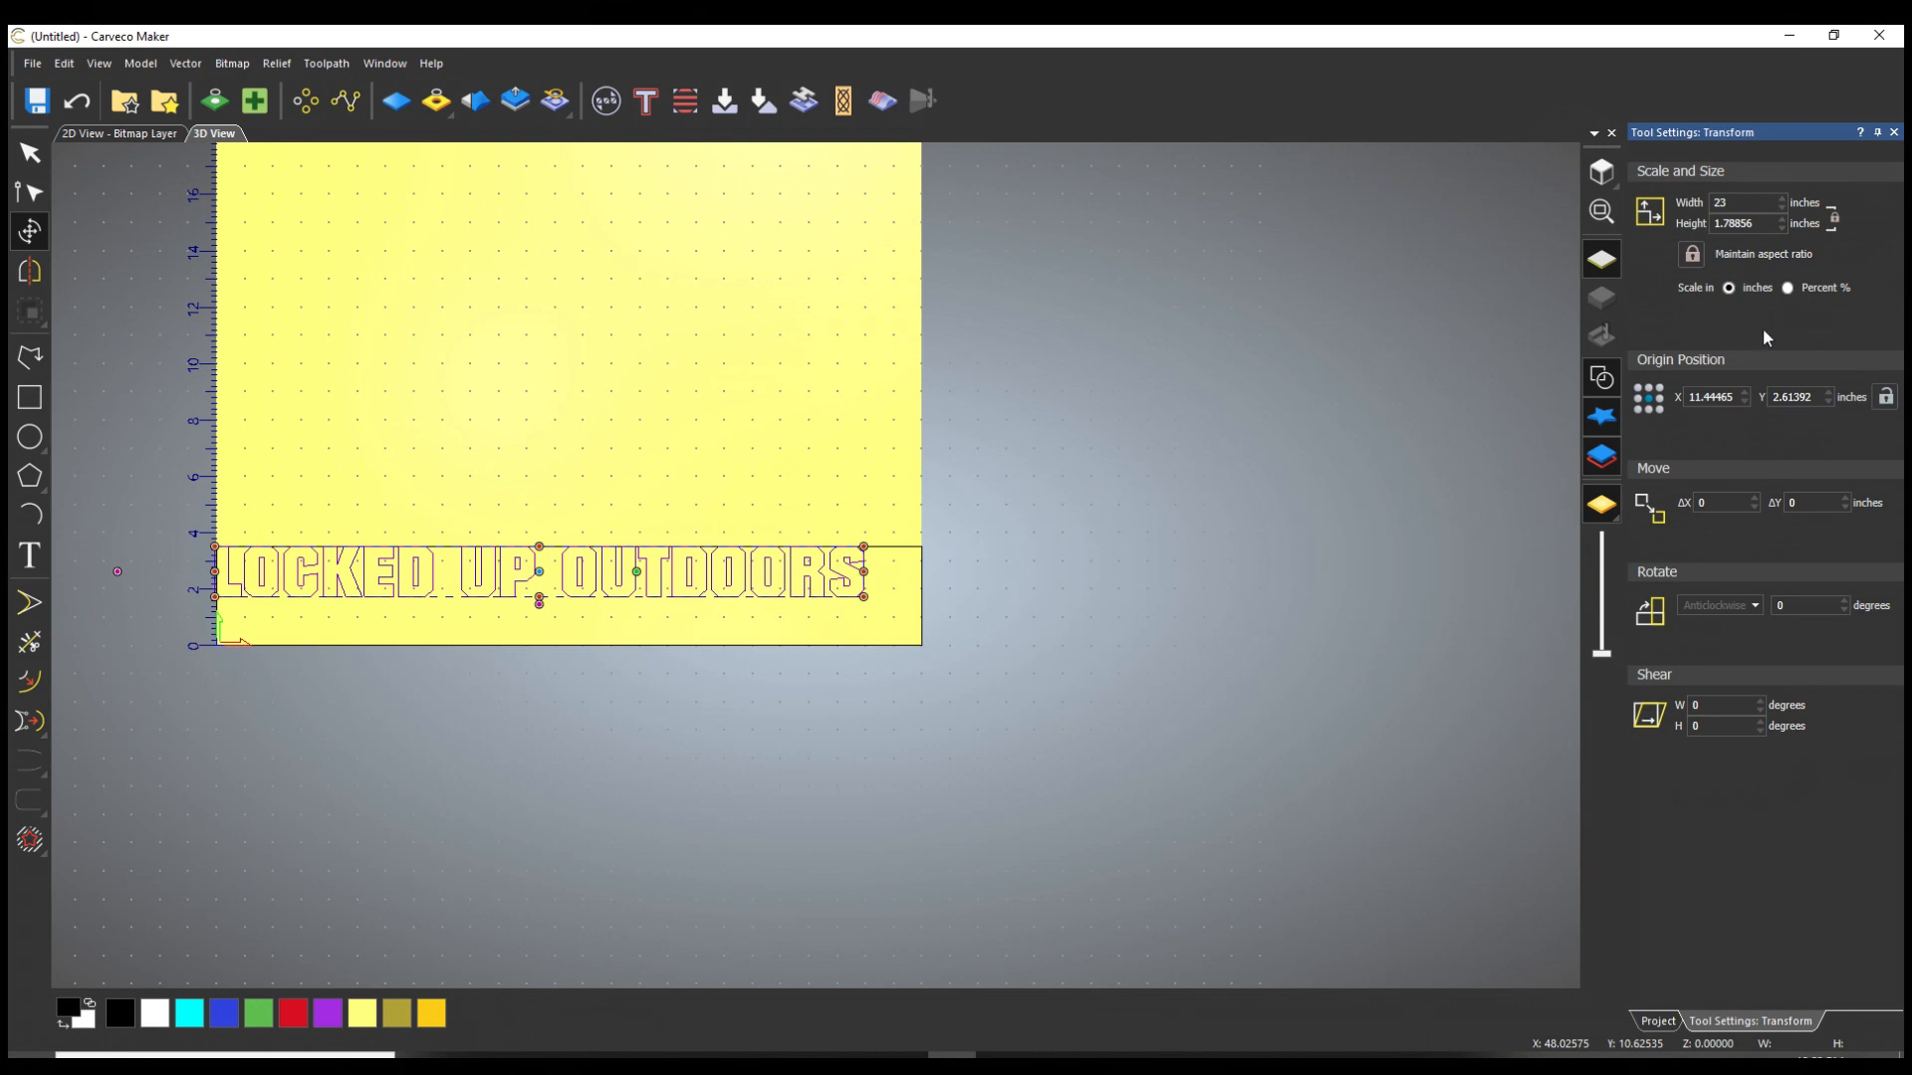
# Step: Position the lettering at origin X 12.5, Y 2 to centre it in the strip
pyautogui.click(1712, 397)
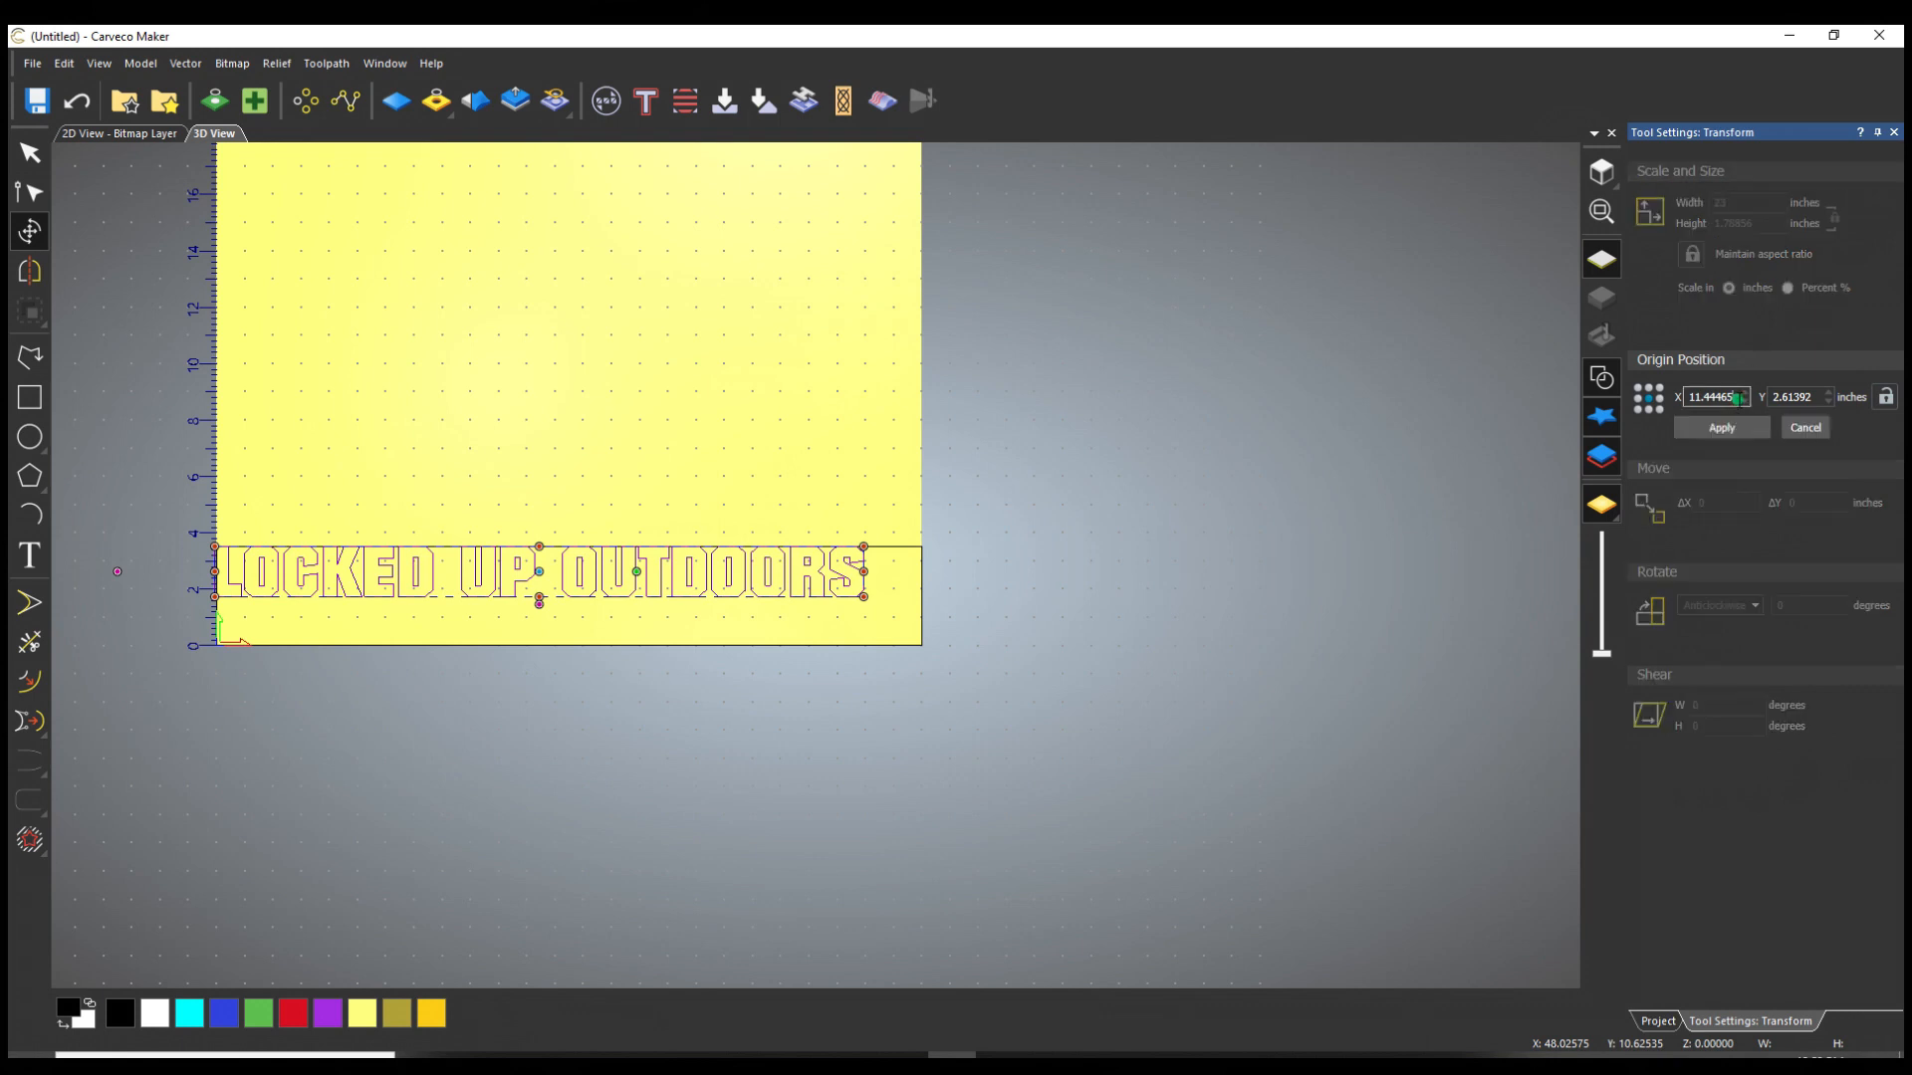
pyautogui.write('12.5')
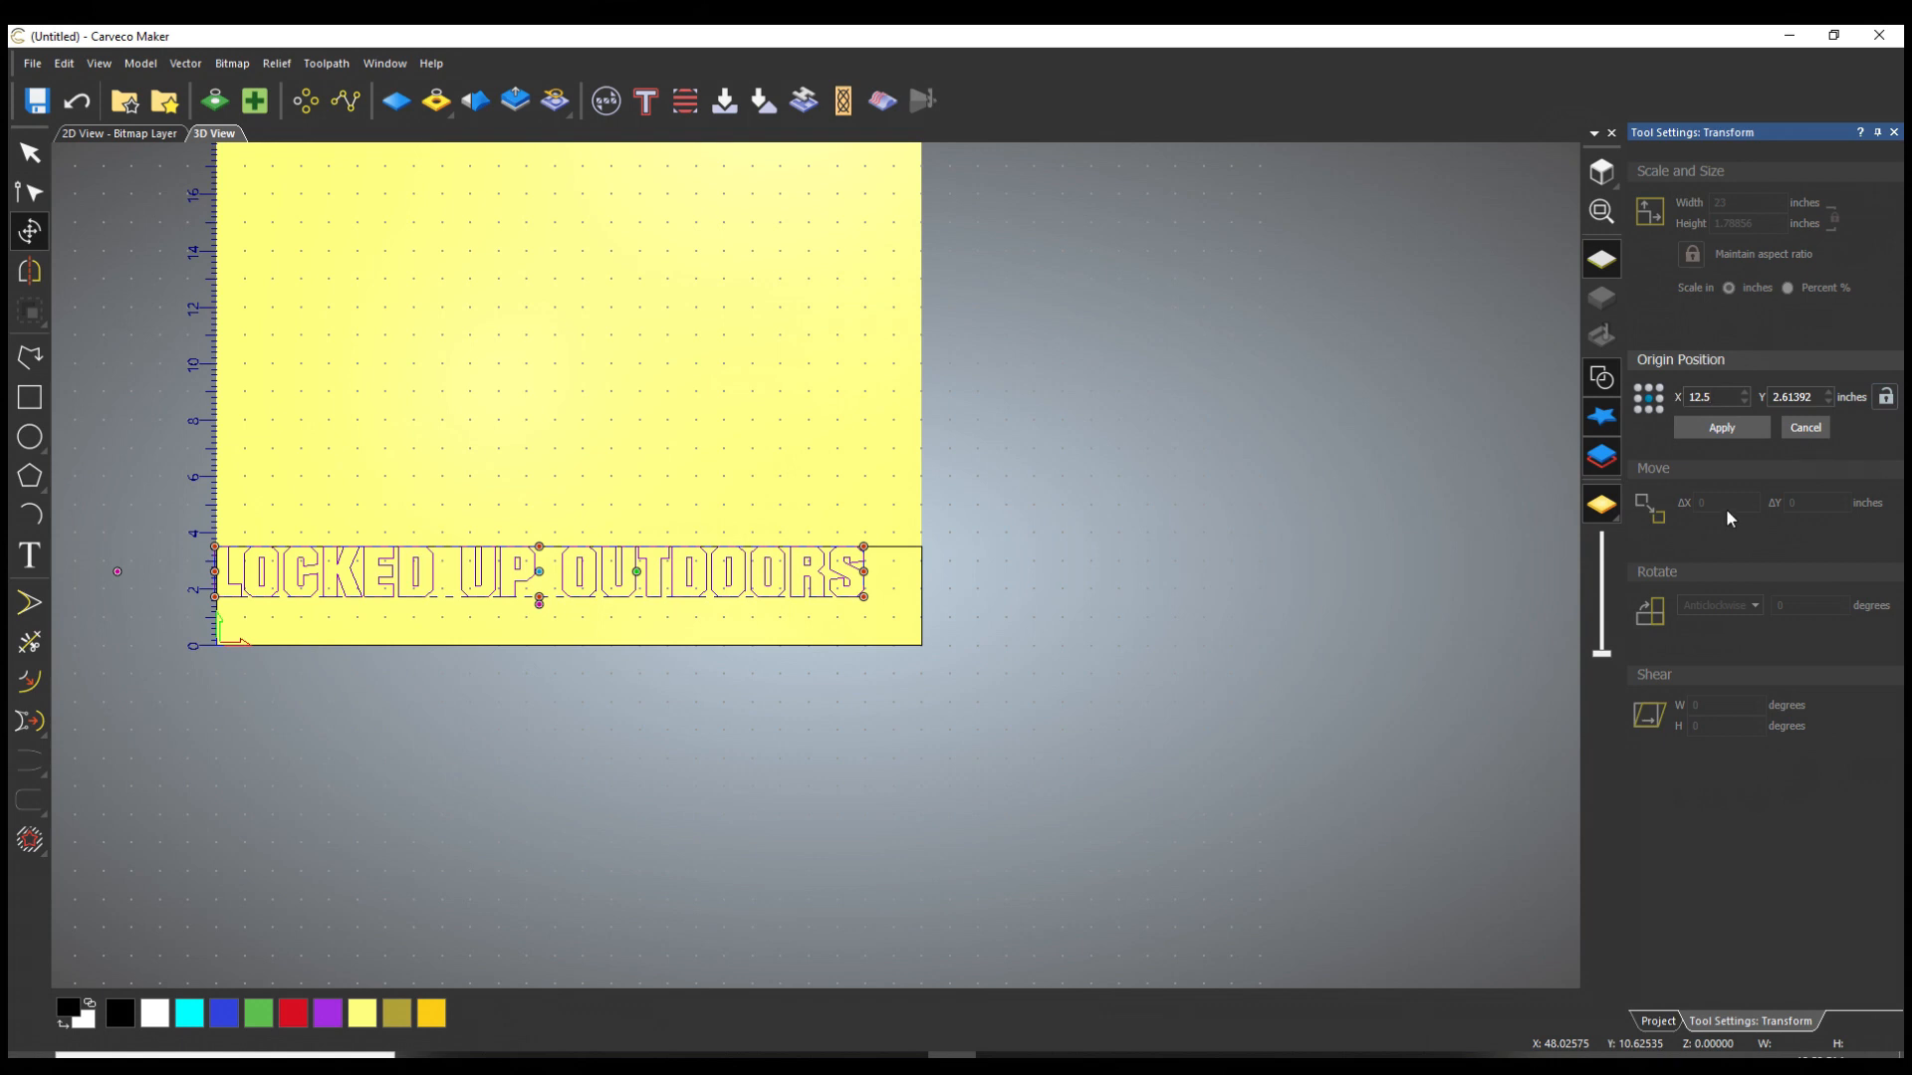
pyautogui.click(1721, 427)
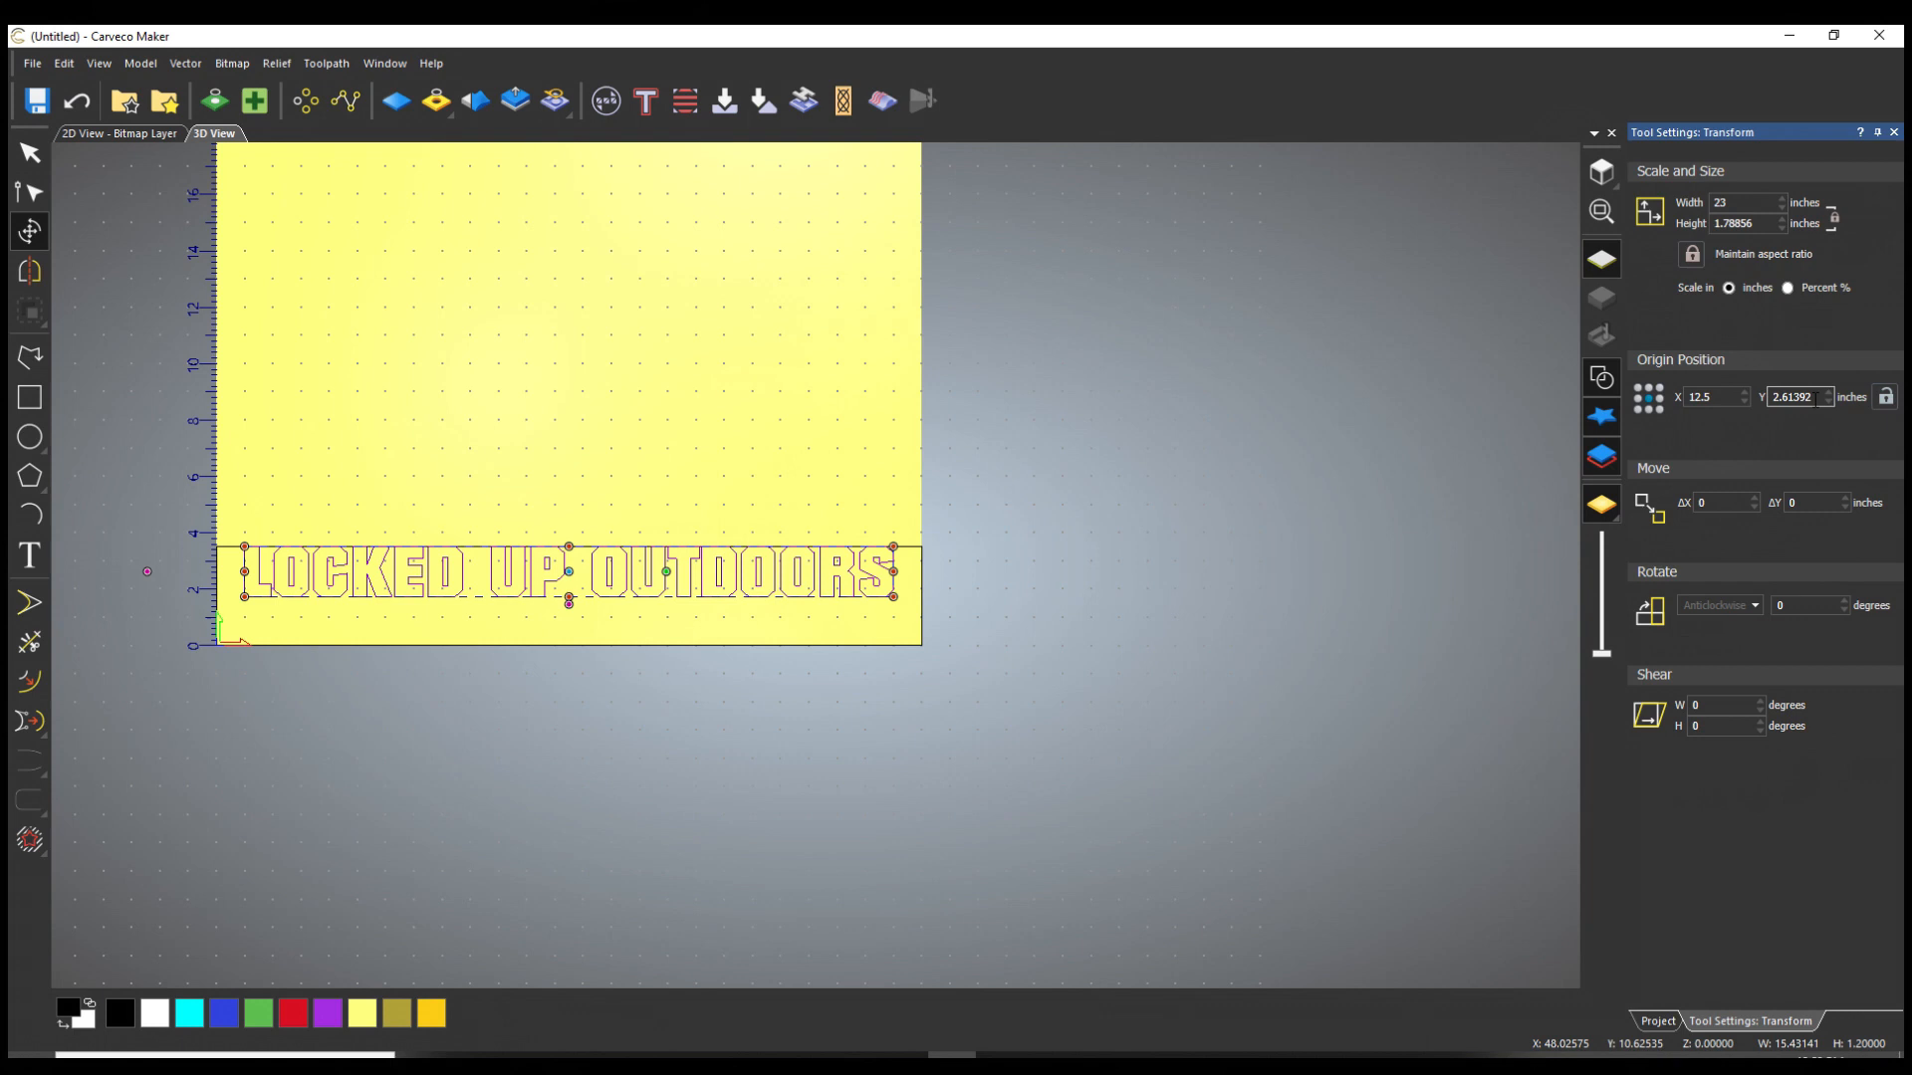
pyautogui.click(1792, 398)
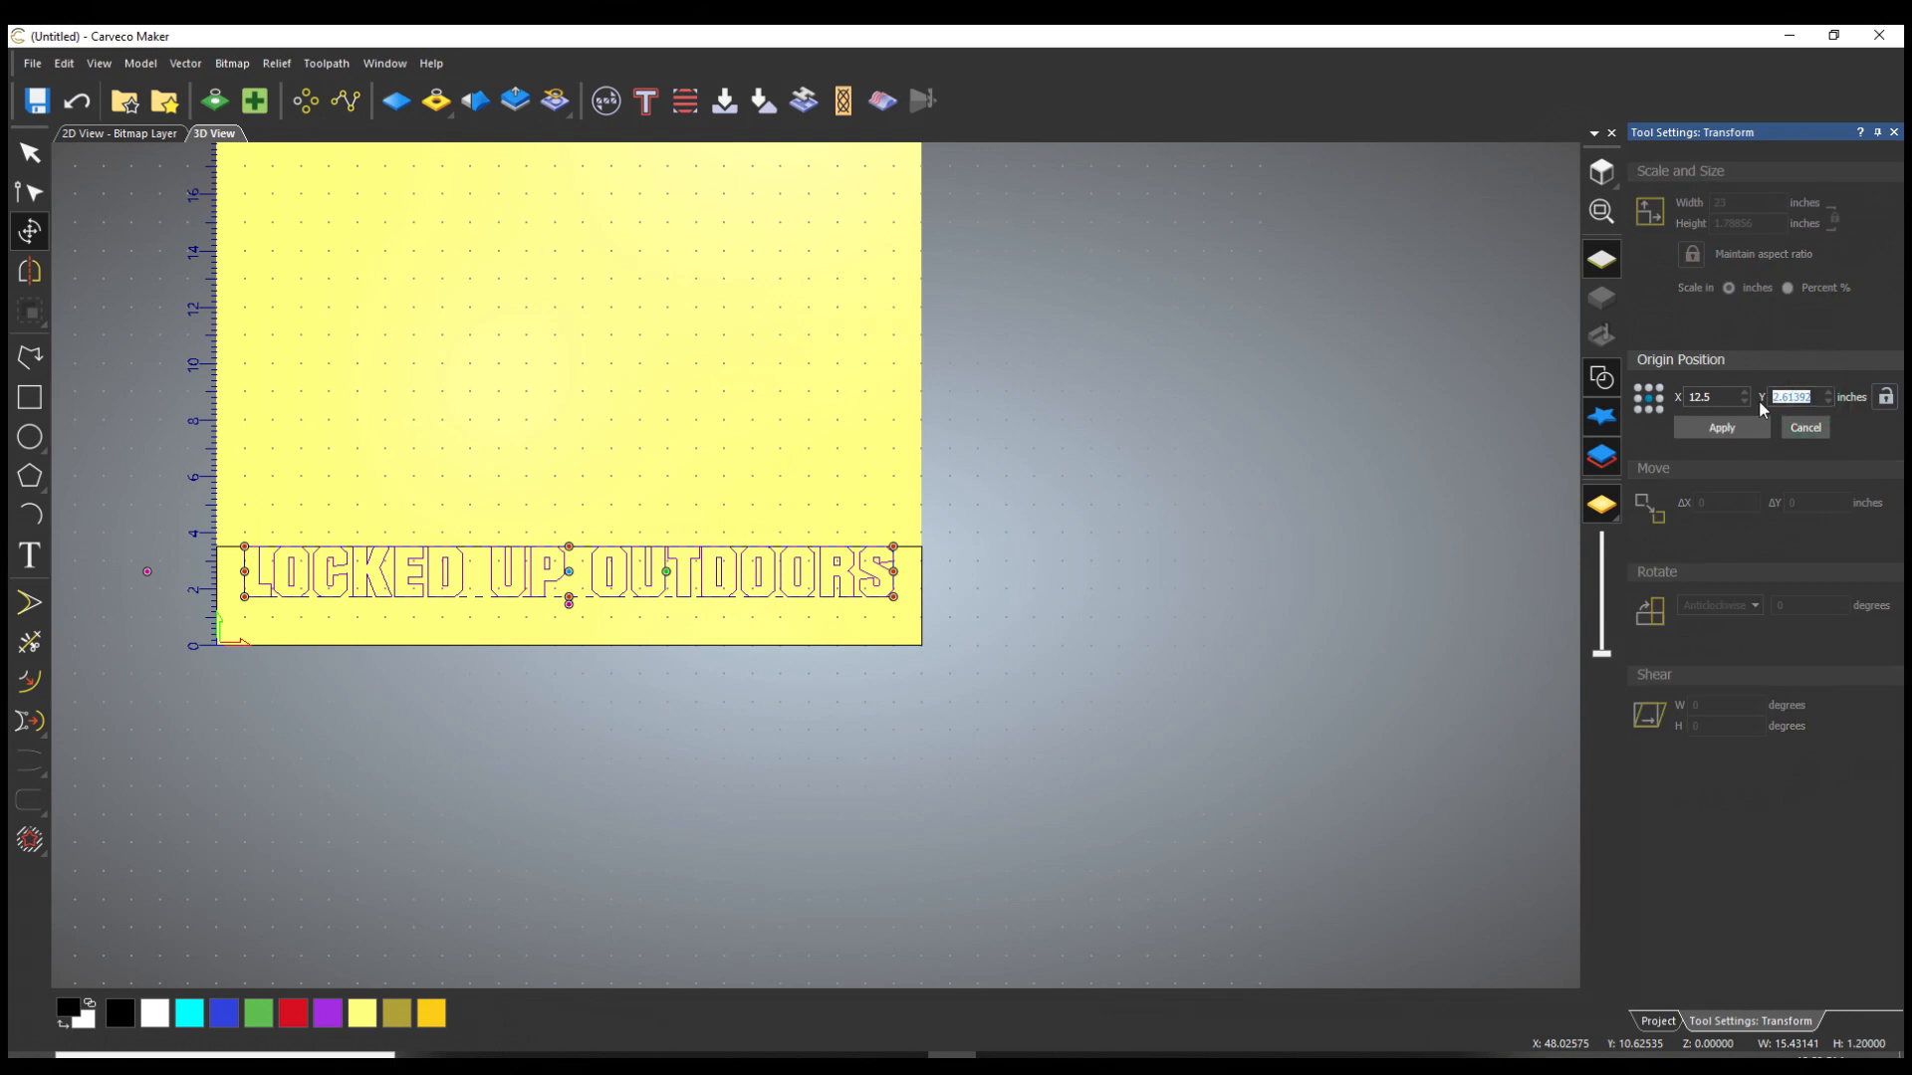
pyautogui.write('2')
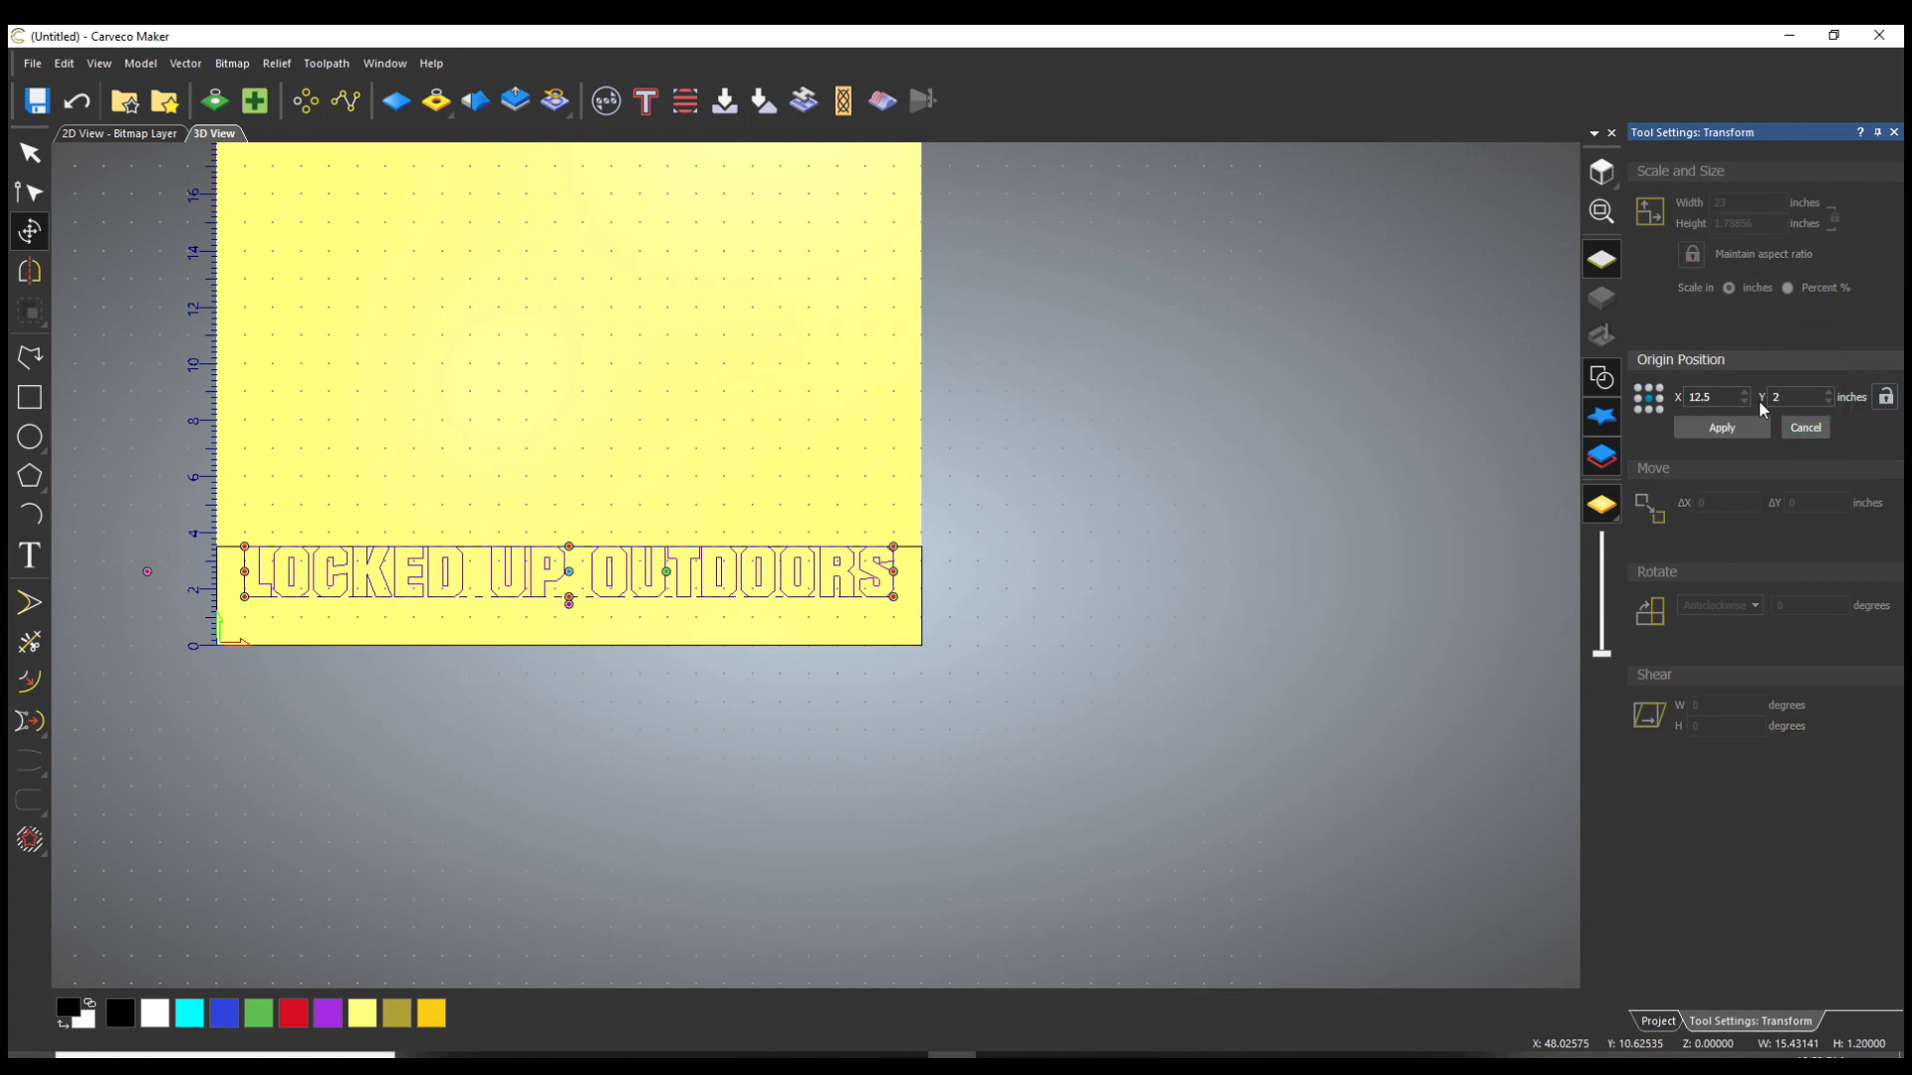
pyautogui.click(1718, 426)
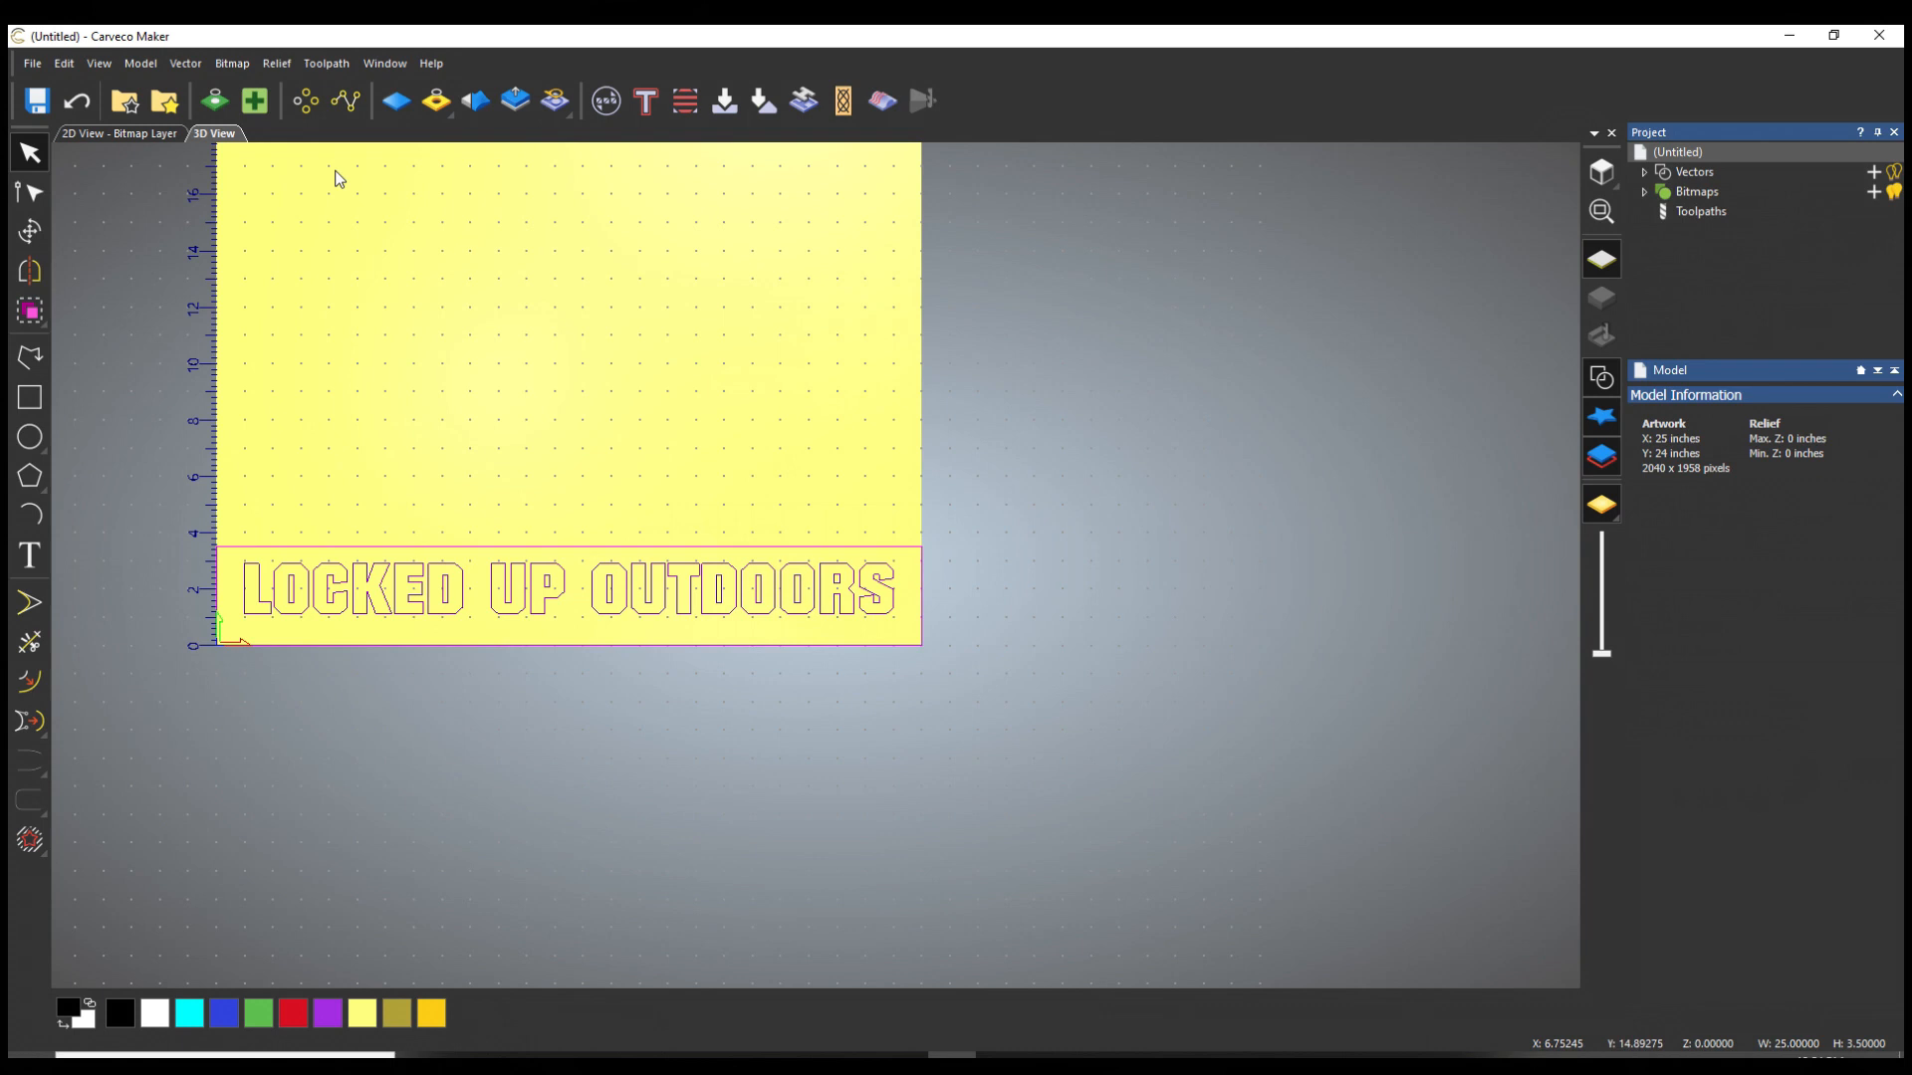
# Step: Block copy the text strip into 1 column of 6 rows with 0.125 inch gaps
pyautogui.click(305, 102)
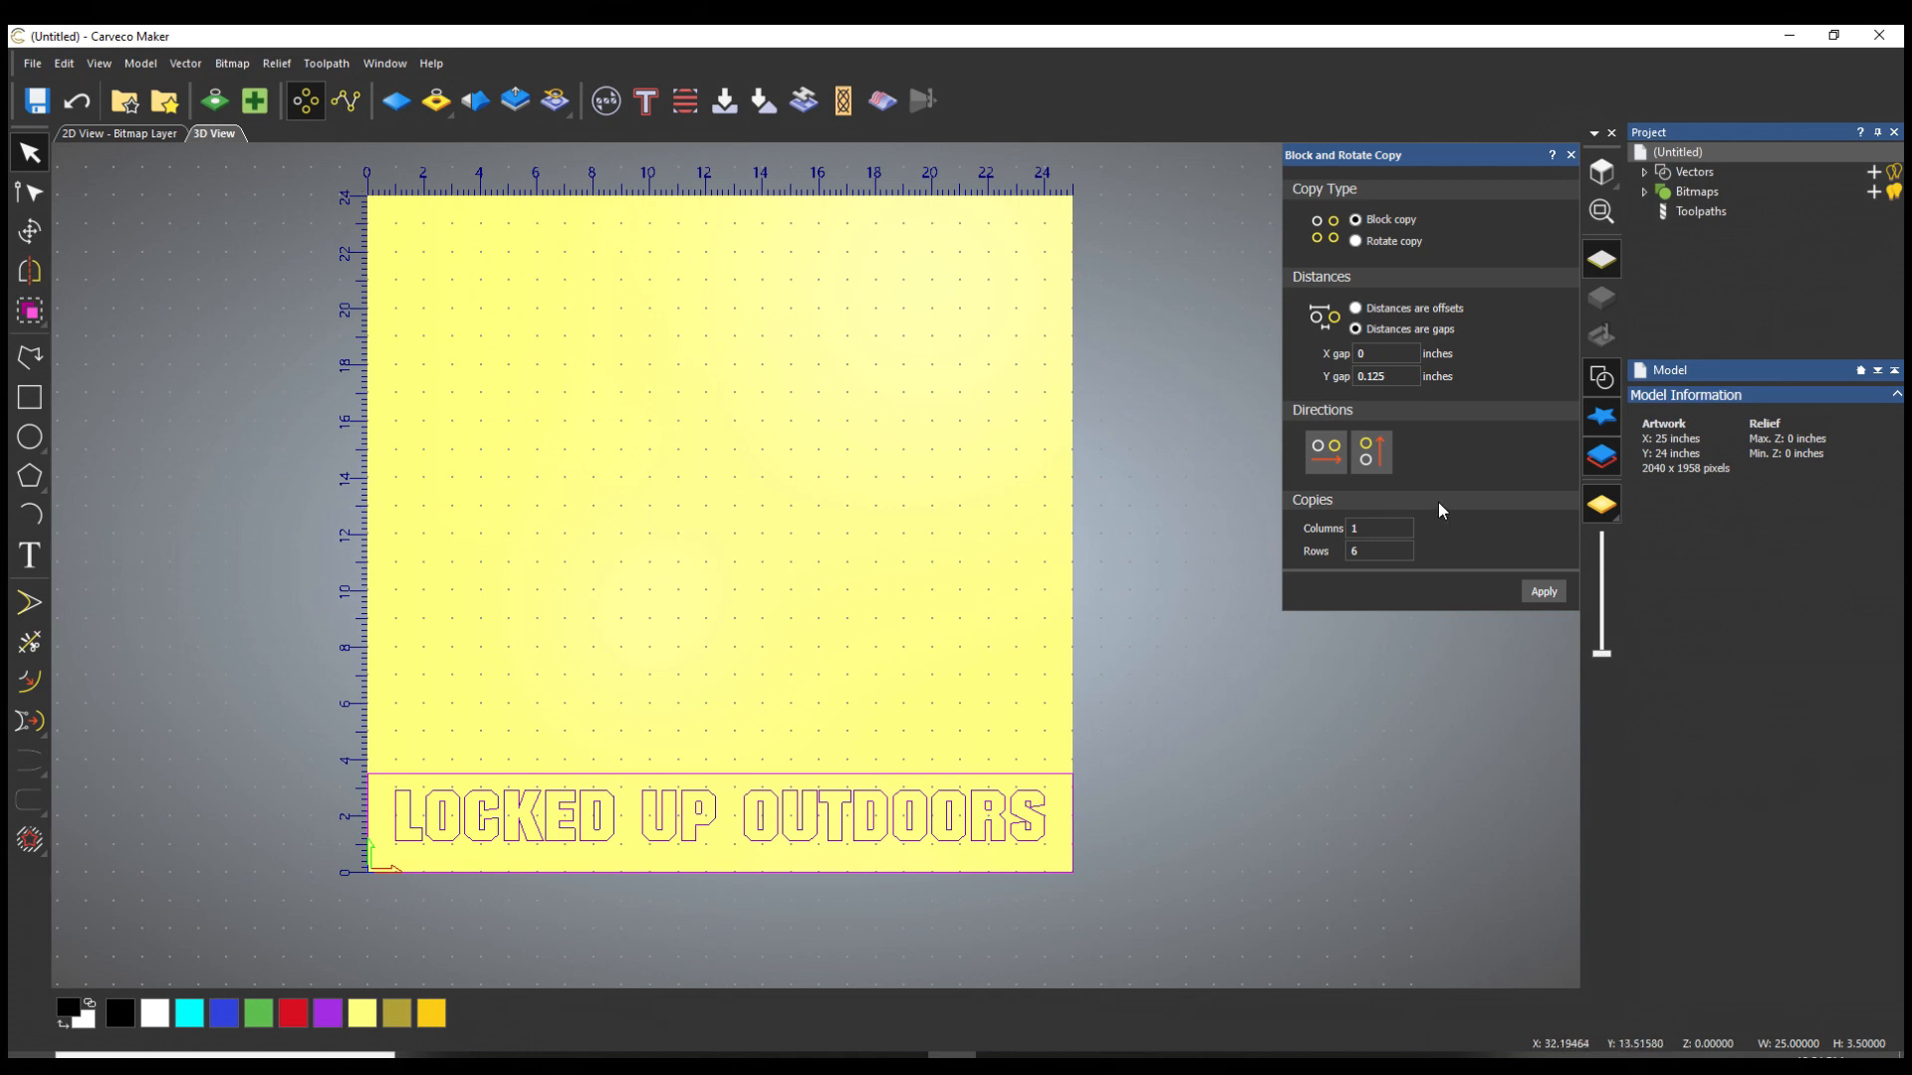
pyautogui.click(1377, 527)
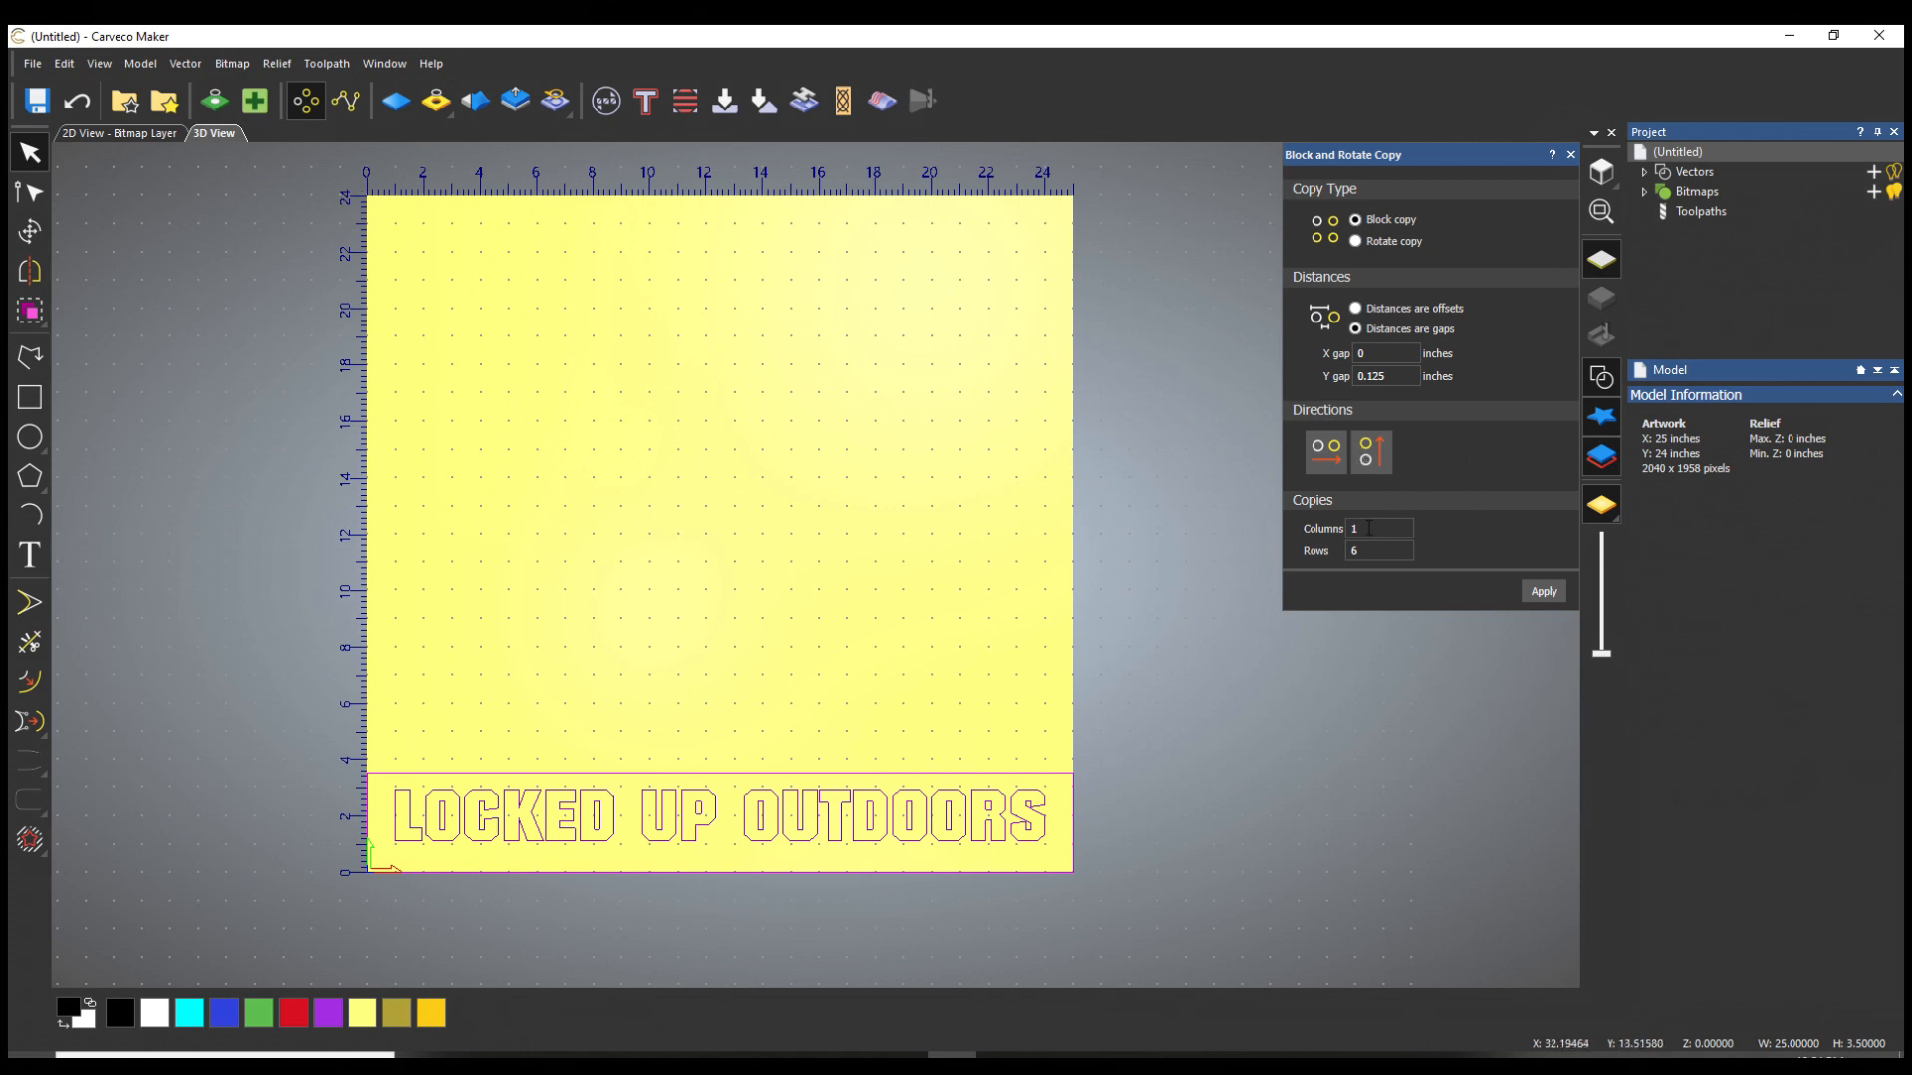
pyautogui.click(1378, 551)
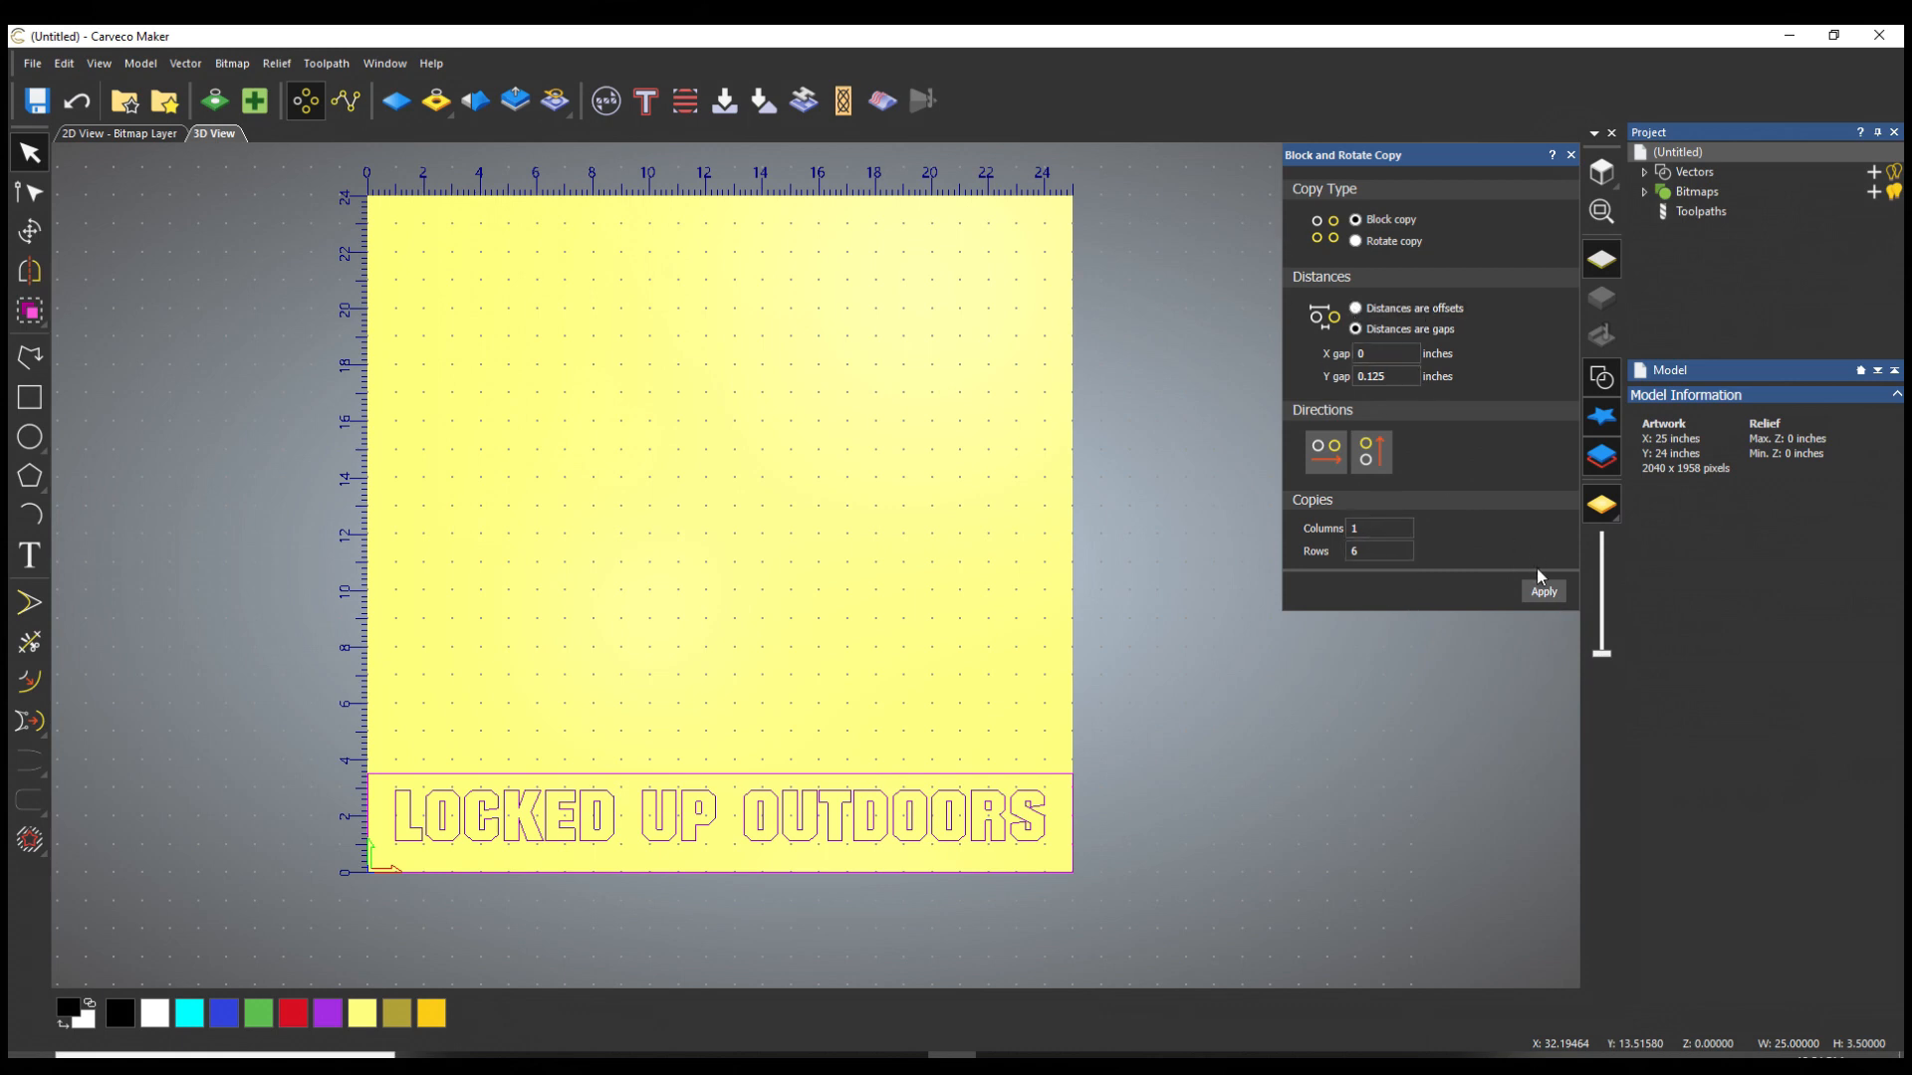
pyautogui.click(1541, 592)
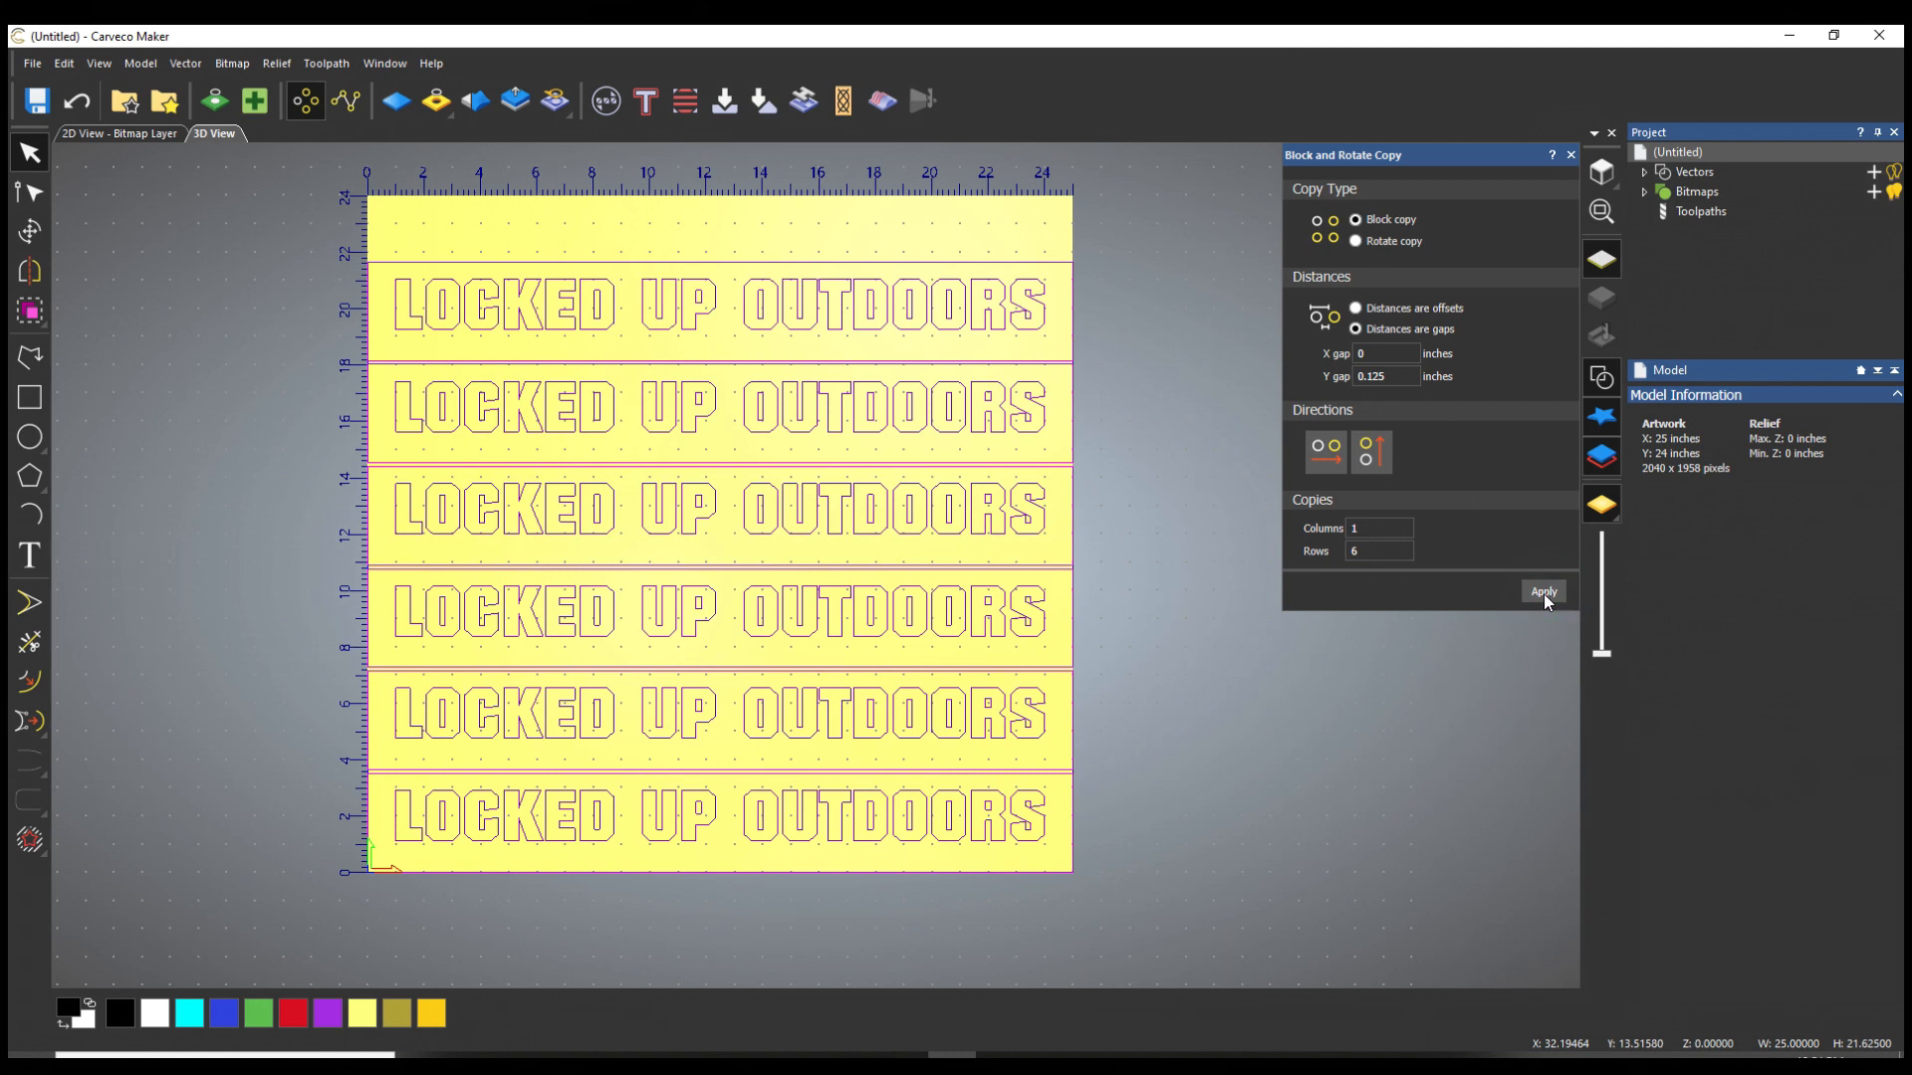
pyautogui.moveTo(814, 797)
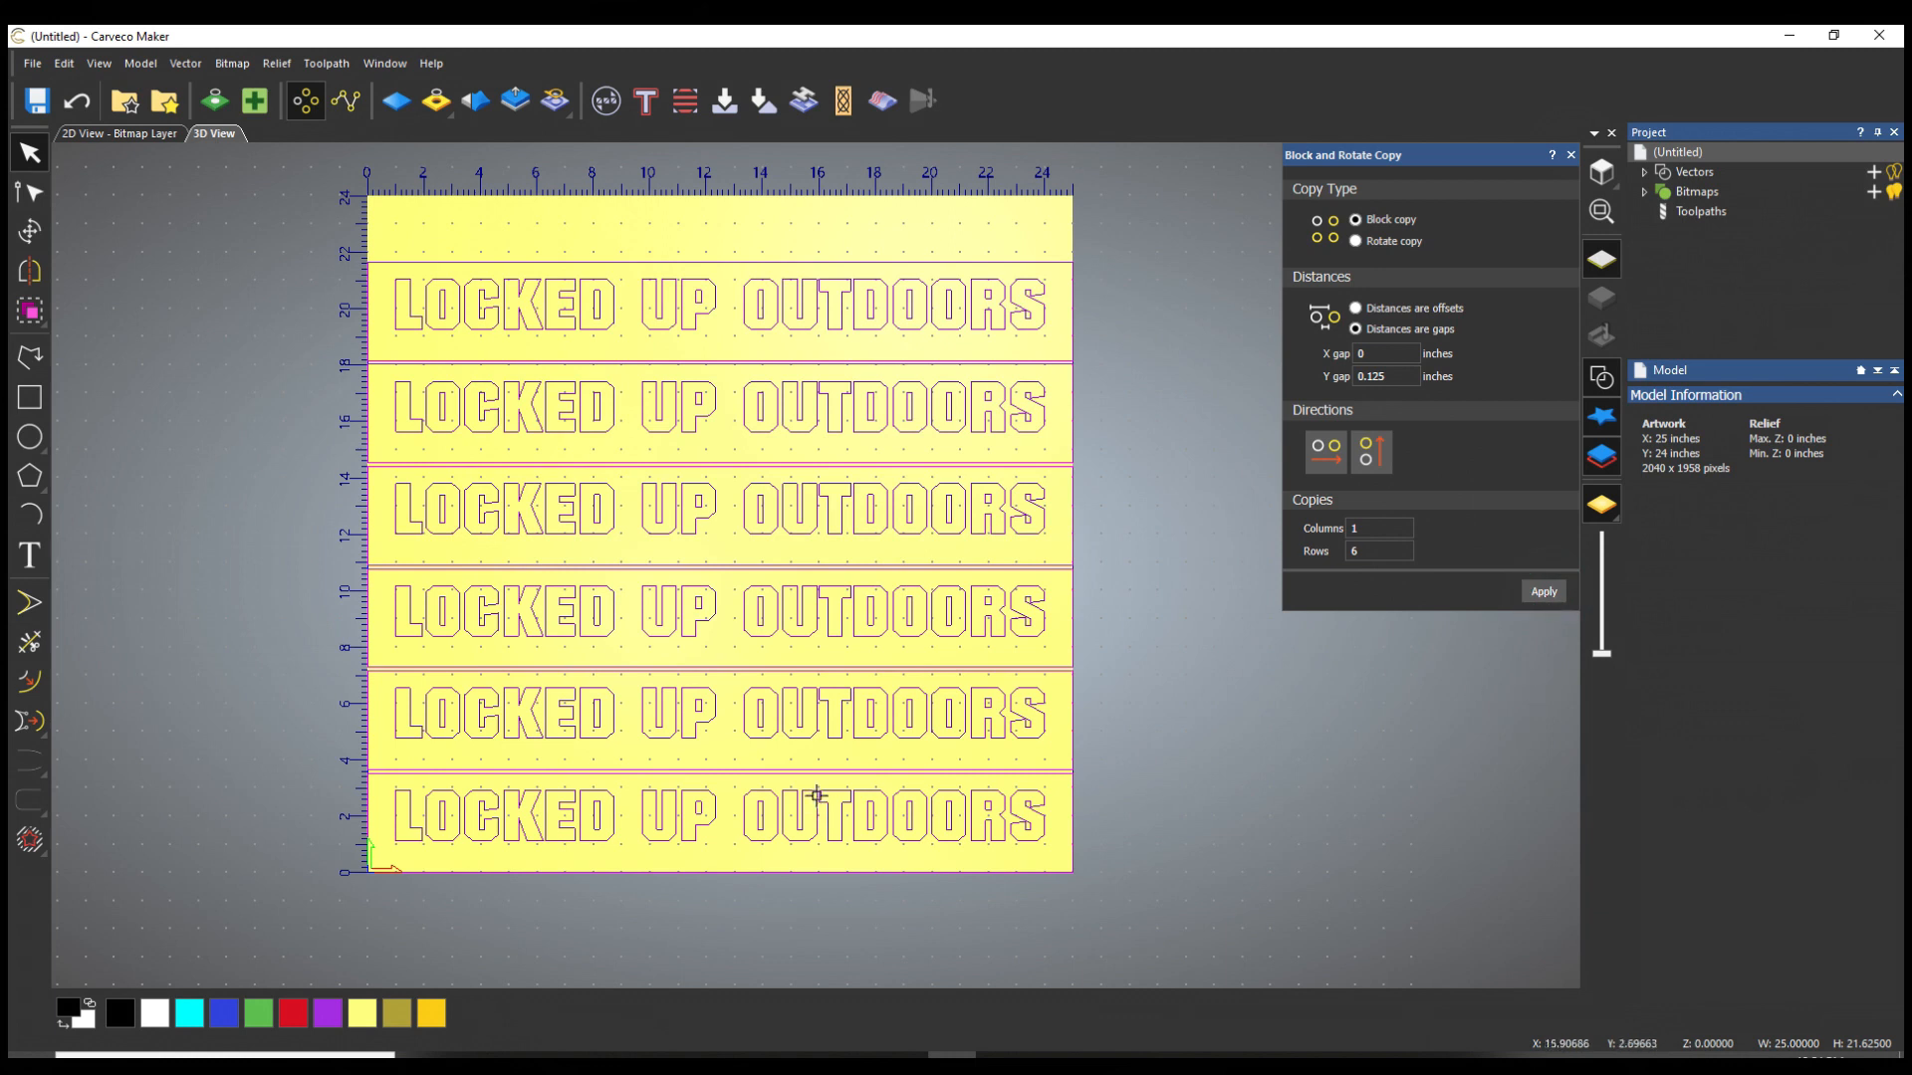
pyautogui.moveTo(1005, 464)
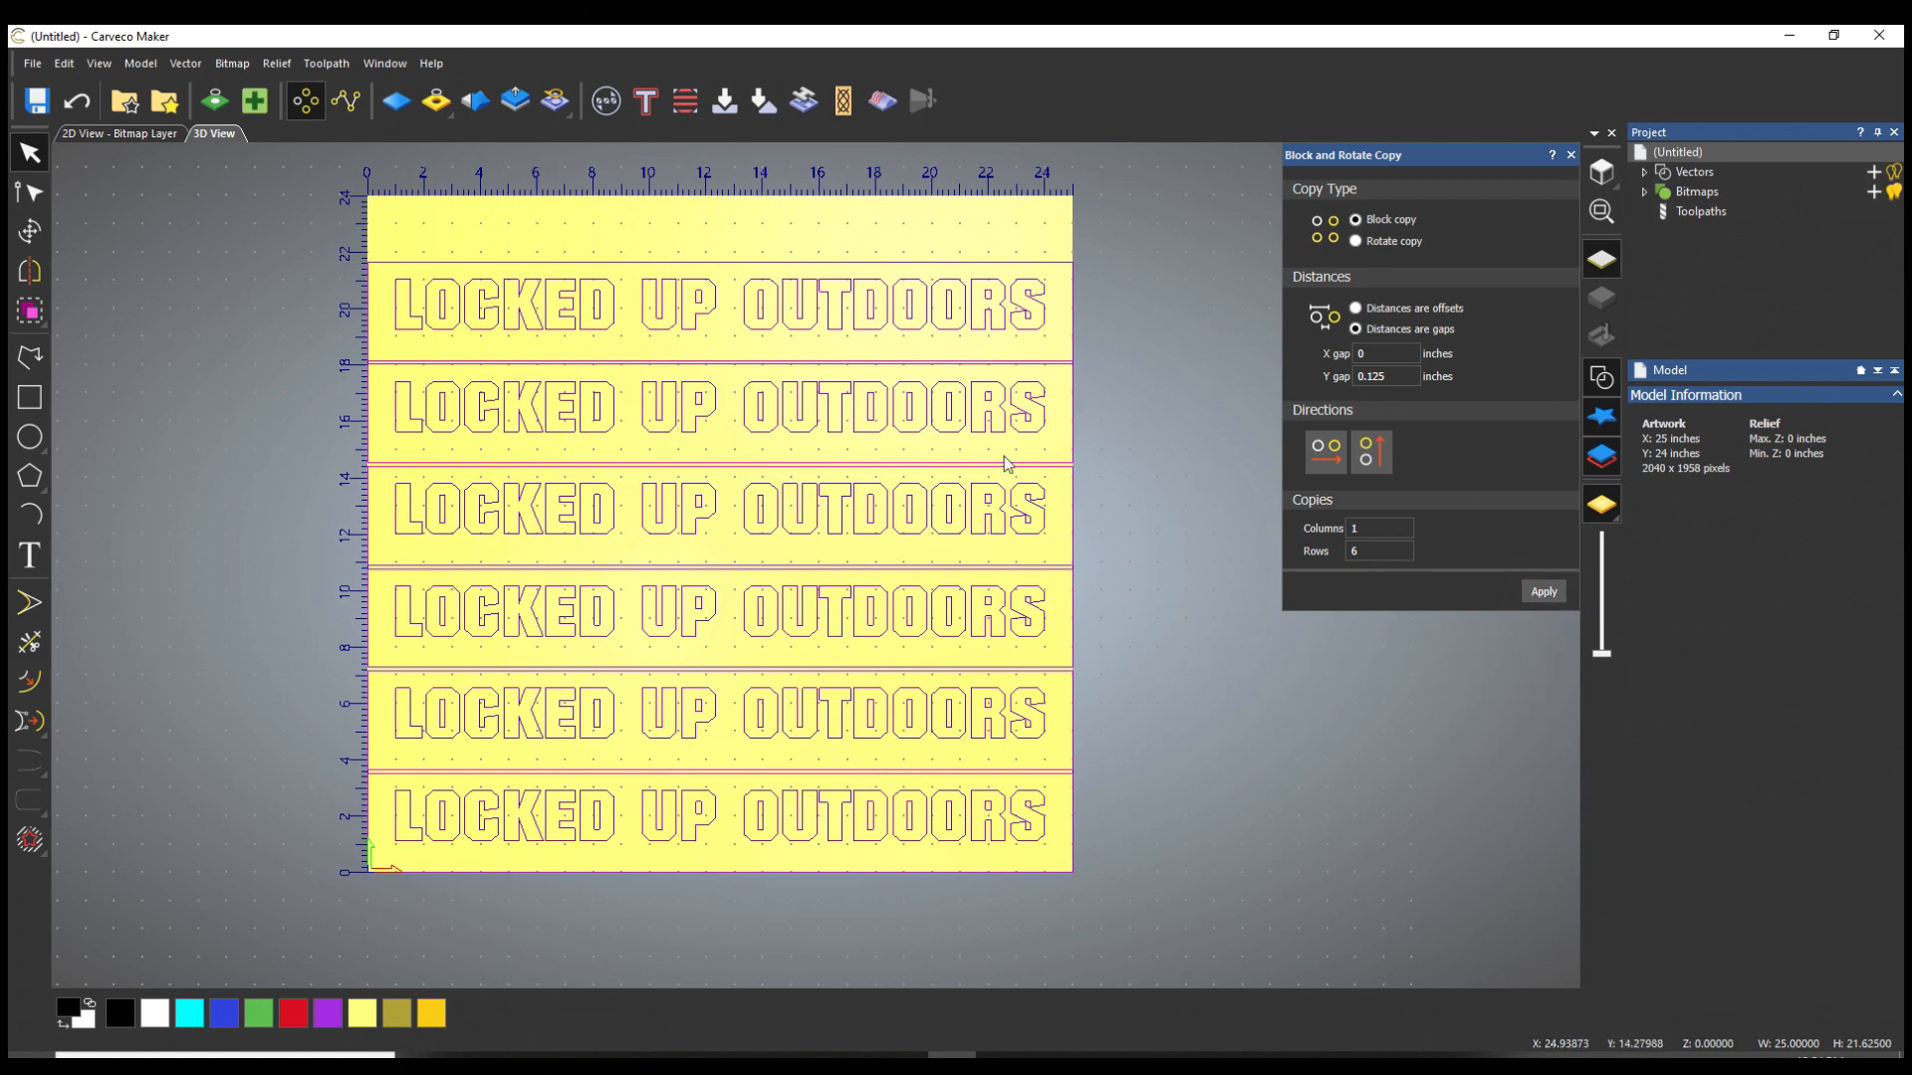